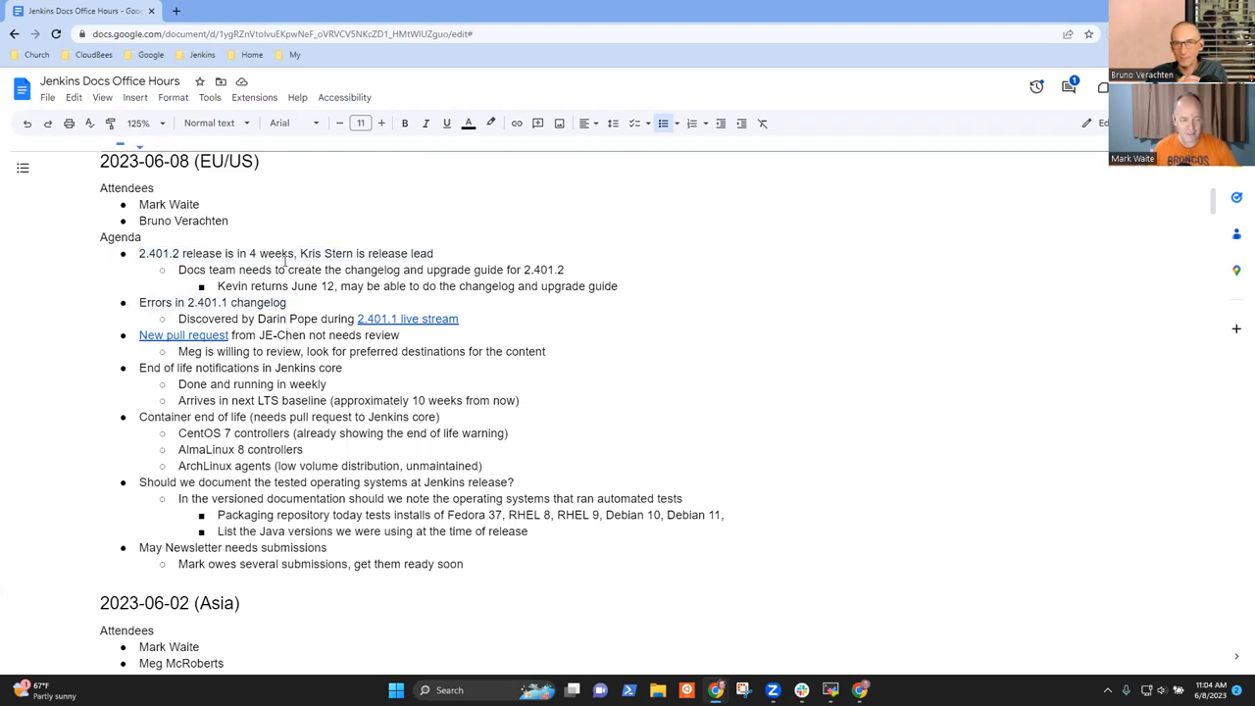
Step: Position the cursor in the notes under the changelog errors item
{"action": "triple_click", "coordinate": [266, 333]}
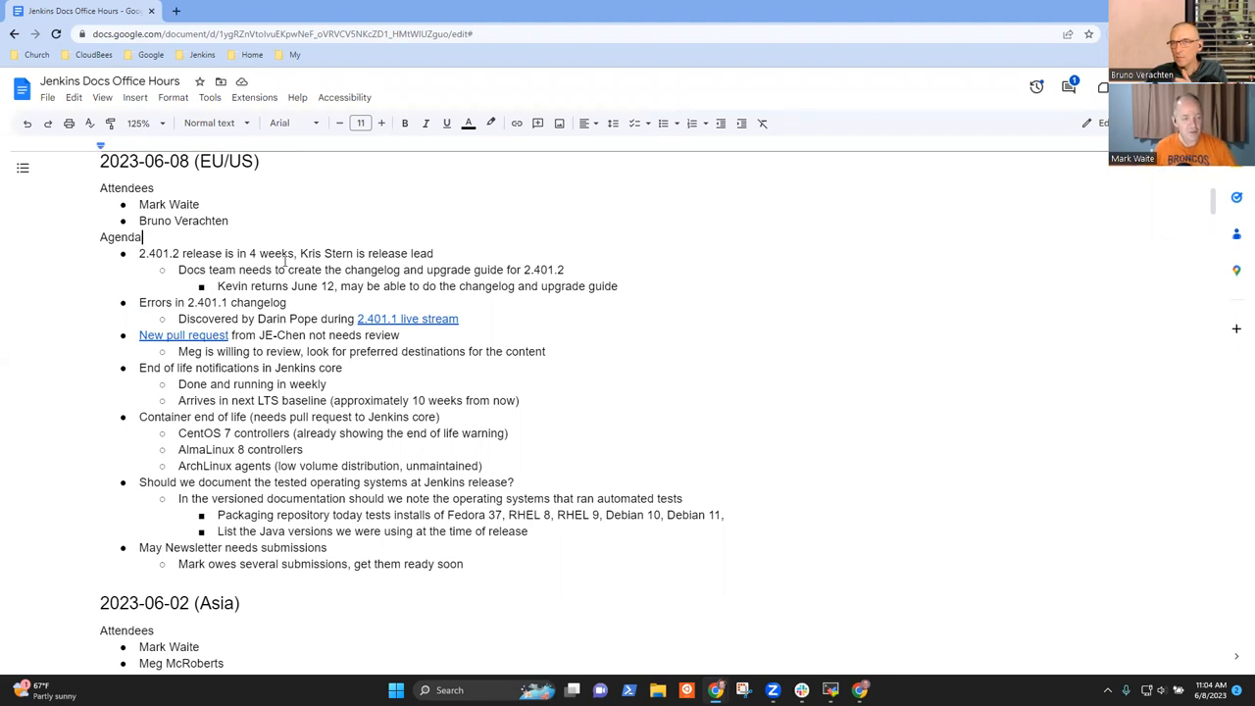
{"action": "triple_click", "coordinate": [284, 253]}
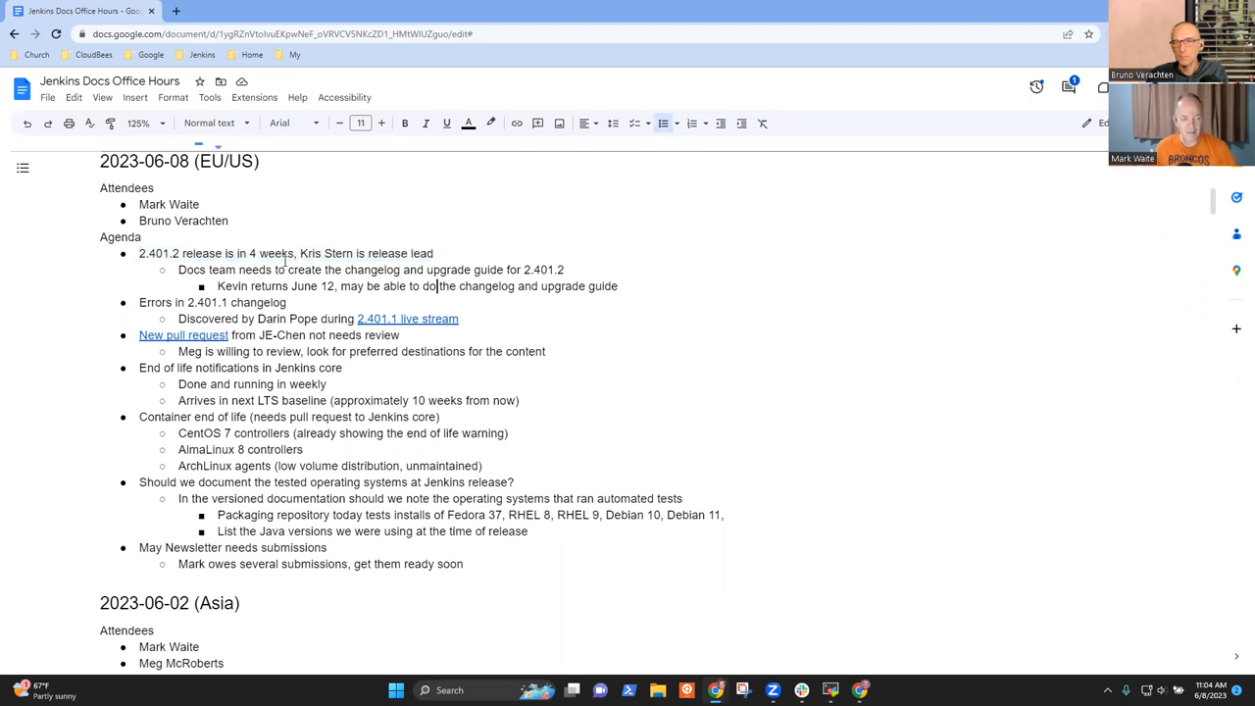
{"action": "triple_click", "coordinate": [416, 287]}
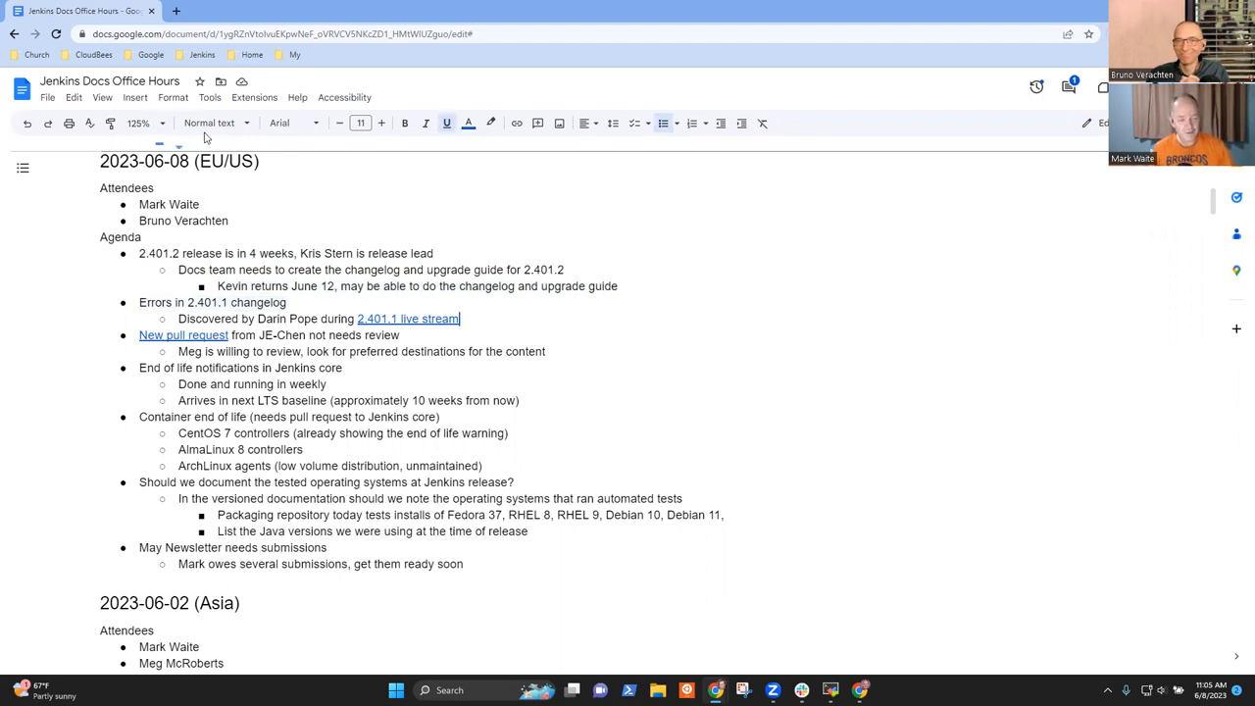
Step: Add the note that at least two items need deleting from the 2.401.1 changelog (already in earlier LTS releases)
{"action": "type", "text": "At"}
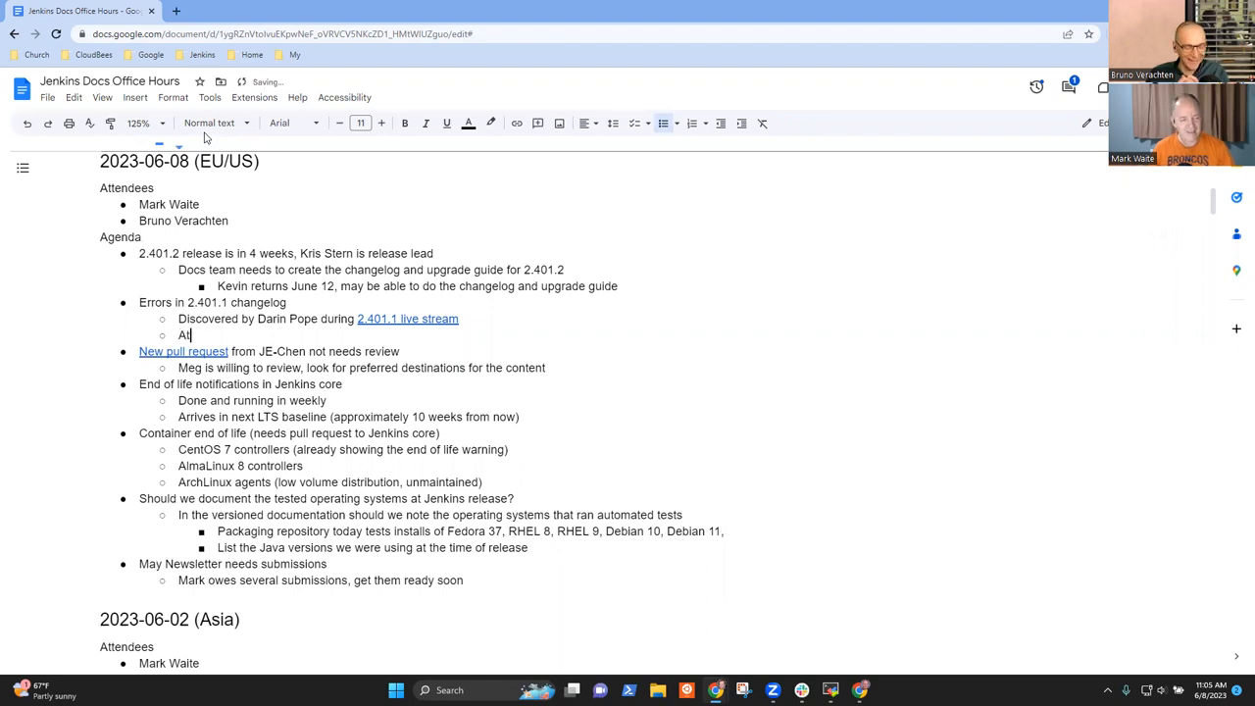
{"action": "type", "text": "least"}
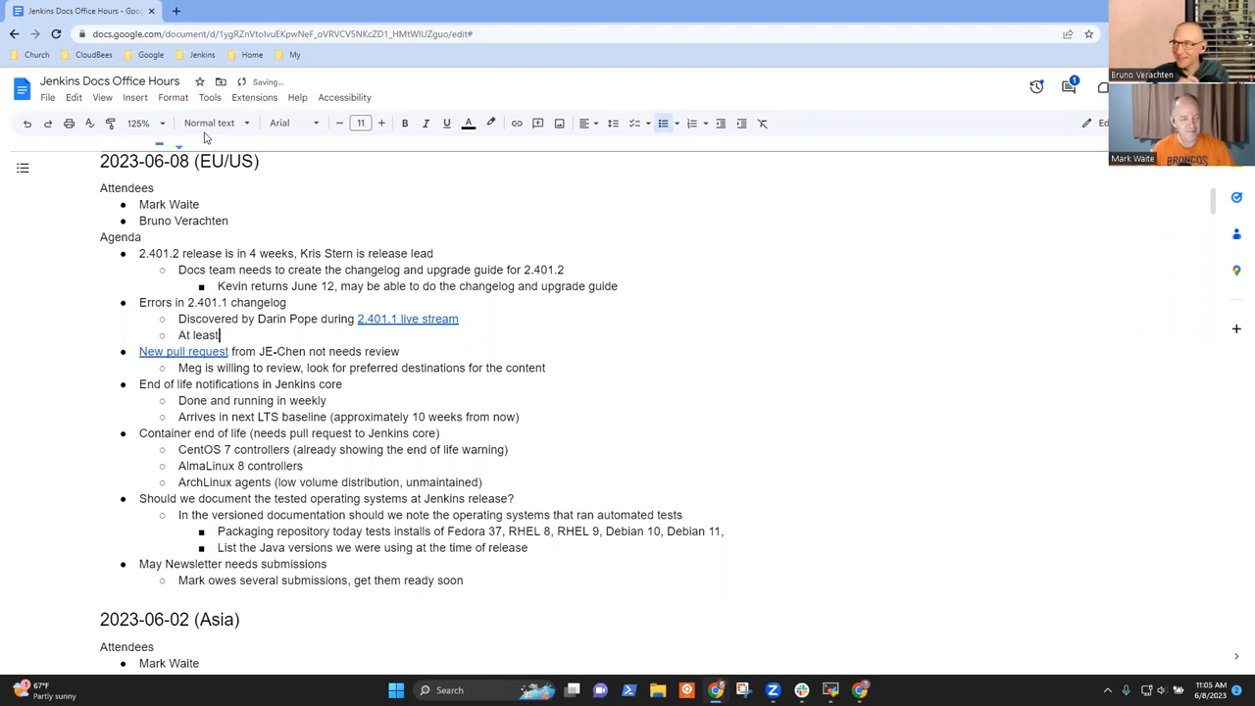
{"action": "type", "text": "two items that need to deleted from the 2.401.1"}
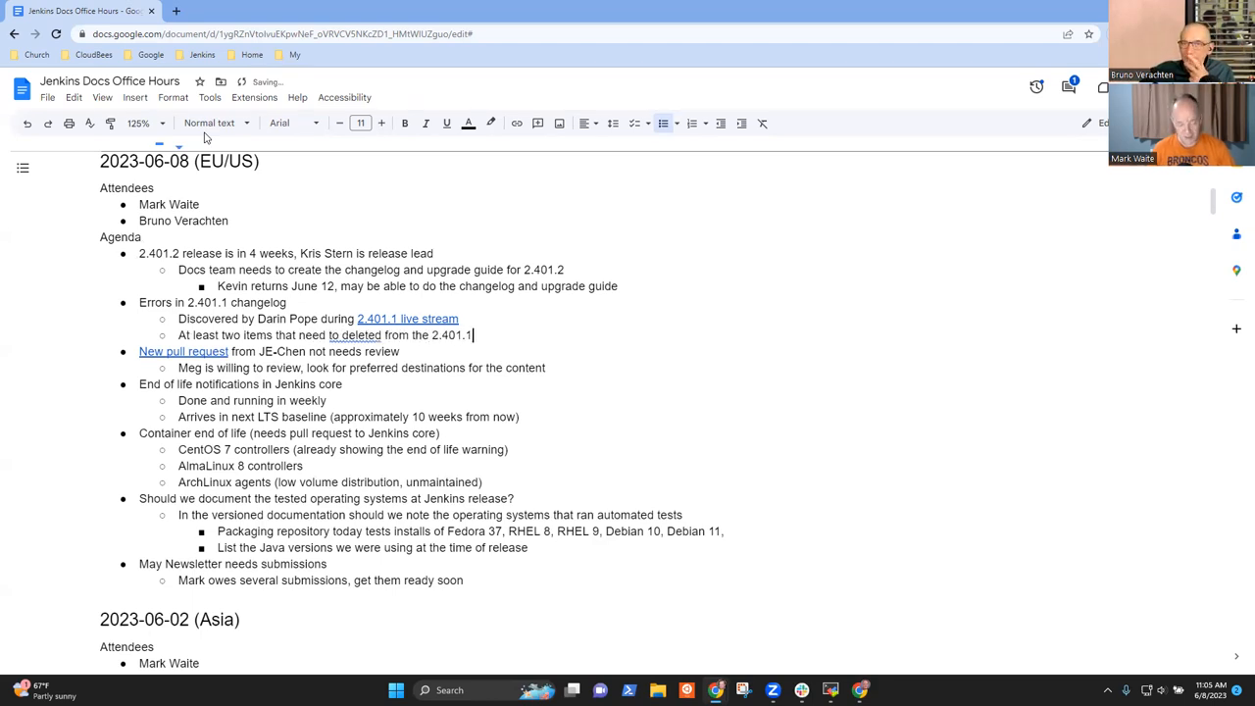
{"action": "type", "text": "changelog"}
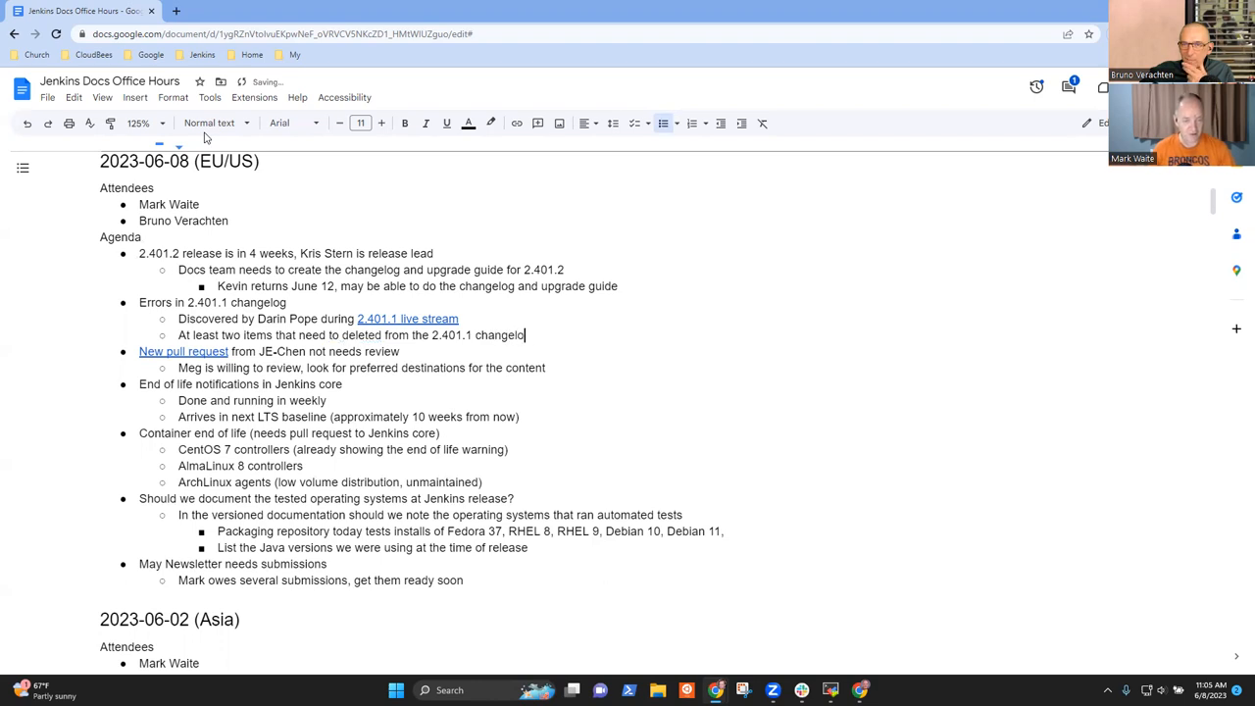
{"action": "type", "text": "(already in e"}
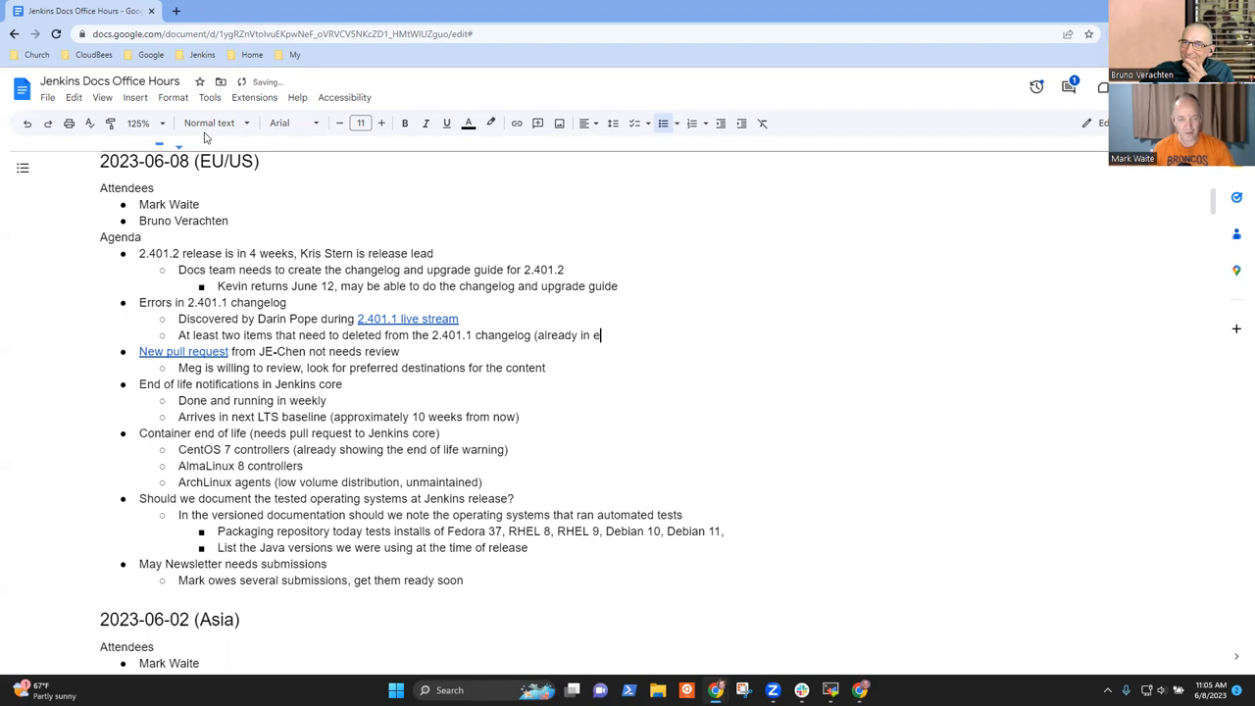
{"action": "type", "text": "arlier LTS rel"}
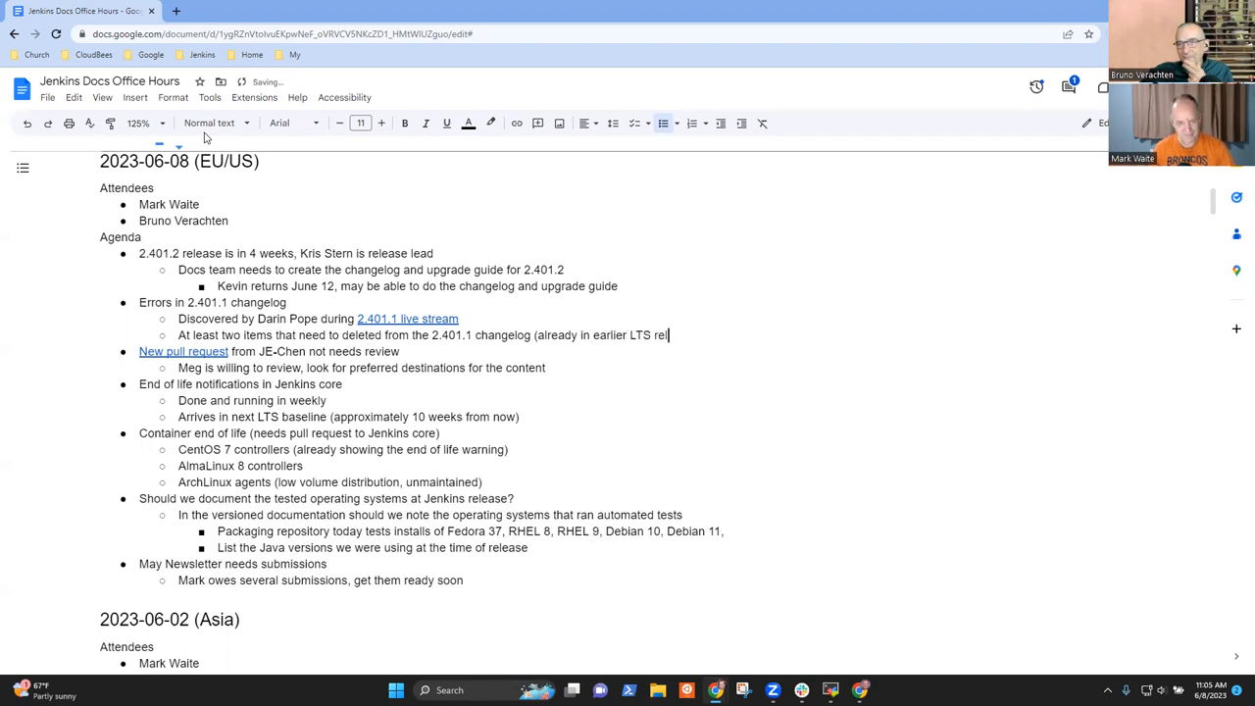
{"action": "type", "text": "eases)"}
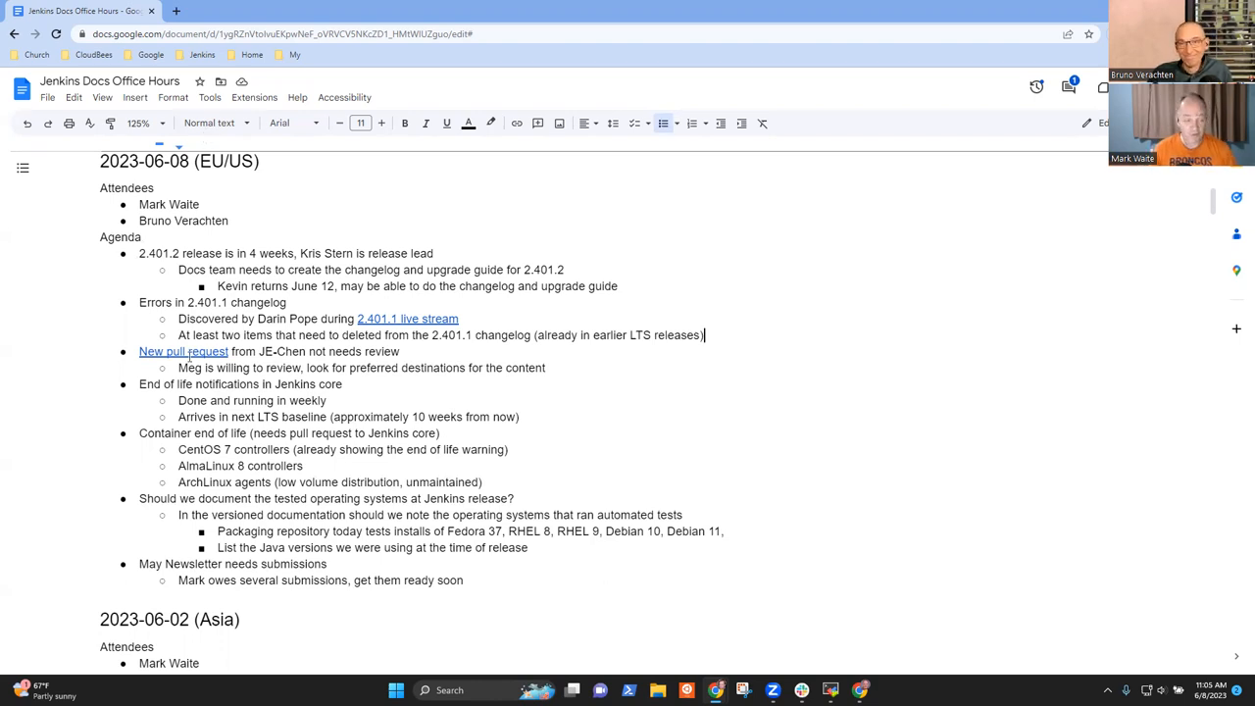
{"action": "left_click", "coordinate": [184, 352]}
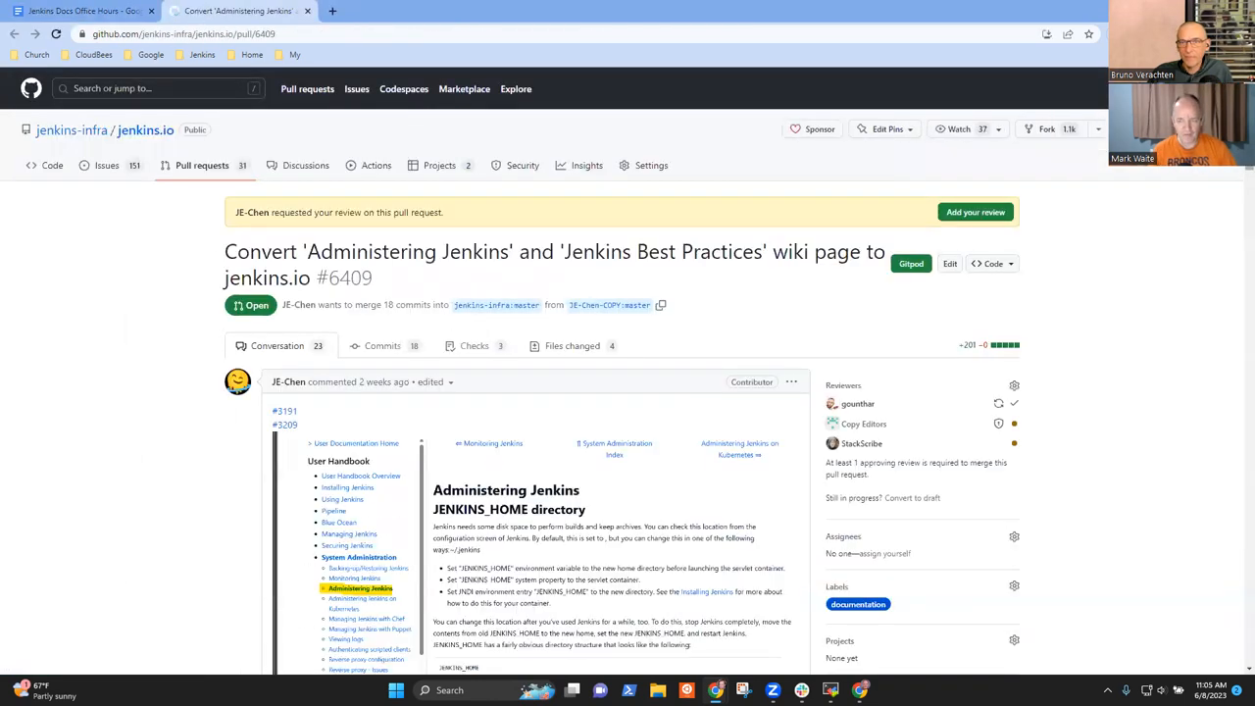
{"action": "scroll", "scroll_direction": "down", "scroll_amount": 3}
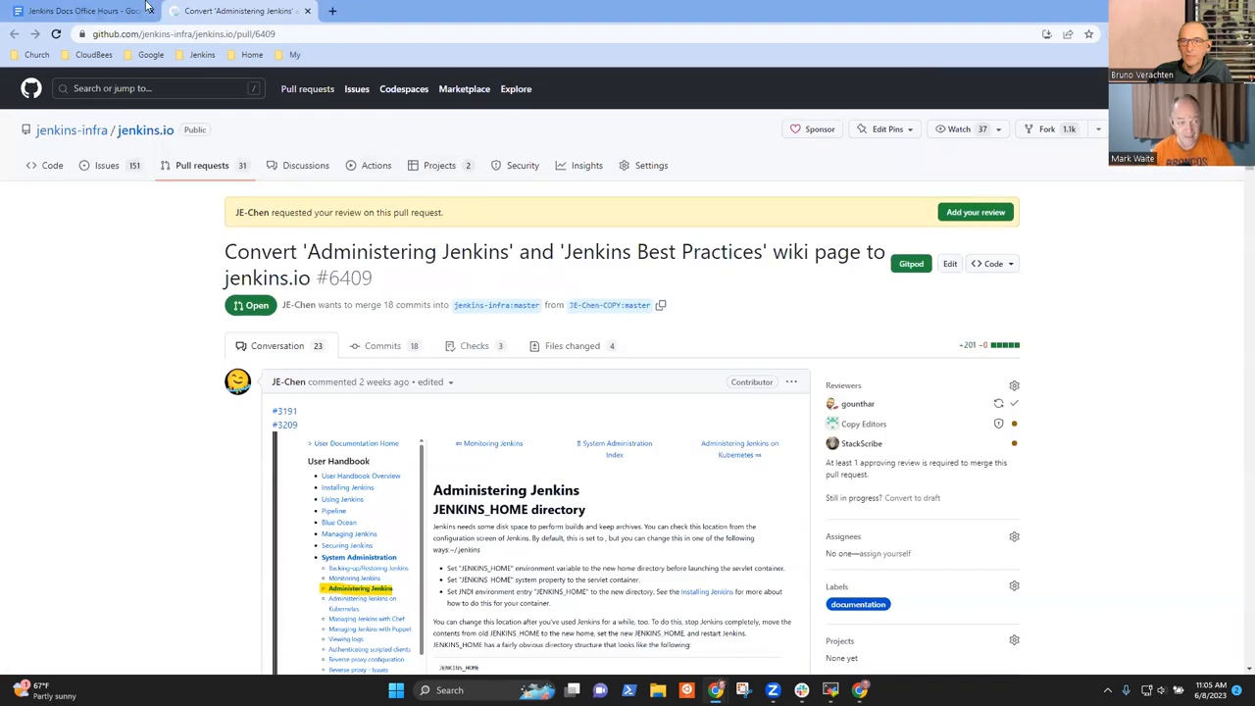
{"action": "left_click", "coordinate": [82, 12]}
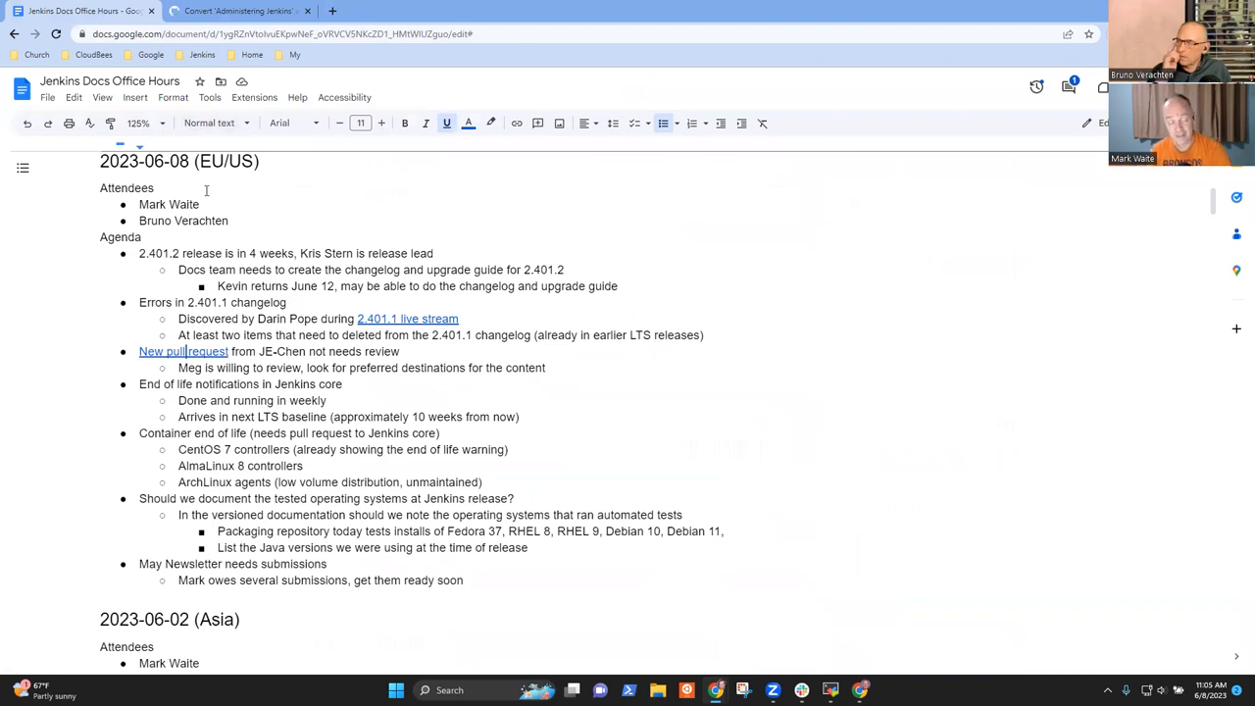
{"action": "mouse_move", "coordinate": [506, 339]}
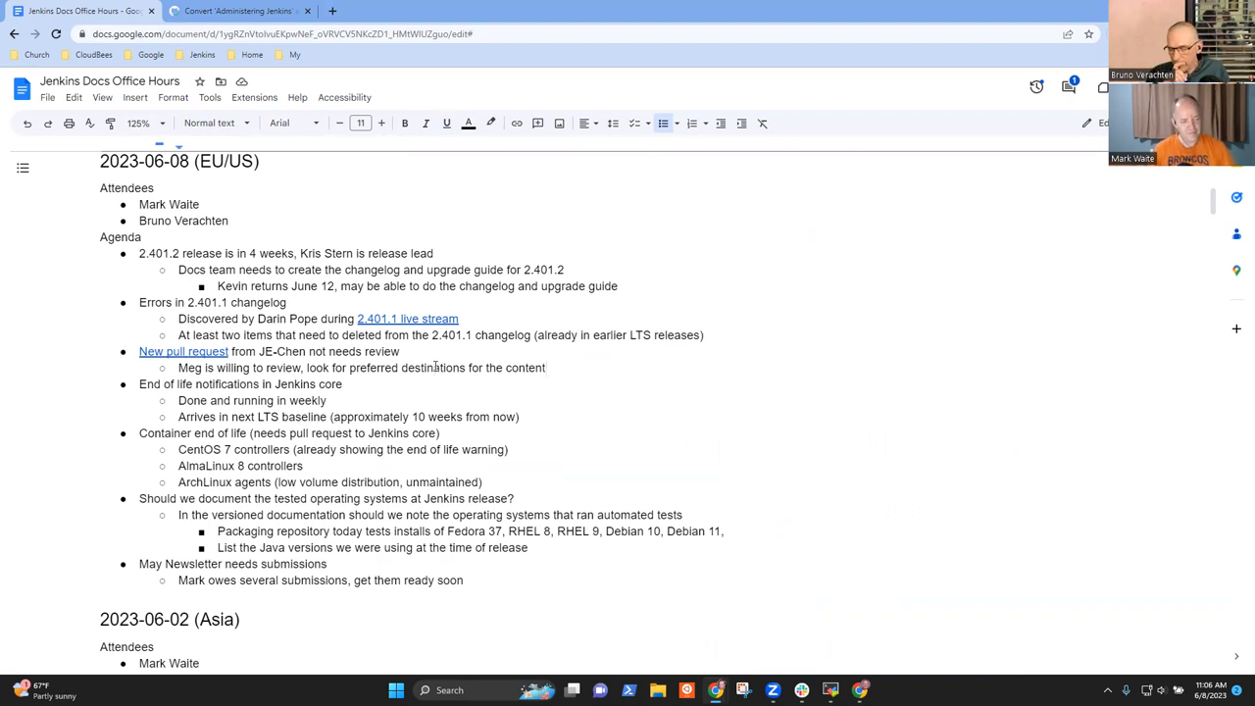
Step: Note Bruno's comment on the pull request and add a 'Structural changes' sub-point about where to put things
{"action": "type", "text": "Bruno reviewed and"}
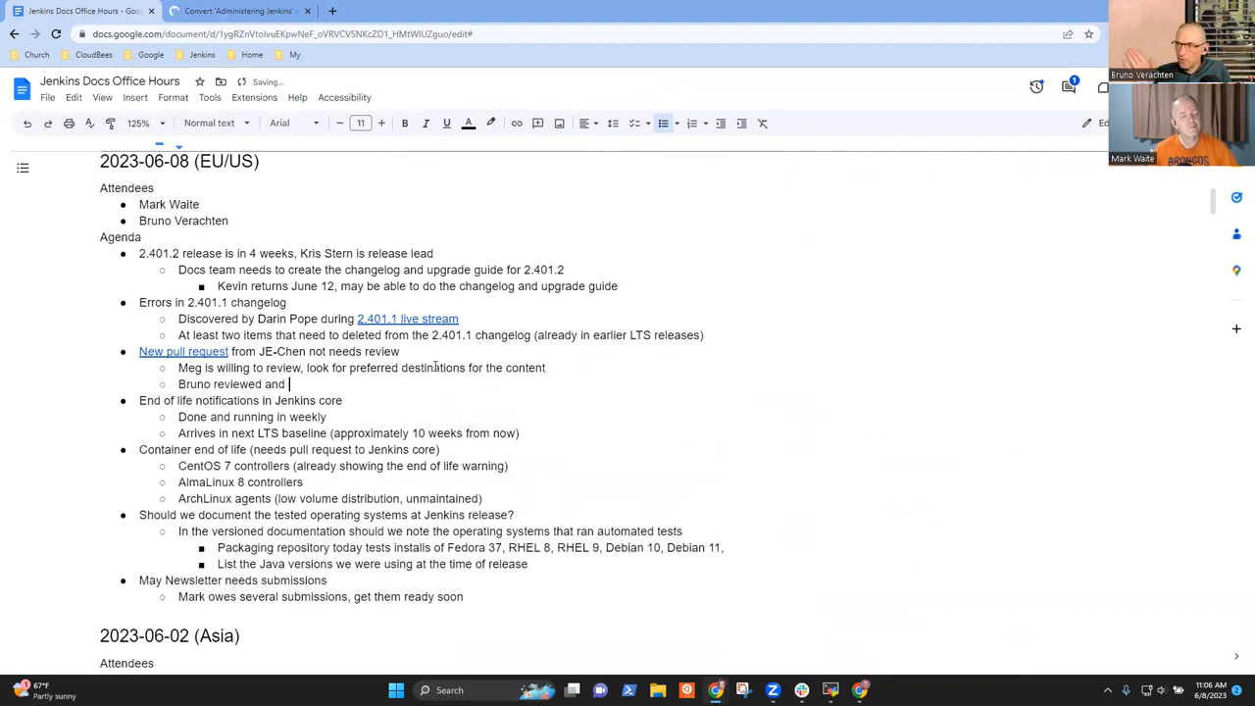
{"action": "type", "text": "commented on the text content"}
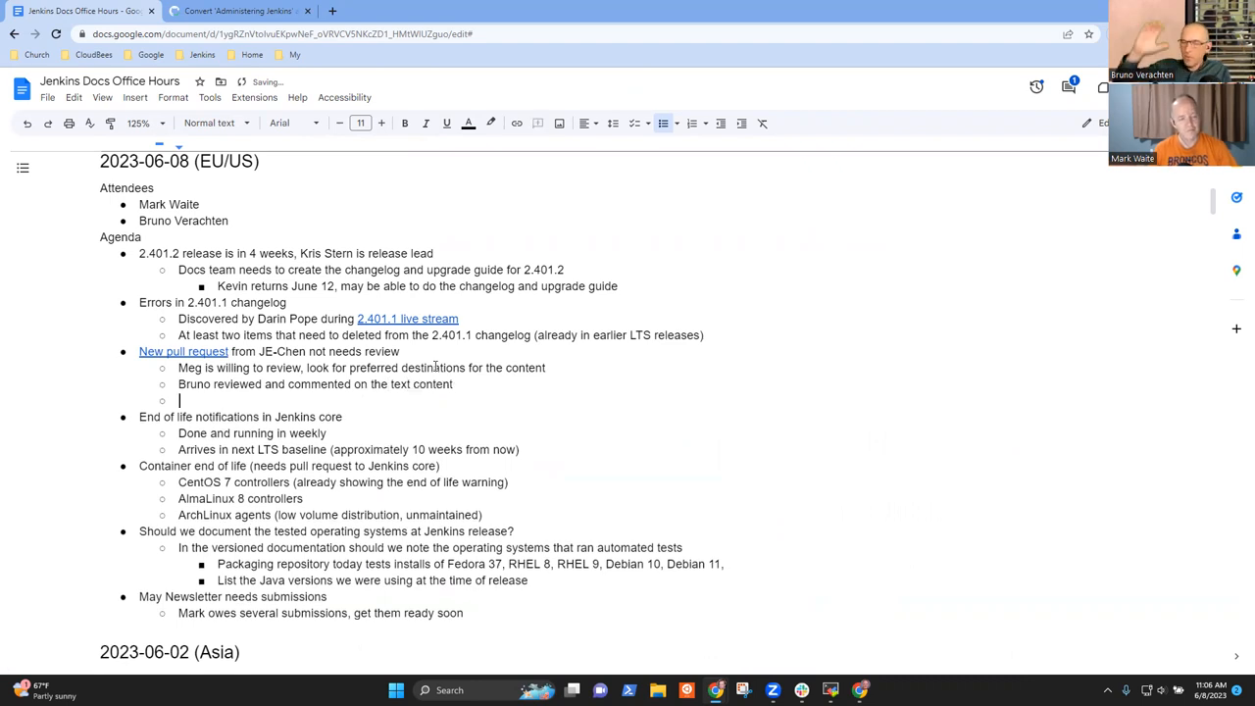
{"action": "type", "text": "Stru"}
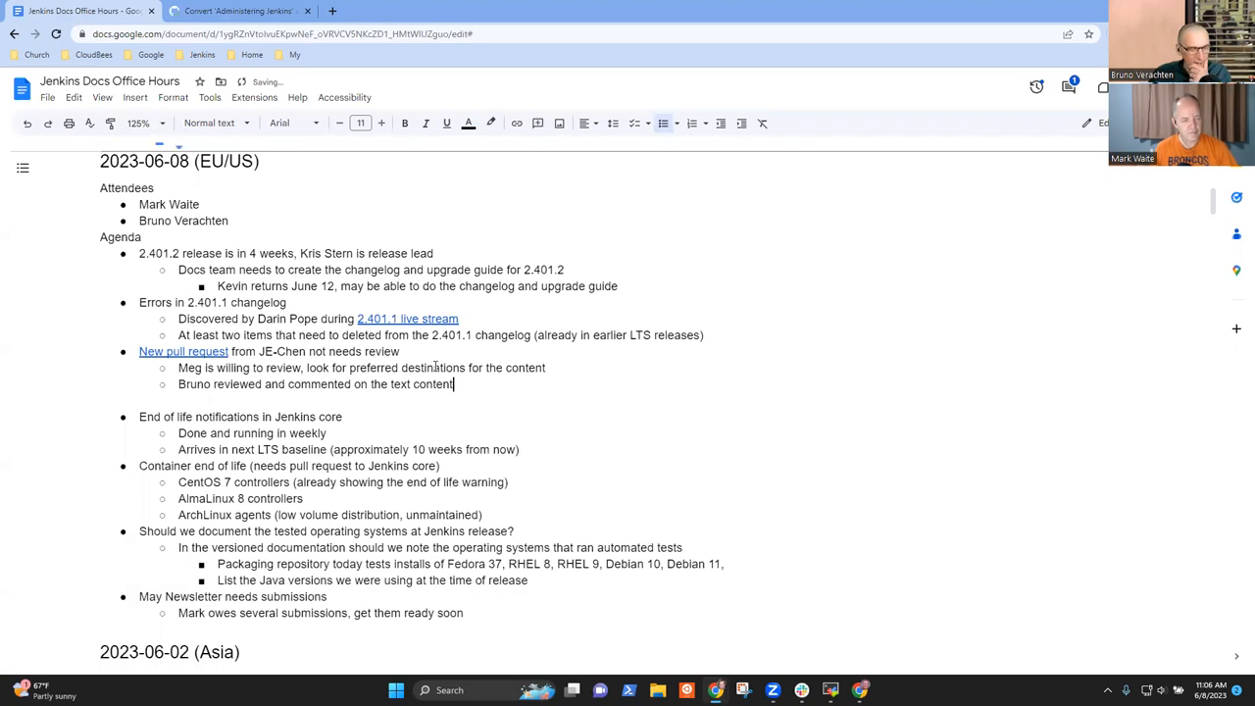
{"action": "key", "text": "enter"}
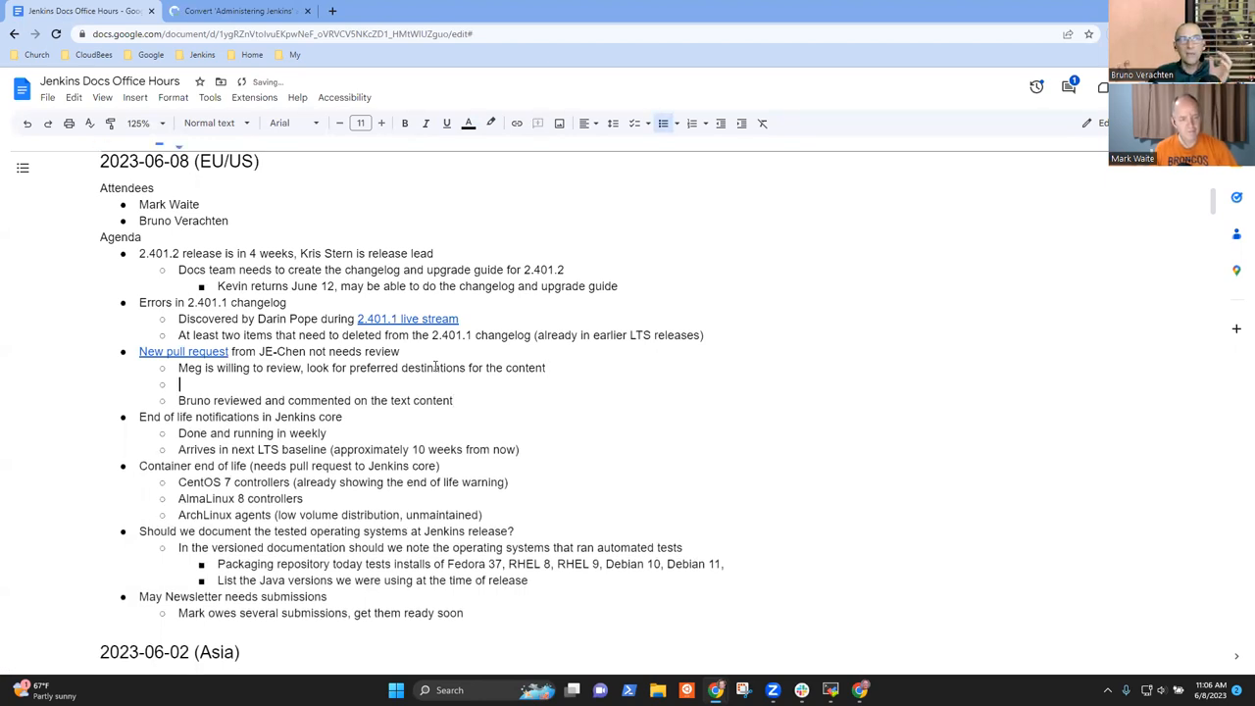
{"action": "type", "text": "Structurak"}
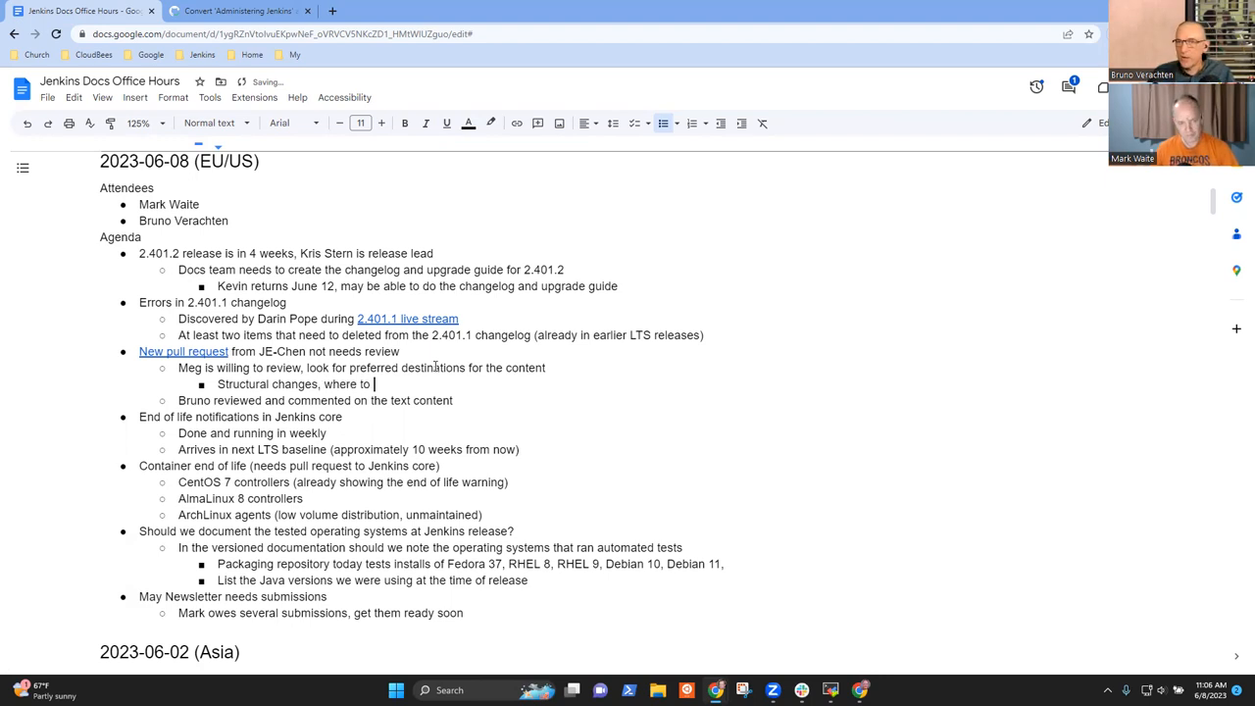
{"action": "type", "text": "put thin"}
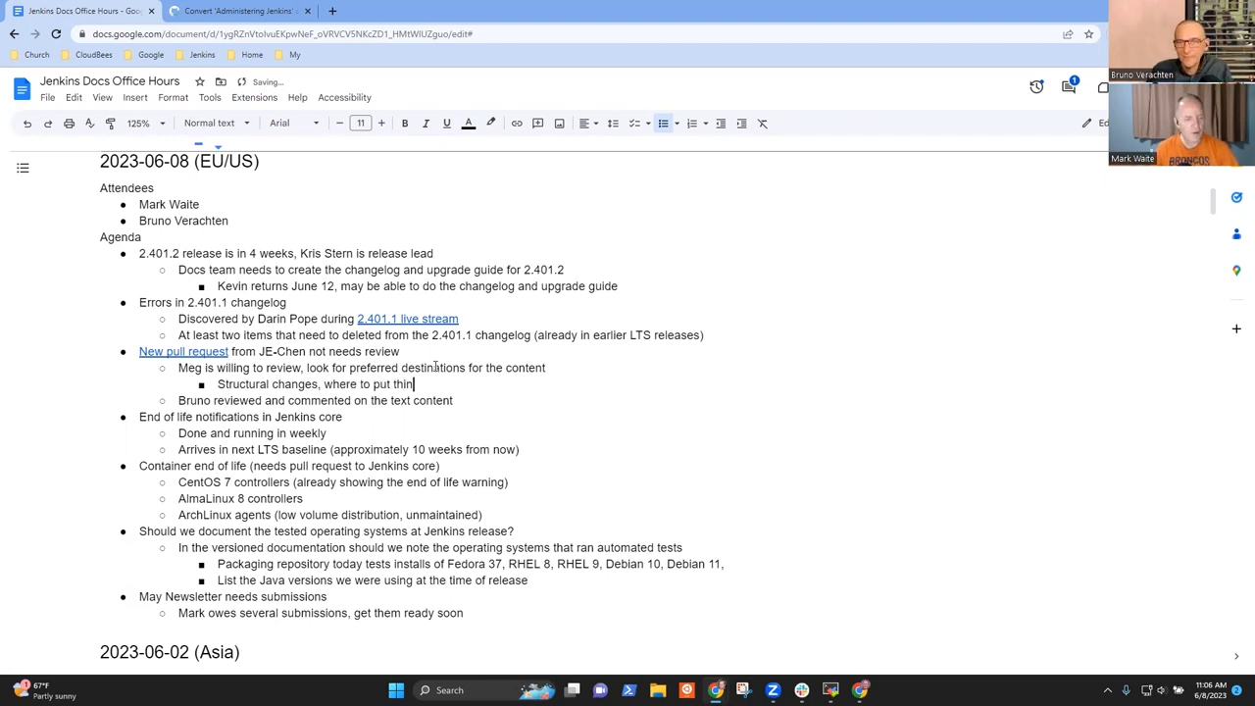
{"action": "type", "text": "gs"}
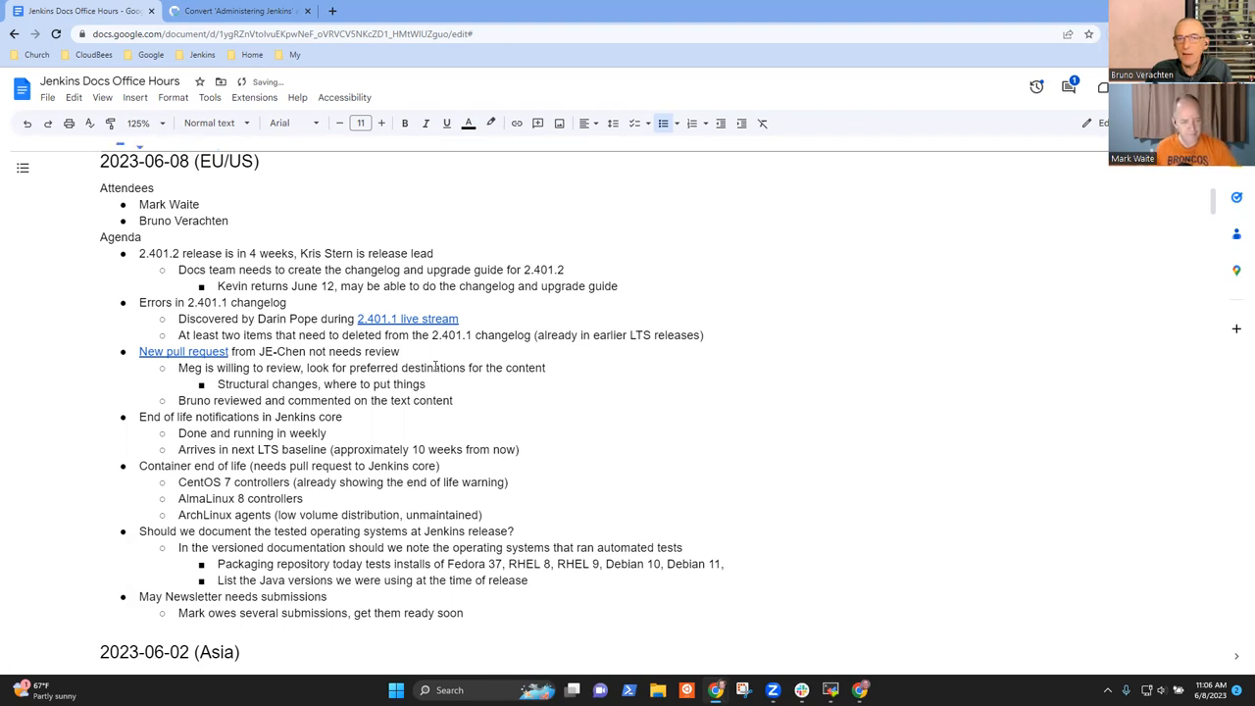
Step: Append 'since 2.407' to the end-of-life notification line
{"action": "type", "text": "s"}
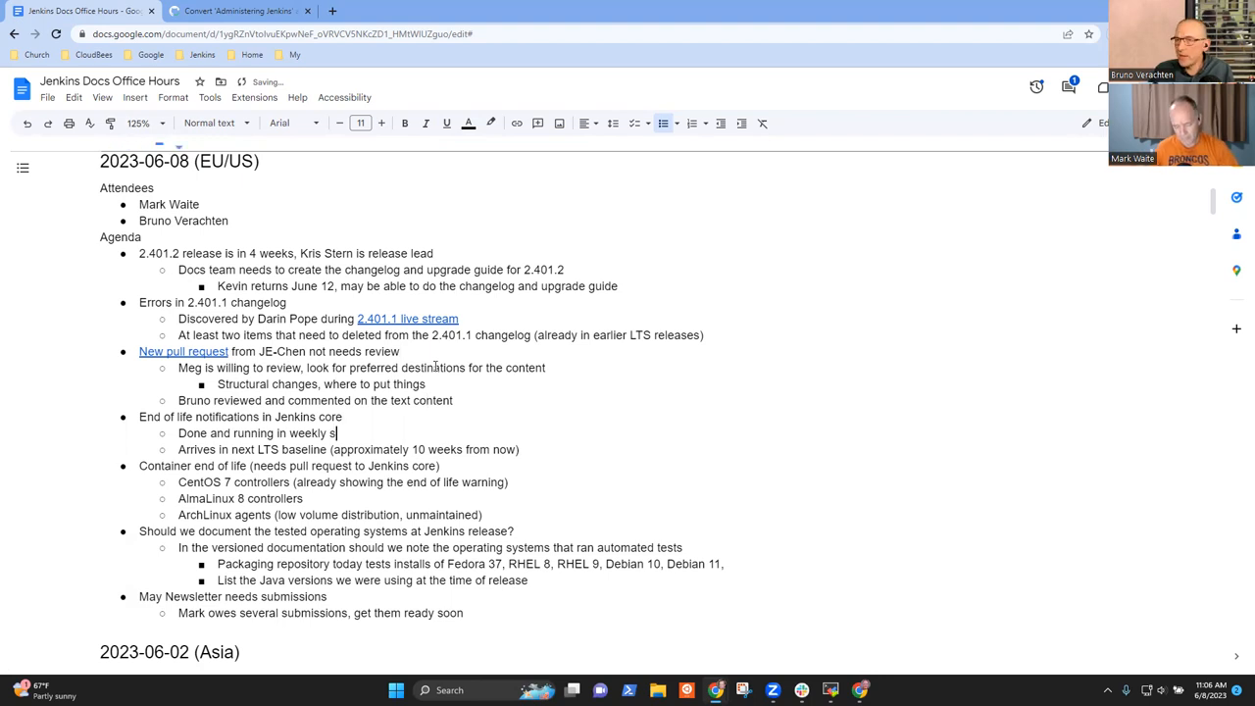
{"action": "type", "text": "ince 2.40"}
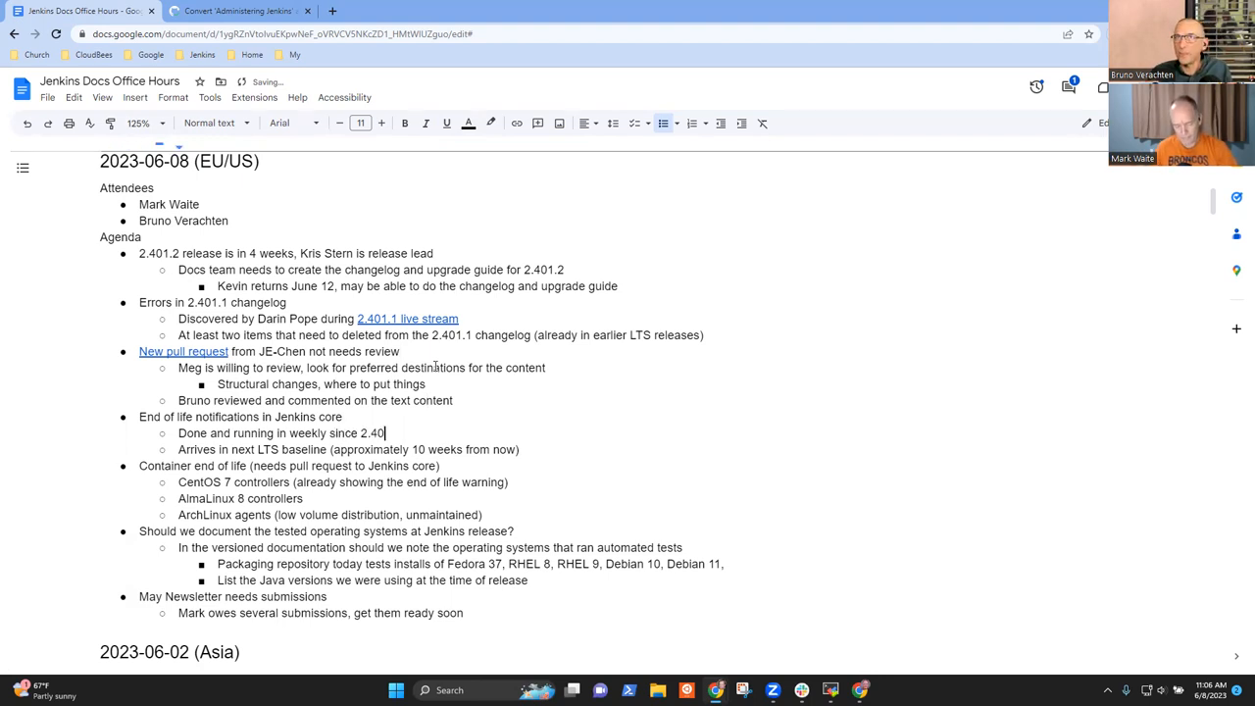
{"action": "type", "text": "7"}
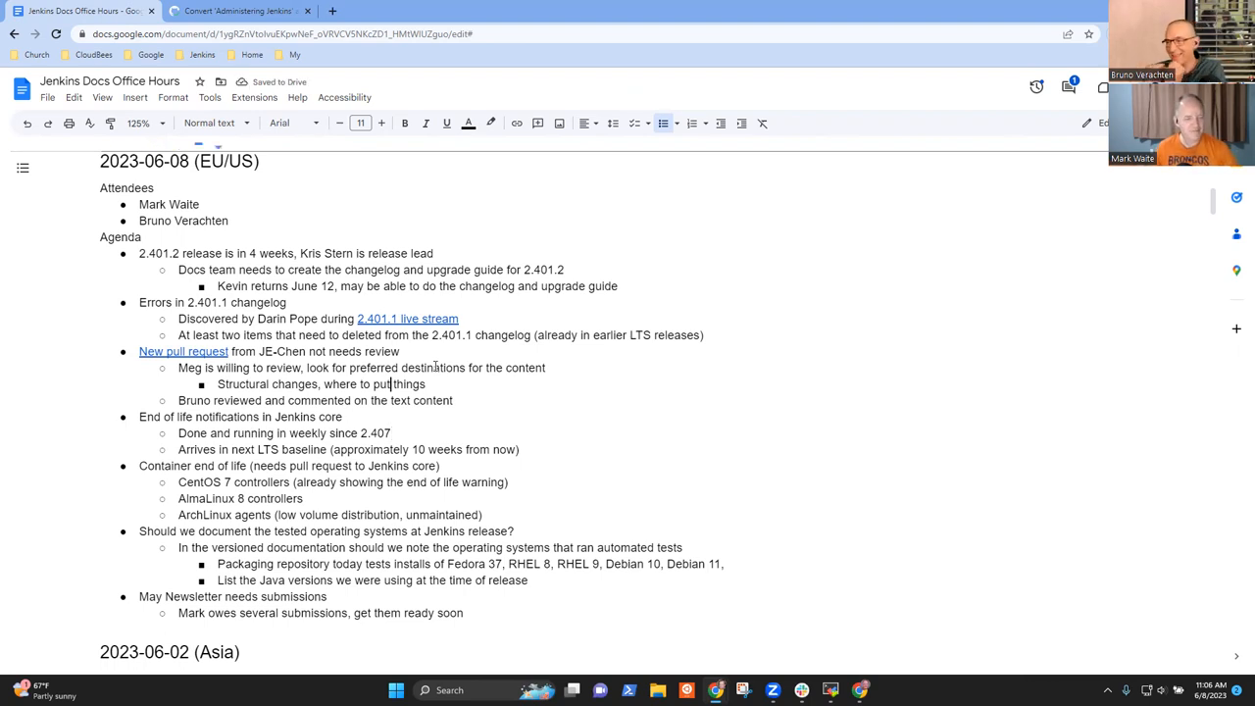
Step: Add a sub-point on regularly merging from the master branch into the working branch
{"action": "key", "text": "enter"}
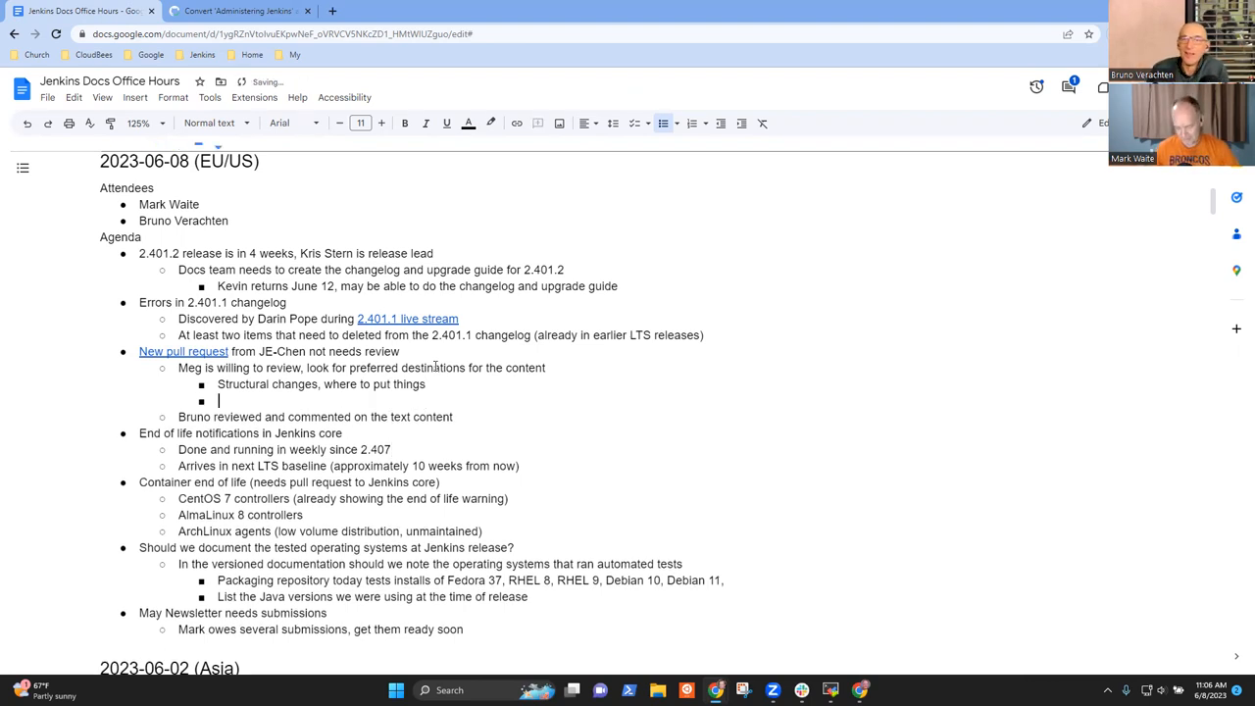
{"action": "type", "text": "Regularly mer"}
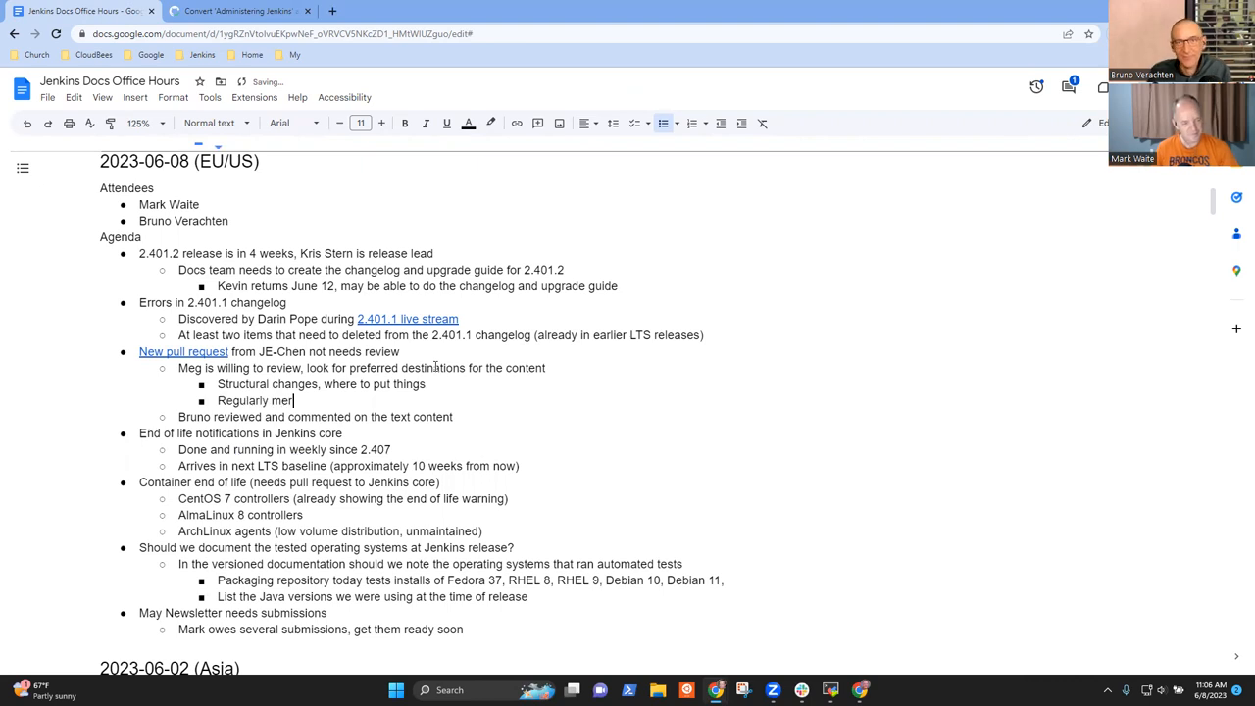
{"action": "type", "text": "ging"}
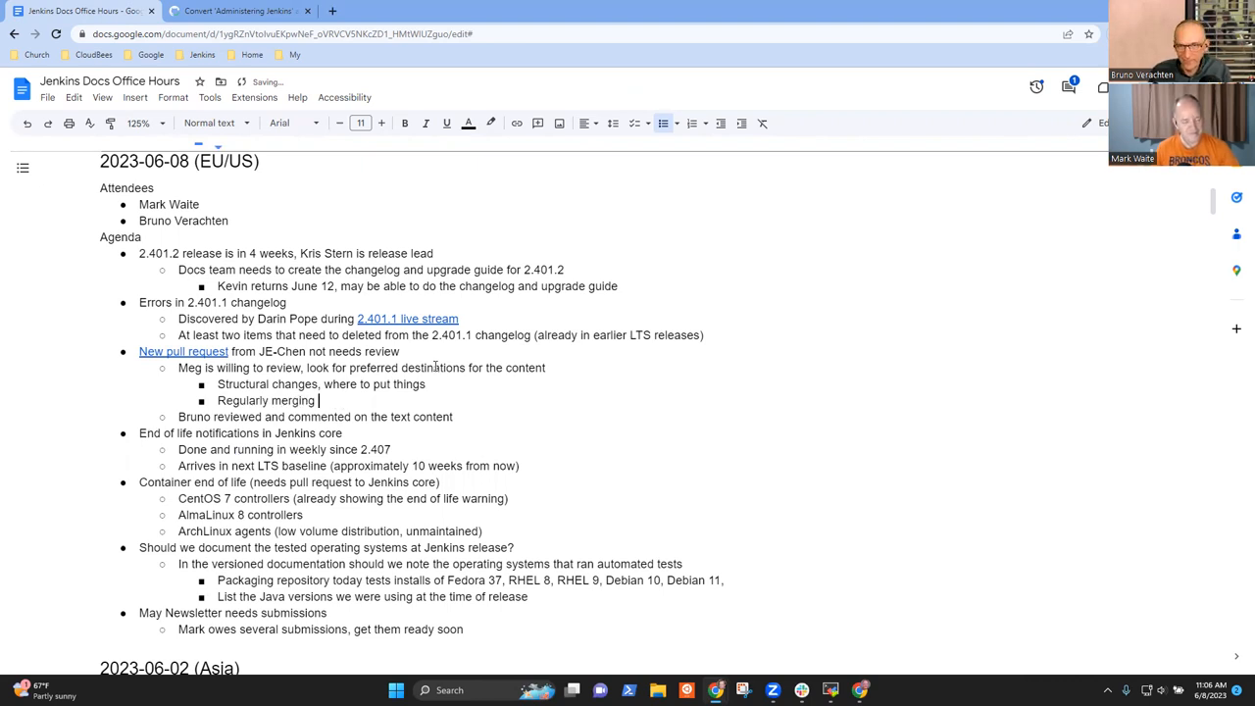
{"action": "type", "text": "from master bnranch into the wor"}
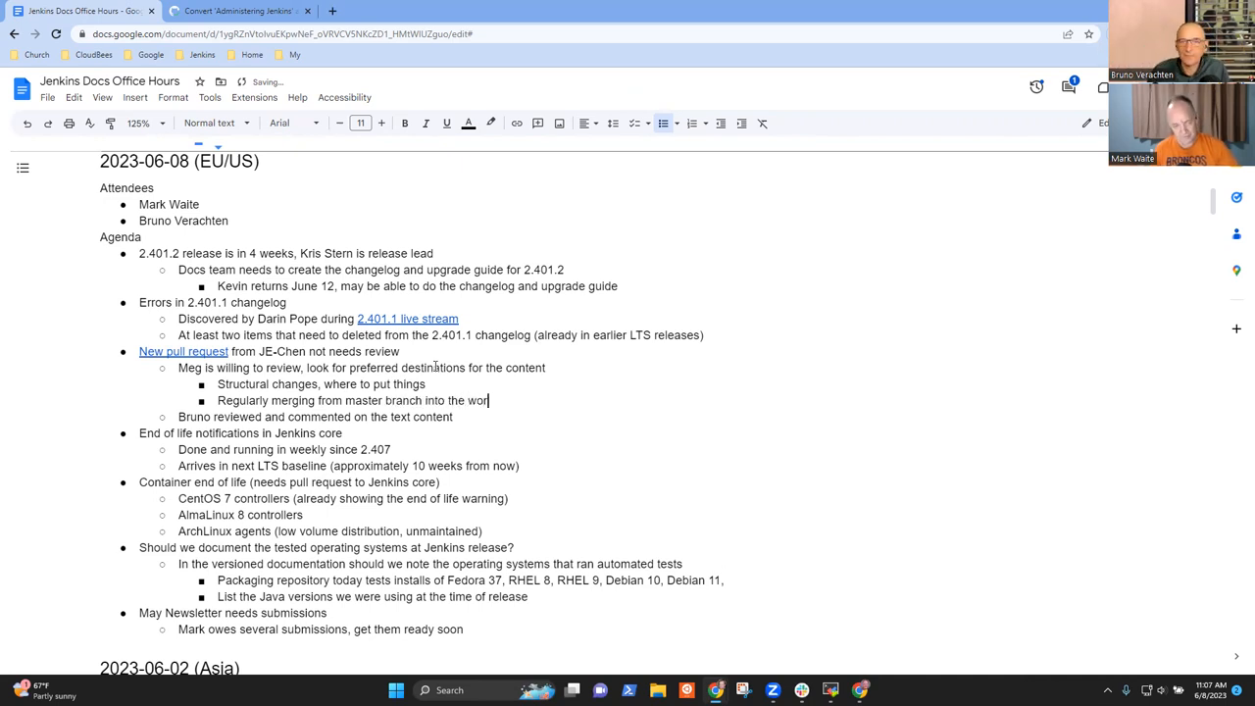
{"action": "type", "text": "king di"}
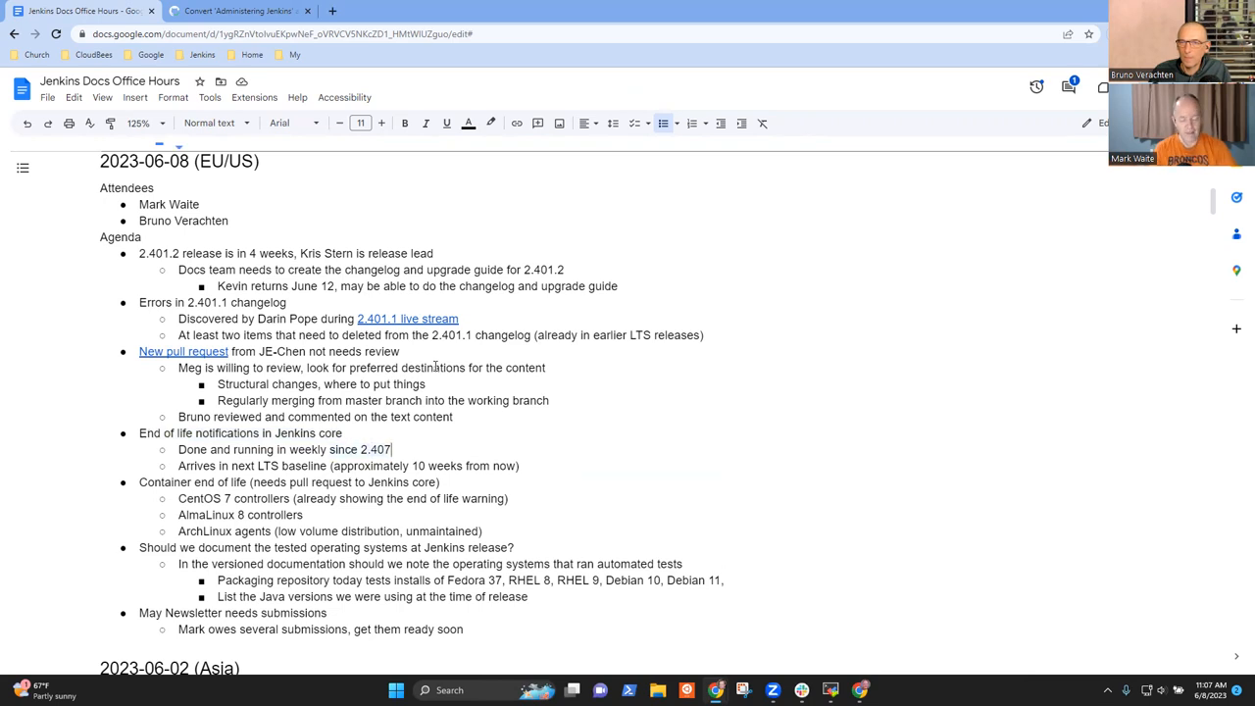
Step: Append ', a fix in 2.409 for Fedora 38 users' to the end-of-life notification sub-bullet
{"action": "type", "text": ", a fix included in"}
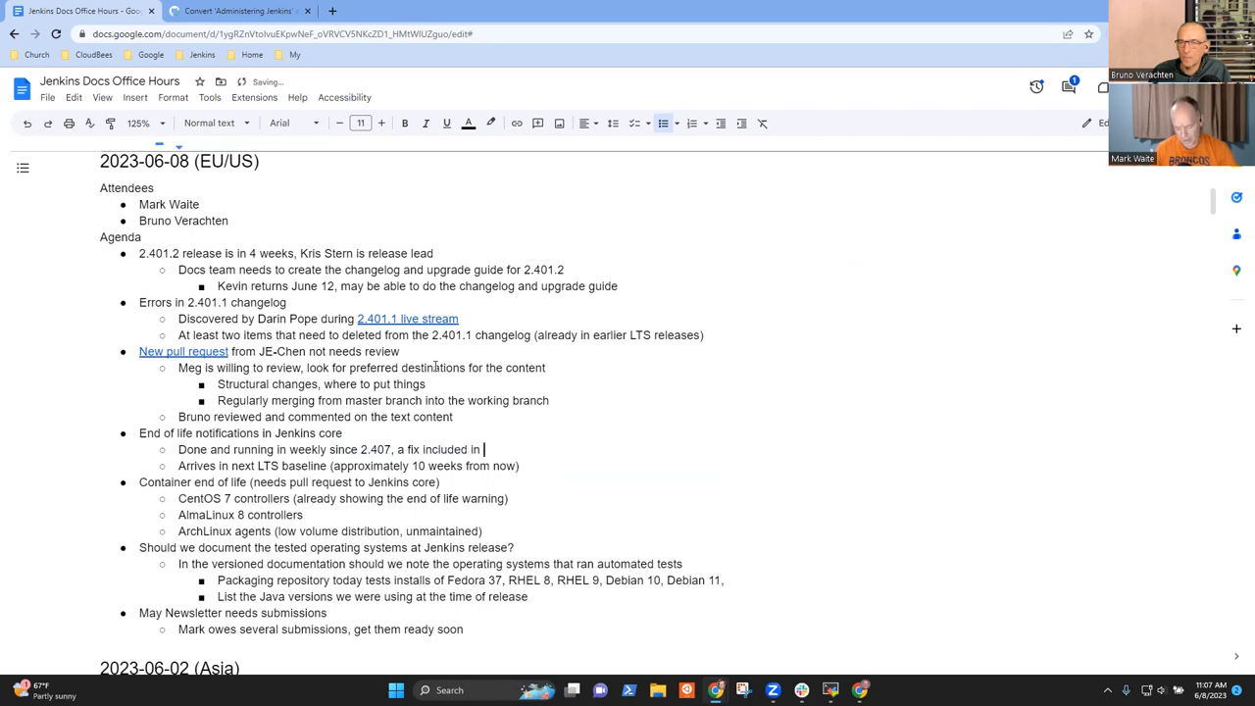
{"action": "type", "text": "2.409 for F"}
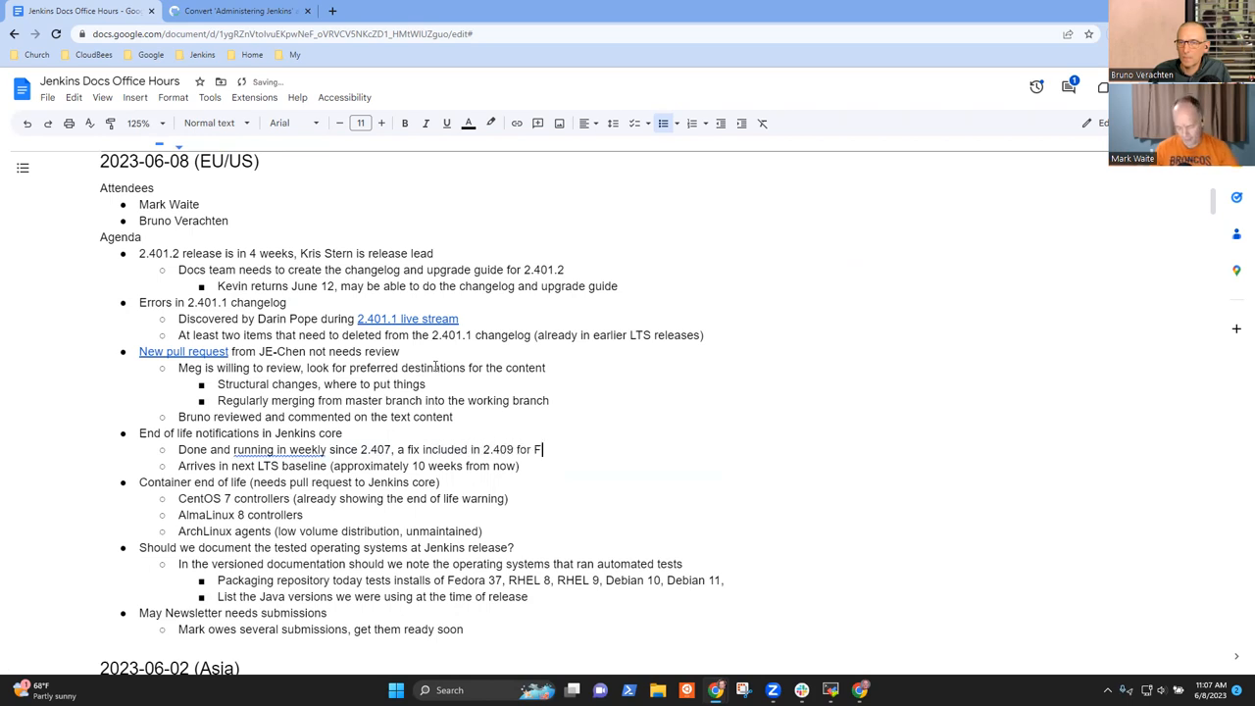
{"action": "type", "text": "edora"}
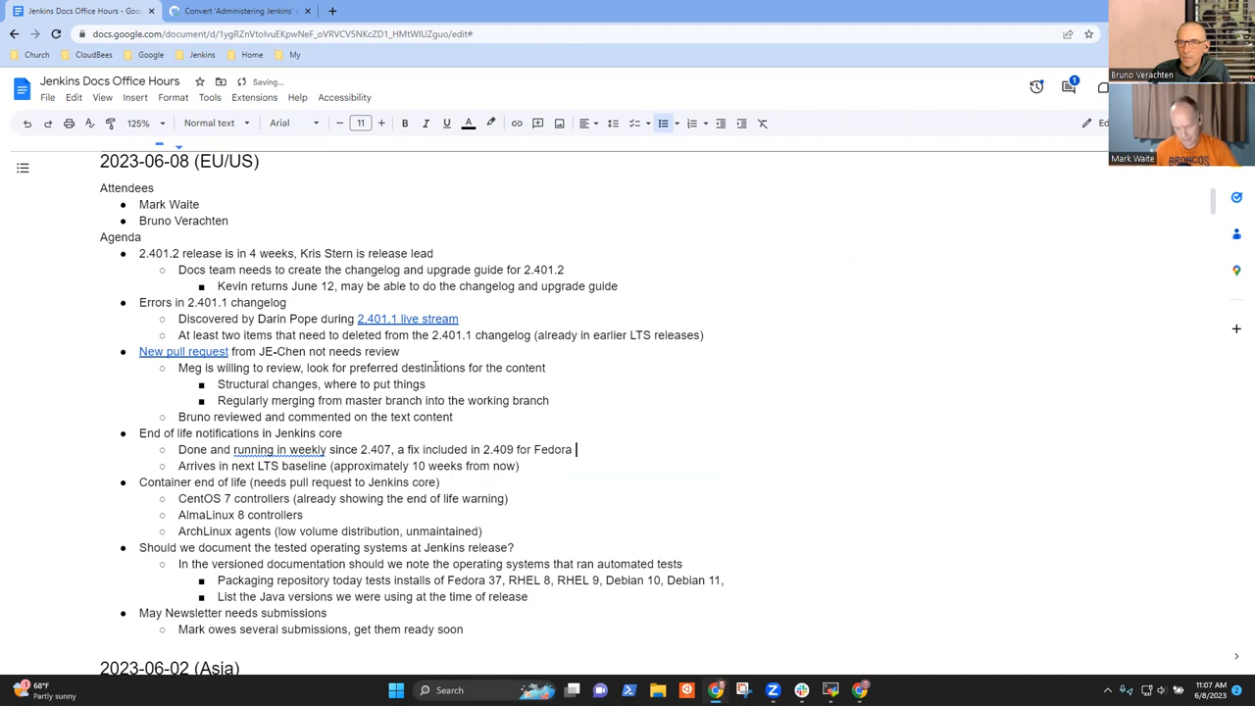
{"action": "type", "text": "38 users"}
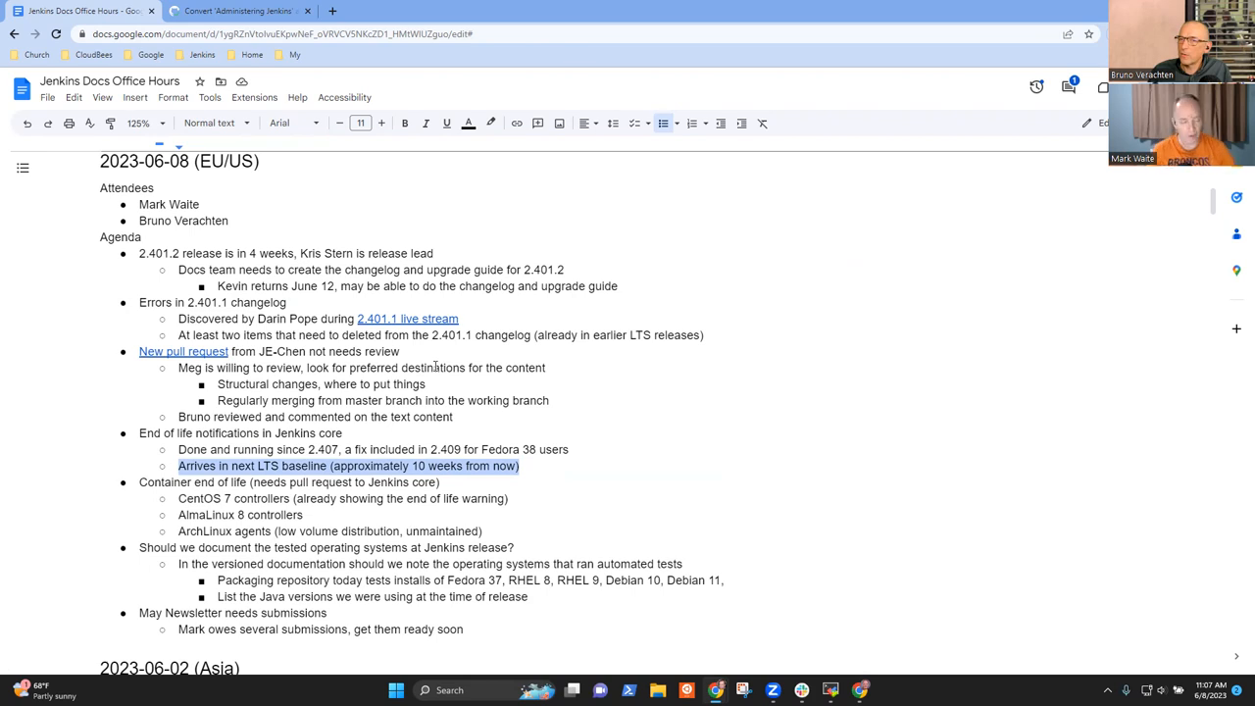
Step: Append '- Aug 23, 2023' to the next LTS baseline line
{"action": "left_click", "coordinate": [521, 466]}
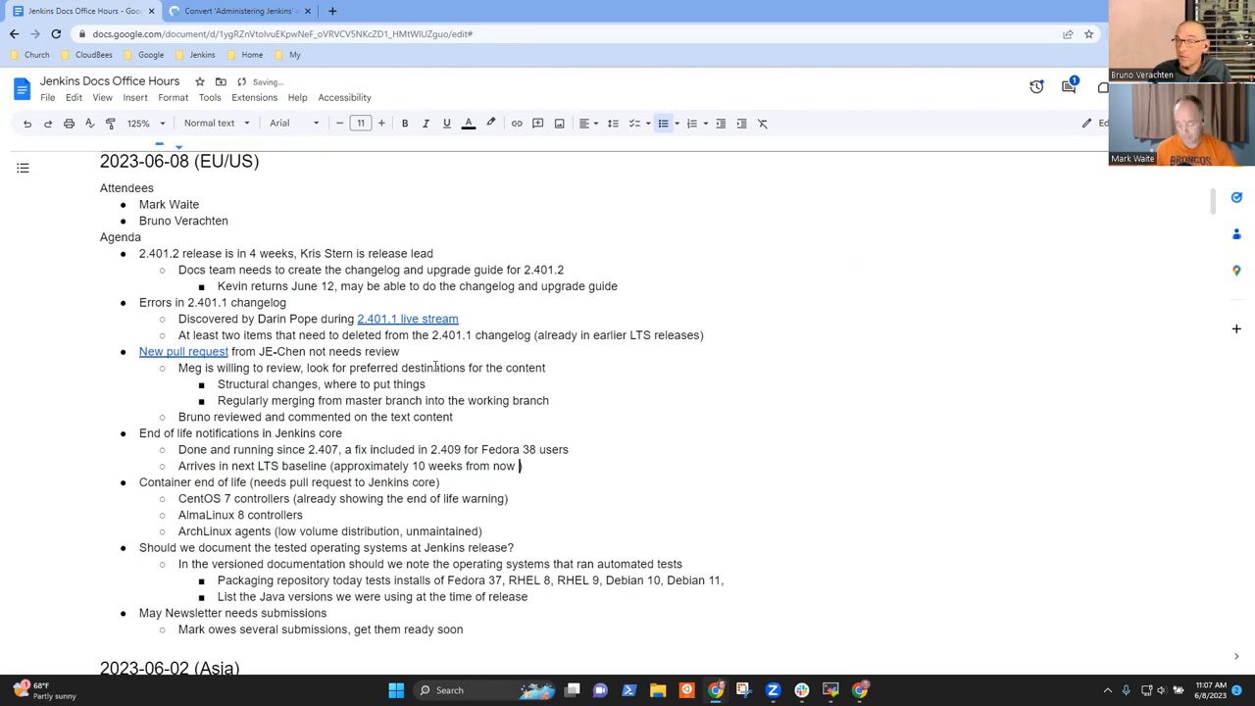
{"action": "type", "text": "- Aug 23"}
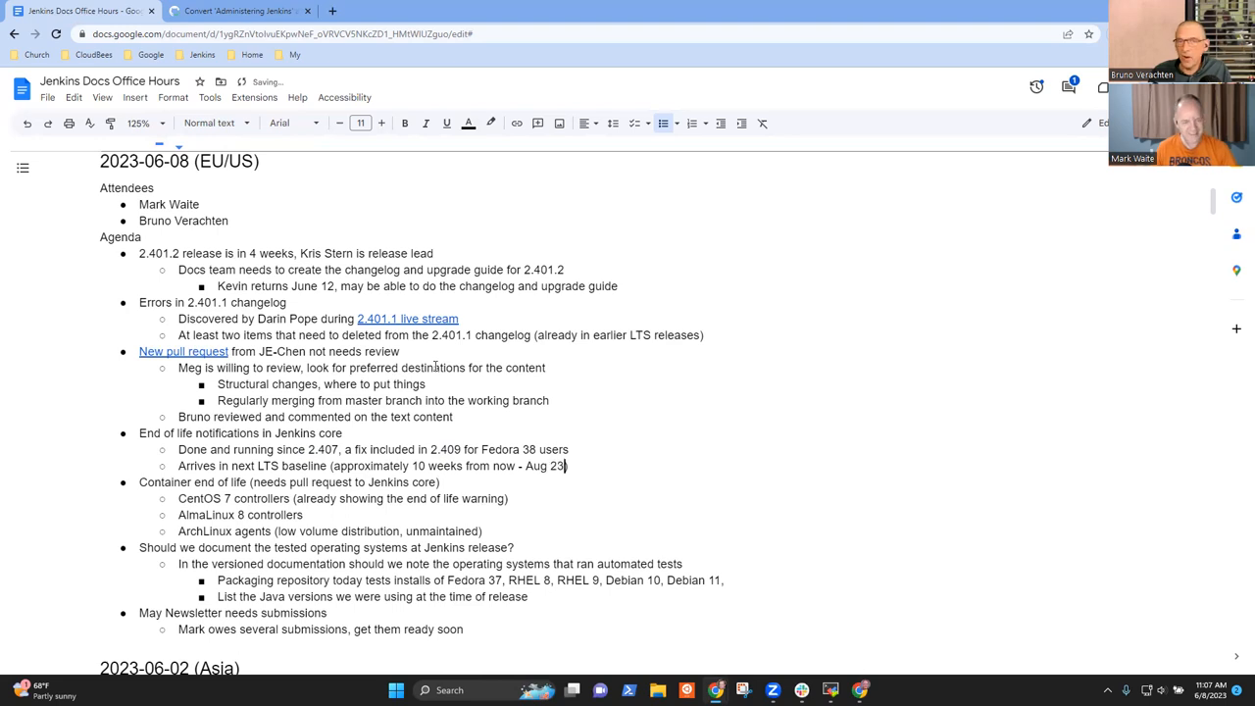
{"action": "type", "text": ", 2023"}
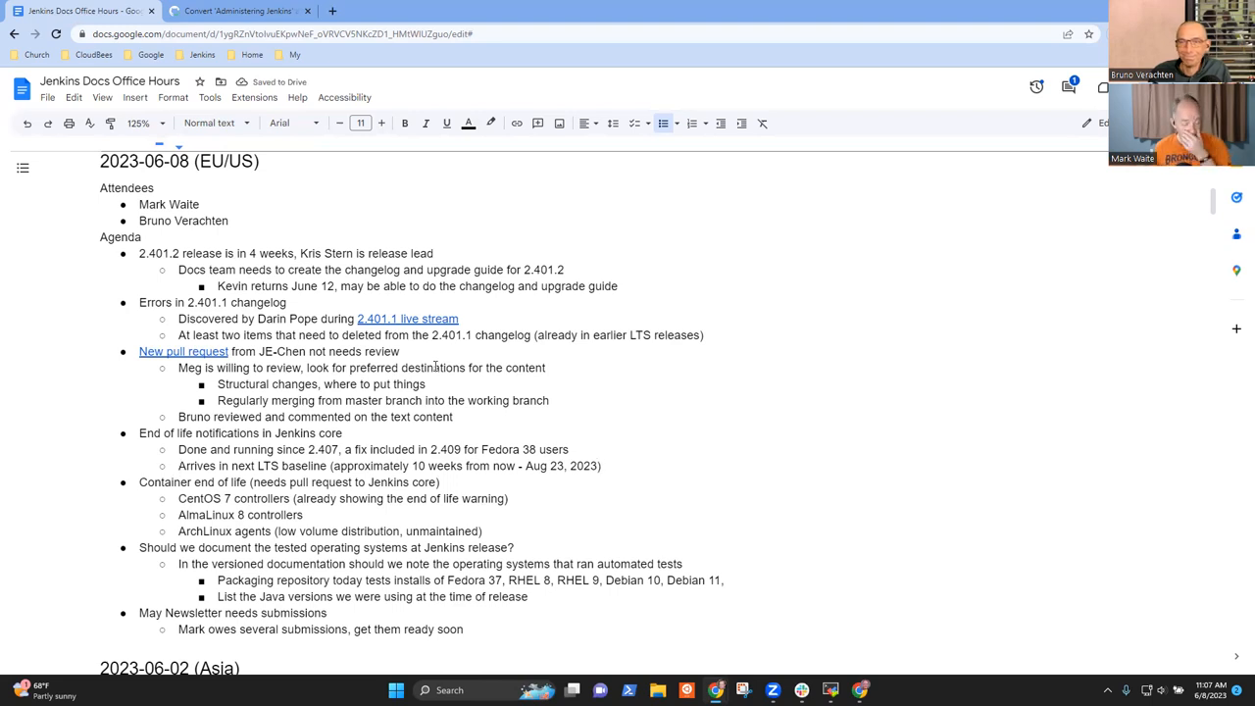
Step: Add the line 'Container agents end of life (needs even more work before it is possible)'
{"action": "triple_click", "coordinate": [388, 467]}
{"action": "type", "text": "er controll"}
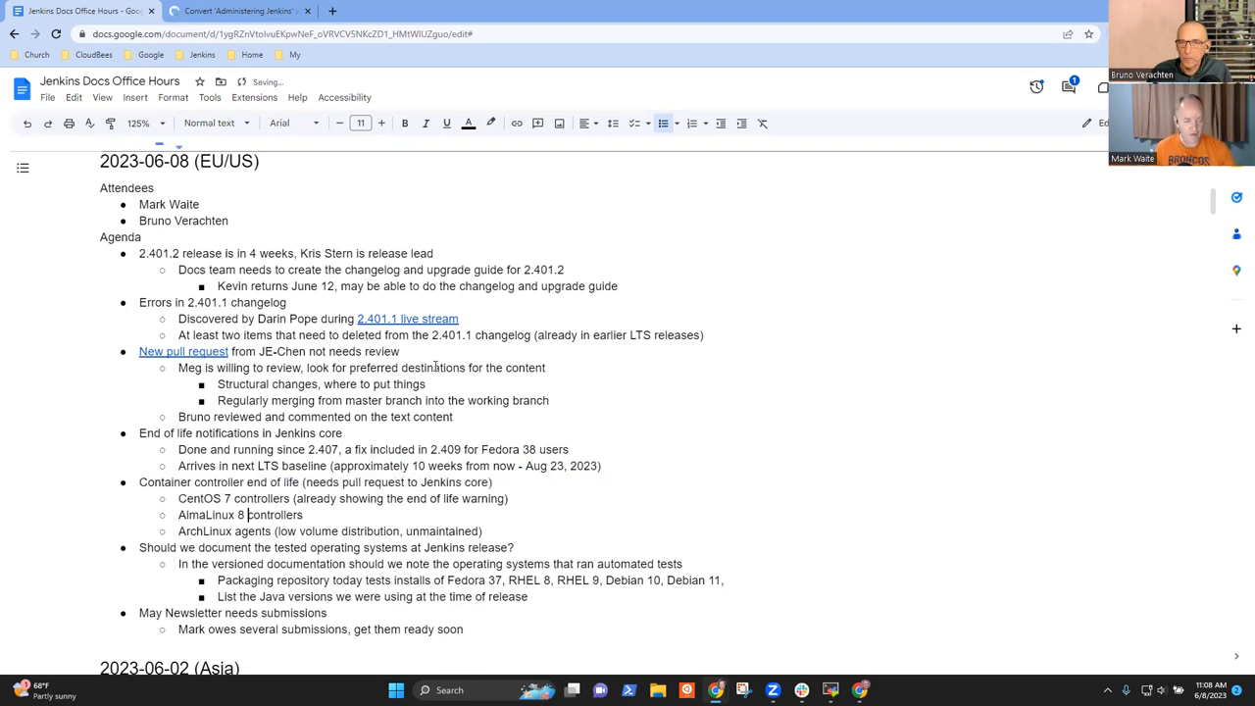
{"action": "type", "text": "A"}
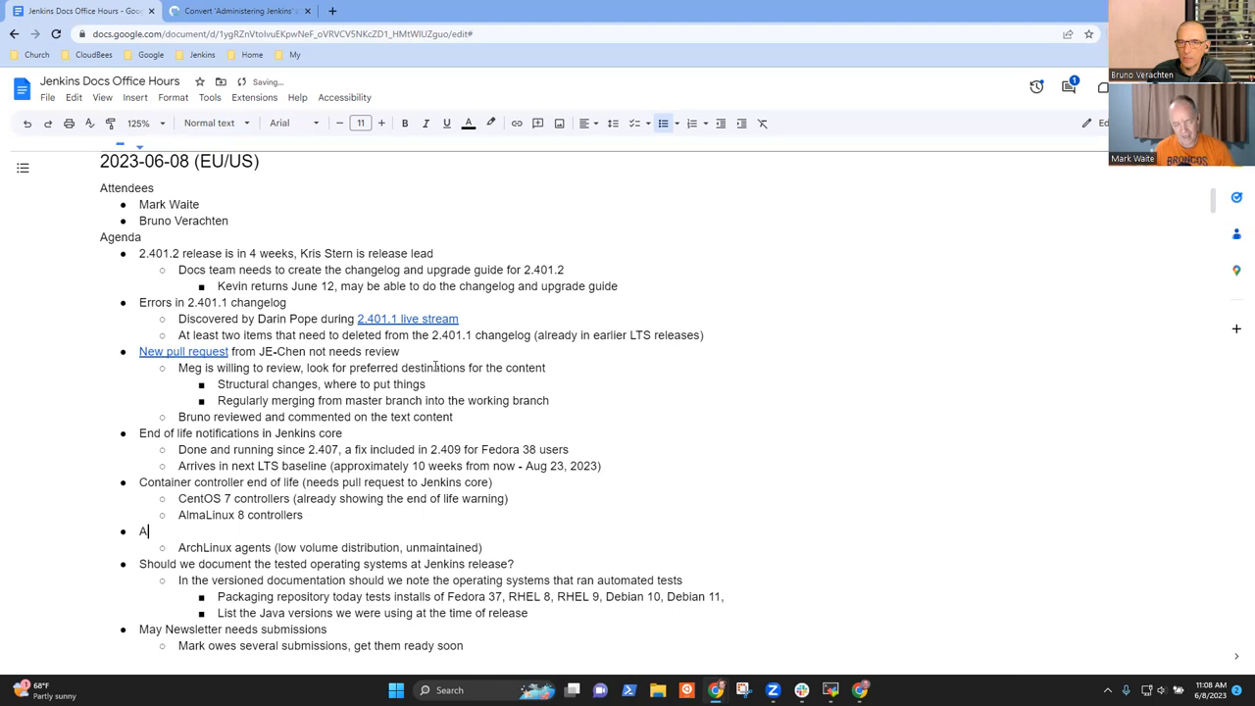
{"action": "type", "text": "Container agfents"}
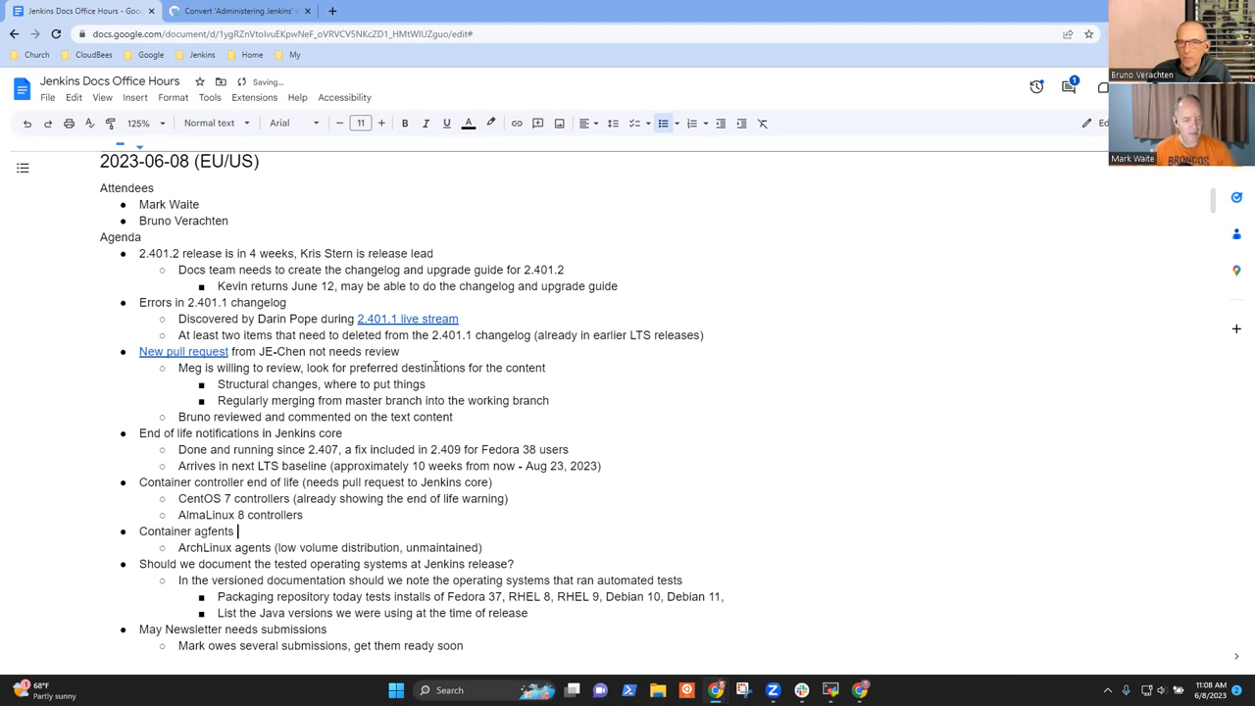
{"action": "type", "text": "e"}
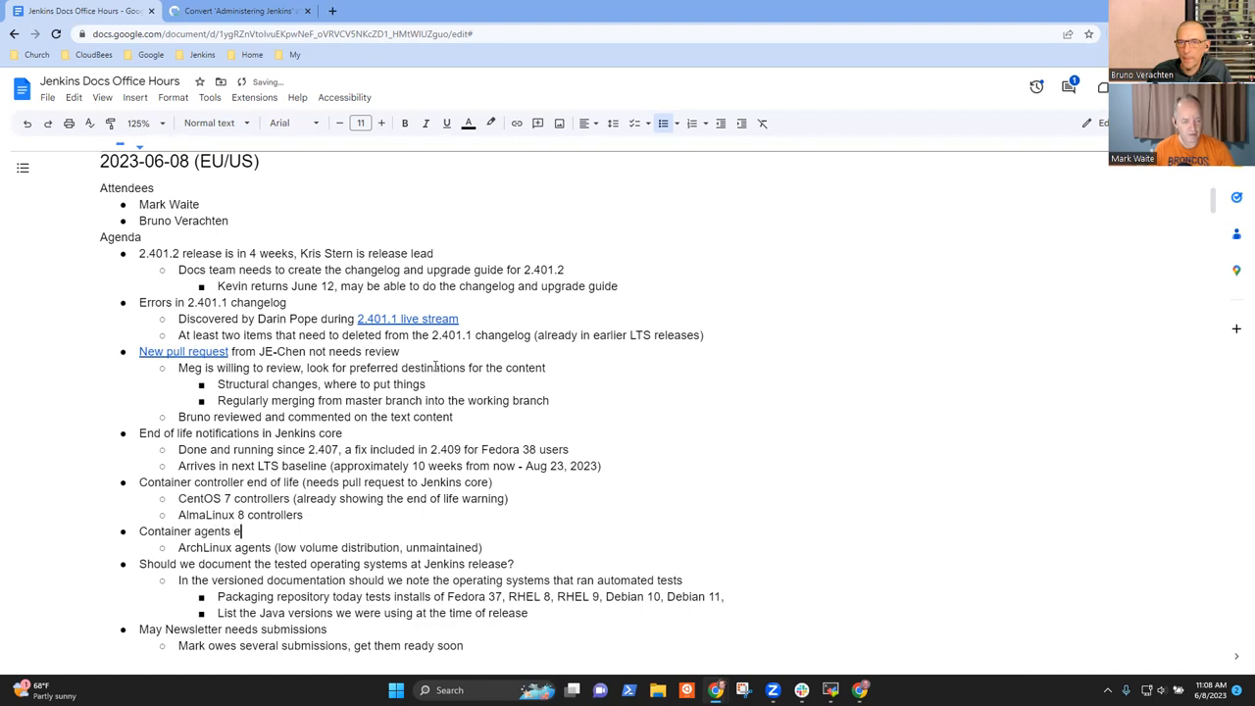
{"action": "type", "text": "nd of life (nee"}
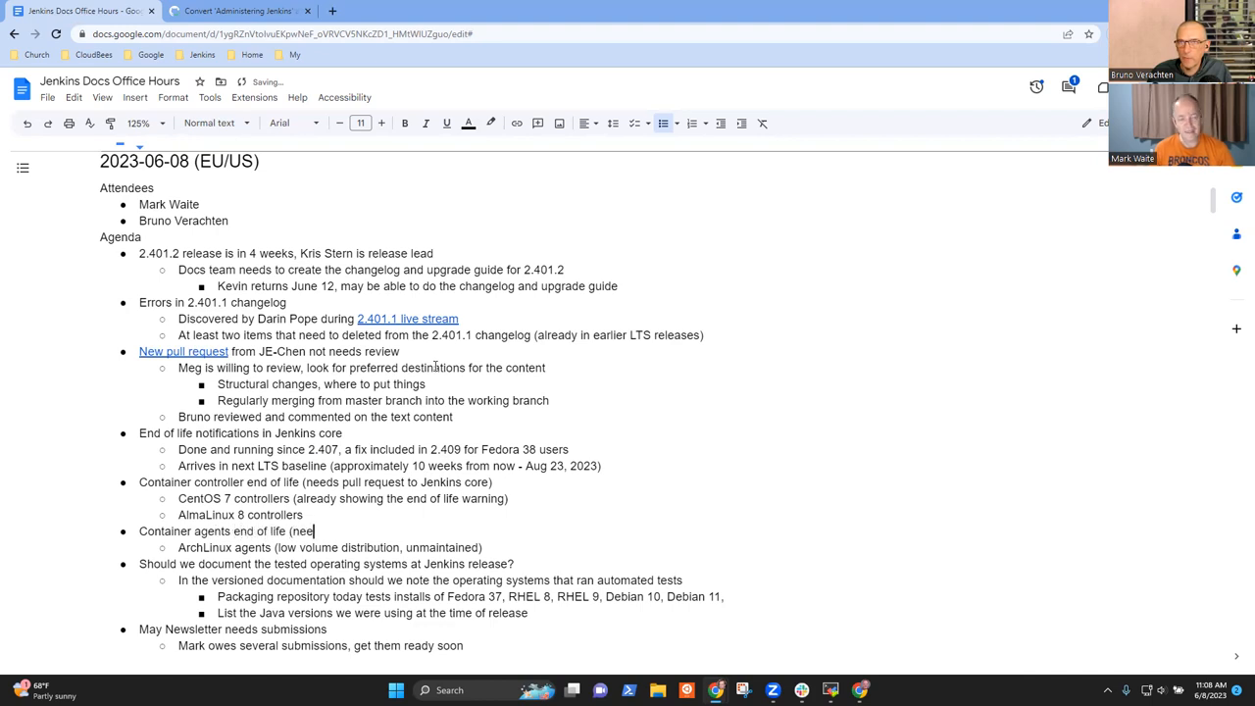
{"action": "type", "text": "ds even more"}
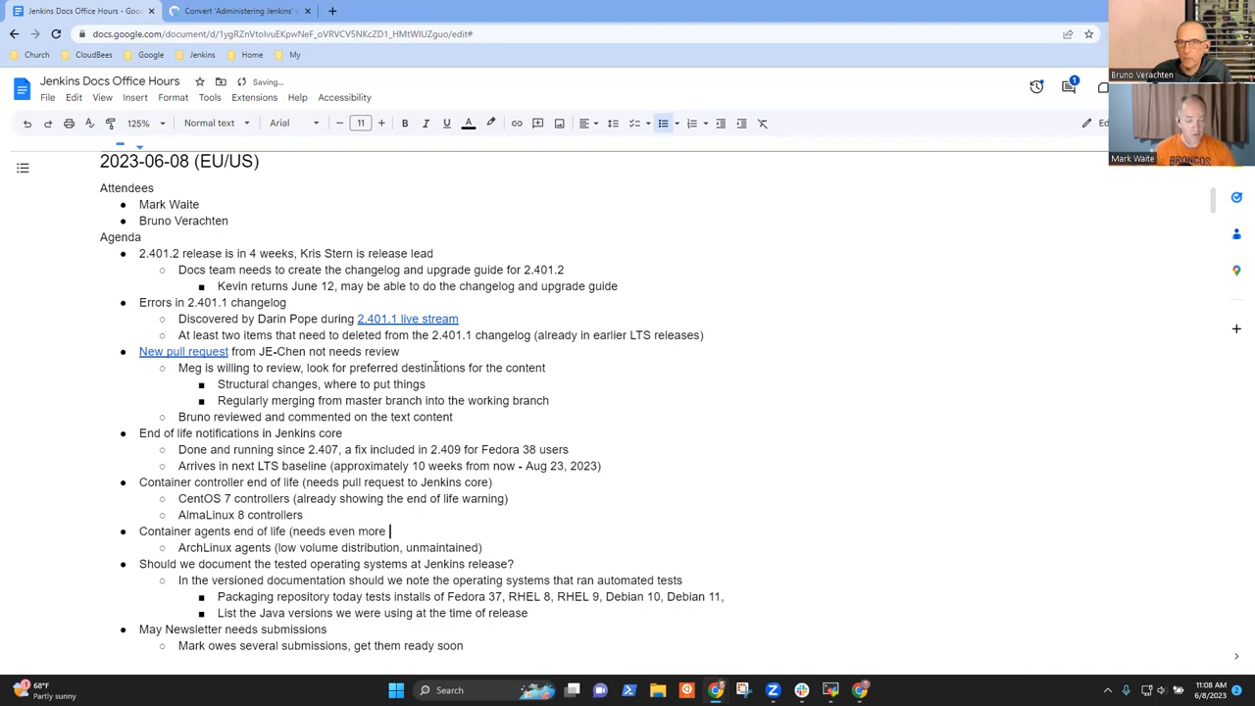
{"action": "type", "text": "work"}
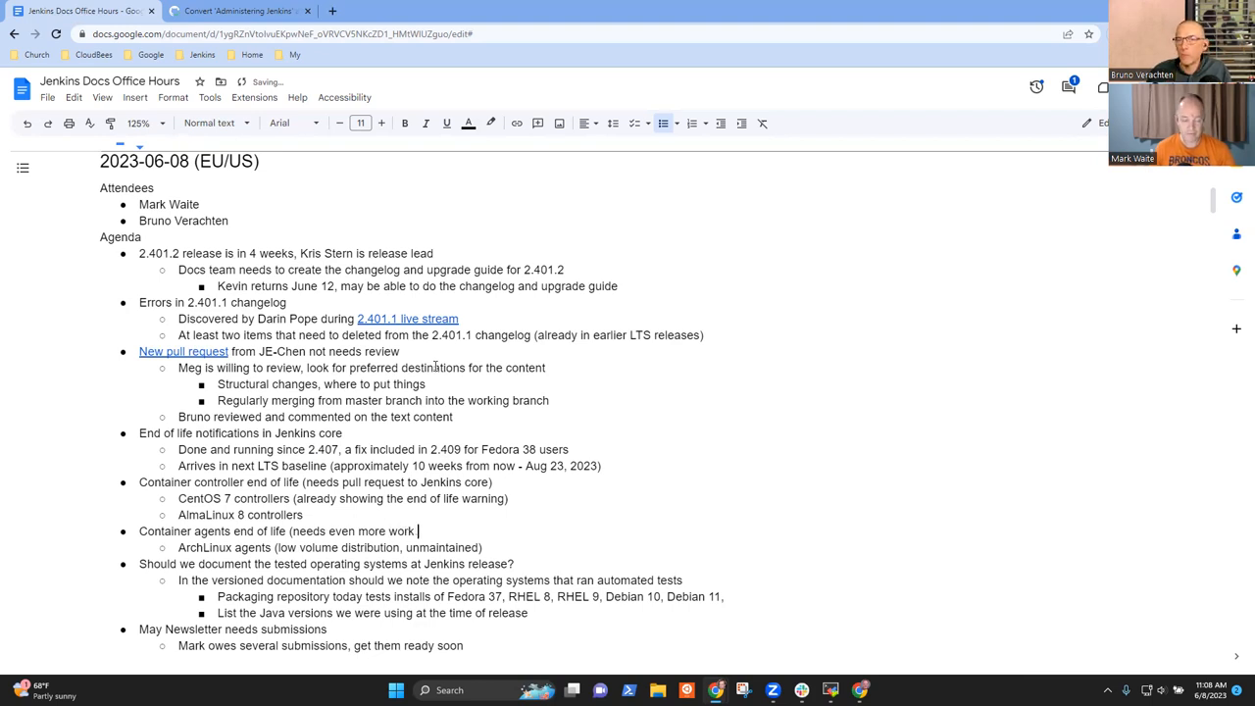
{"action": "type", "text": "before it is pos"}
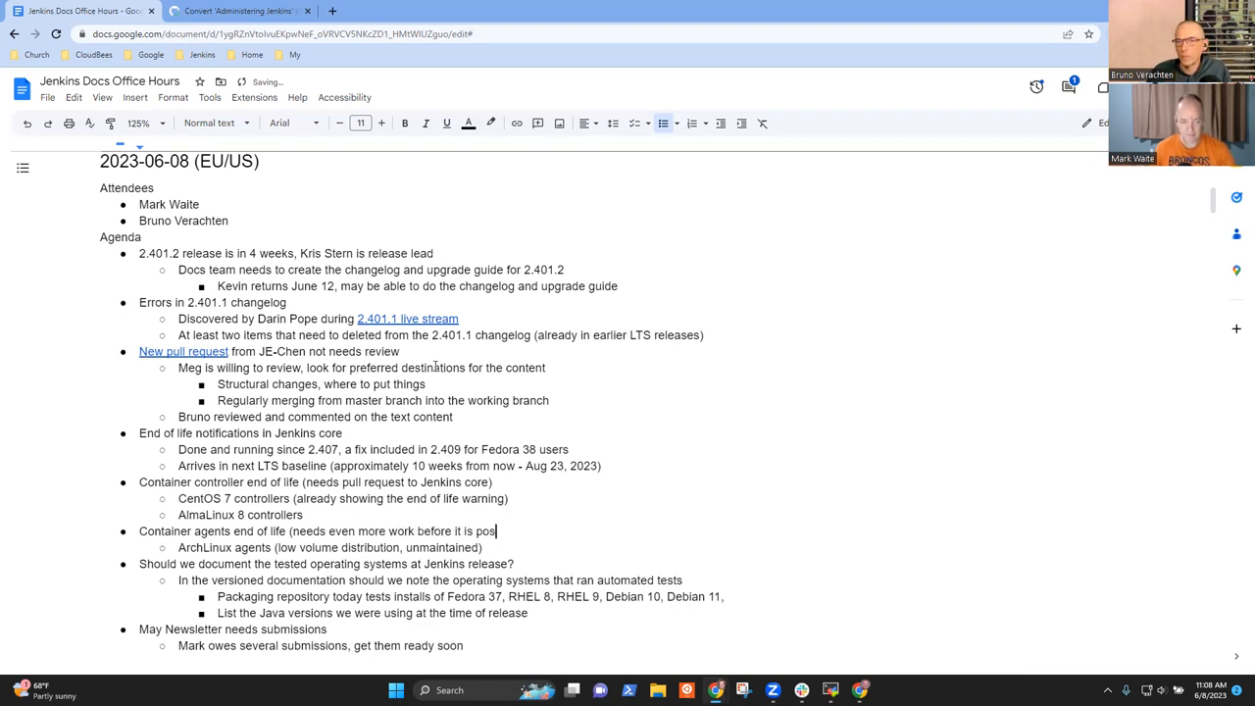
{"action": "type", "text": "sob"}
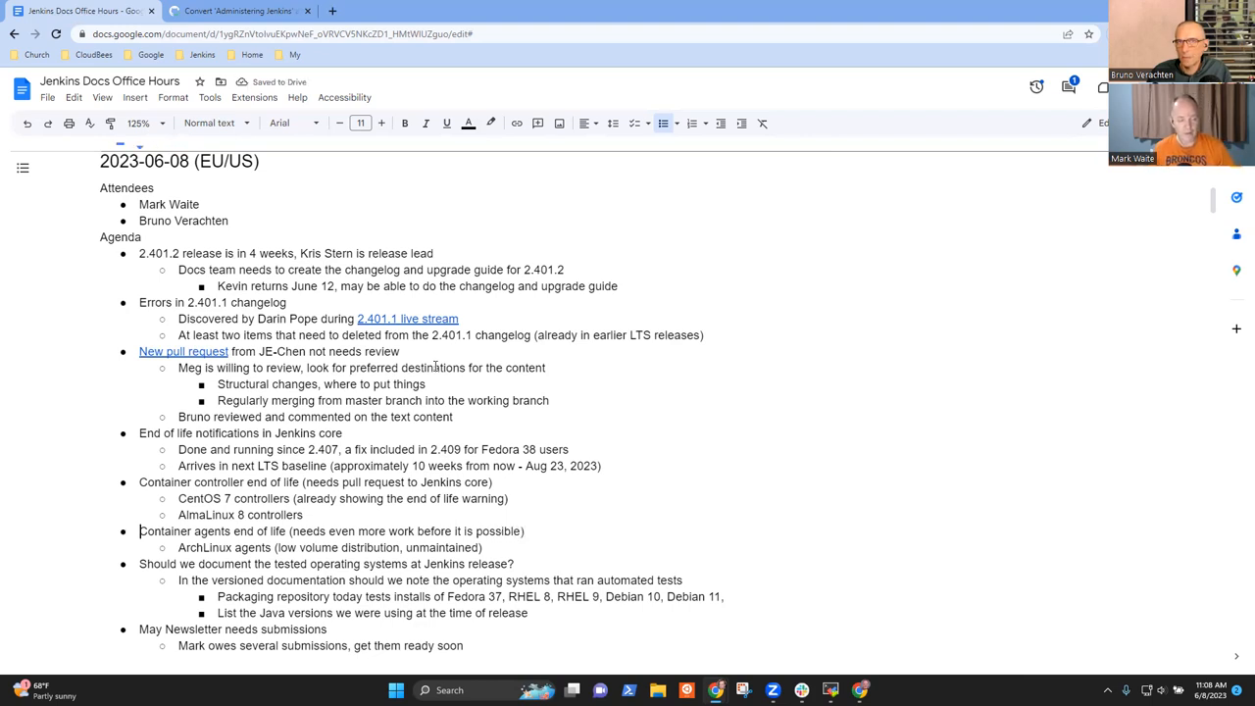
{"action": "triple_click", "coordinate": [331, 530]}
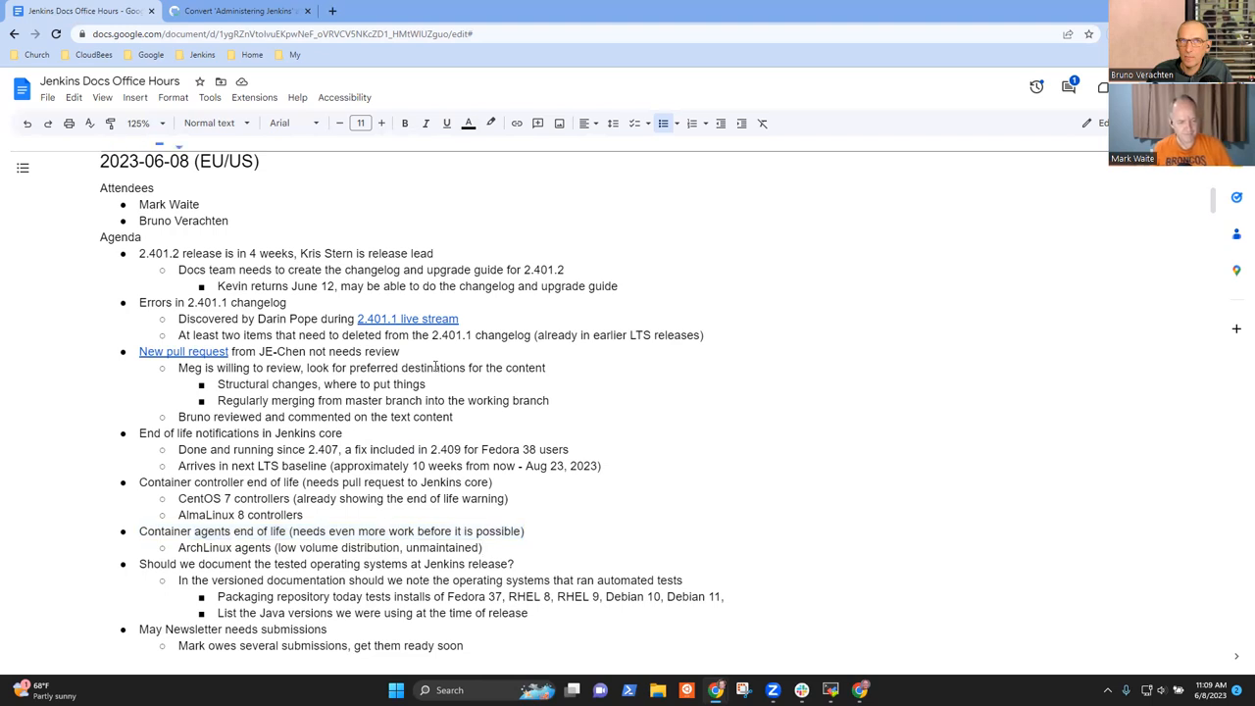
Step: Add a sub-point that the versions node monitor plugin reports versions of Jenkins remoting and JDK
{"action": "type", "text": "N"}
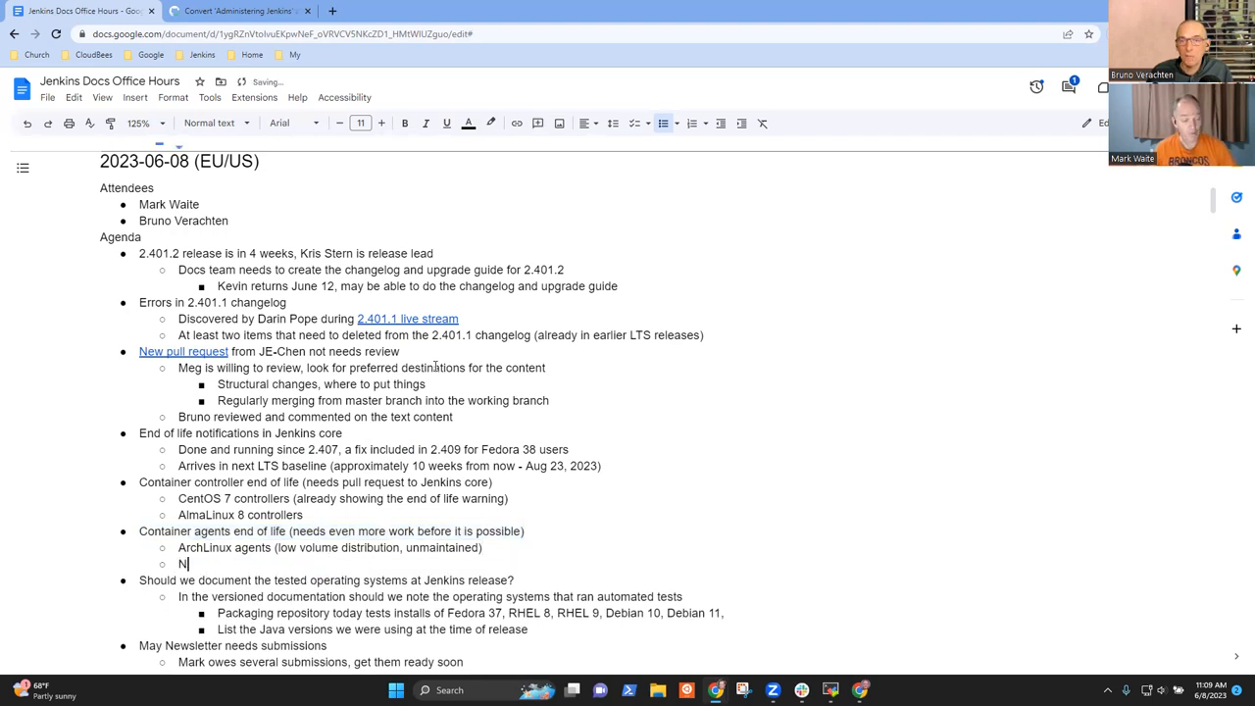
{"action": "key", "text": "Backspace"}
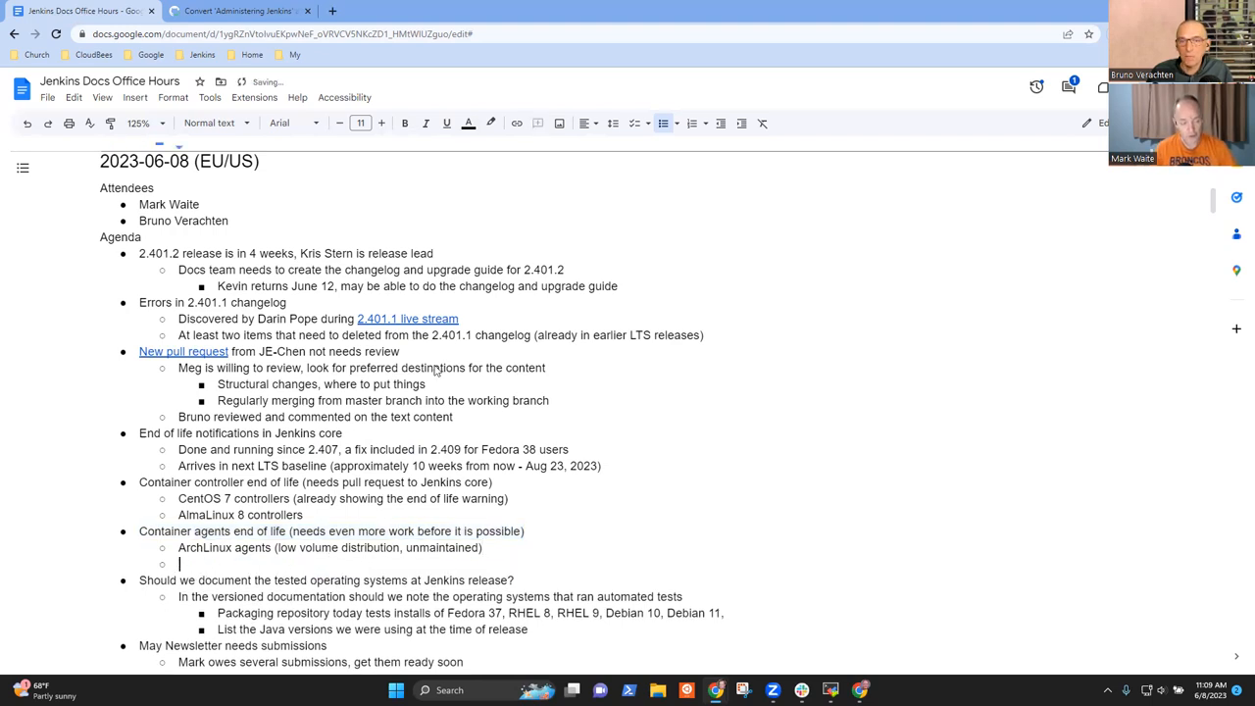
{"action": "type", "text": "Versions"}
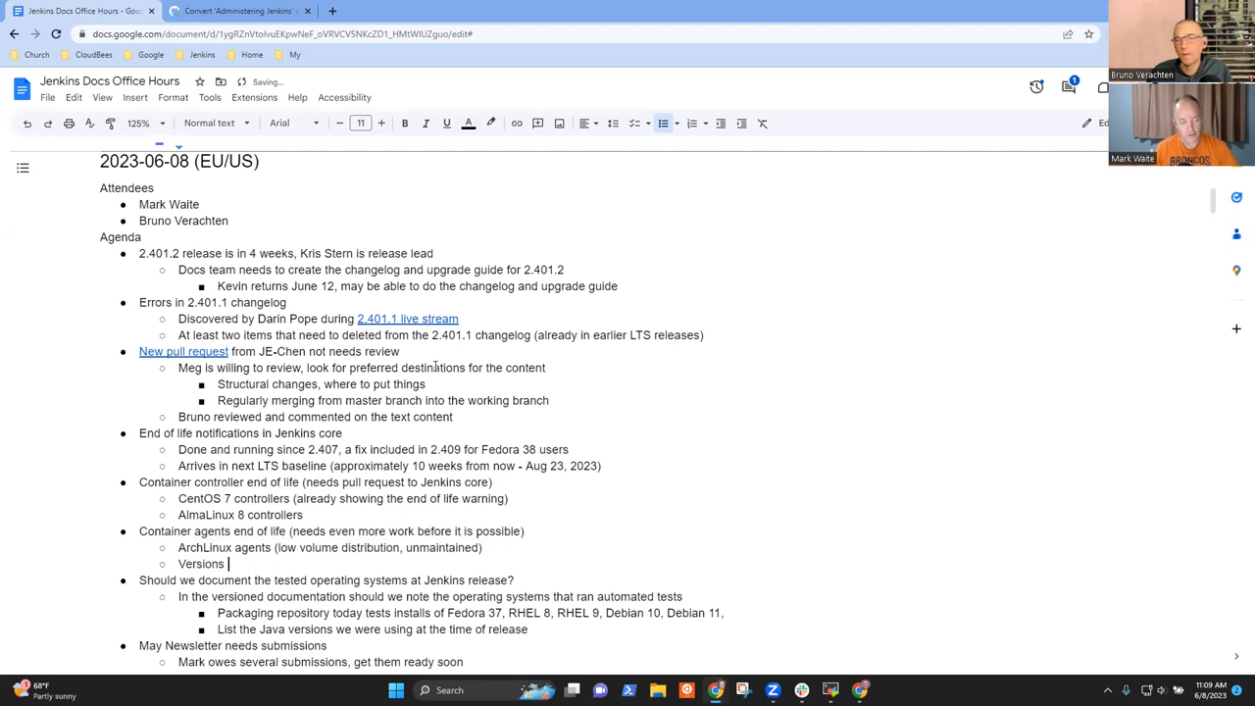
{"action": "type", "text": "node monitor plugin (already provide"}
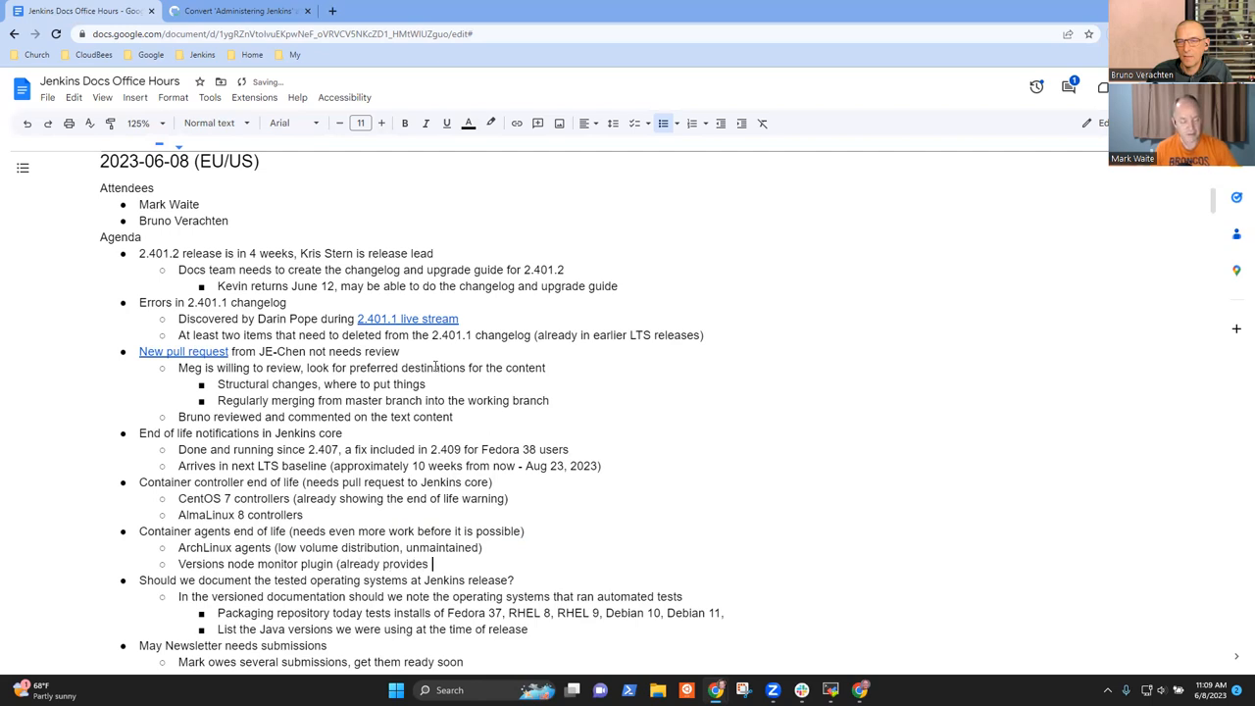
{"action": "type", "text": "something like th"}
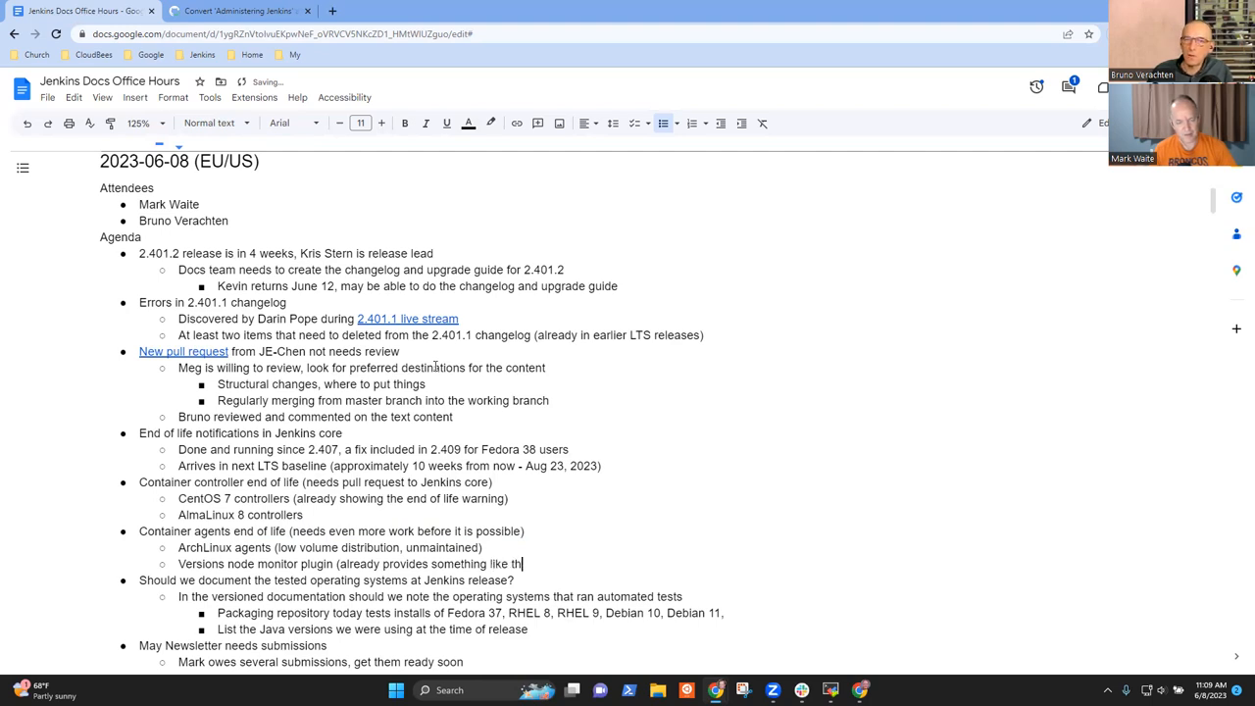
{"action": "type", "text": "is,"}
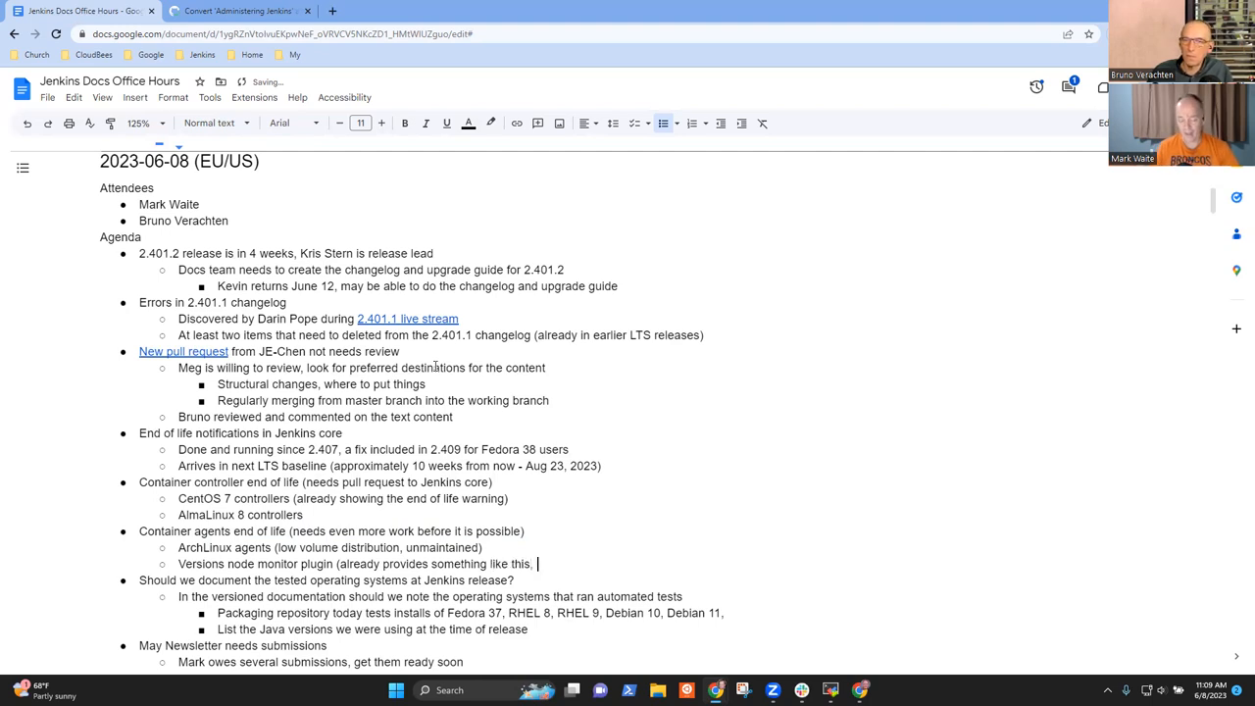
{"action": "type", "text": "a report on outd"}
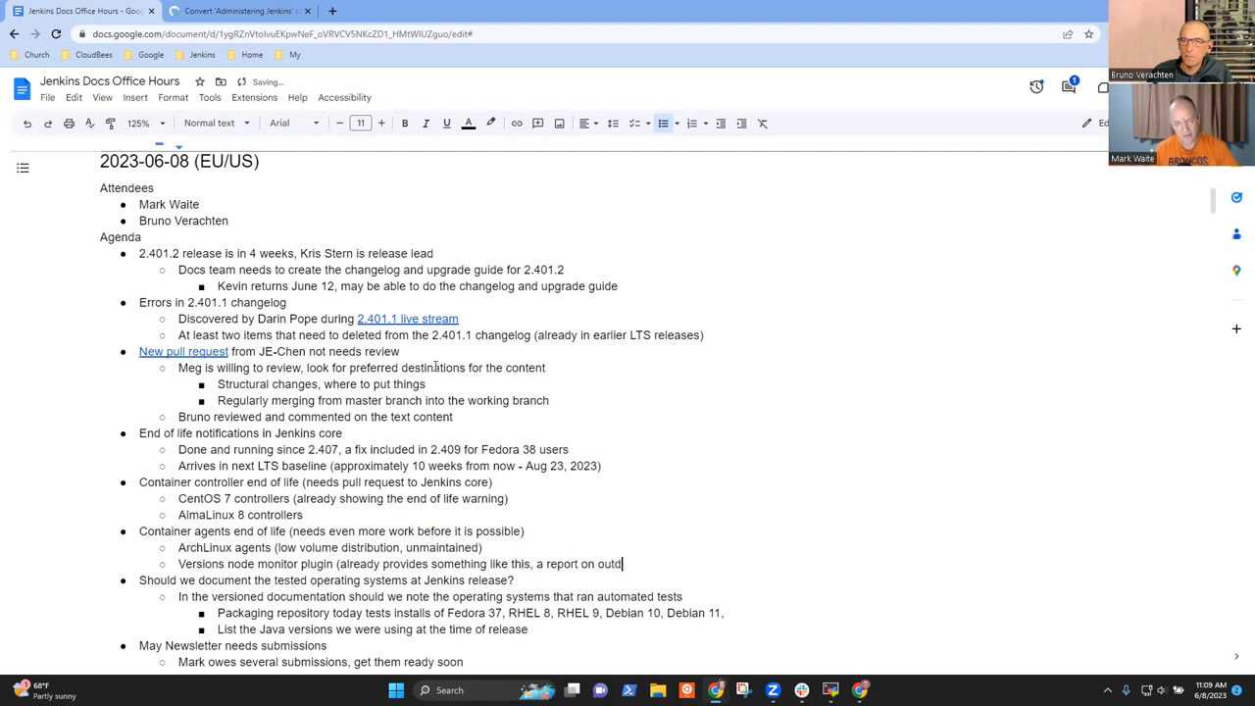
{"action": "type", "text": "ated versions of"}
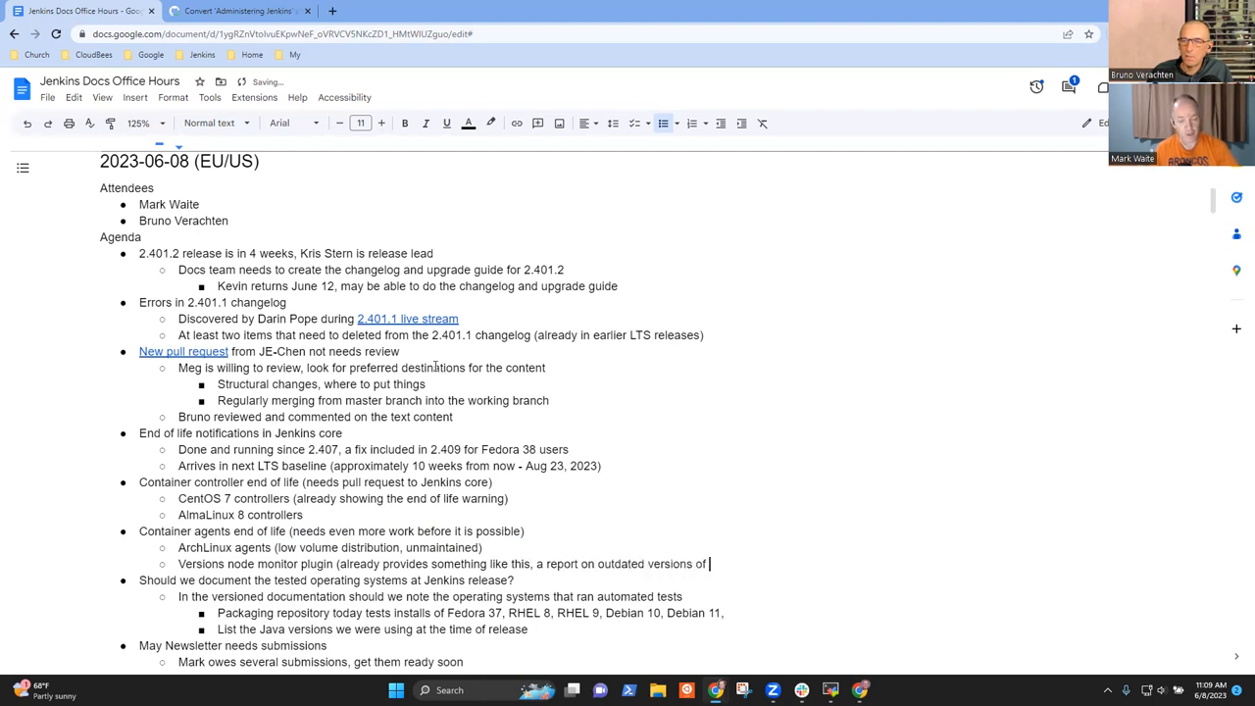
{"action": "type", "text": "Jenkins remoting an"}
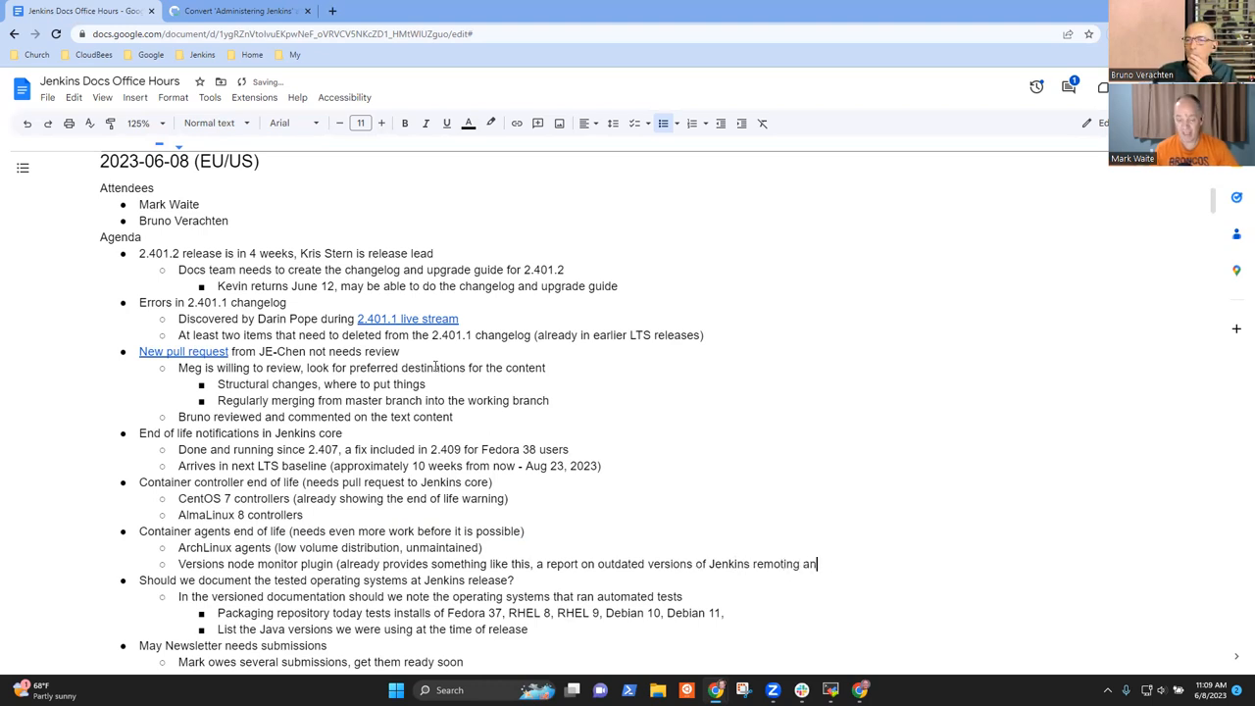
{"action": "type", "text": "d JDK"}
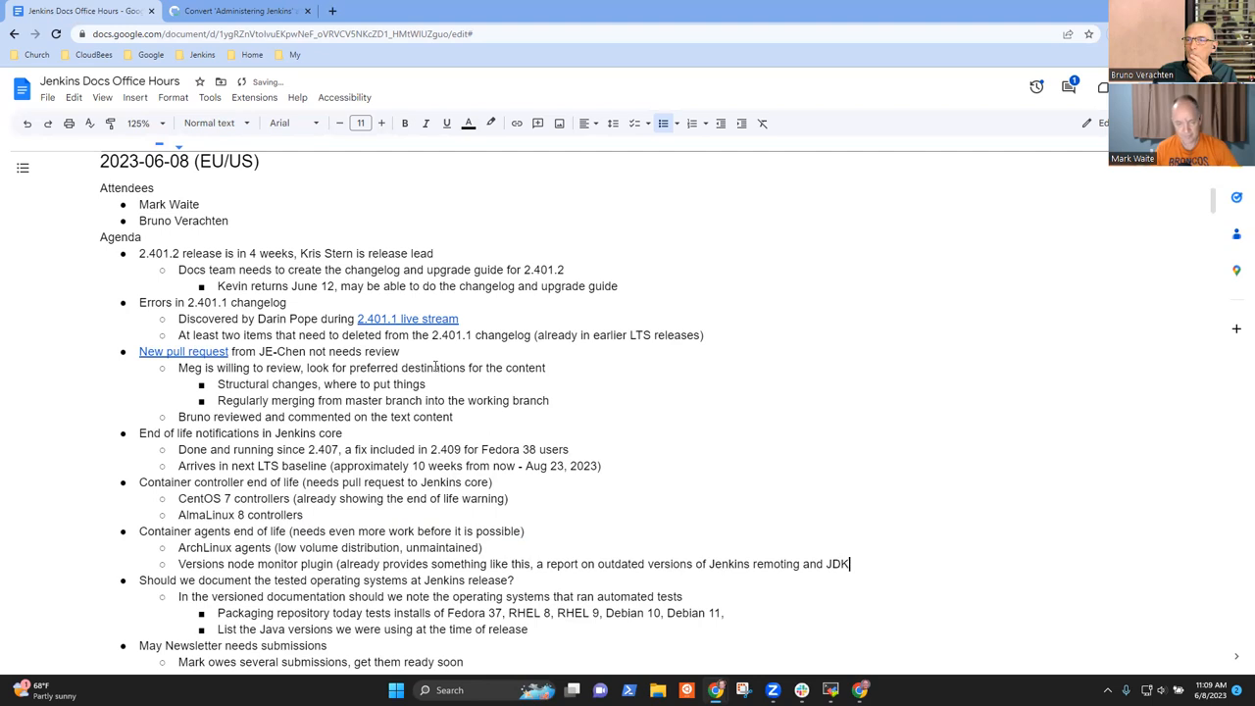
Step: Add a sub-point: Platform labeler provides automatic labels of agents based on process on the agent
{"action": "type", "text": "Platform"}
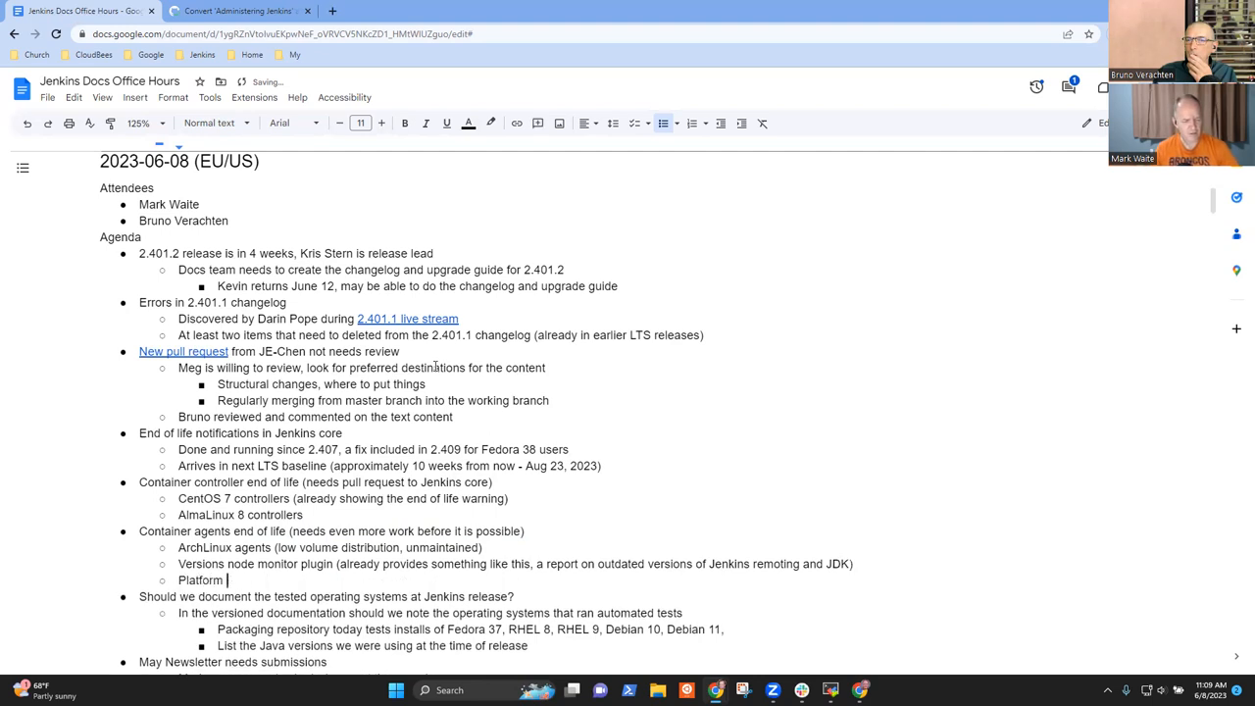
{"action": "type", "text": "labeler"}
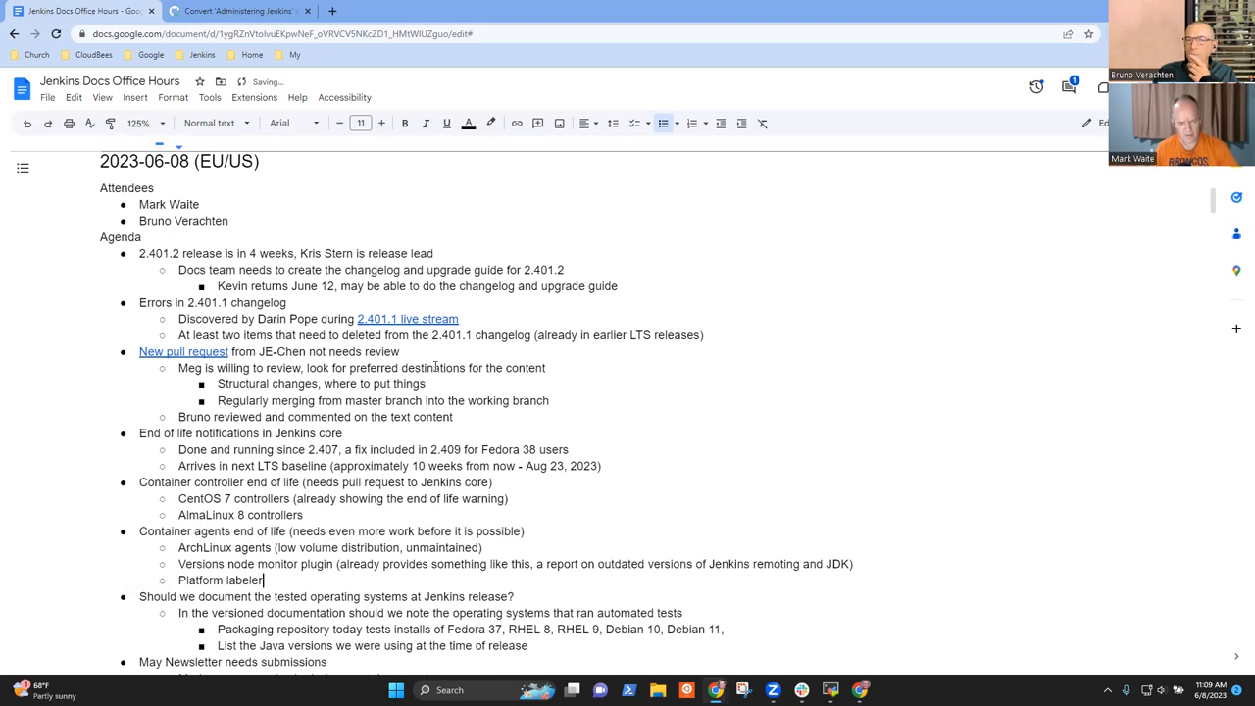
{"action": "type", "text": "provides aut"}
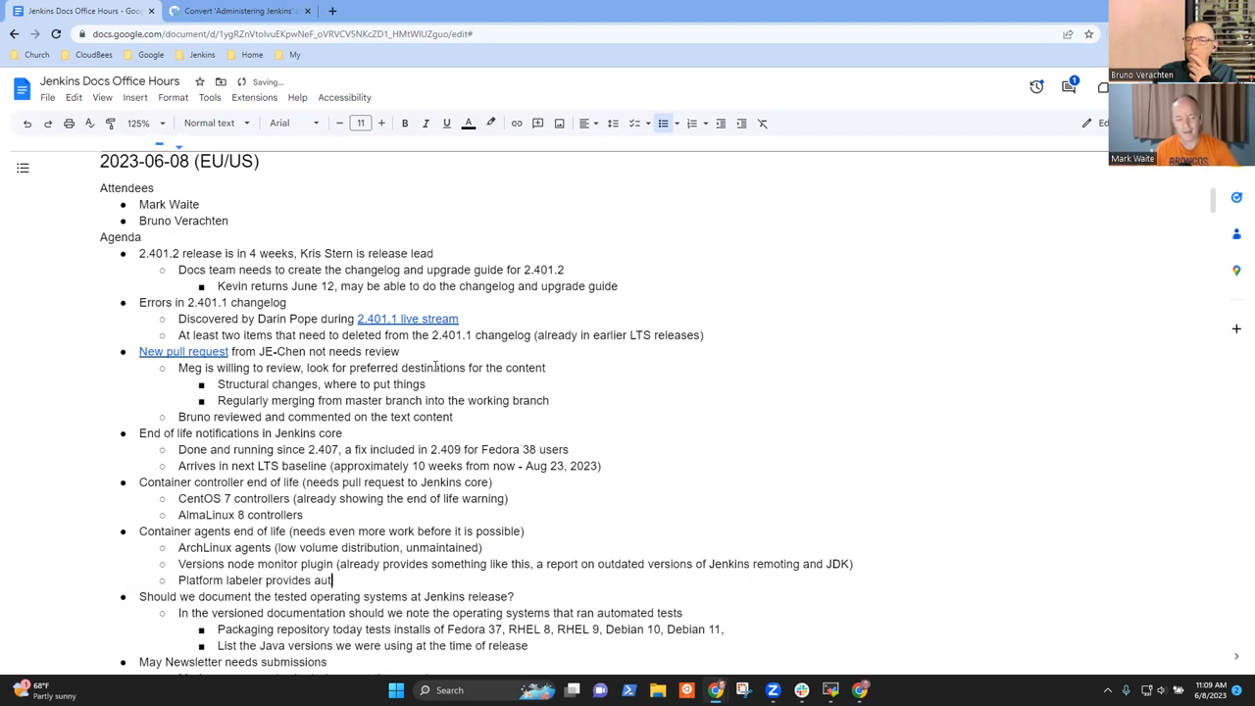
{"action": "type", "text": "omatic"}
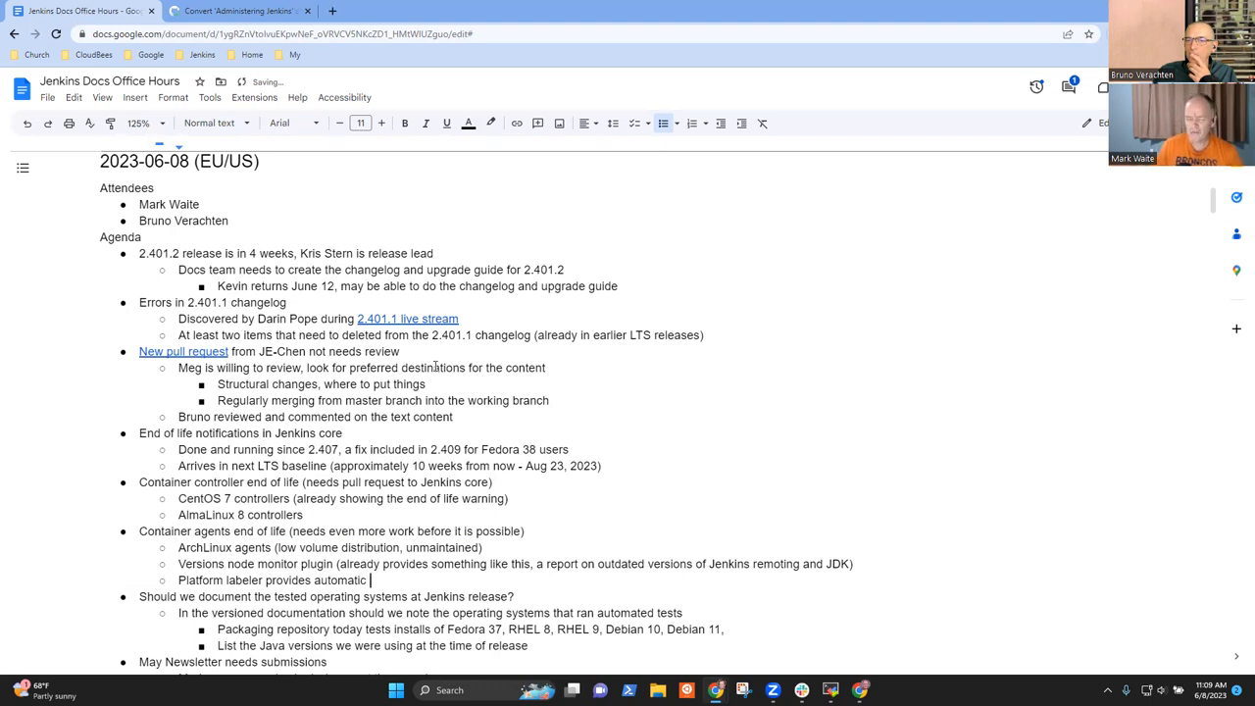
{"action": "type", "text": "labels"}
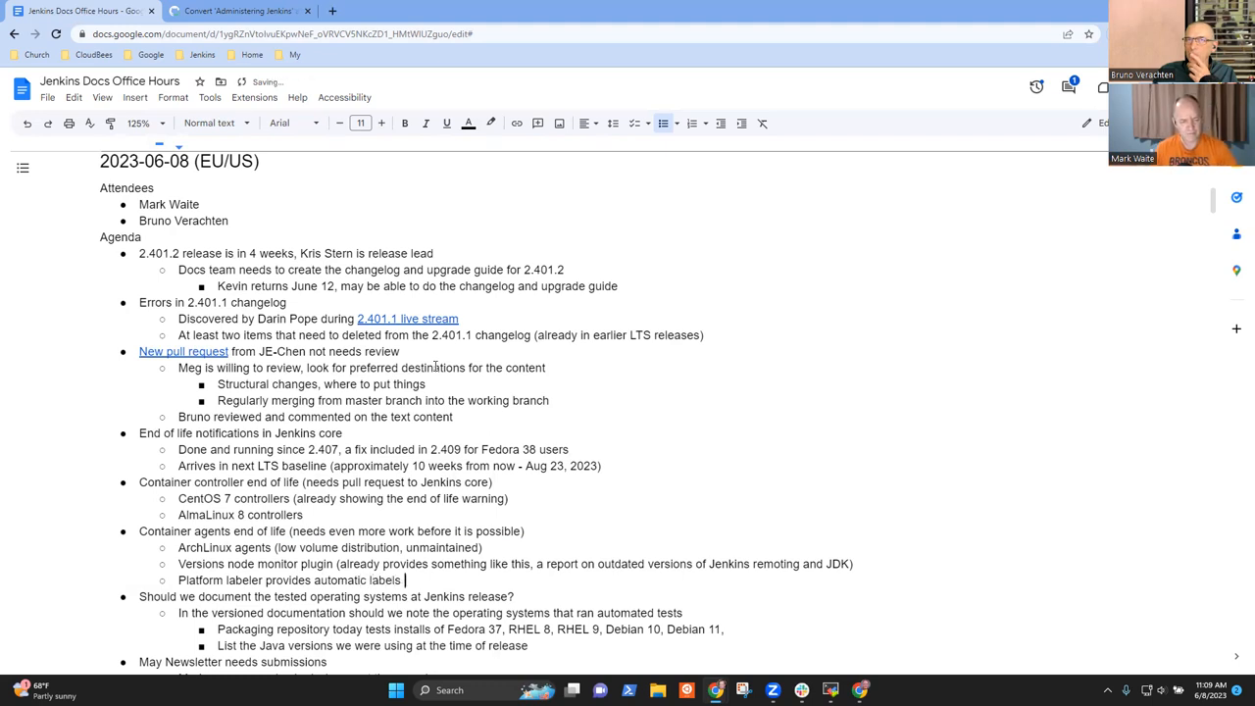
{"action": "type", "text": "of agents ab"}
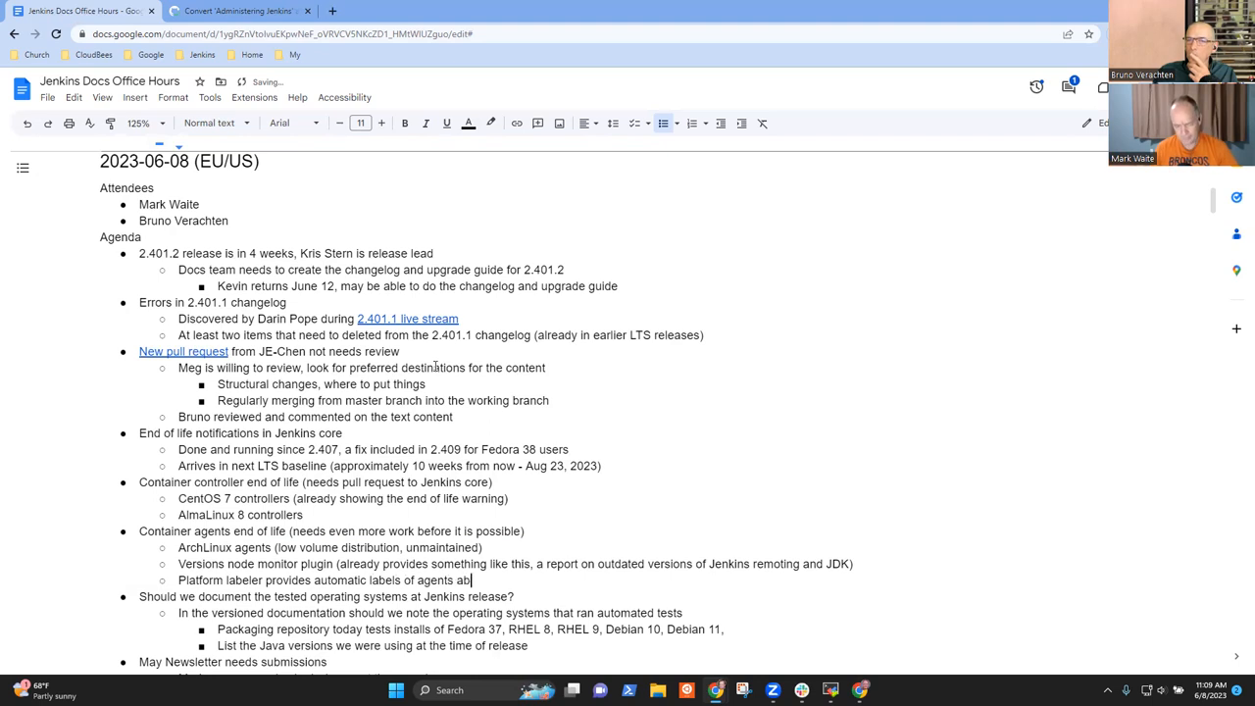
{"action": "type", "text": "based on"}
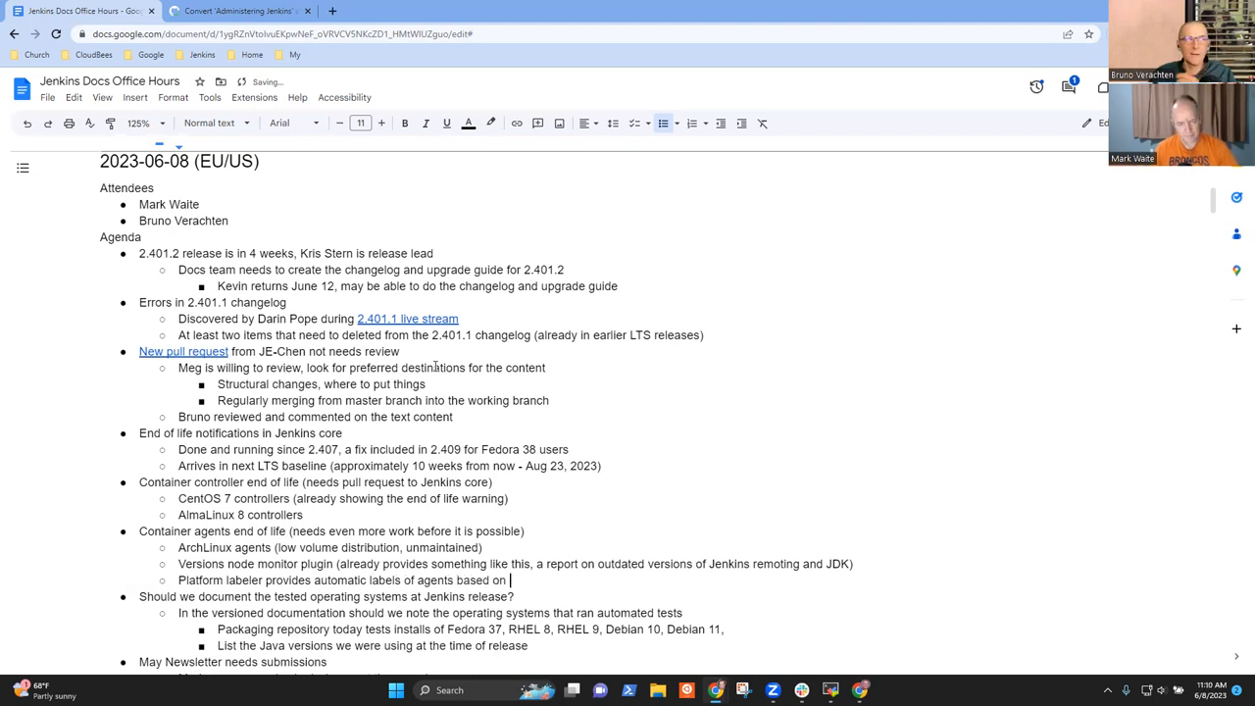
{"action": "type", "text": "process on t"}
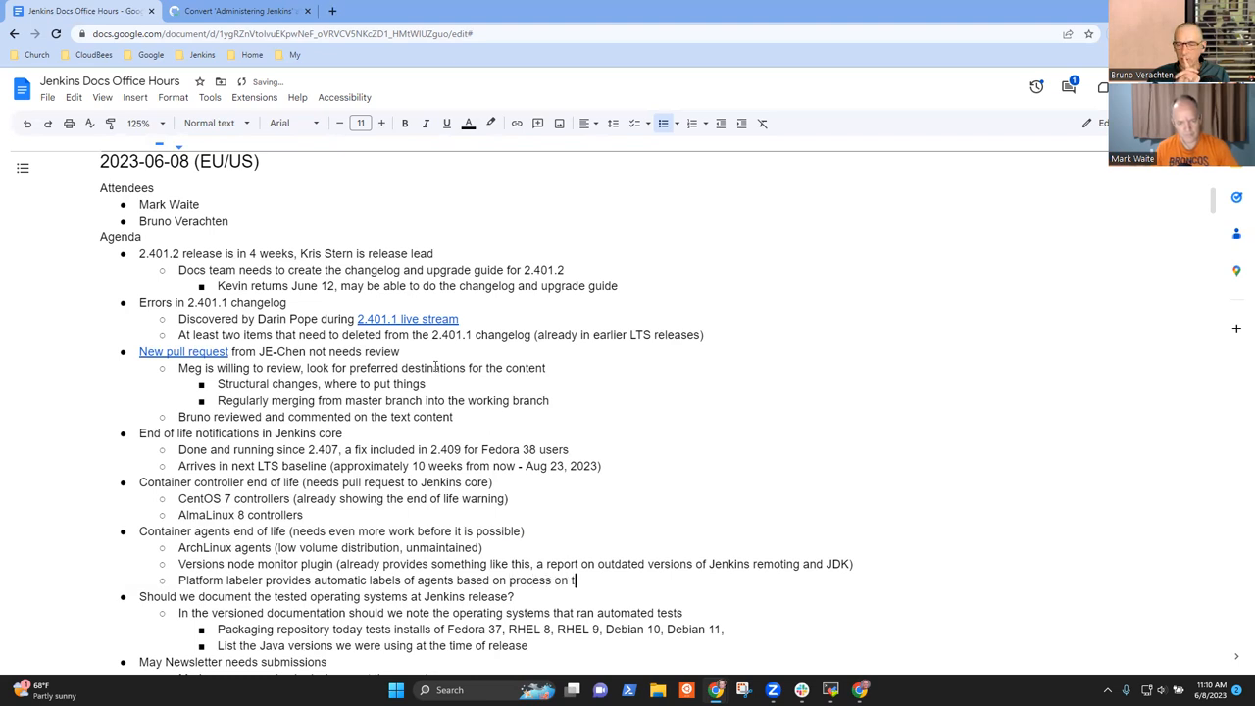
{"action": "type", "text": "he agent"}
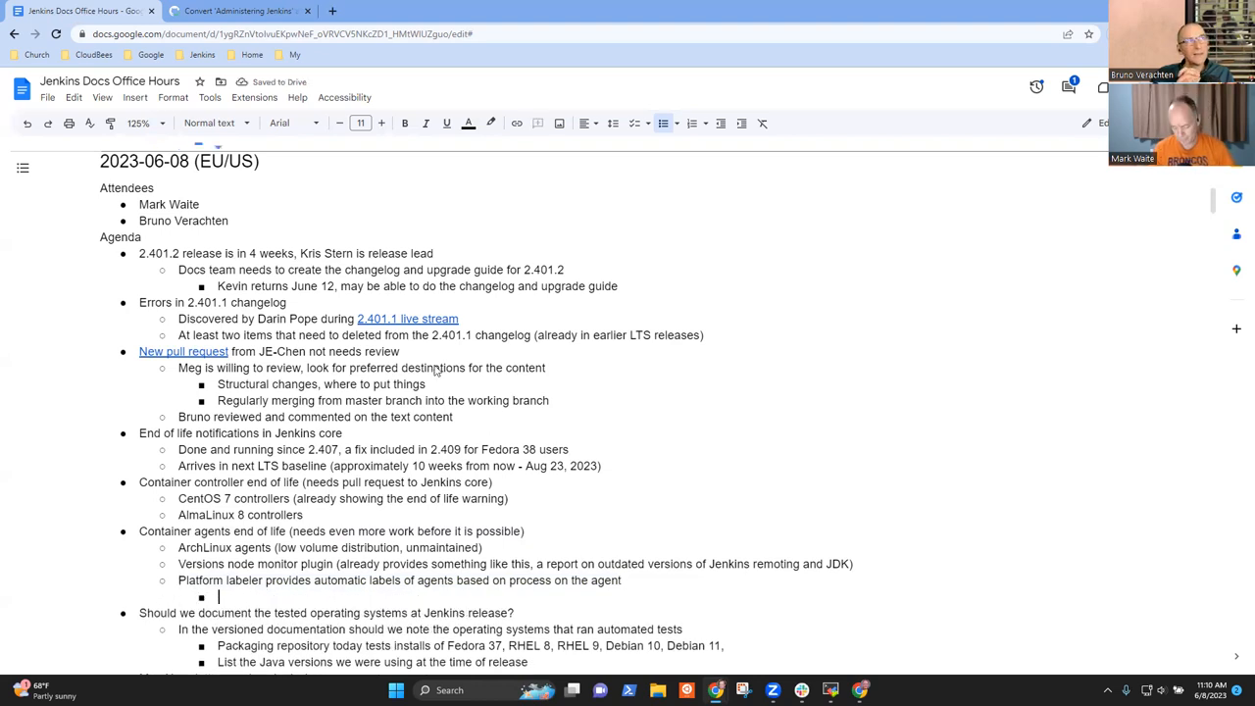
{"action": "type", "text": "Could raise"}
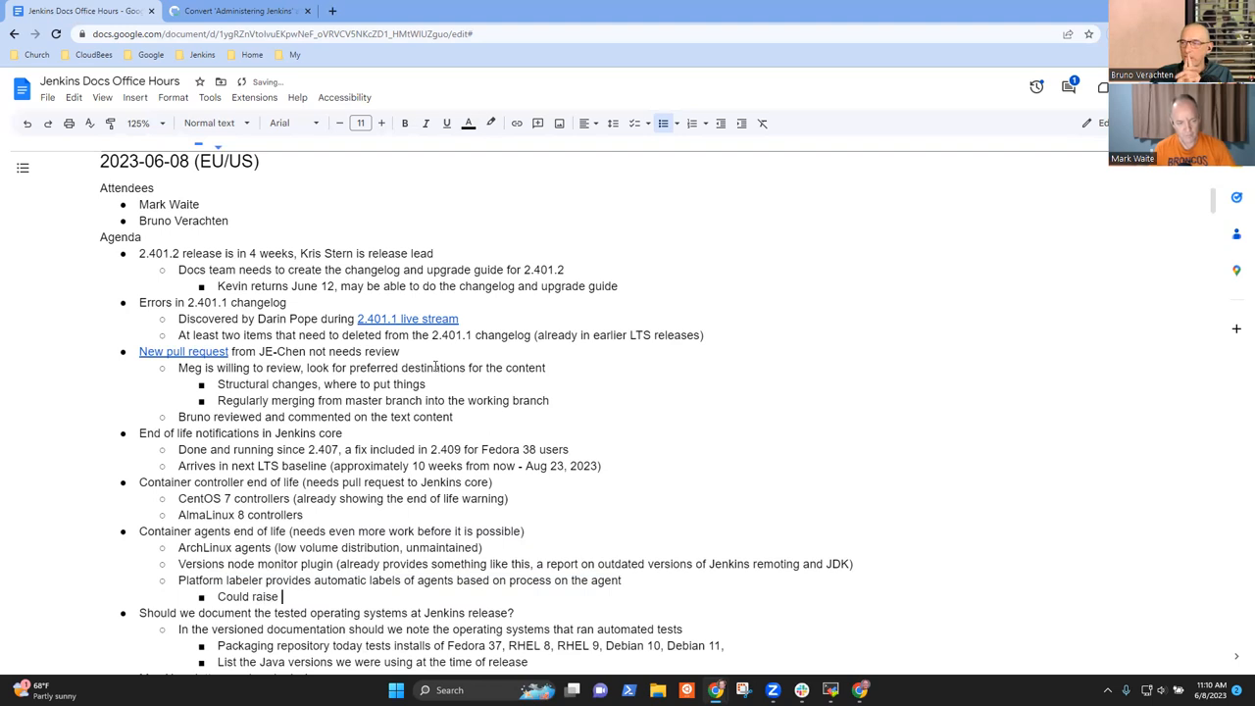
{"action": "type", "text": "an Admin mon"}
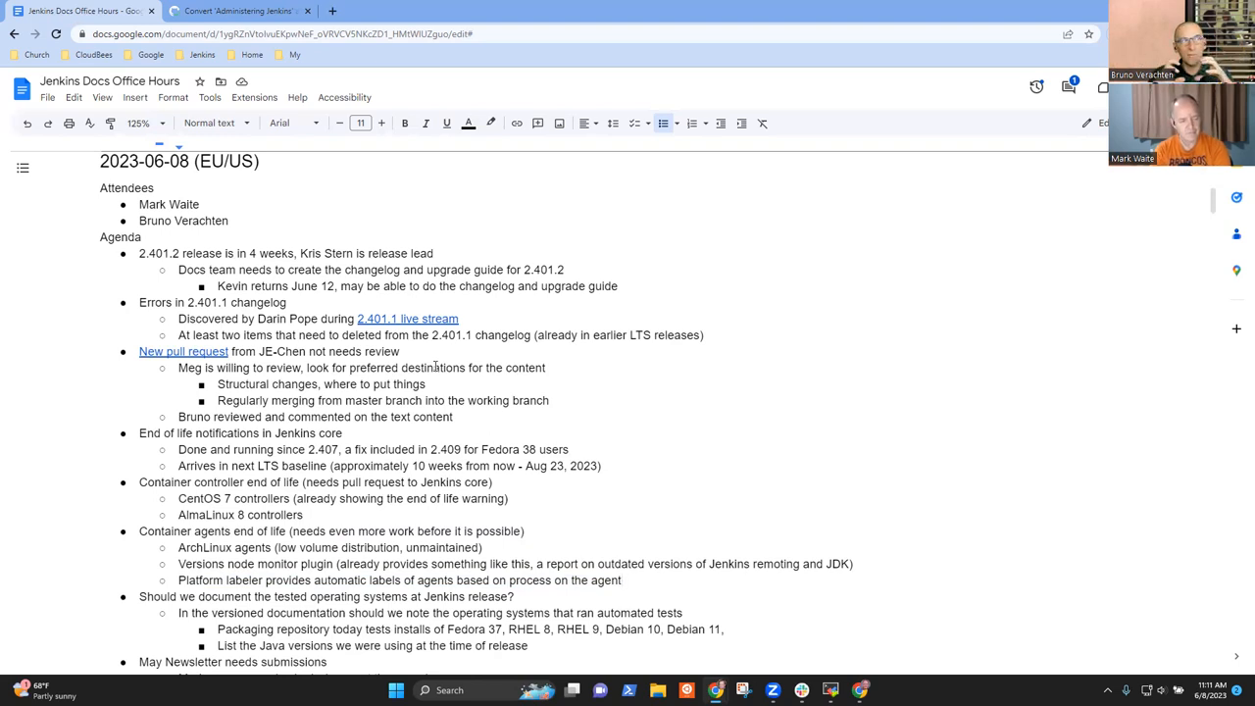
Step: Add the sub-bullet 'Reads a file from agent file system' under the Platform labeler note
{"action": "key", "text": "Enter"}
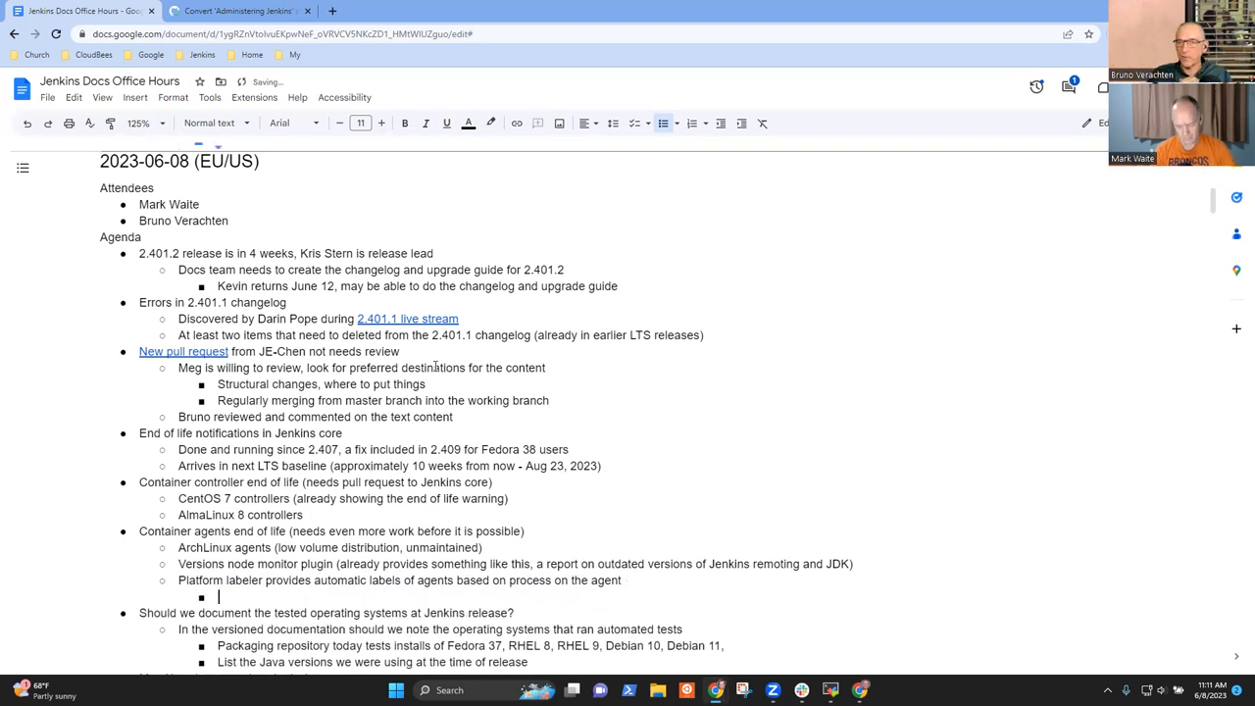
{"action": "type", "text": "Reads a"}
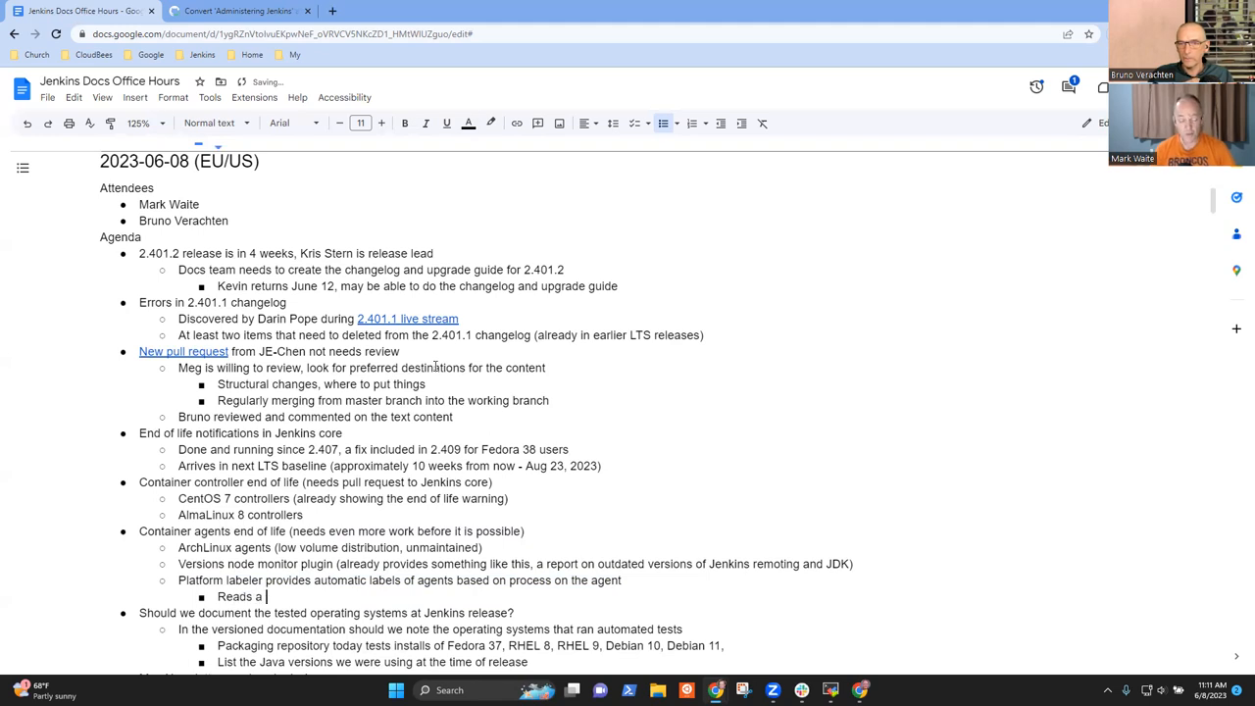
{"action": "type", "text": "file from"}
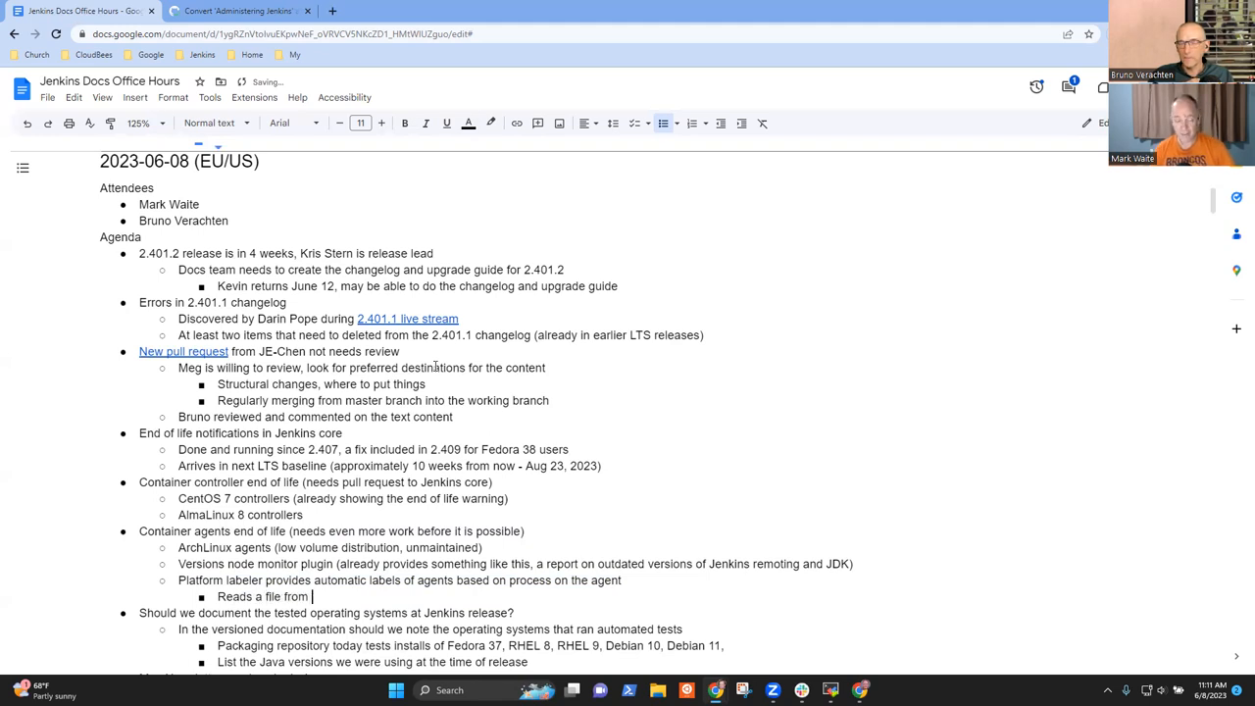
{"action": "type", "text": "agent"}
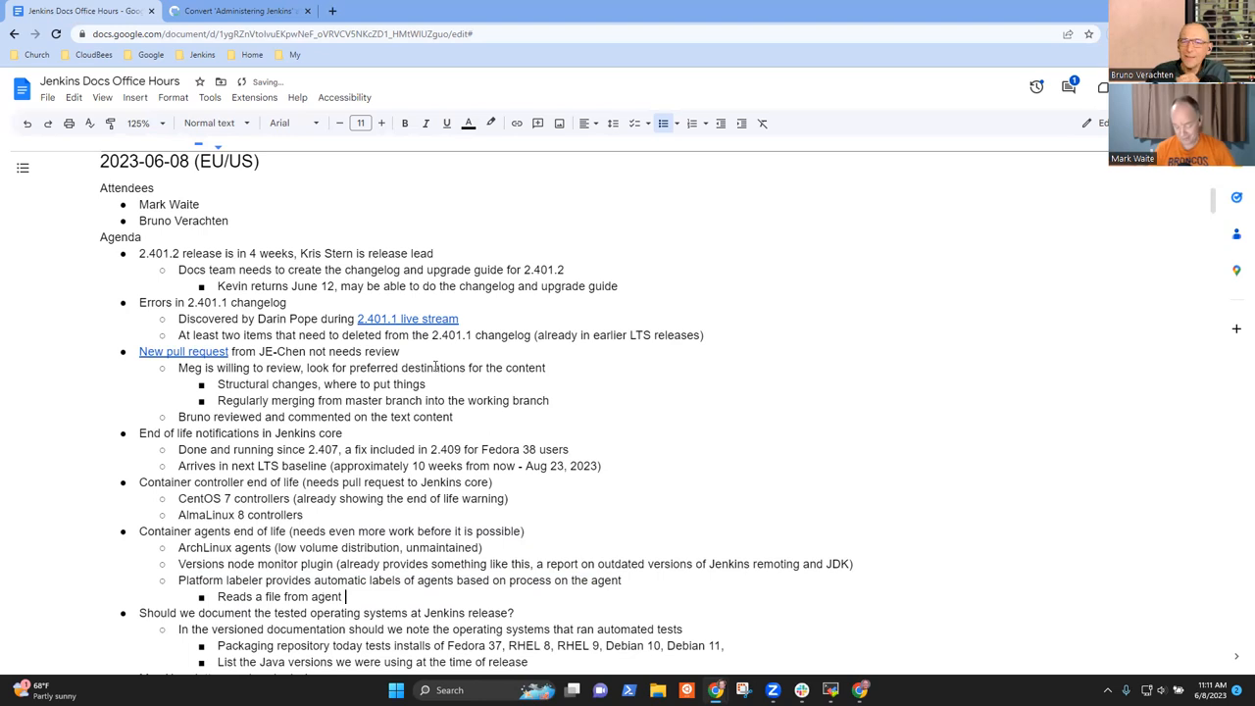
{"action": "type", "text": "file"}
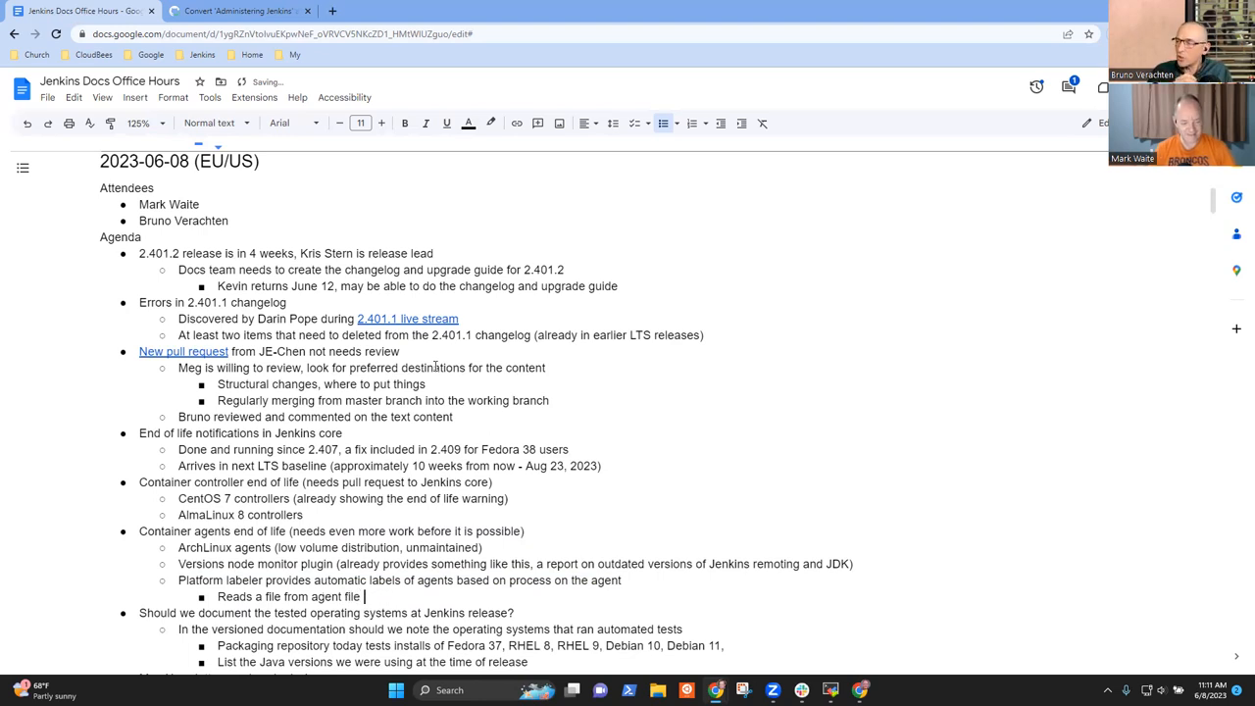
{"action": "type", "text": "system"}
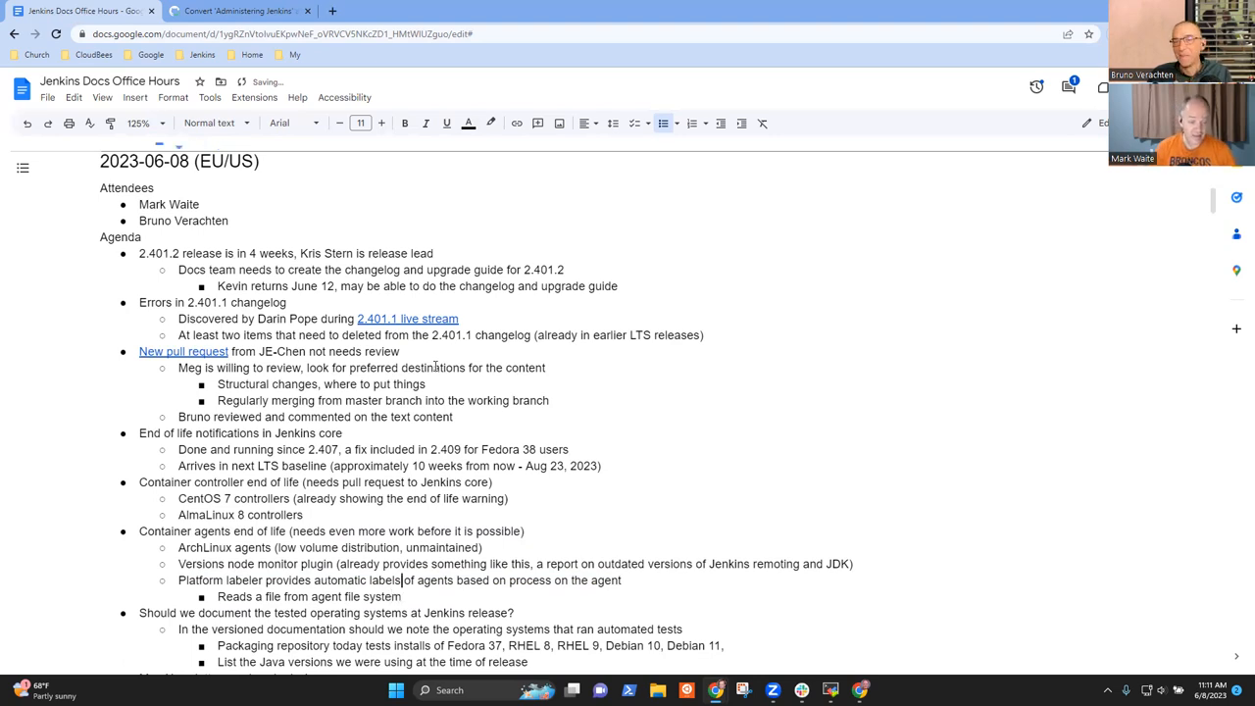
{"action": "double_click", "coordinate": [239, 434]}
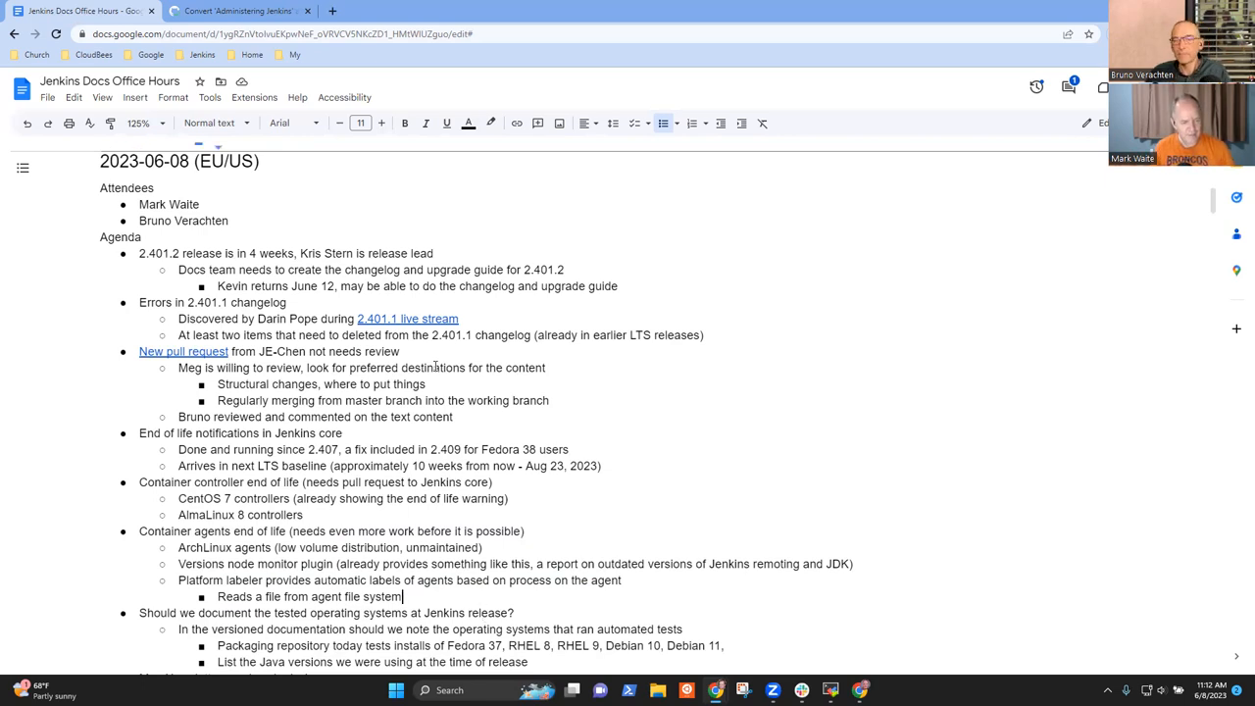
{"action": "triple_click", "coordinate": [329, 529]}
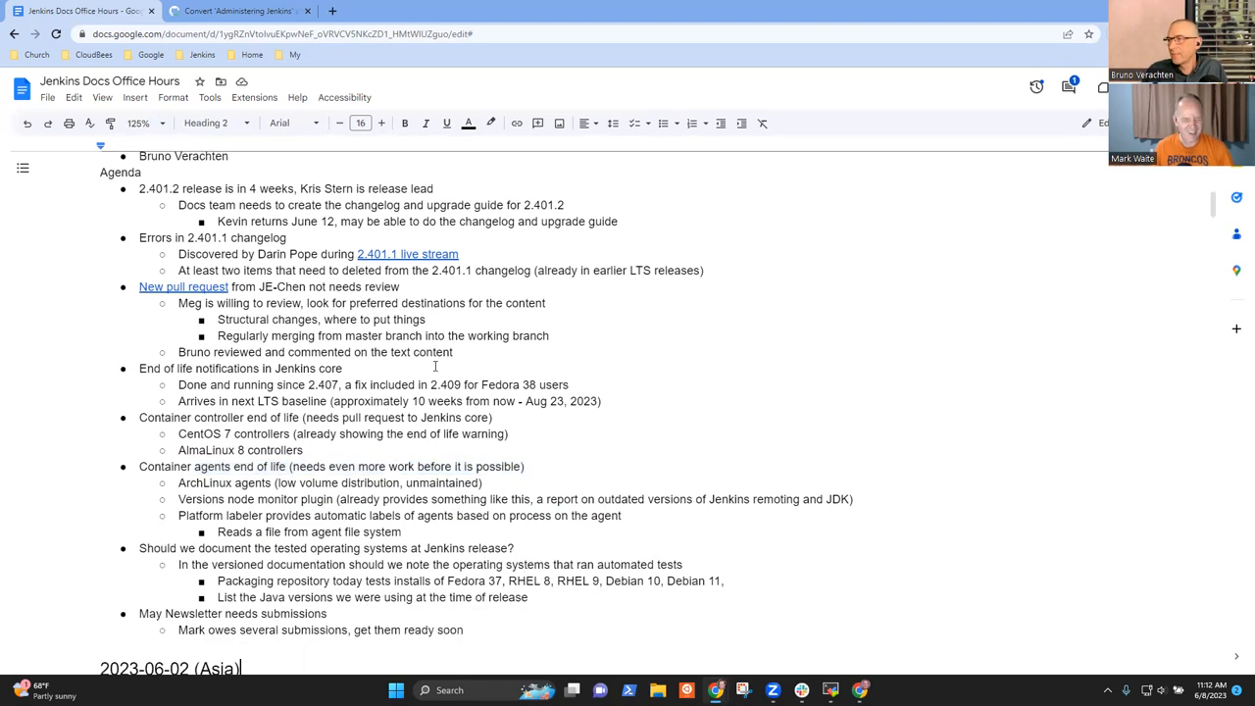
Step: Start a 'Create a Jenkins…' action bullet under the tested operating systems item
{"action": "scroll", "scroll_direction": "down", "scroll_amount": 3}
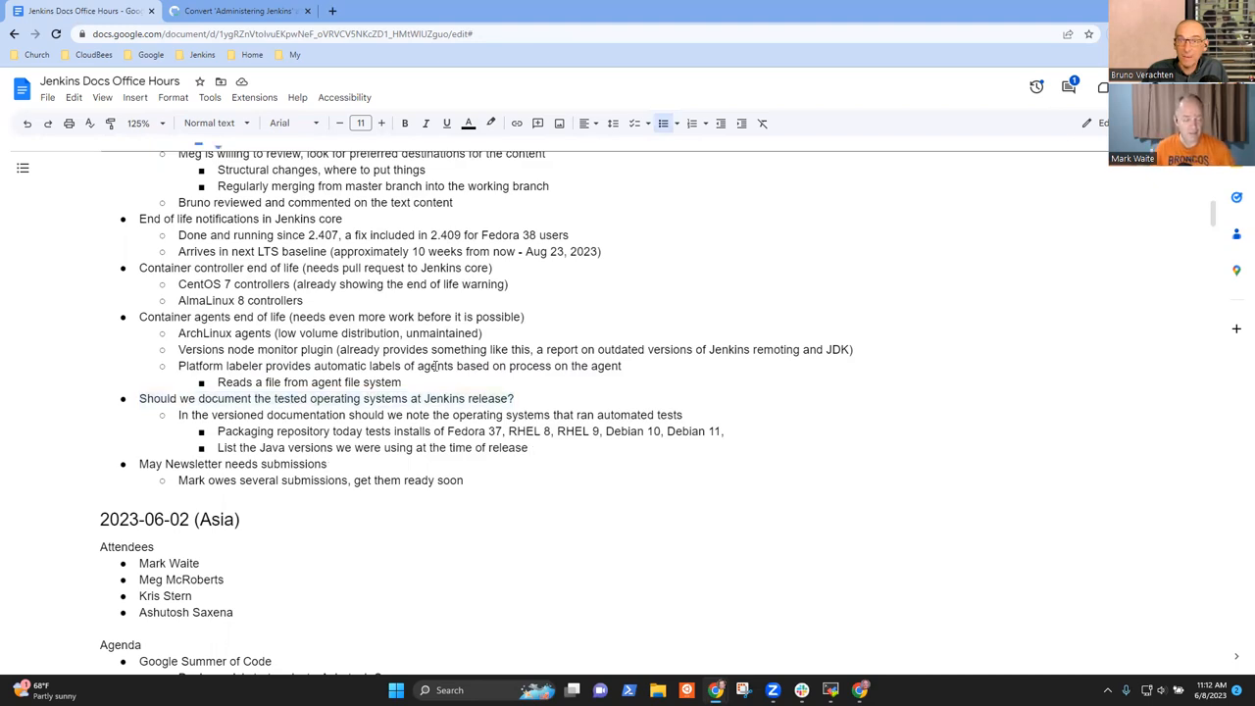
{"action": "type", "text": "Create"}
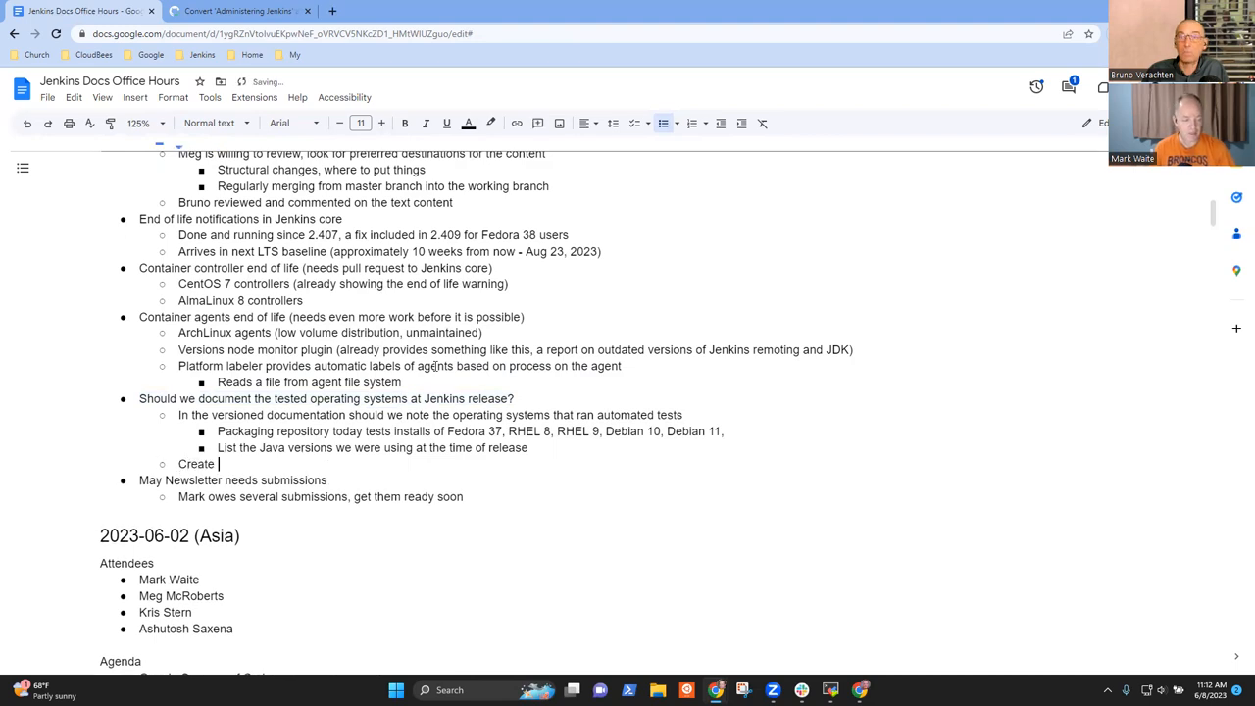
{"action": "type", "text": "a"}
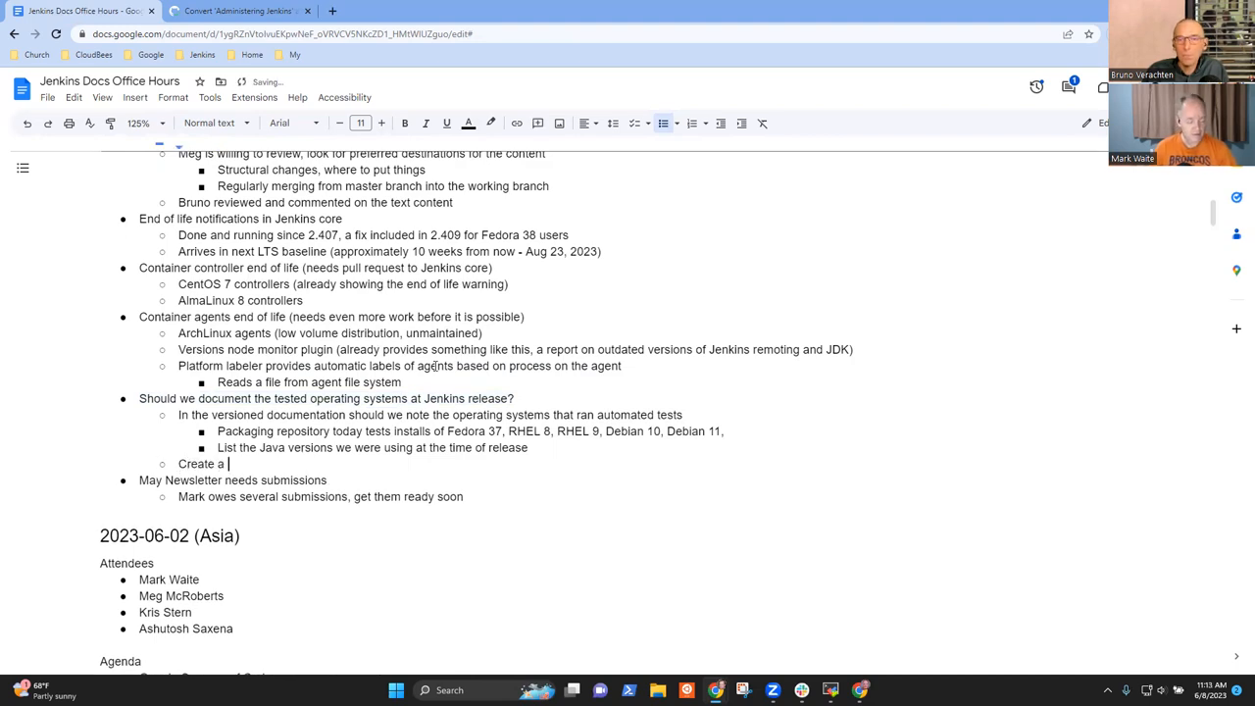
{"action": "type", "text": "Jenkins"}
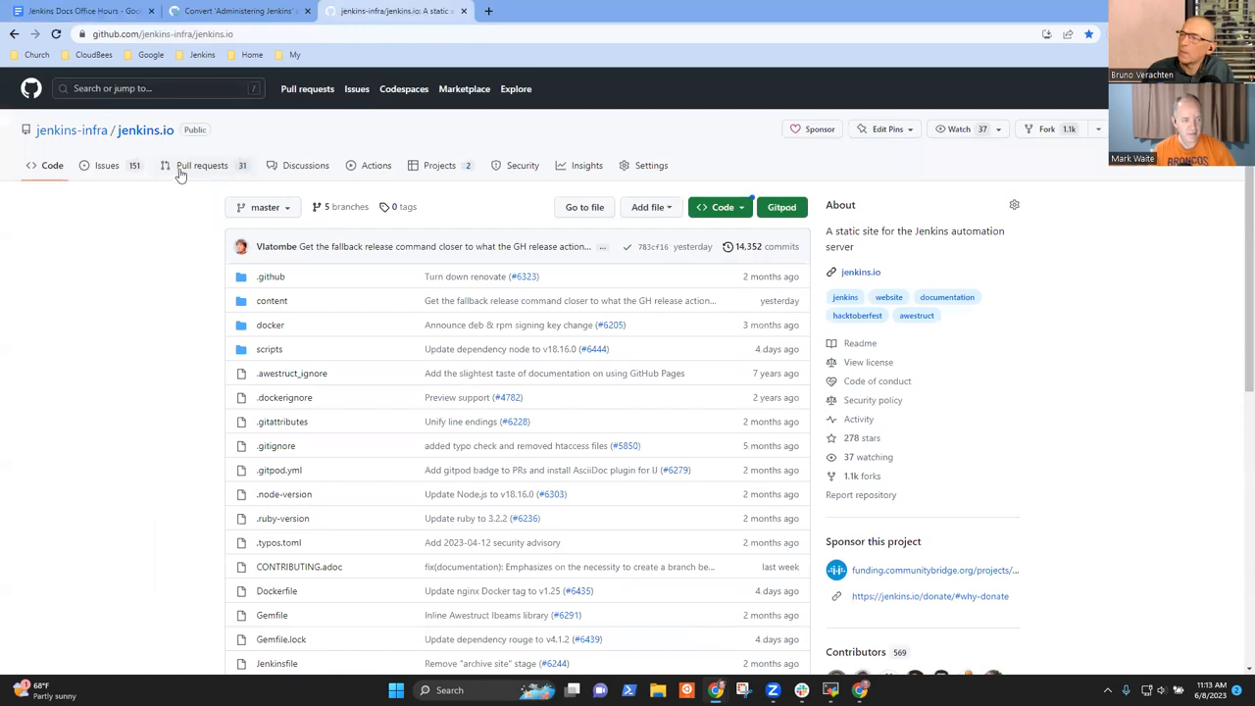
Step: Start a new issue in jenkins-infra/jenkins.io using the Documentation template
{"action": "left_click", "coordinate": [105, 165]}
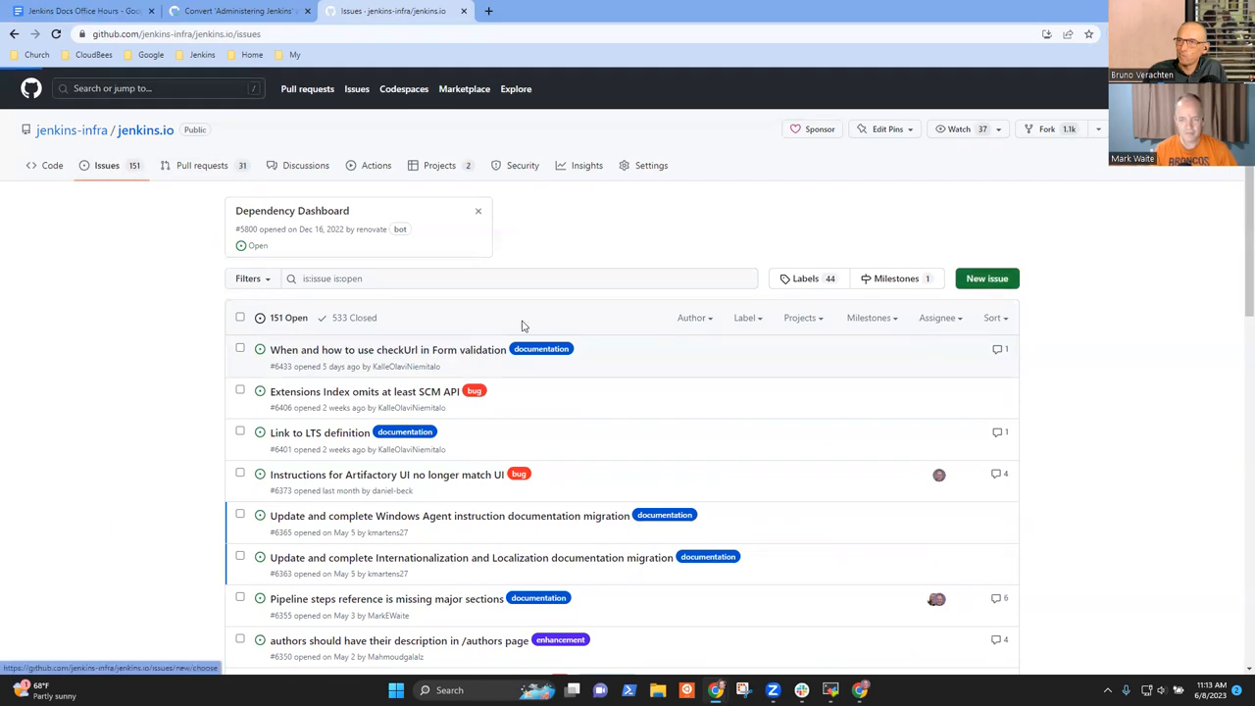
{"action": "left_click", "coordinate": [987, 278]}
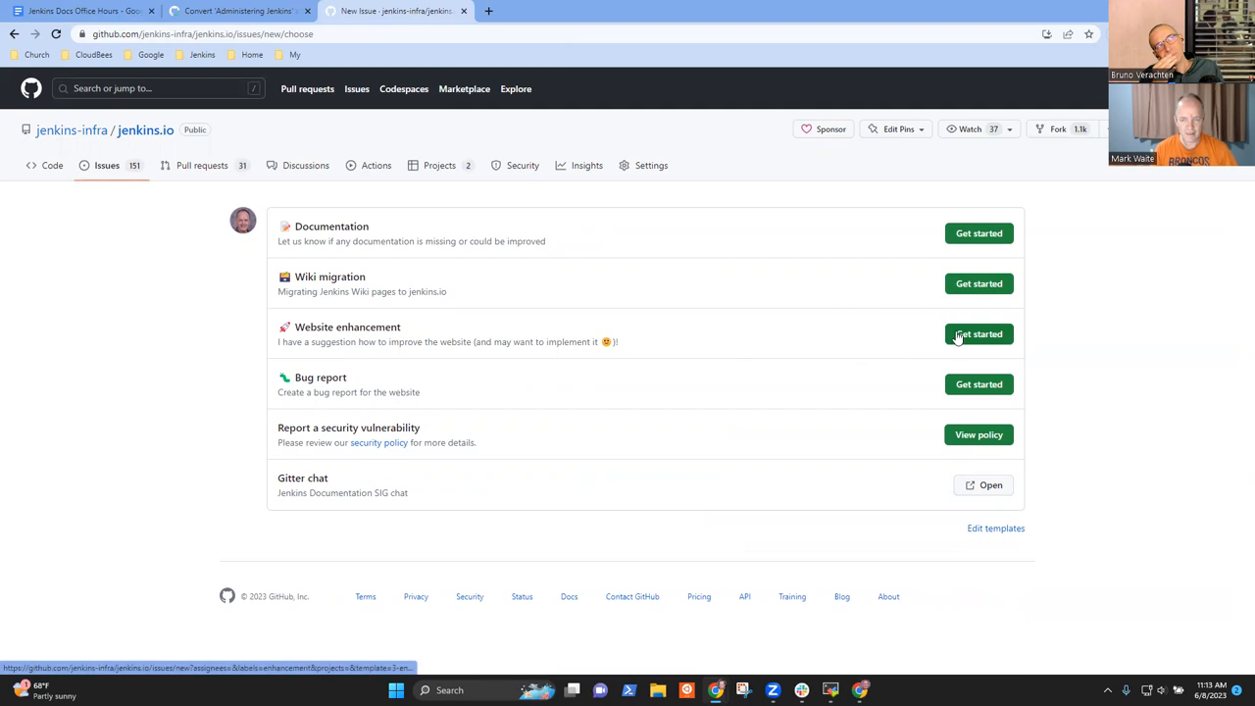
{"action": "mouse_move", "coordinate": [977, 334]}
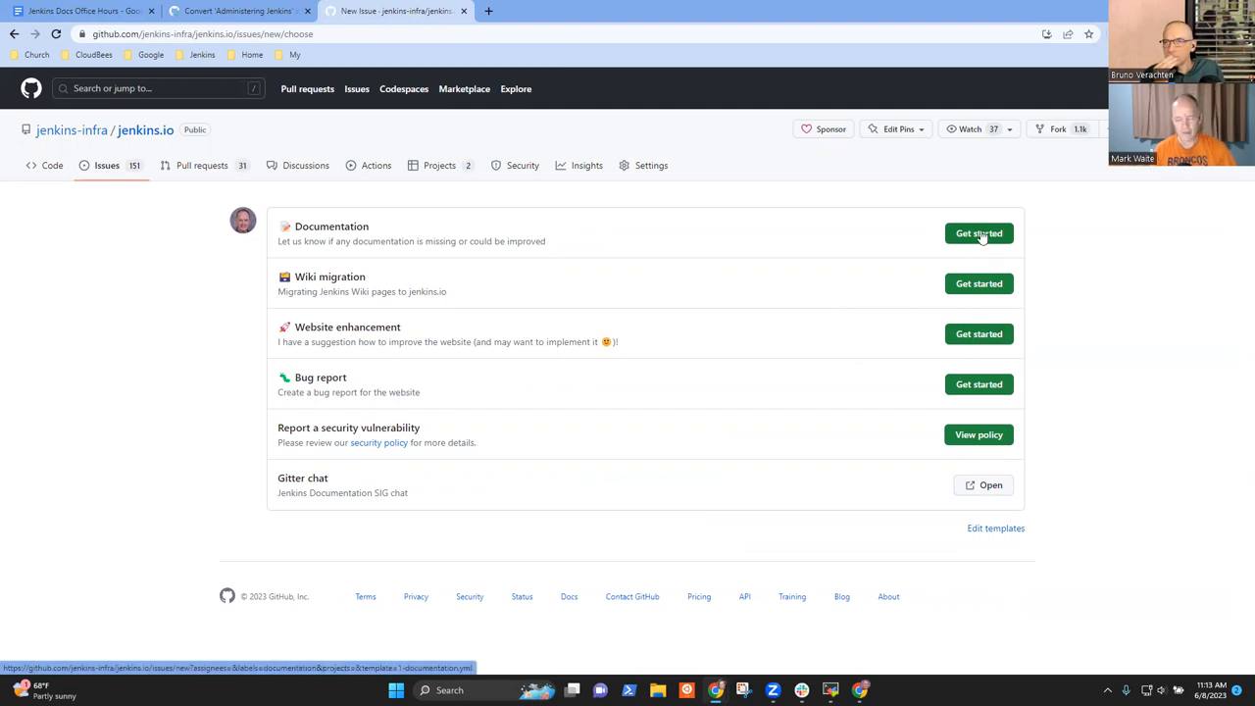
{"action": "left_click", "coordinate": [977, 234]}
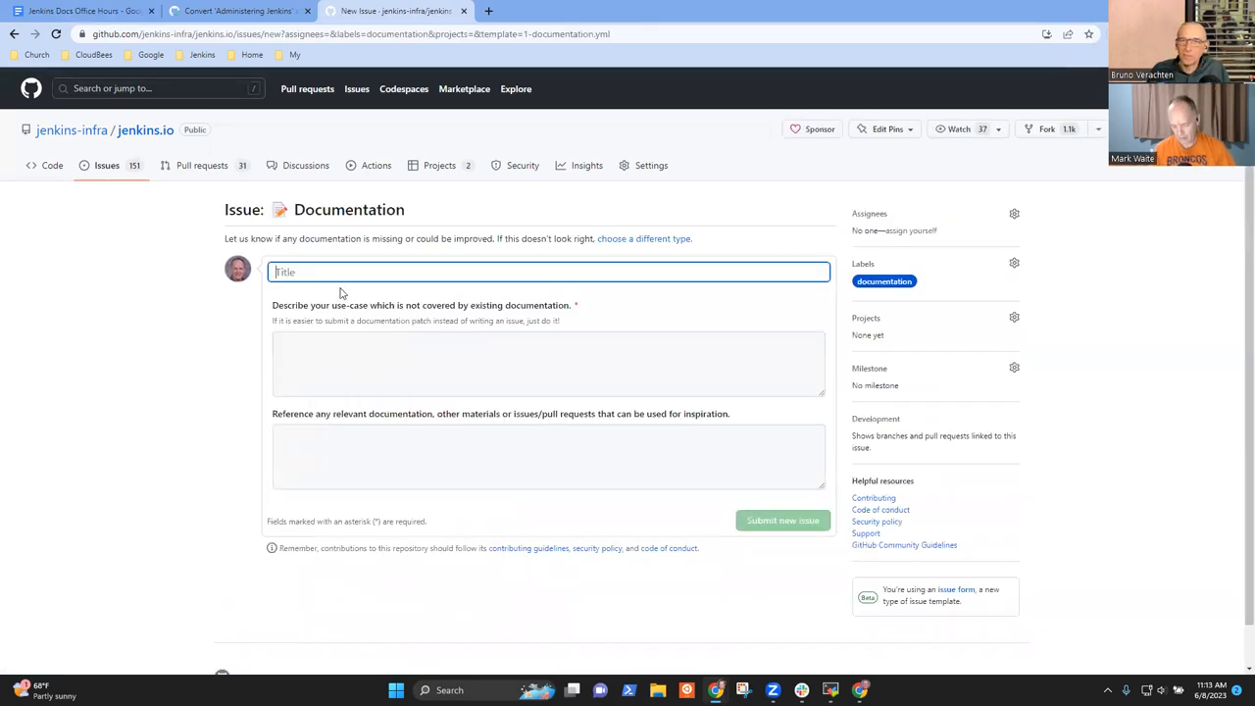
Step: Title the issue about including tested JDKs and operating systems in changelog and upgrade guide, and begin the use case
{"action": "type", "text": "Include"}
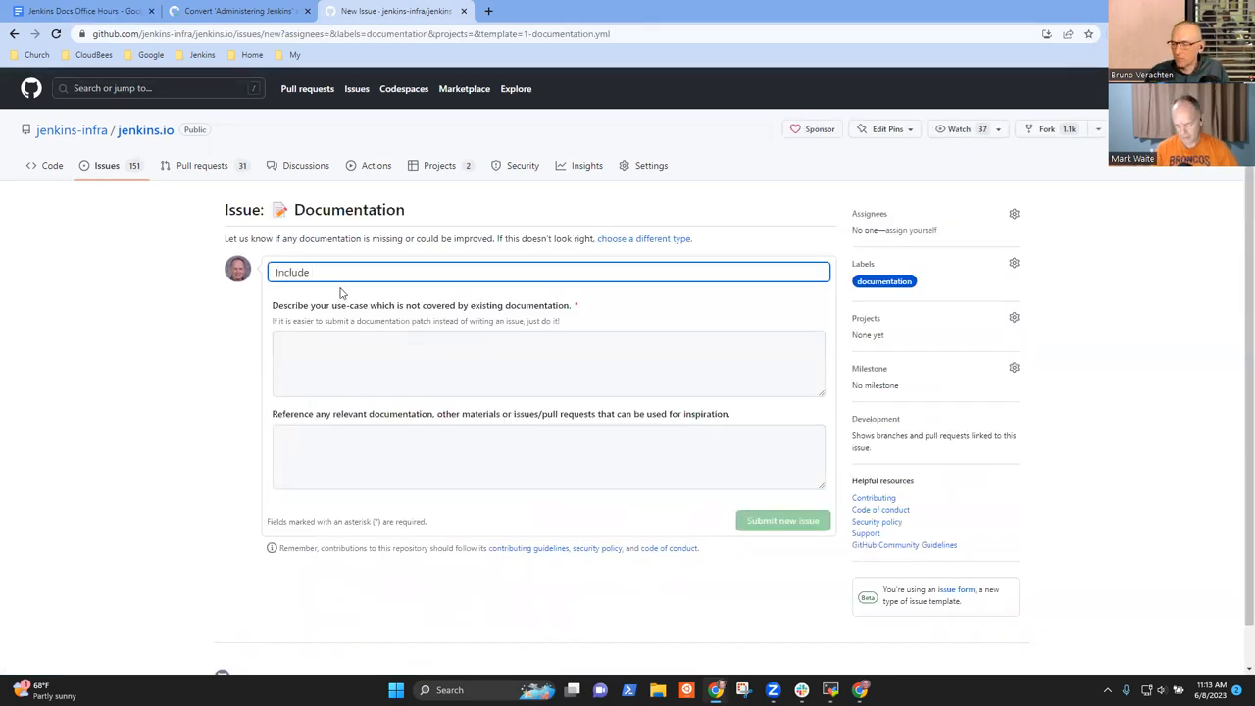
{"action": "type", "text": "tests"}
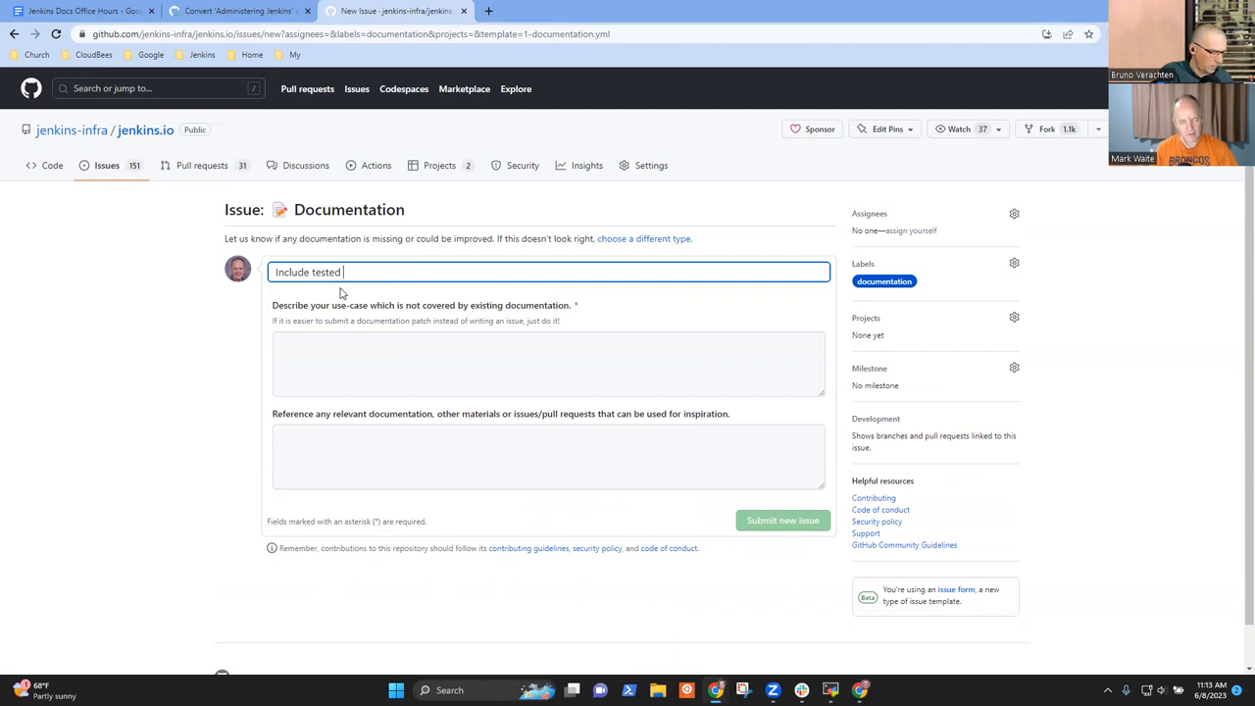
{"action": "type", "text": "JDK's and operating systems"}
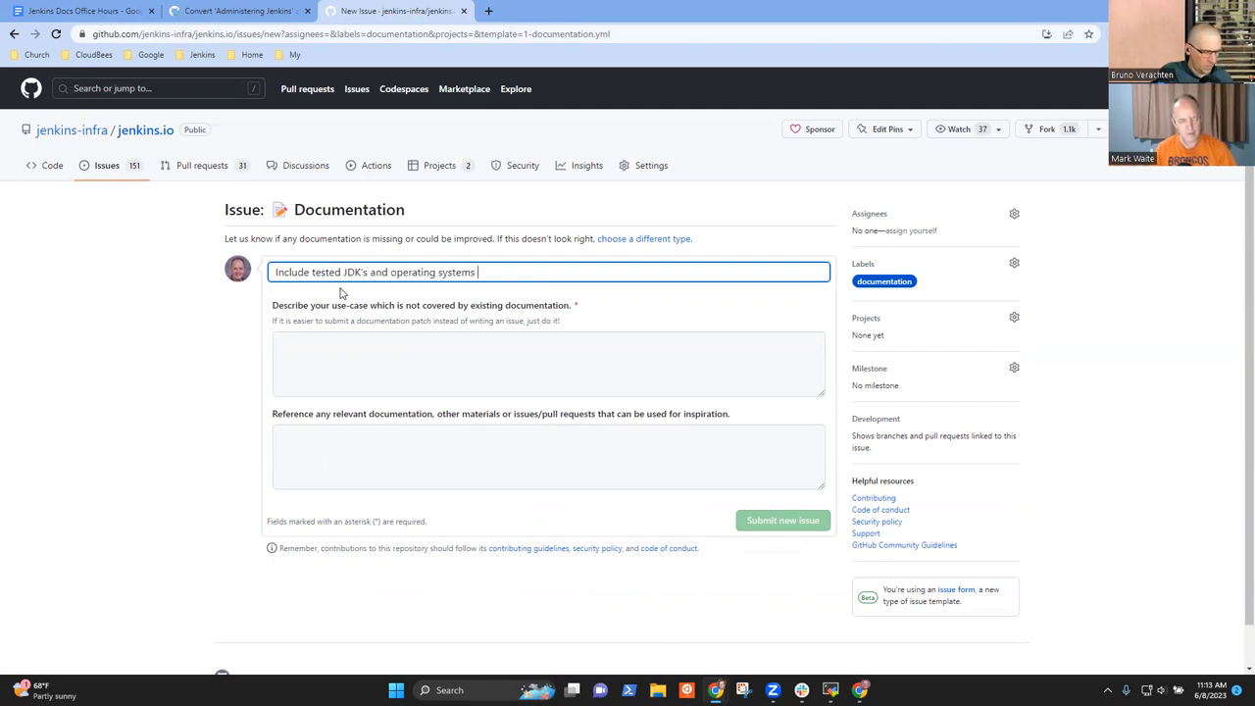
{"action": "type", "text": "in changelog o"}
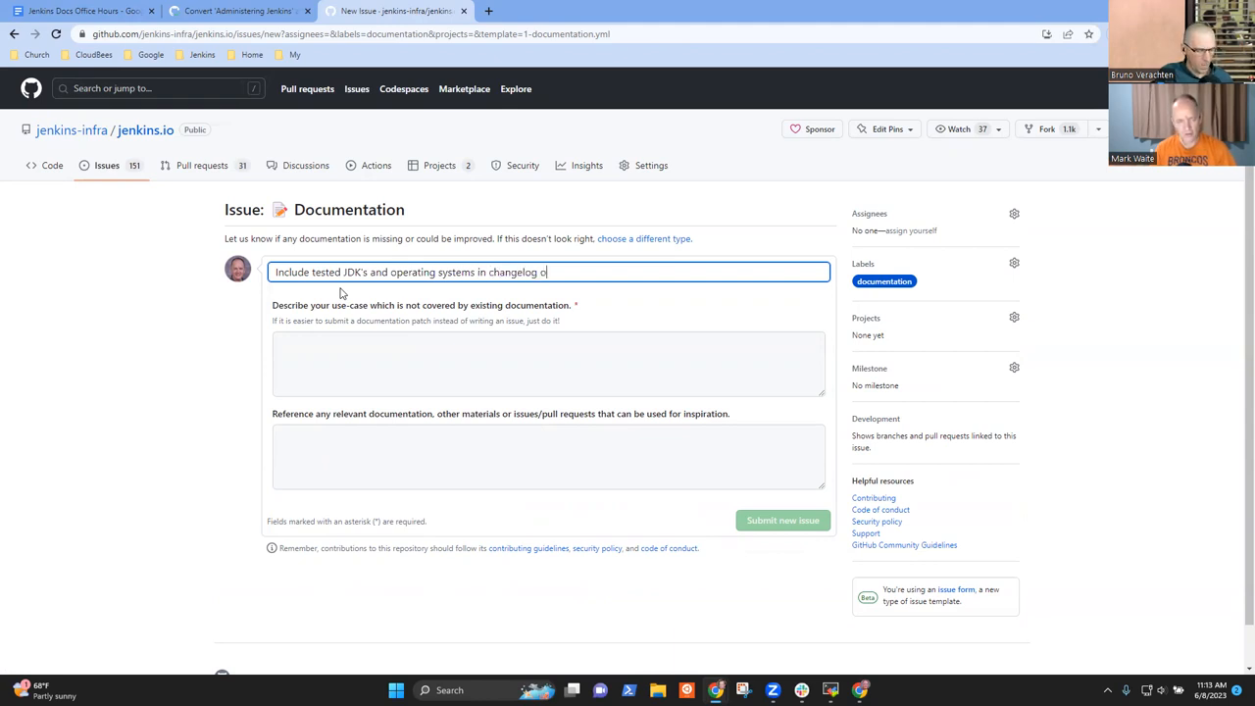
{"action": "type", "text": "r upgrade guide"}
{"action": "left_click", "coordinate": [549, 362]}
{"action": "type", "text": "When we release a new"}
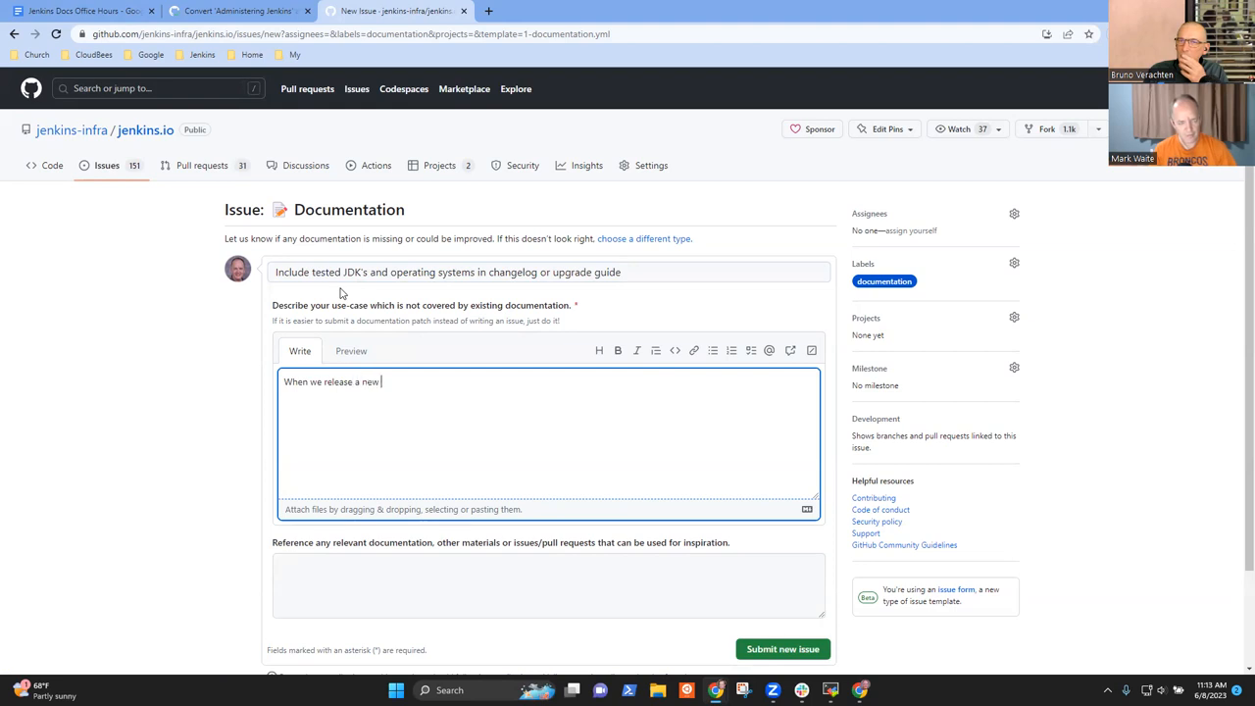
{"action": "type", "text": "version, we te"}
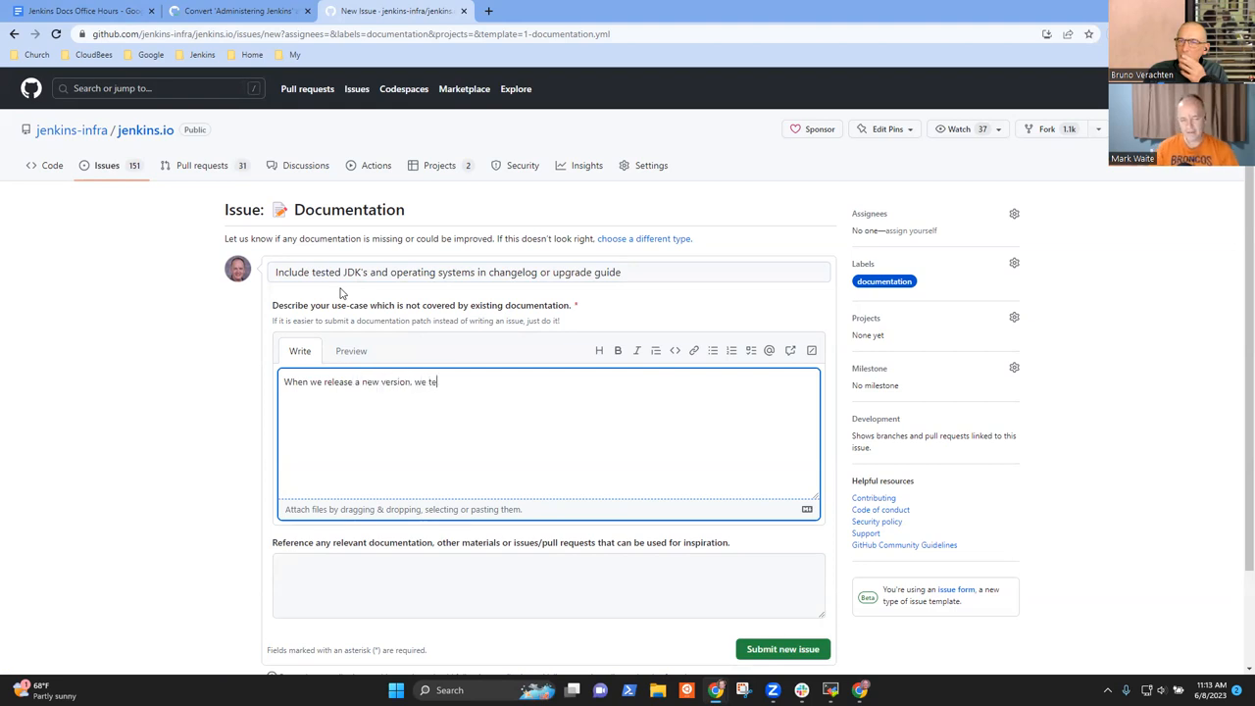
{"action": "type", "text": "st many"}
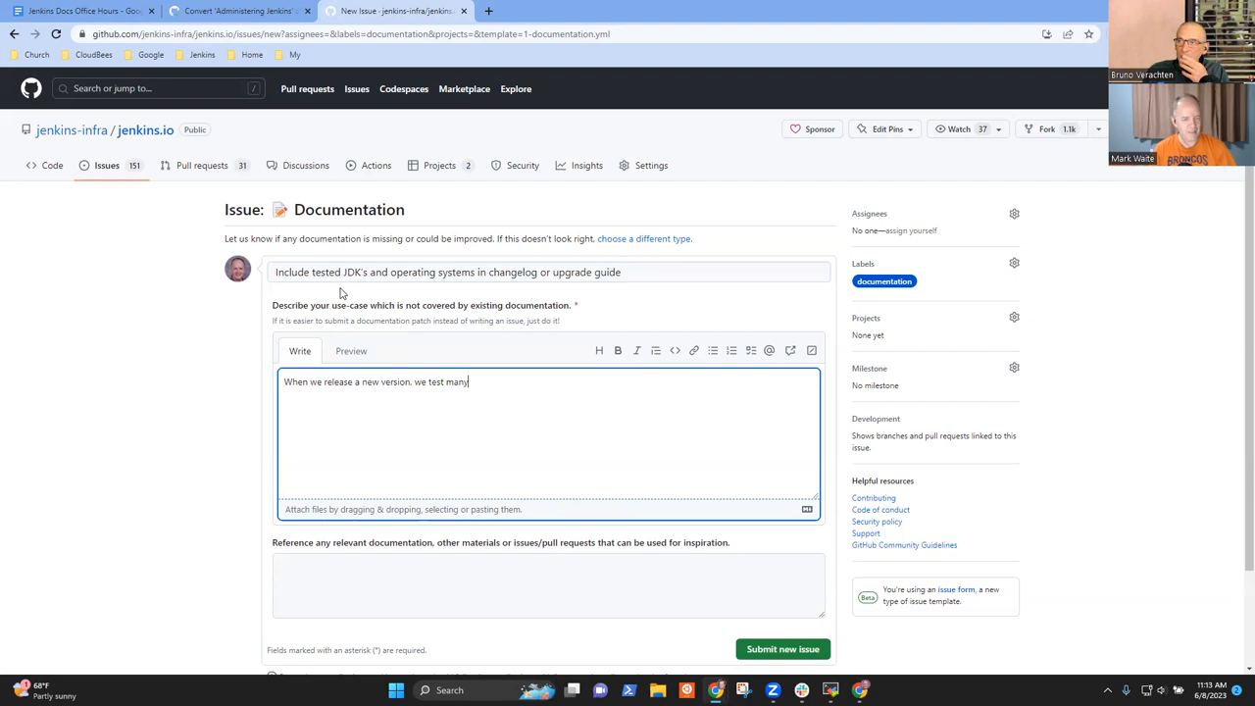
{"action": "type", "text": "operating"}
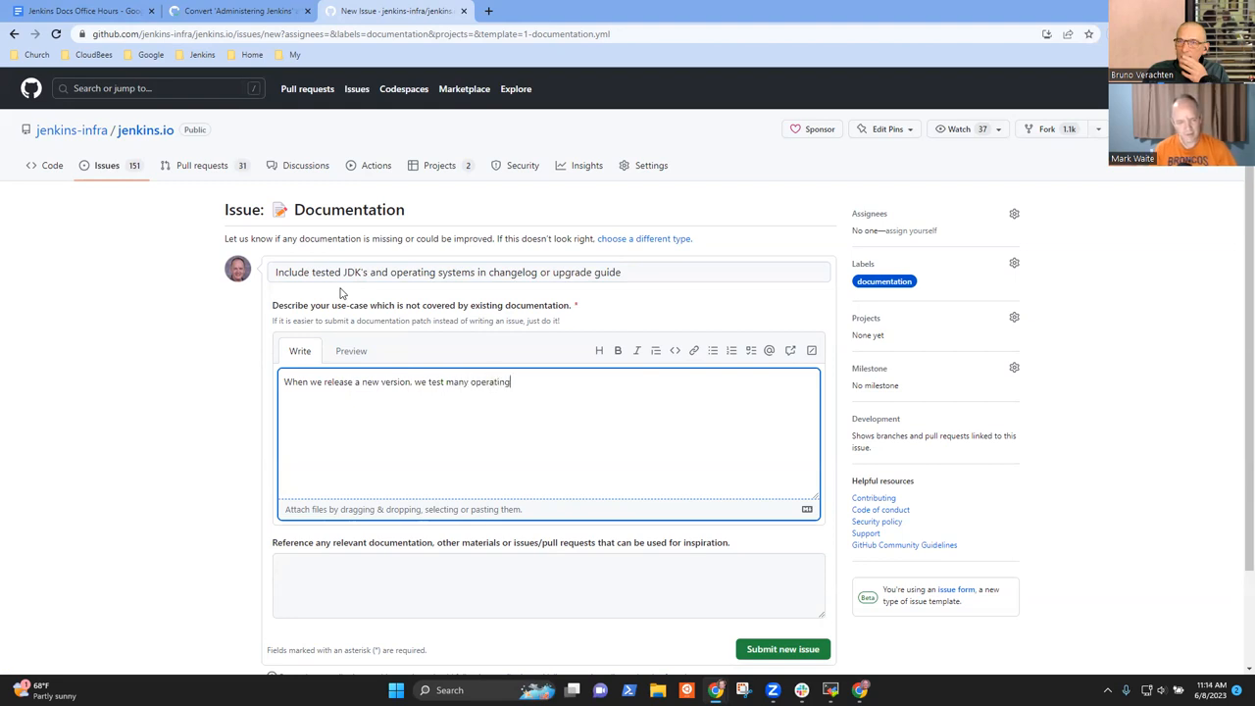
{"action": "type", "text": "systems and"}
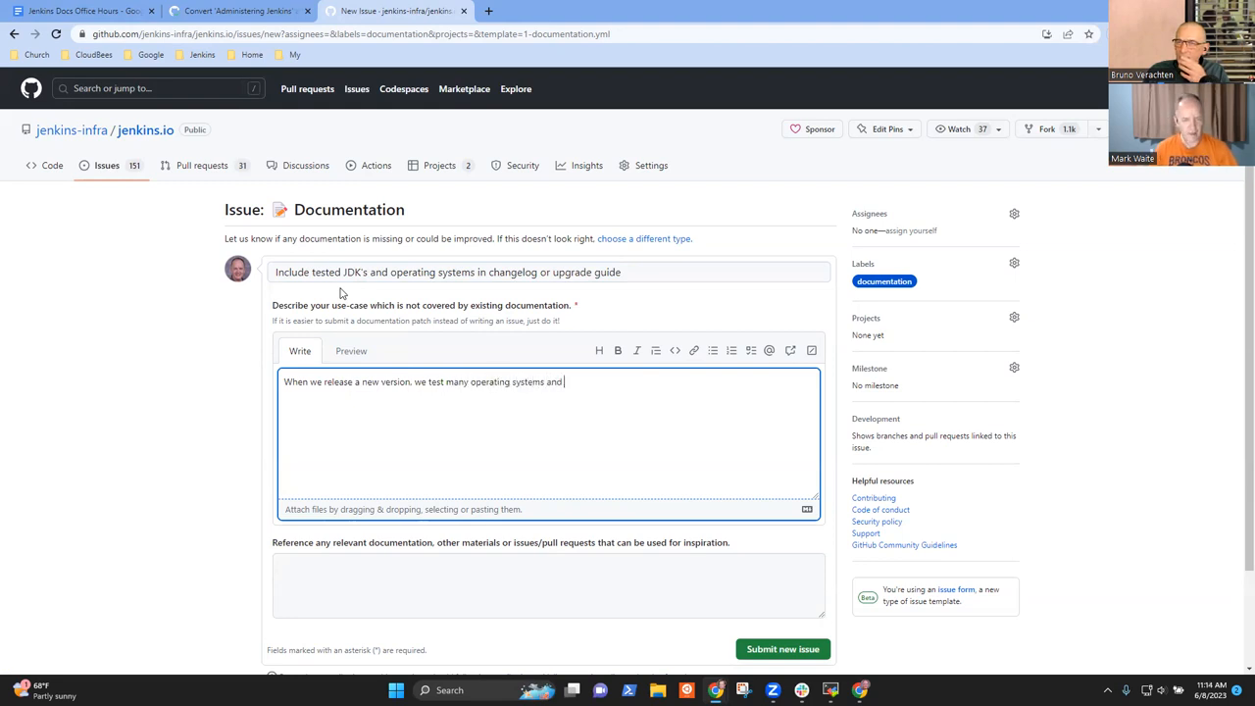
{"action": "type", "text": "Java v"}
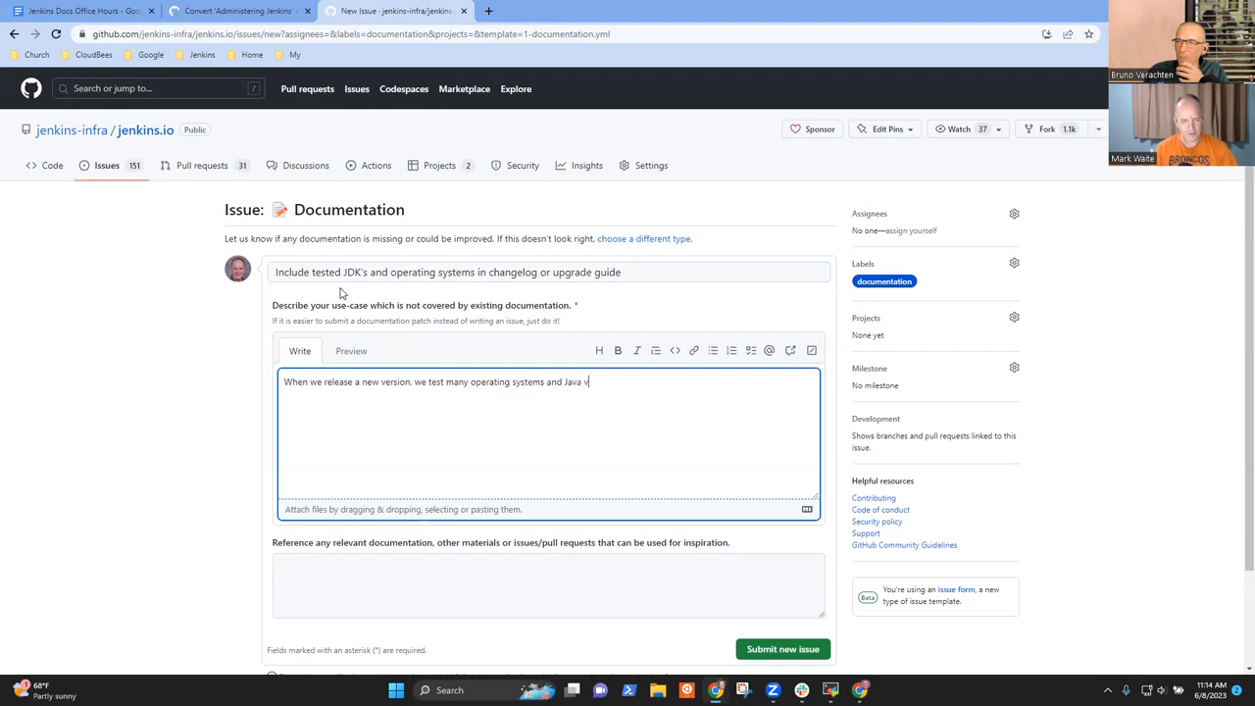
{"action": "type", "text": "ersions."}
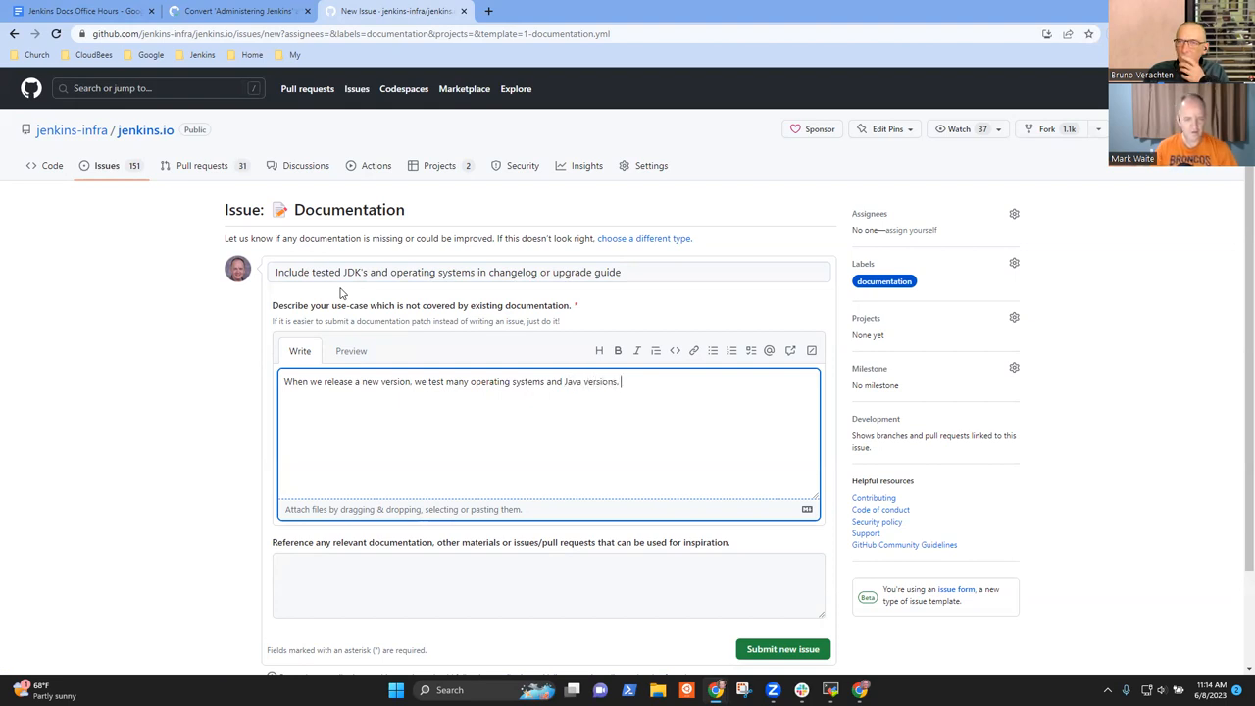
Step: Finish the use case: documentation of tested configurations at each release would help some users
{"action": "type", "text": "It would"}
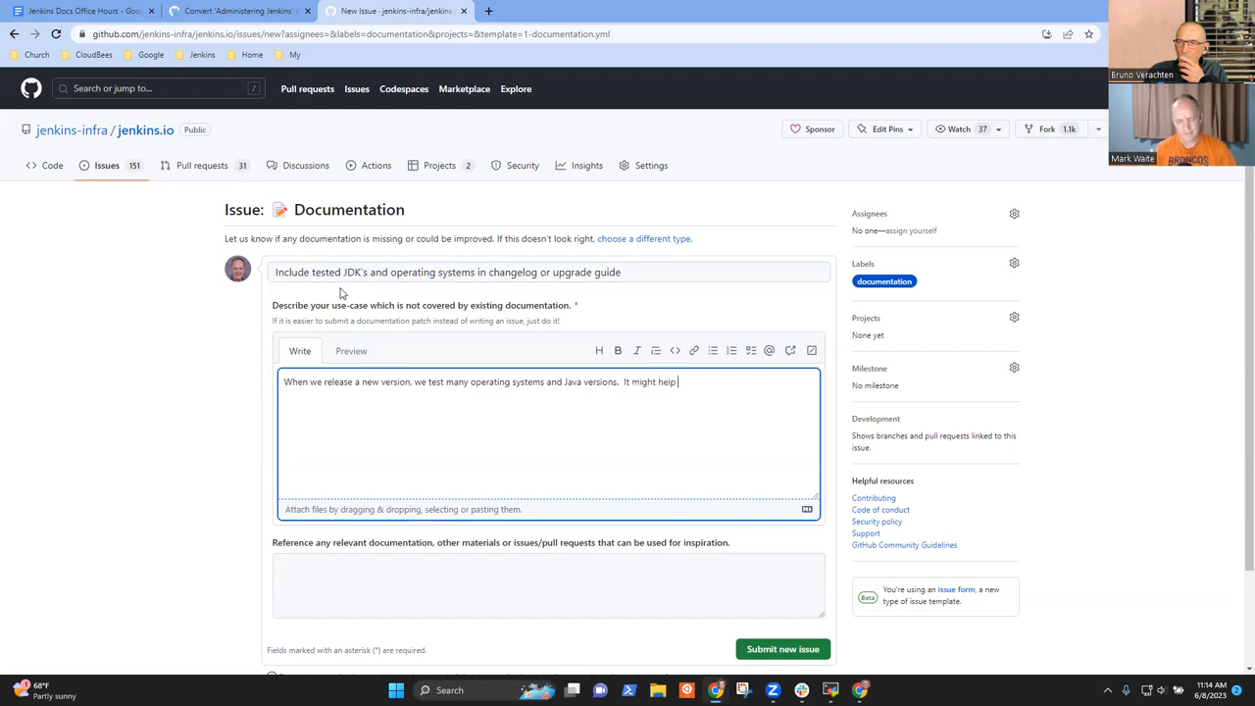
{"action": "type", "text": "some users idf"}
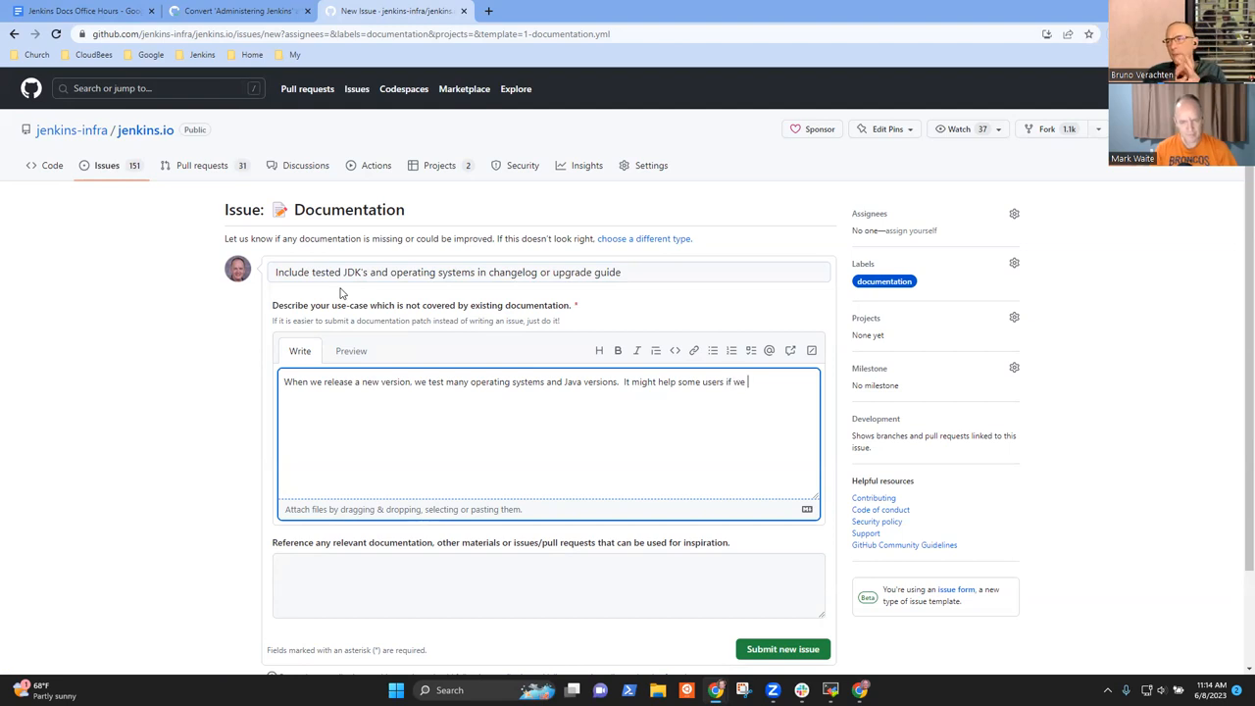
{"action": "type", "text": "documentati"}
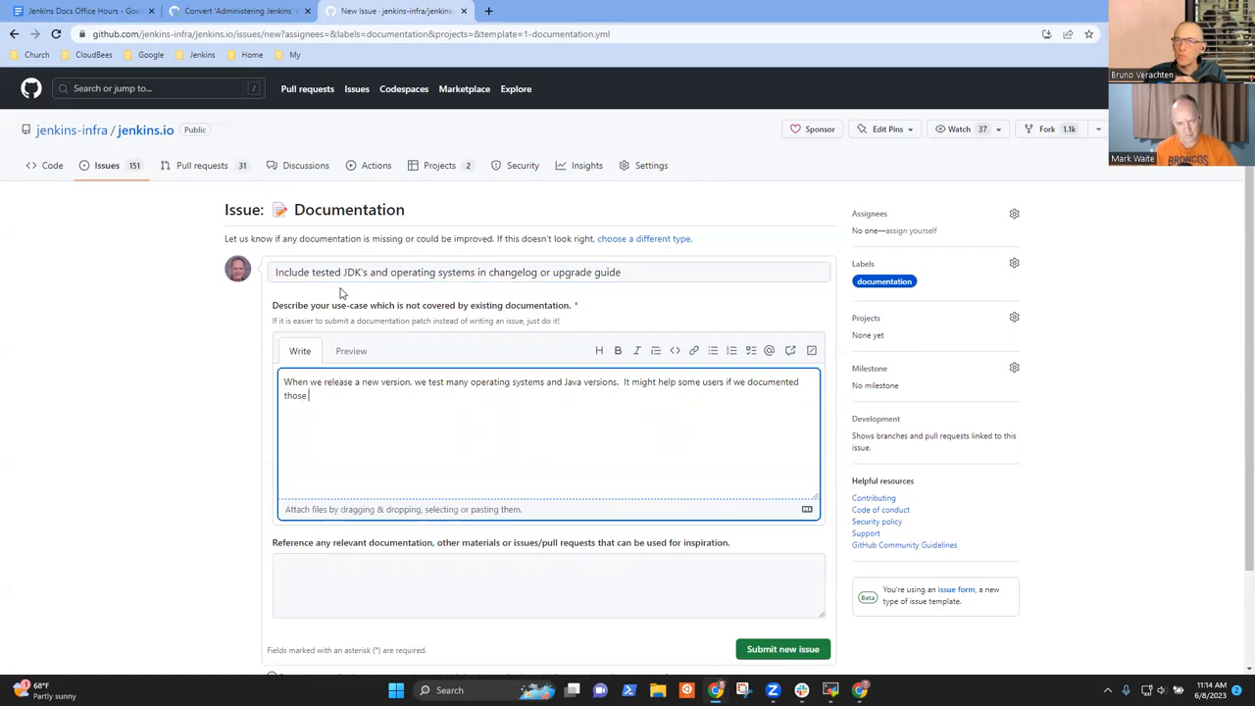
{"action": "type", "text": "configu"}
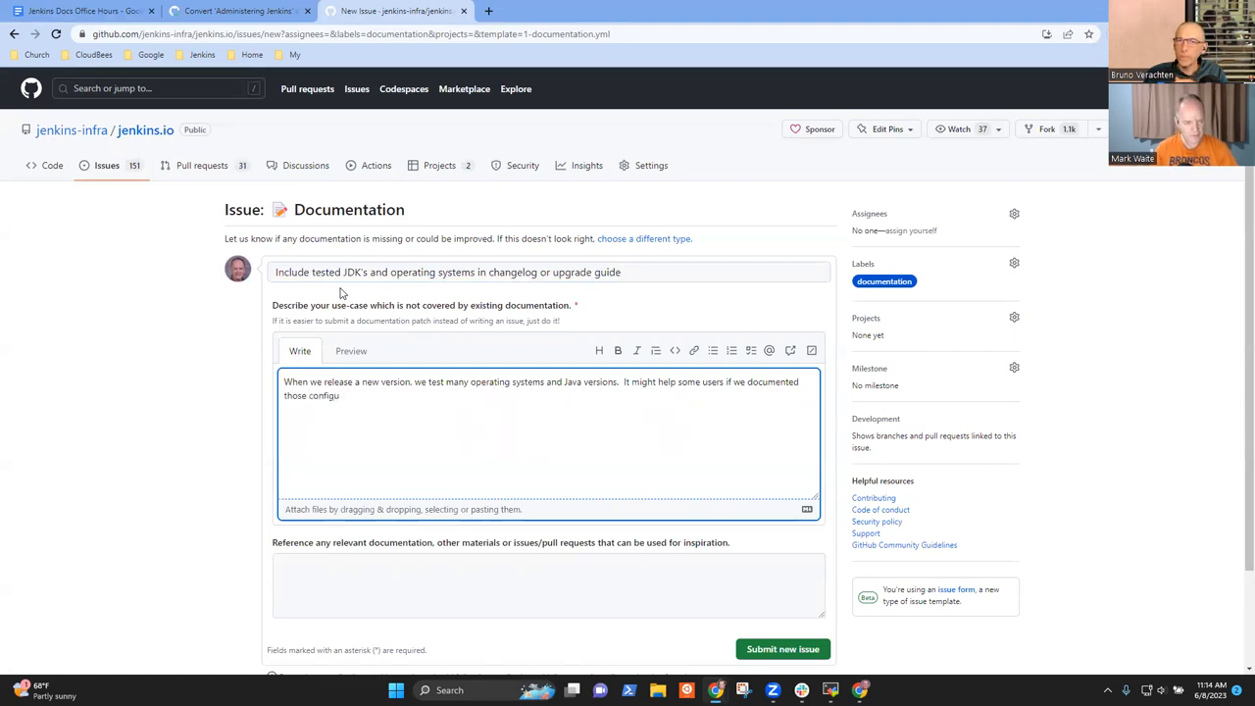
{"action": "type", "text": "rations at"}
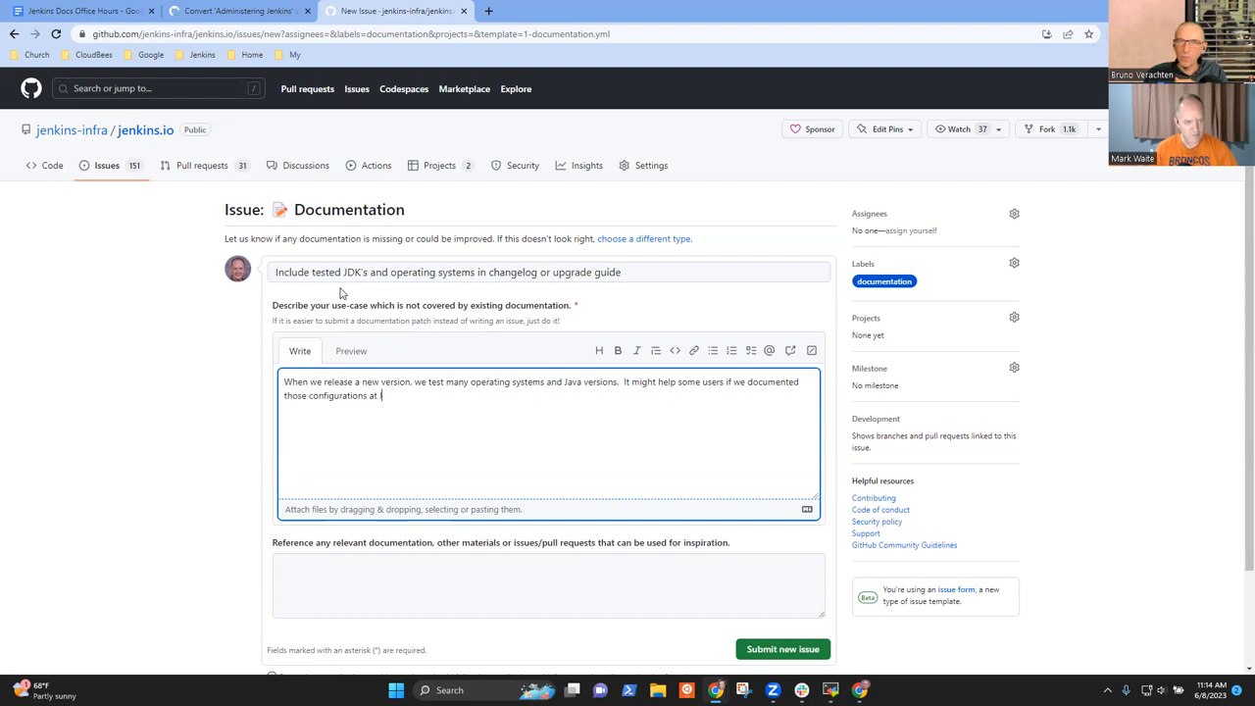
{"action": "type", "text": "each rel"}
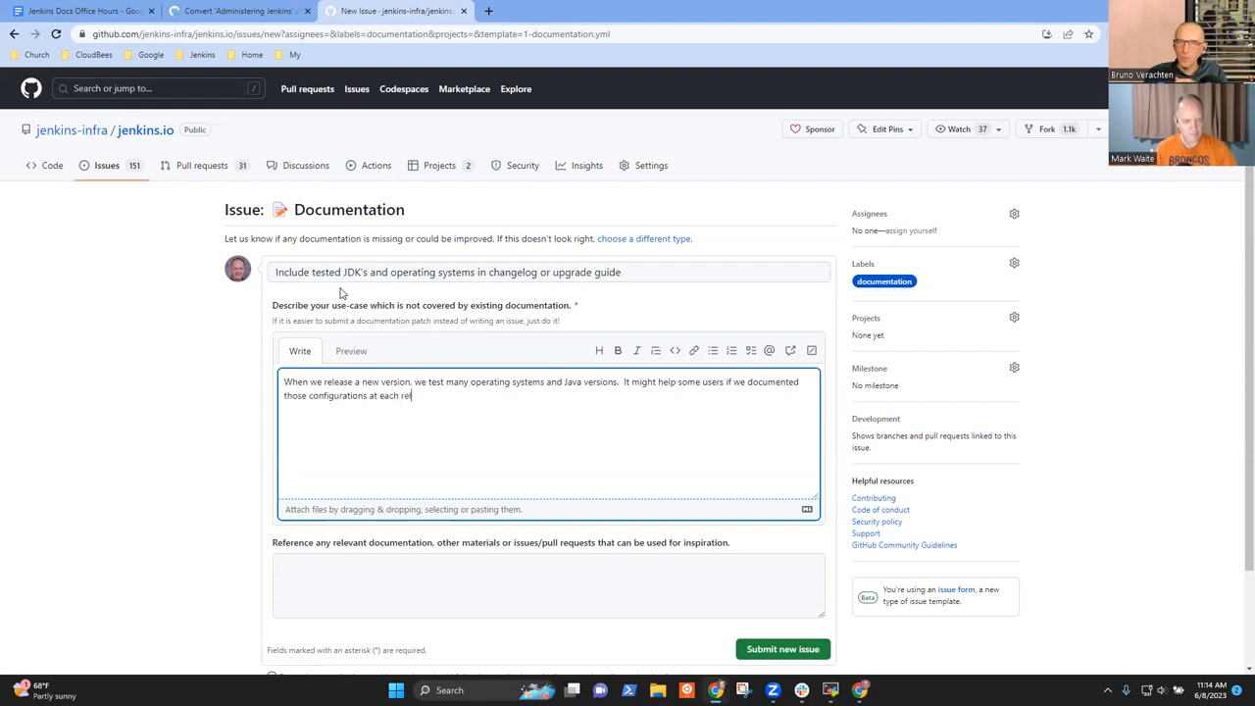
{"action": "type", "text": "ease."}
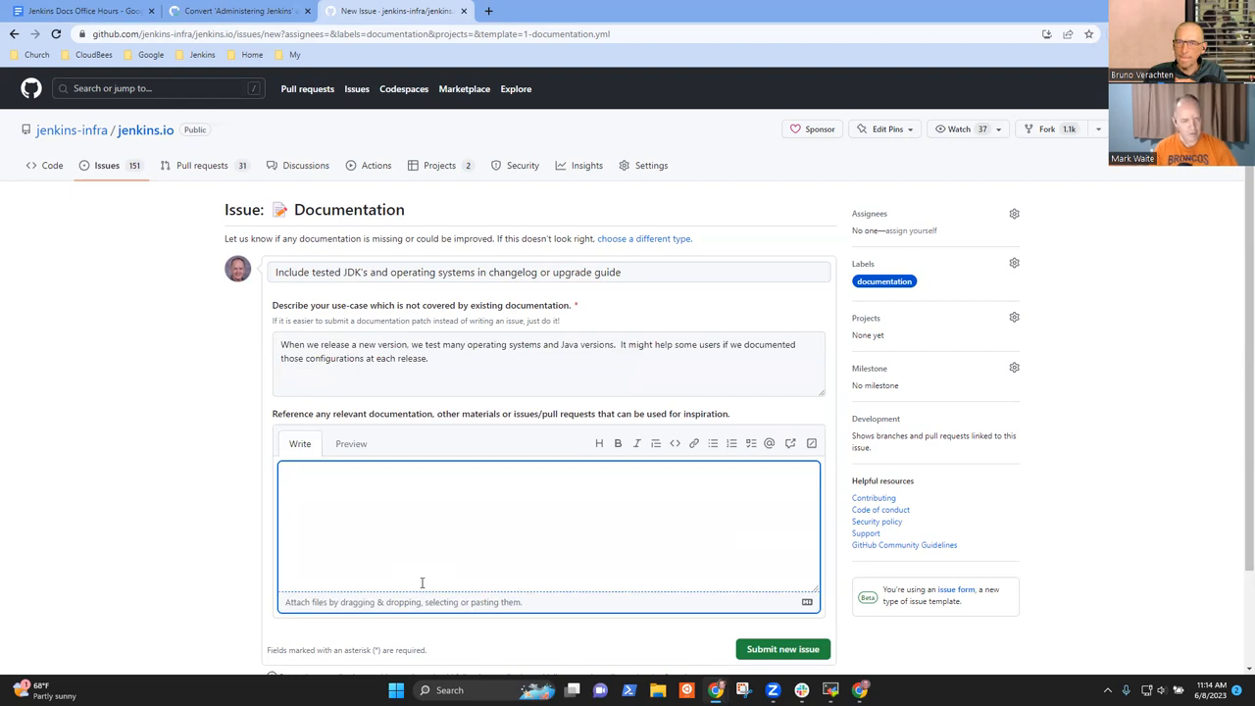
Step: Note that the packaging repository runs most OS-specific tests and submit the issue
{"action": "type", "text": "Pack"}
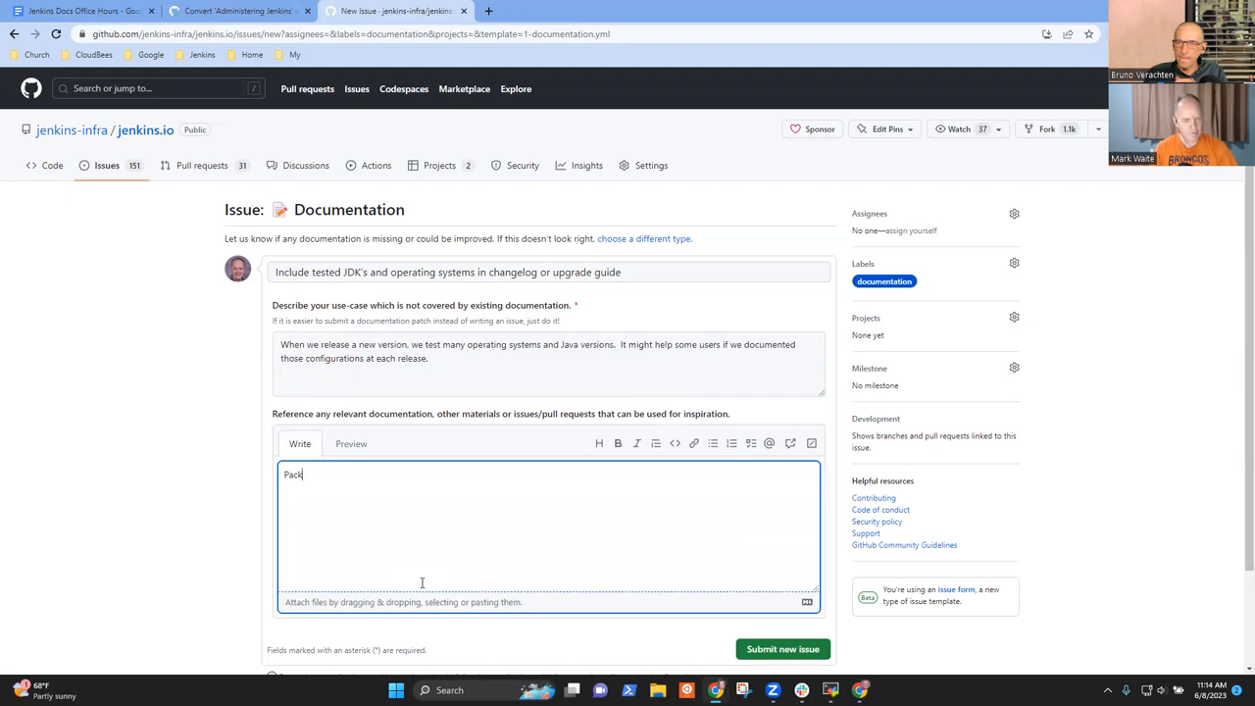
{"action": "type", "text": "aging repository performs most operating system specific ters"}
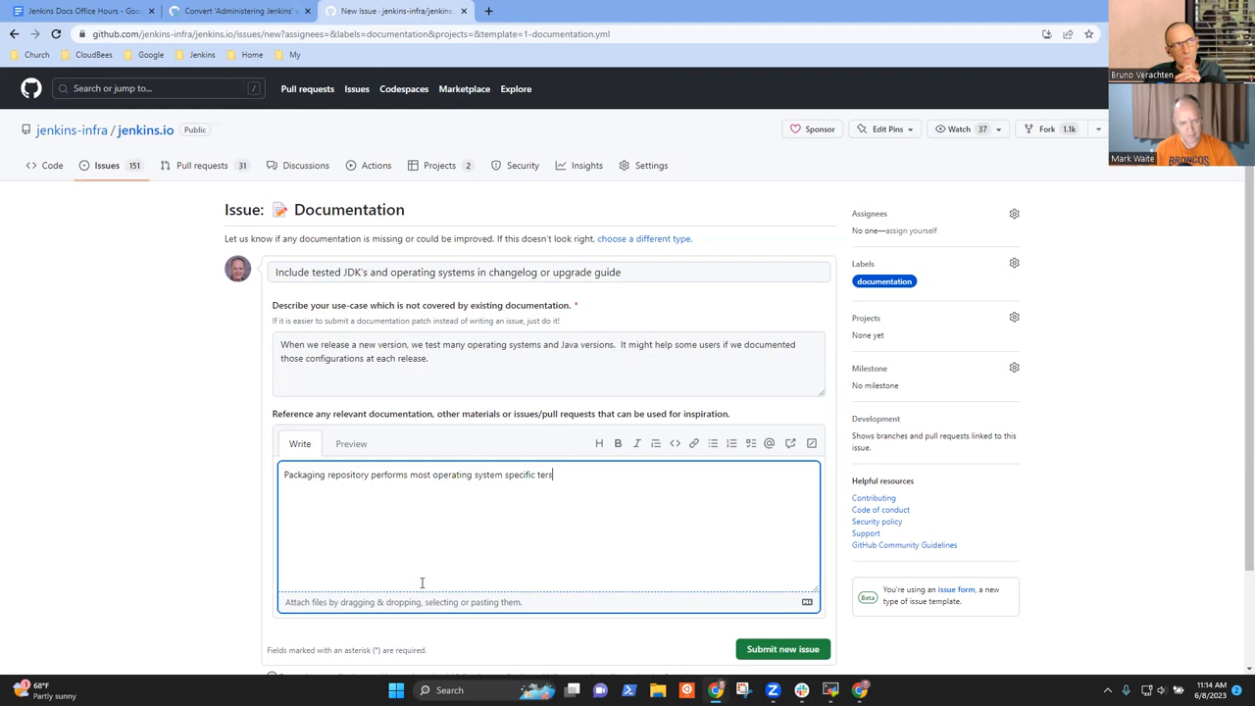
{"action": "key", "text": "Backspace"}
{"action": "type", "text": "ts."}
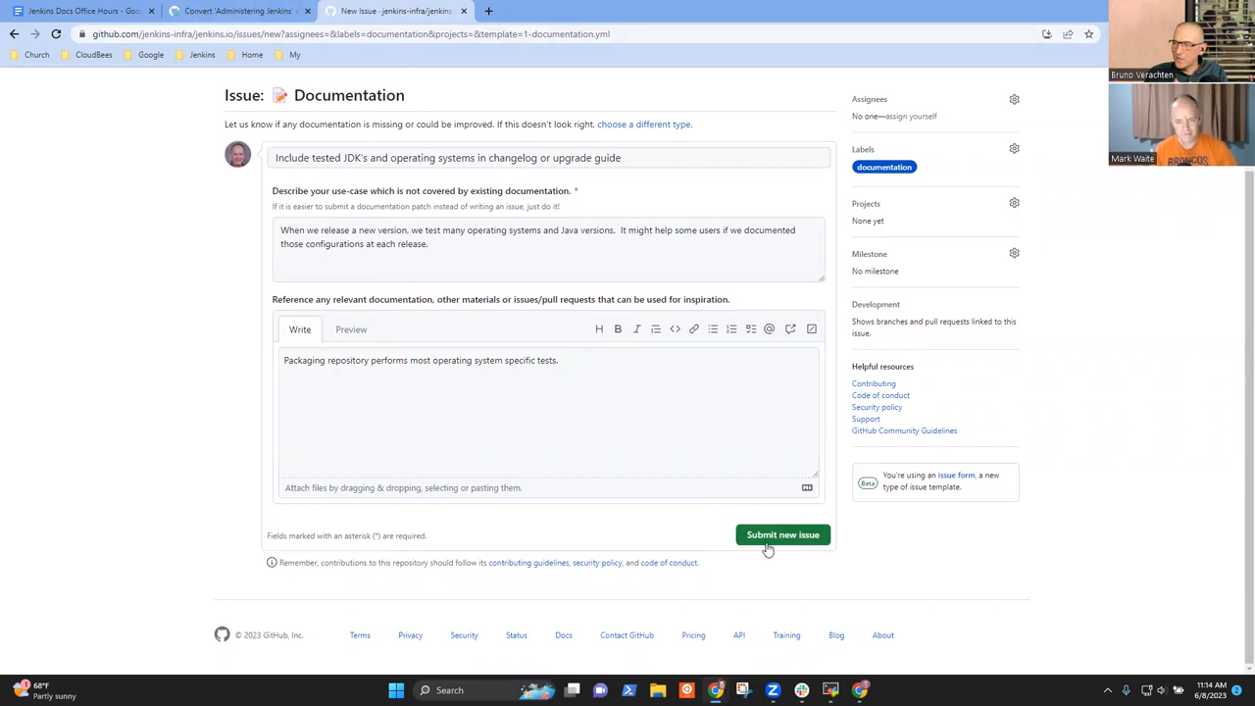
{"action": "left_click", "coordinate": [782, 533]}
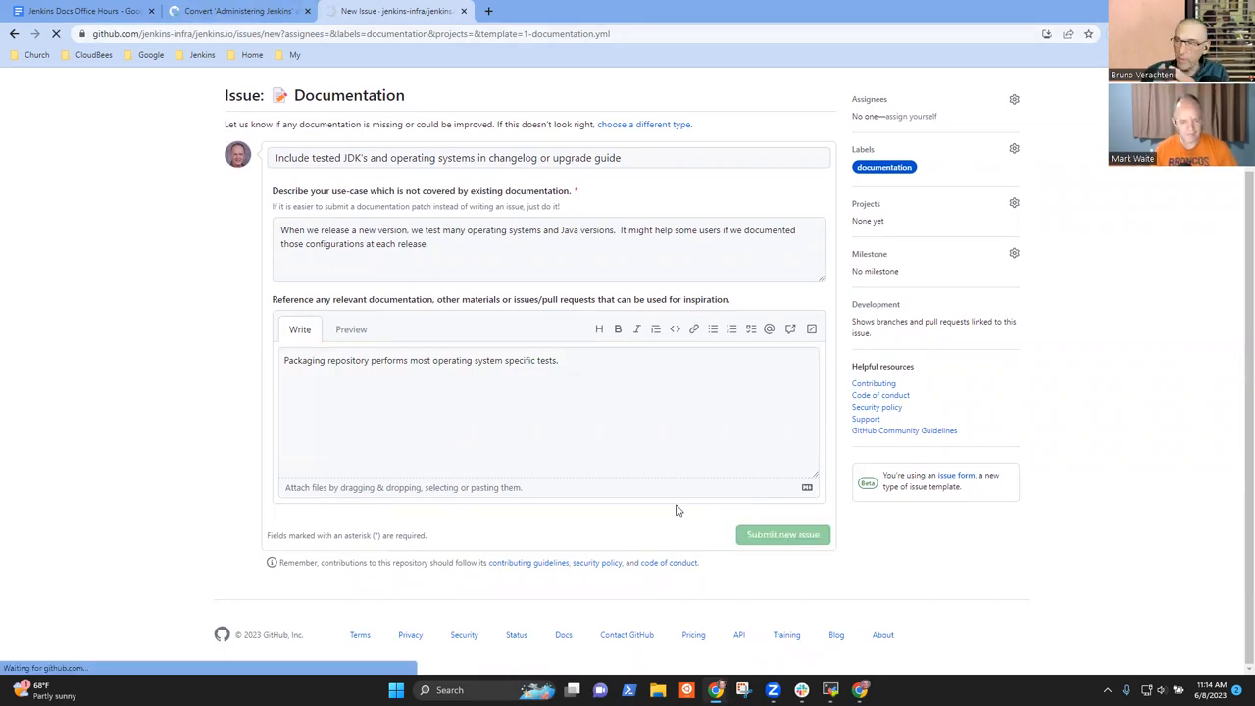
Step: Add 'Created a ticket to track the idea' linked to issue #6453, then return to the issue page
{"action": "left_click", "coordinate": [782, 533]}
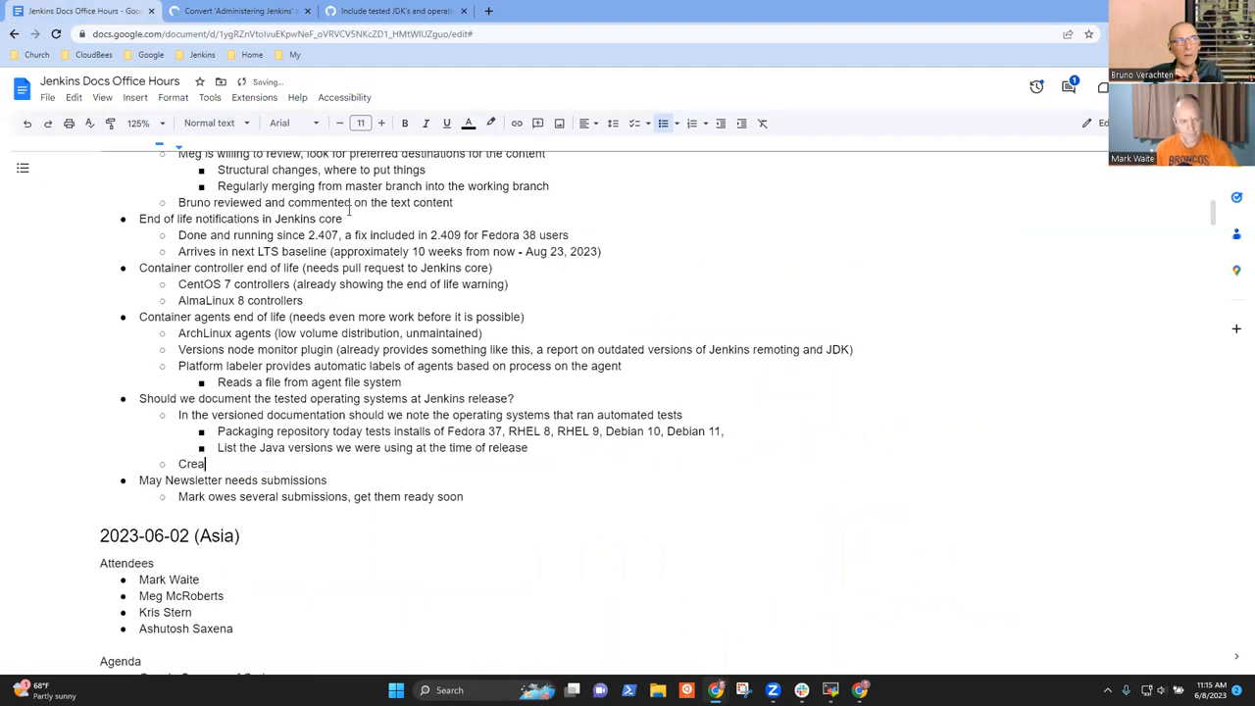
{"action": "type", "text": "ted a"}
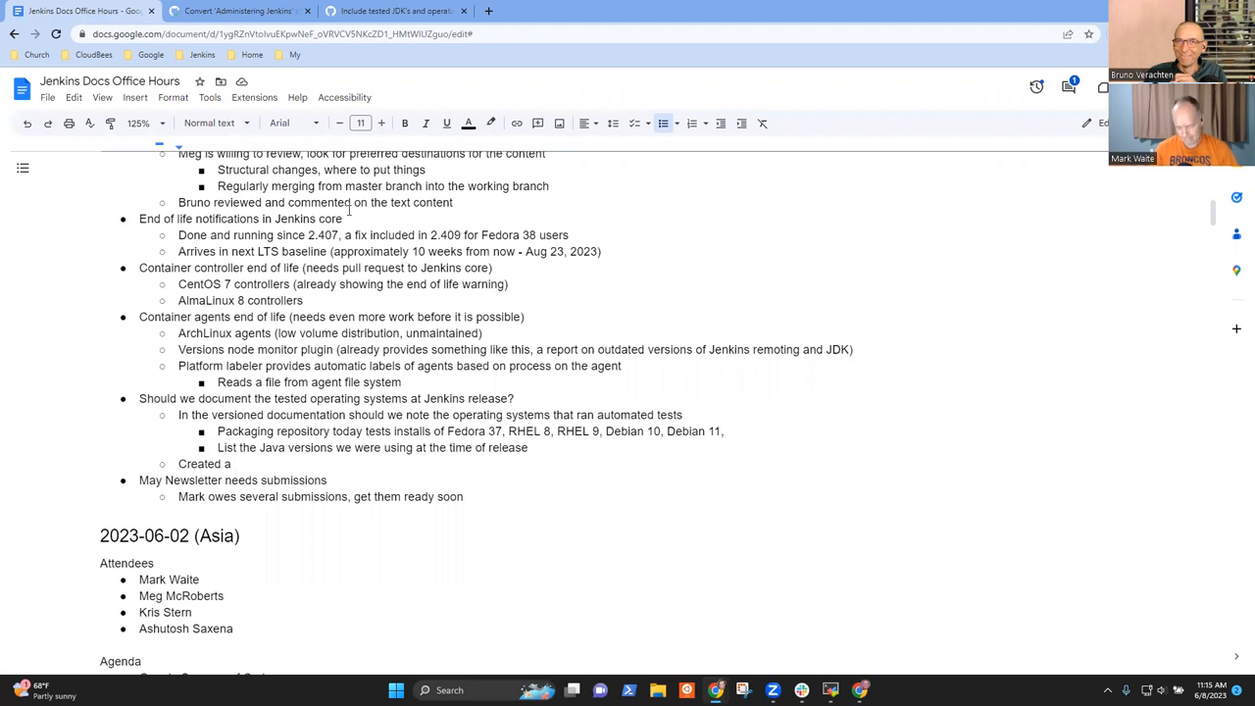
{"action": "left_click", "coordinate": [235, 463]}
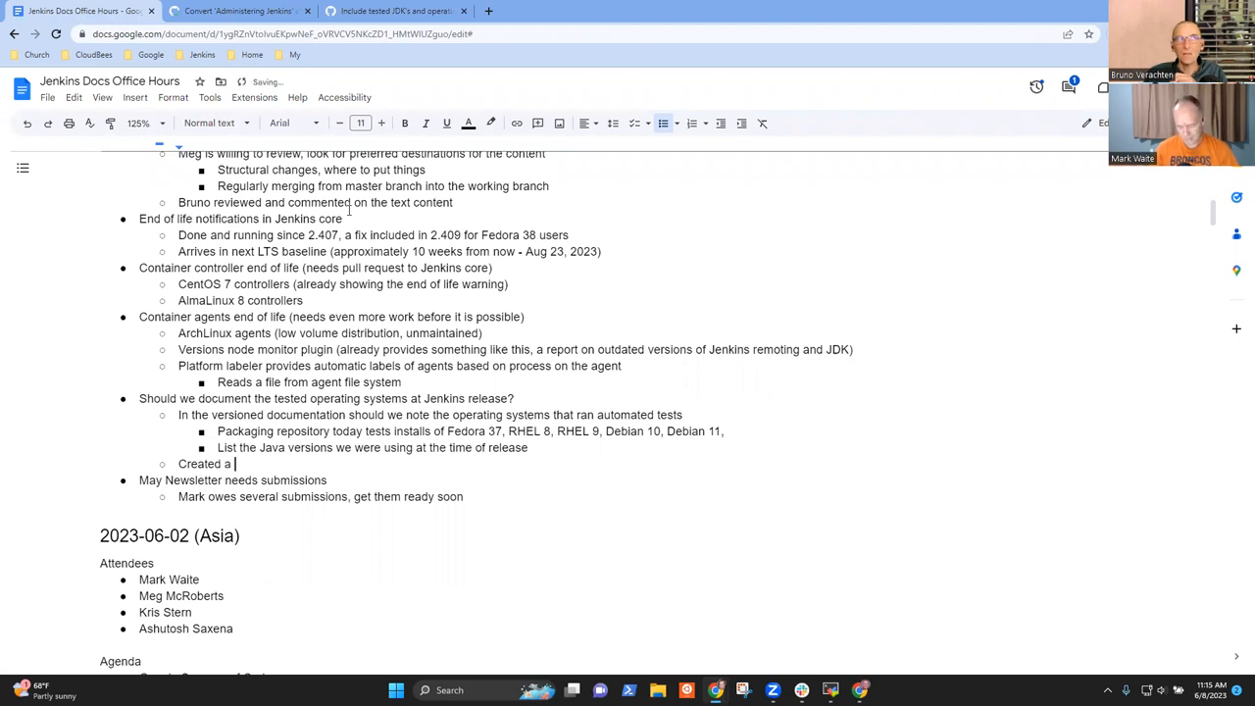
{"action": "type", "text": "ticket to track the idea"}
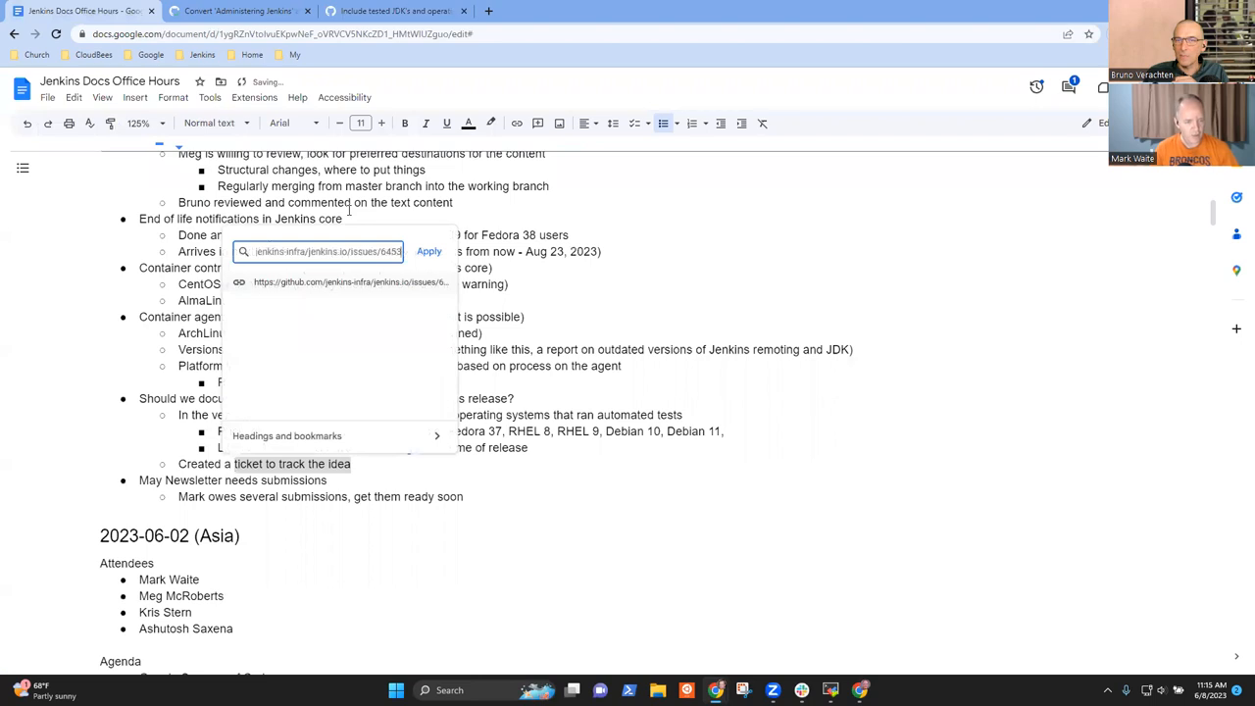
{"action": "left_click", "coordinate": [428, 251]}
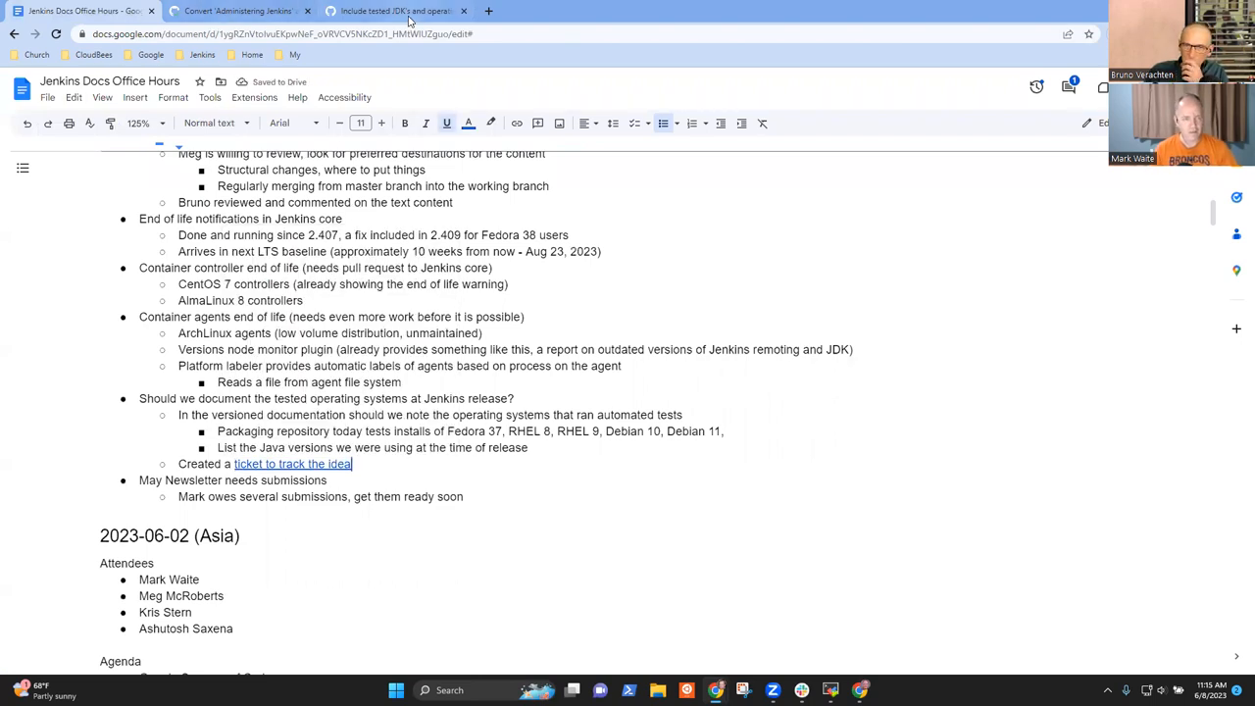
{"action": "left_click", "coordinate": [393, 12]}
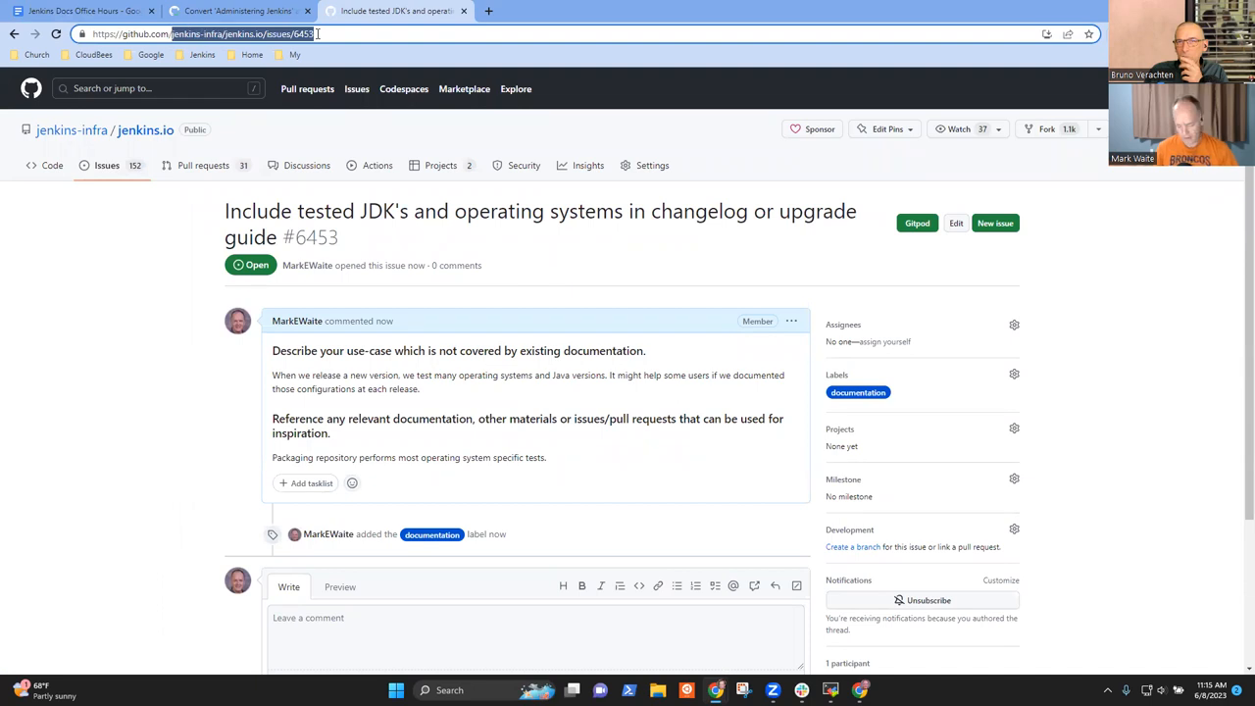
Step: Follow the passing GitHub check into Jenkins packaging master build #227 and its pipeline overview
{"action": "type", "text": "jenkinsci/plugin-pom"}
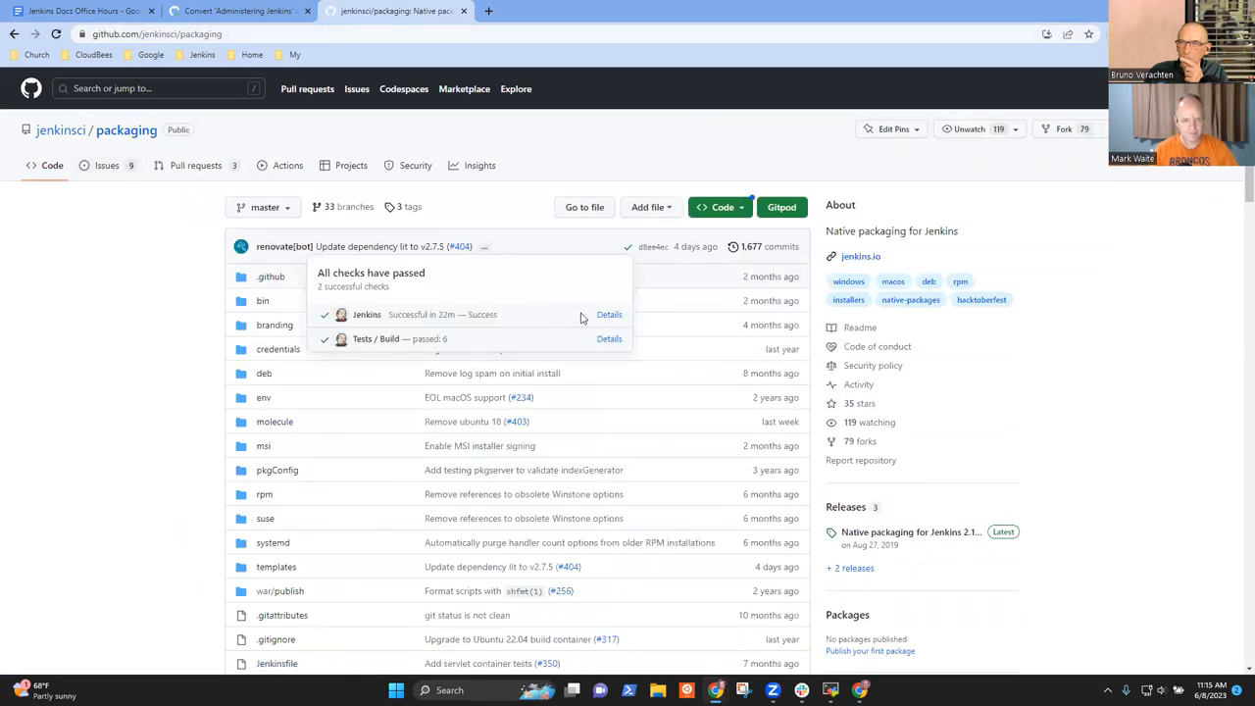
{"action": "left_click", "coordinate": [608, 314]}
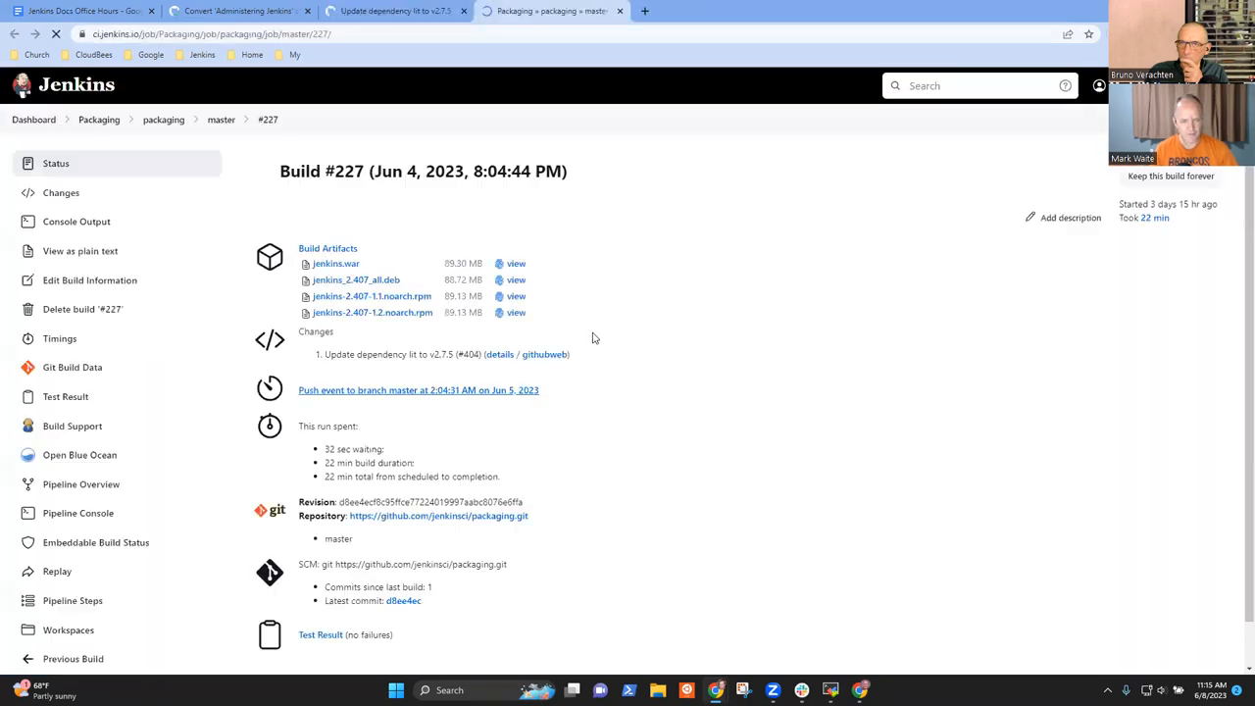
{"action": "left_click", "coordinate": [83, 482]}
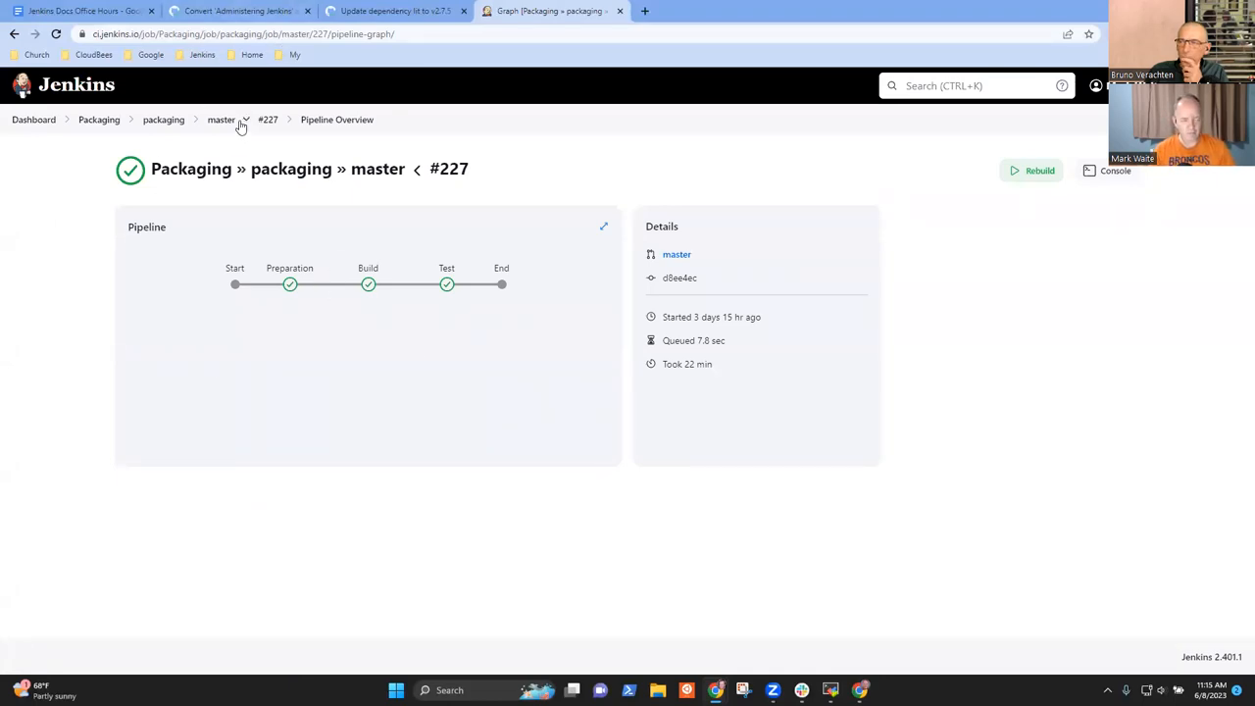
Step: Read through the Test stage's expanded Ansible/molecule step logs
{"action": "left_click", "coordinate": [447, 284]}
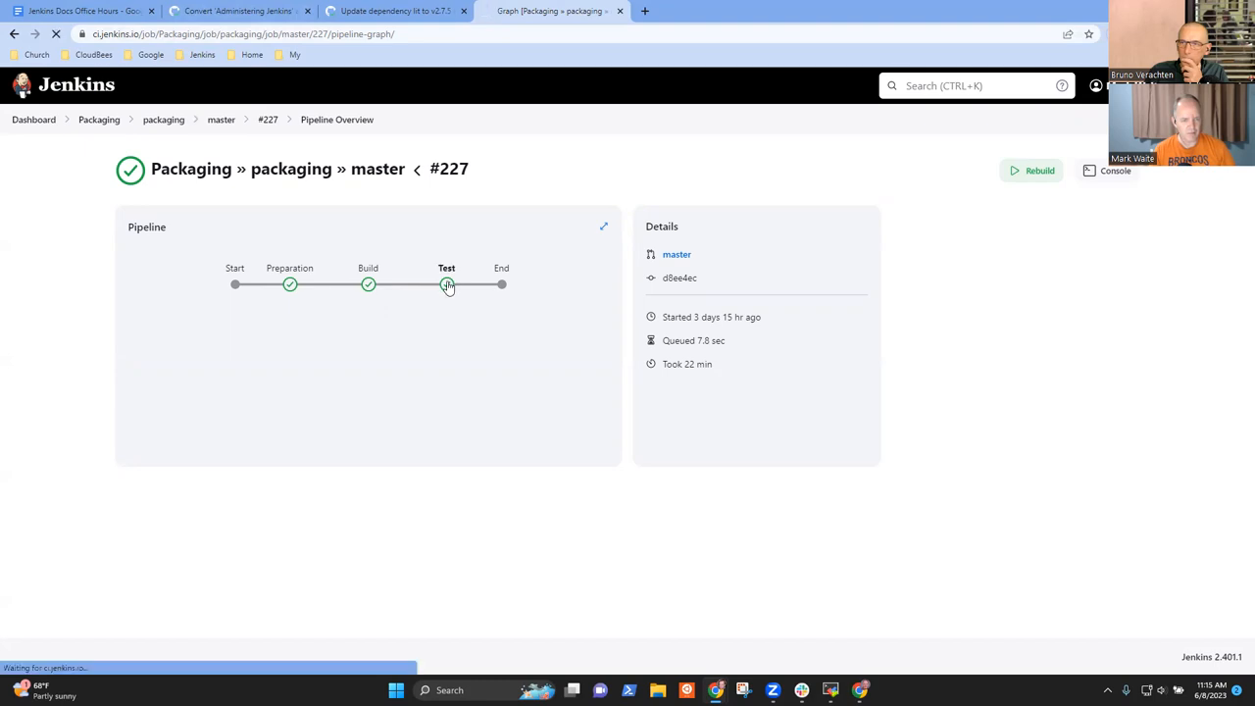
{"action": "left_click", "coordinate": [448, 284]}
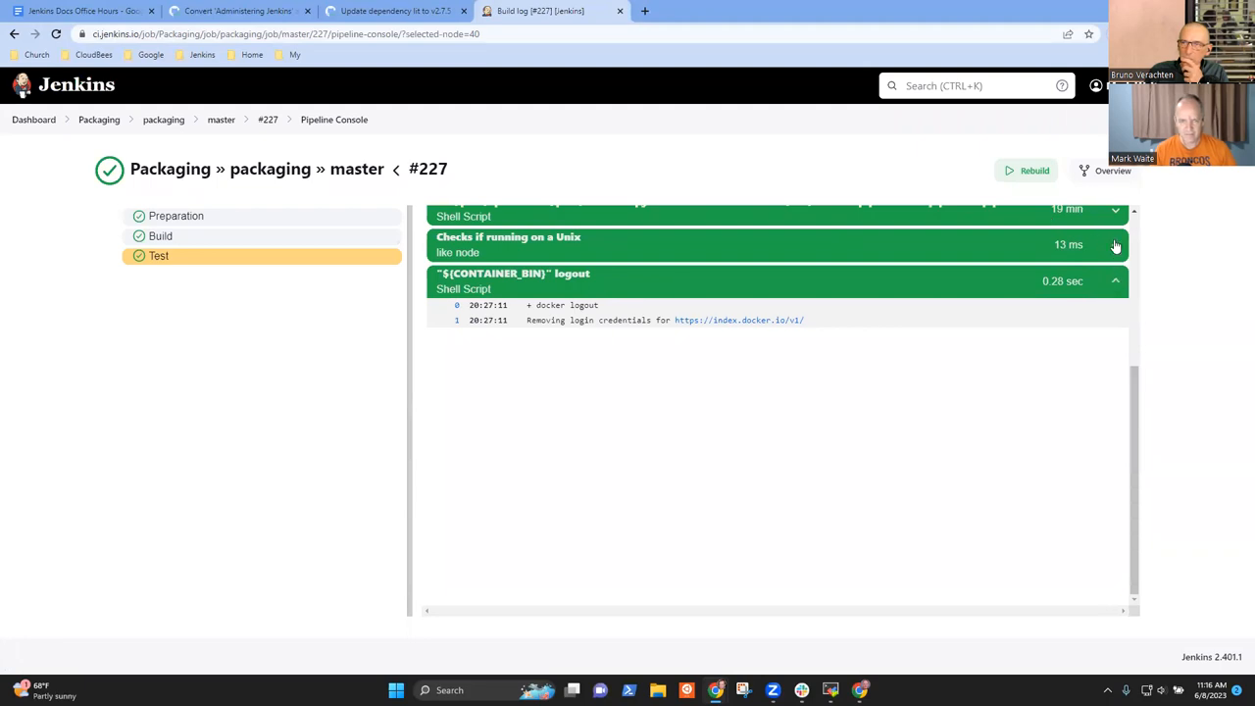
{"action": "scroll", "scroll_direction": "up", "scroll_amount": 3}
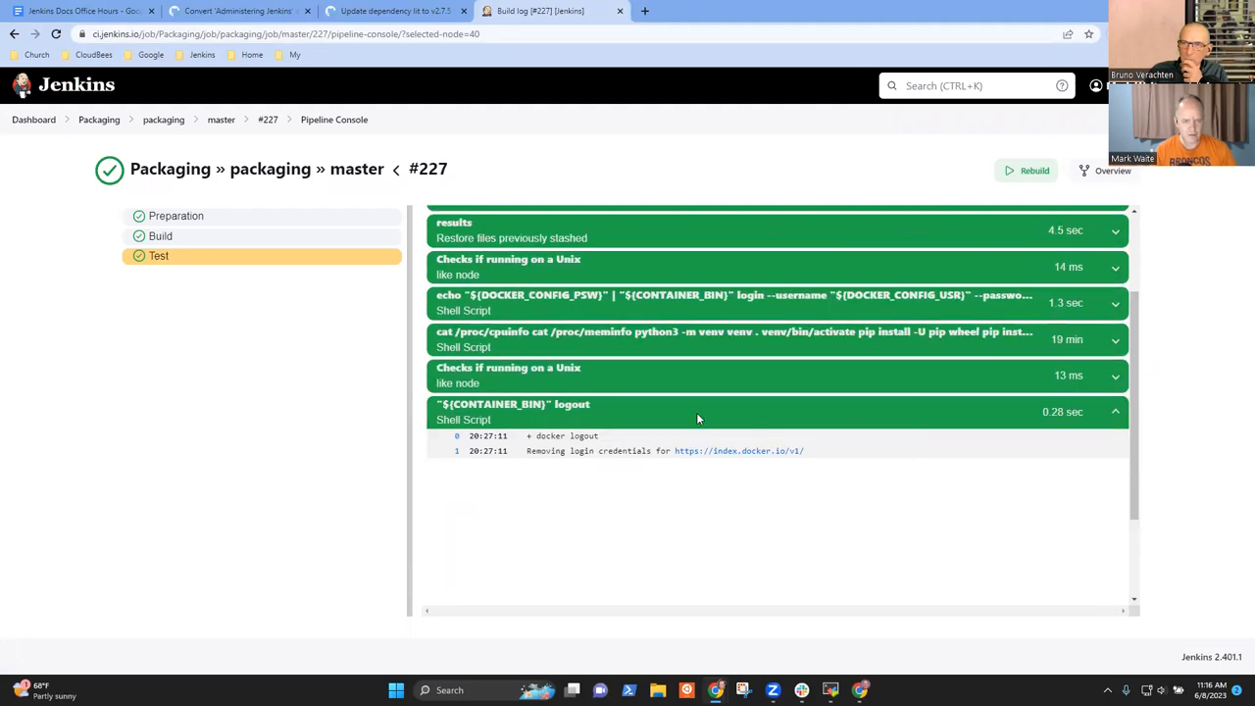
{"action": "mouse_move", "coordinate": [755, 317]}
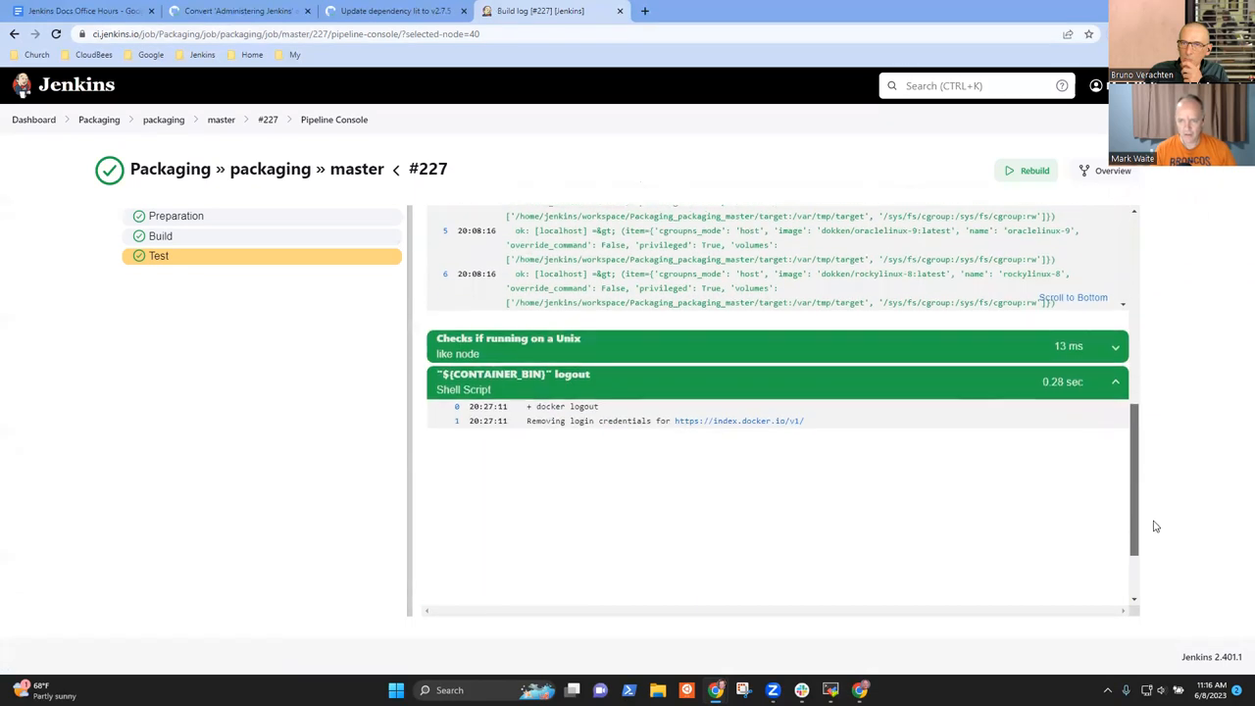
{"action": "scroll", "scroll_direction": "down", "scroll_amount": 3}
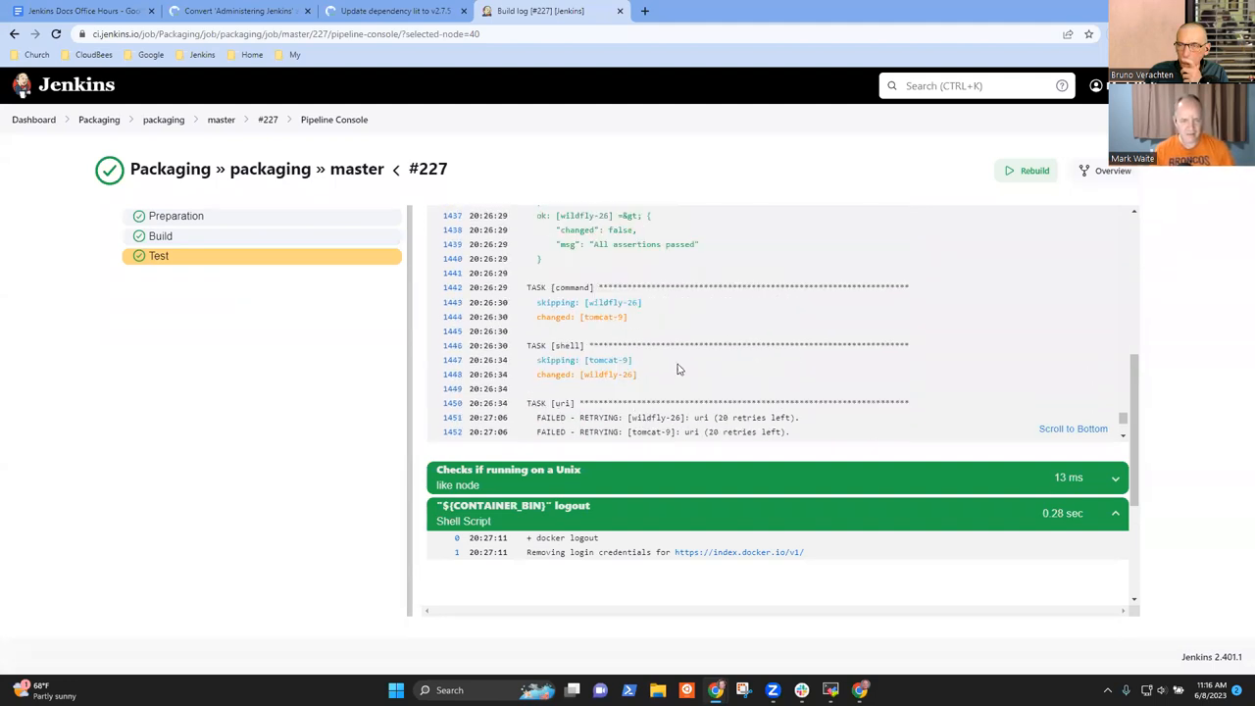
{"action": "scroll", "scroll_direction": "up", "scroll_amount": 3}
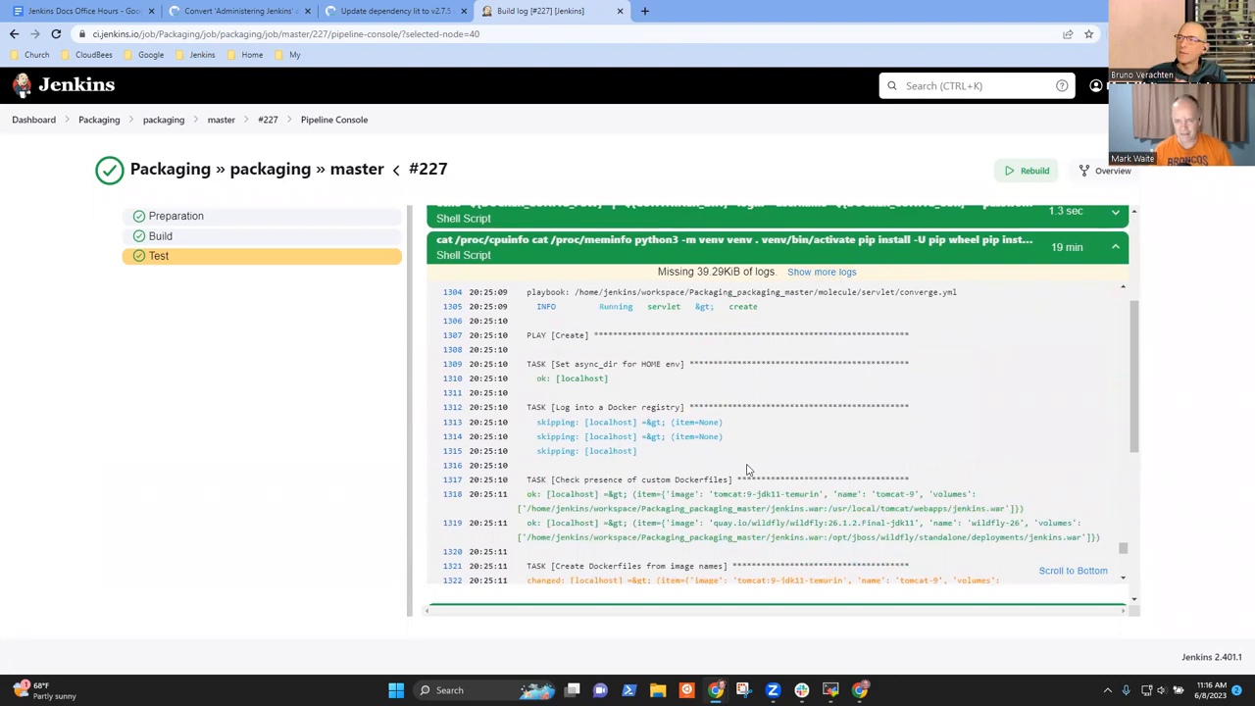
{"action": "mouse_move", "coordinate": [659, 355]}
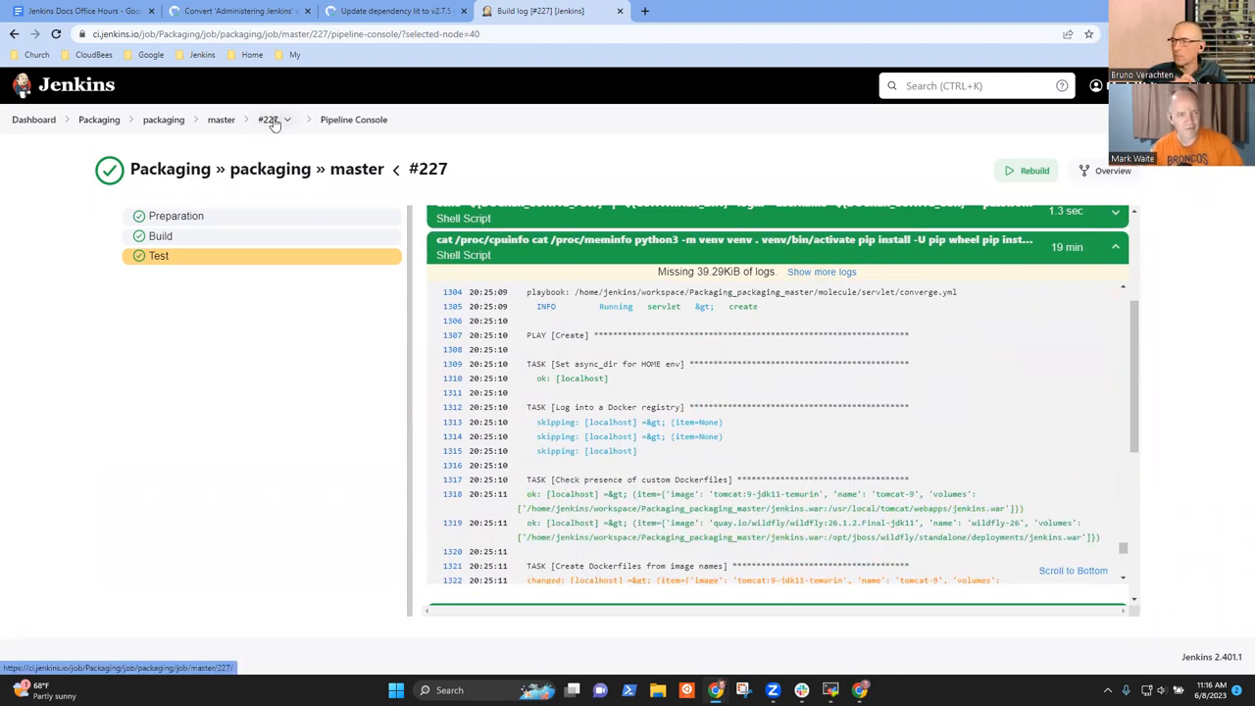
Step: View build #227's full plain-text console log and pick out the lines listing tested operating systems
{"action": "left_click", "coordinate": [267, 119]}
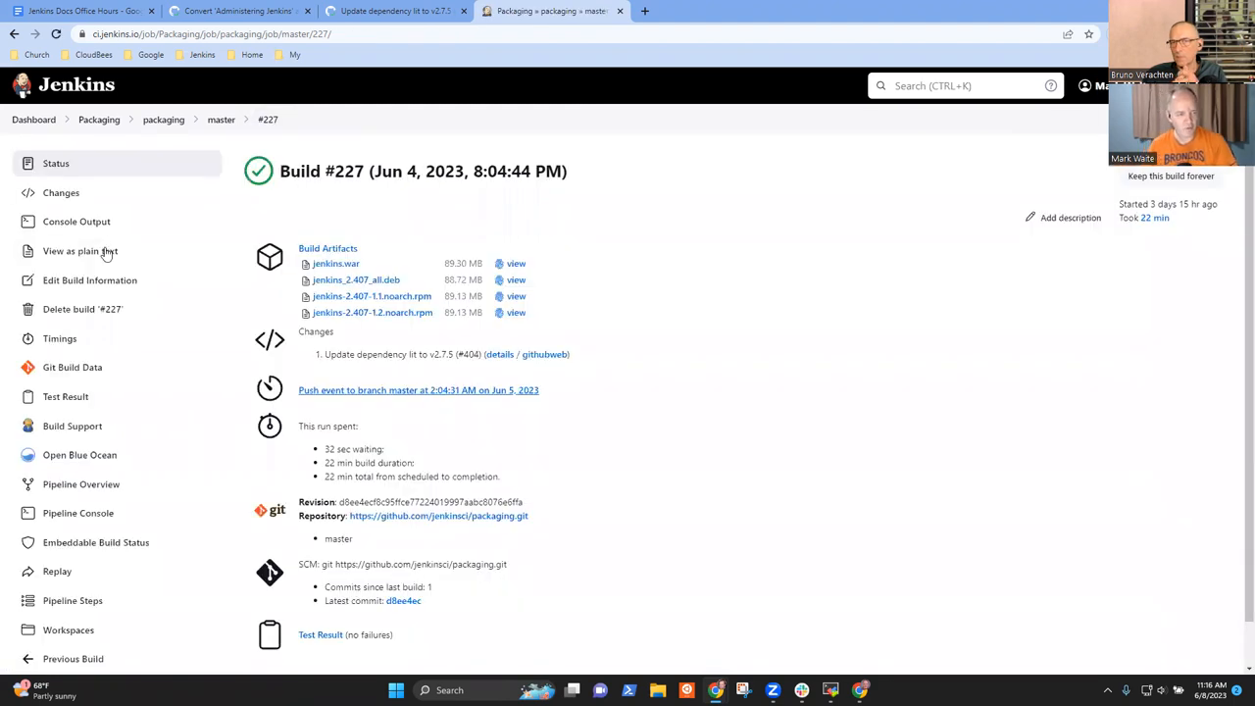
{"action": "left_click", "coordinate": [74, 220]}
{"action": "type", "text": "rocky"}
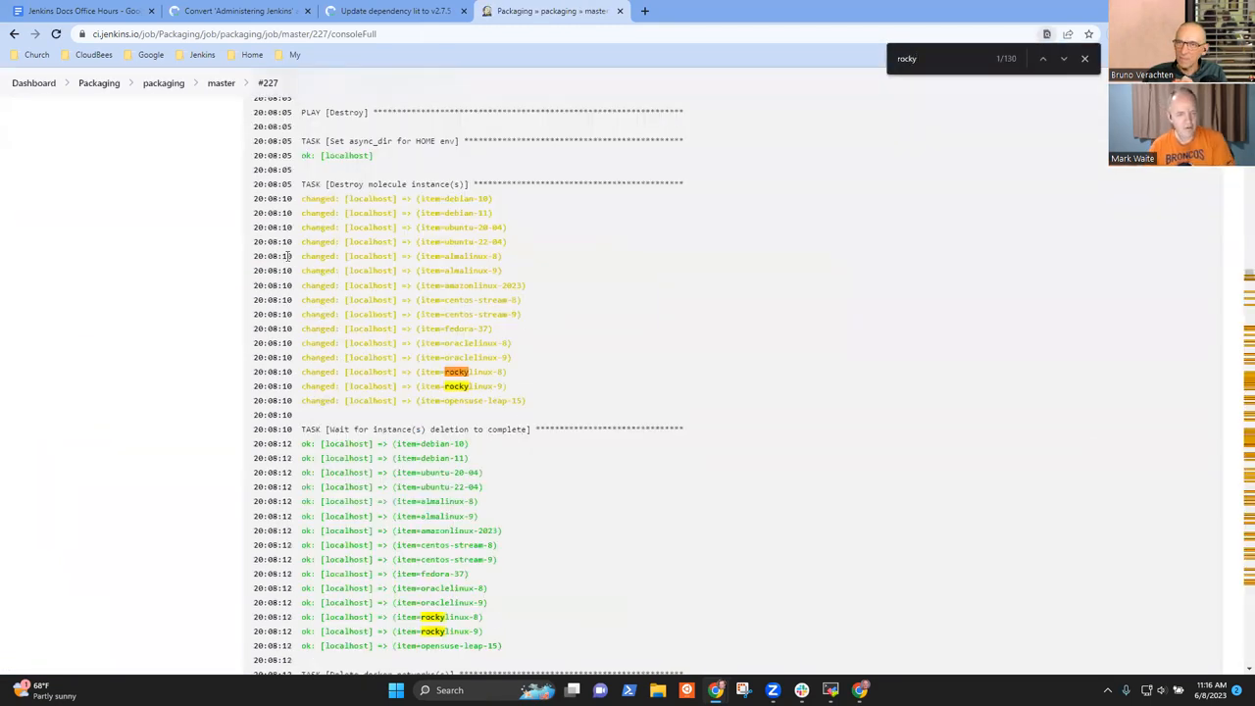
{"action": "scroll", "scroll_direction": "down", "scroll_amount": 3}
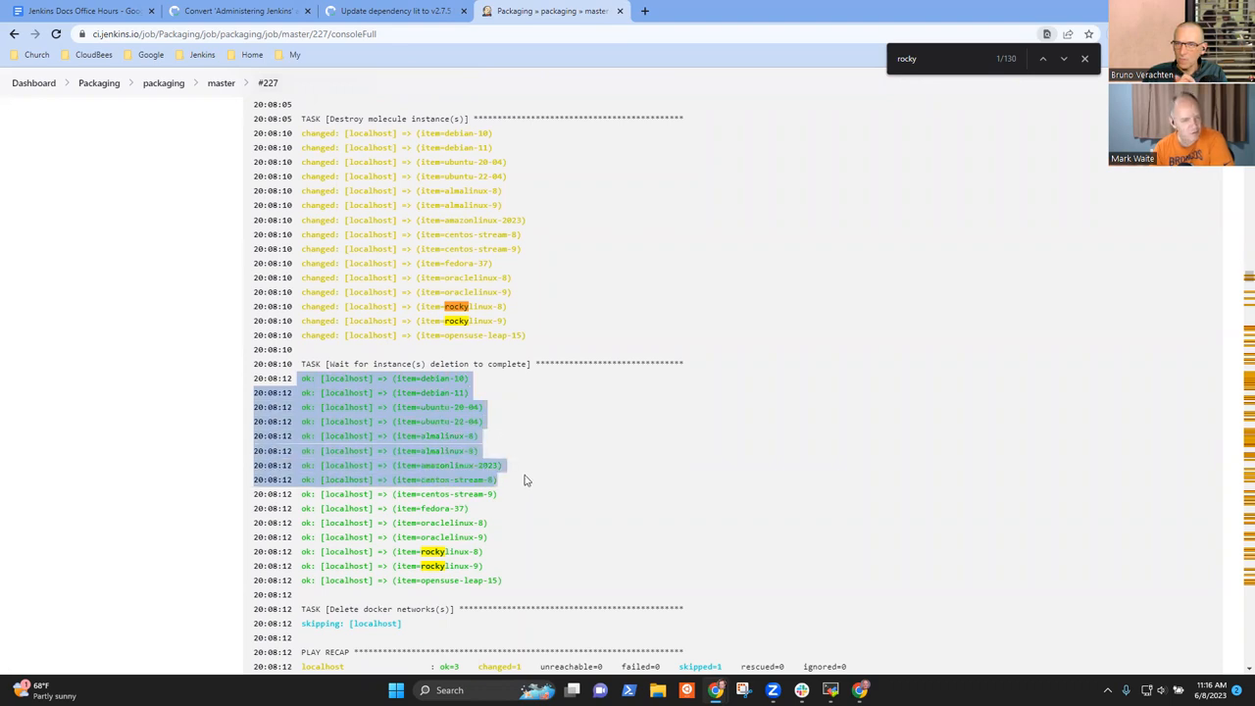
{"action": "left_click_drag", "start_coordinate": [525, 480], "coordinate": [537, 514]}
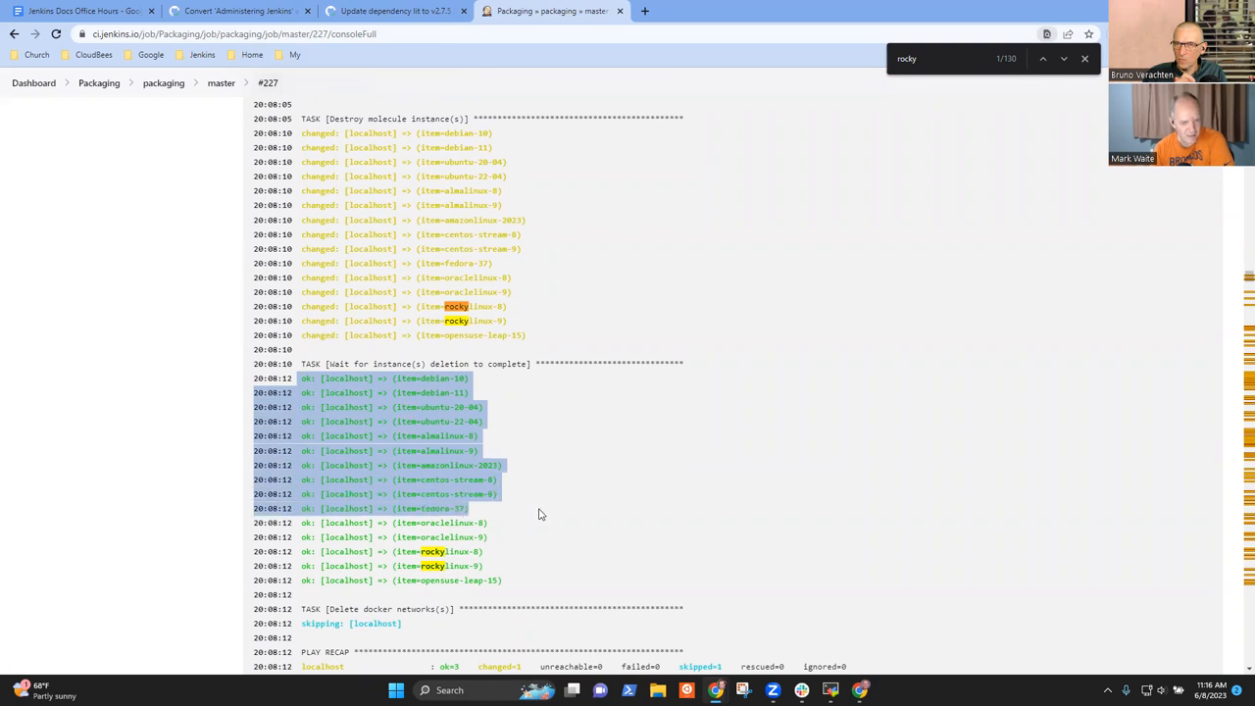
{"action": "mouse_move", "coordinate": [535, 517]}
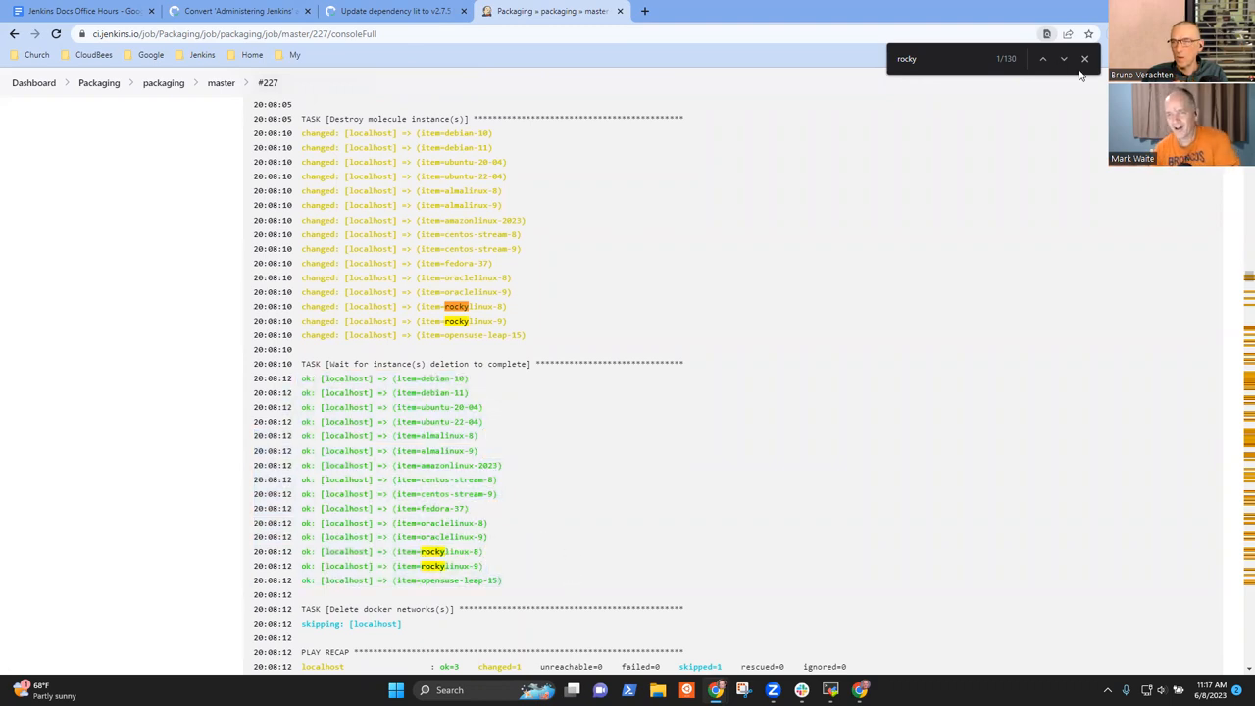
{"action": "left_click", "coordinate": [1085, 59]}
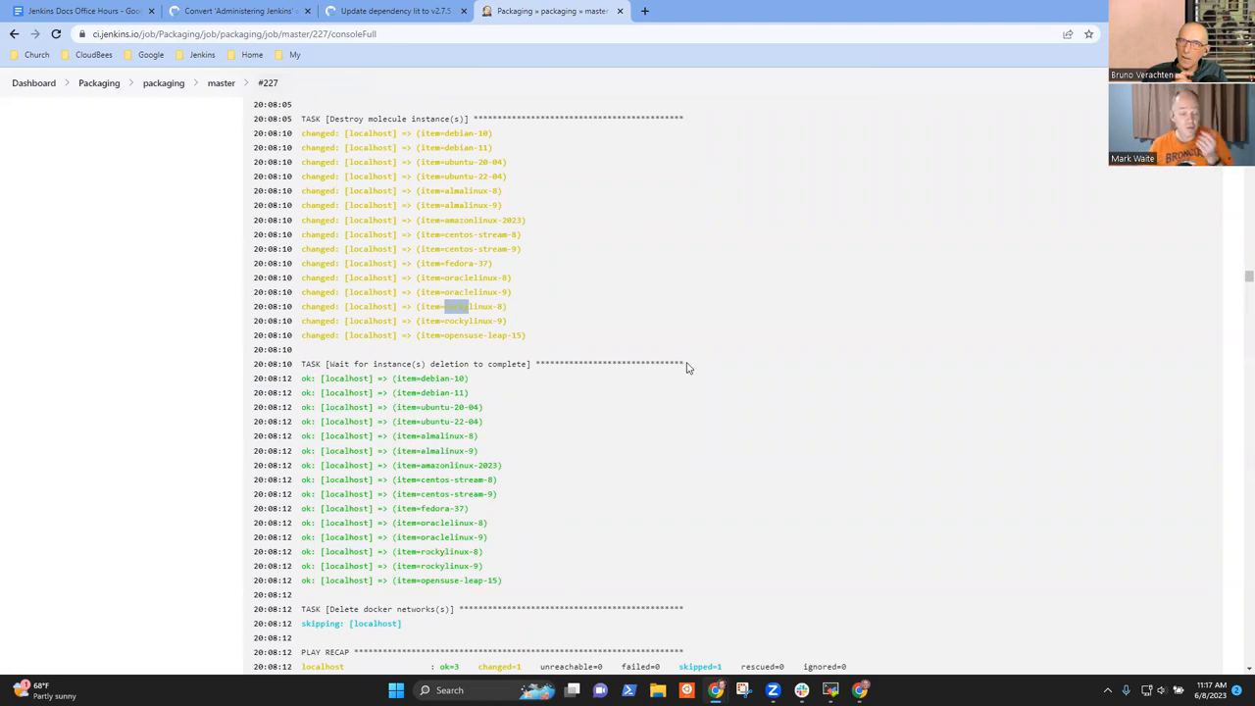
{"action": "mouse_move", "coordinate": [604, 124]}
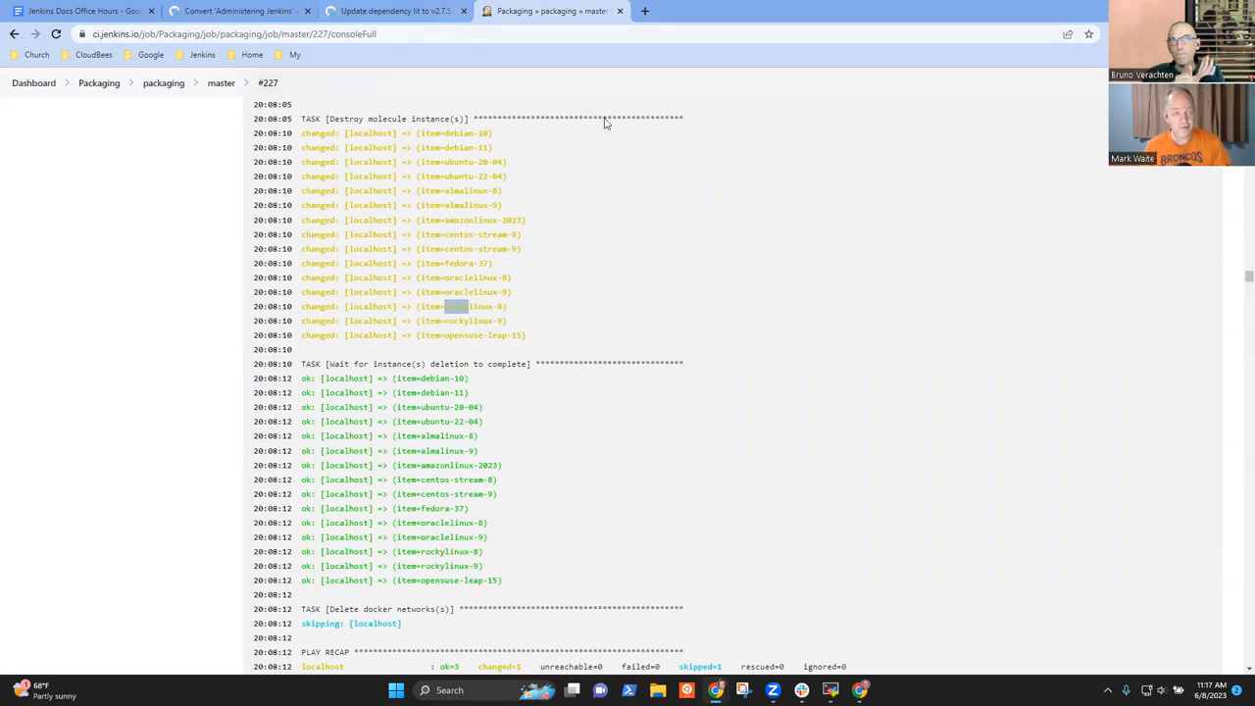
{"action": "mouse_move", "coordinate": [561, 134]}
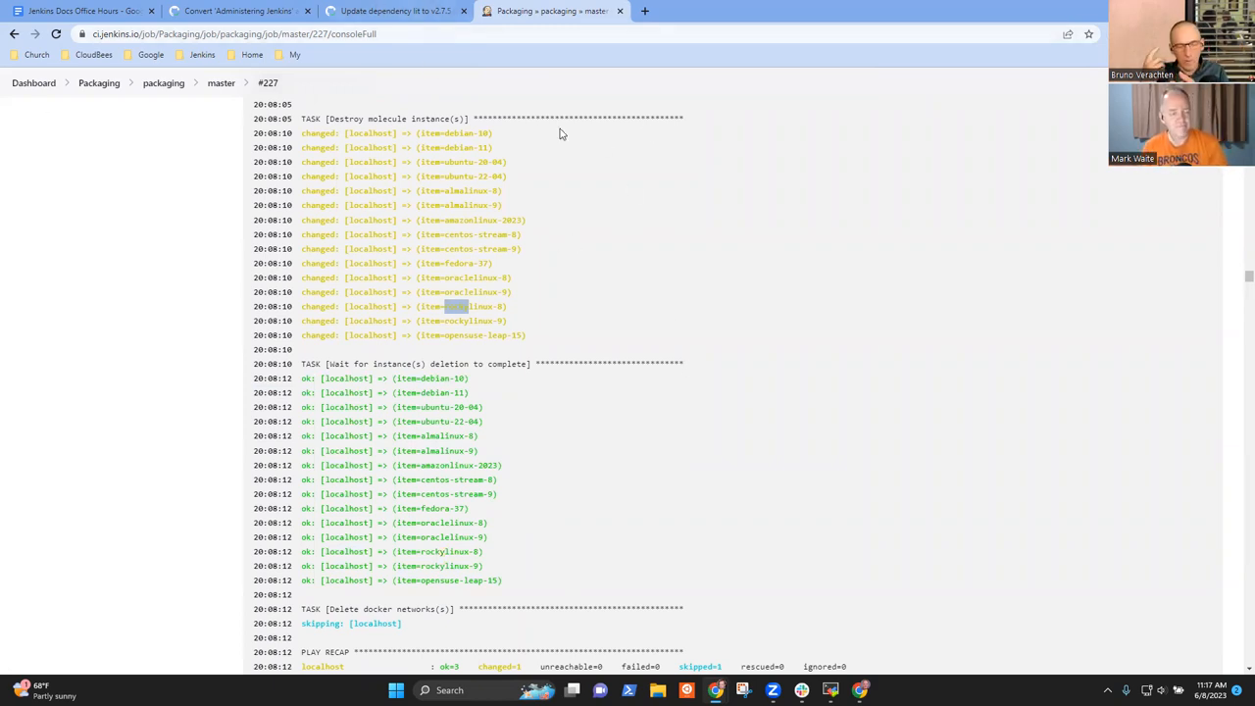
Step: Reach the build #227 summary page via the master branch job and select its URL
{"action": "left_click", "coordinate": [236, 33]}
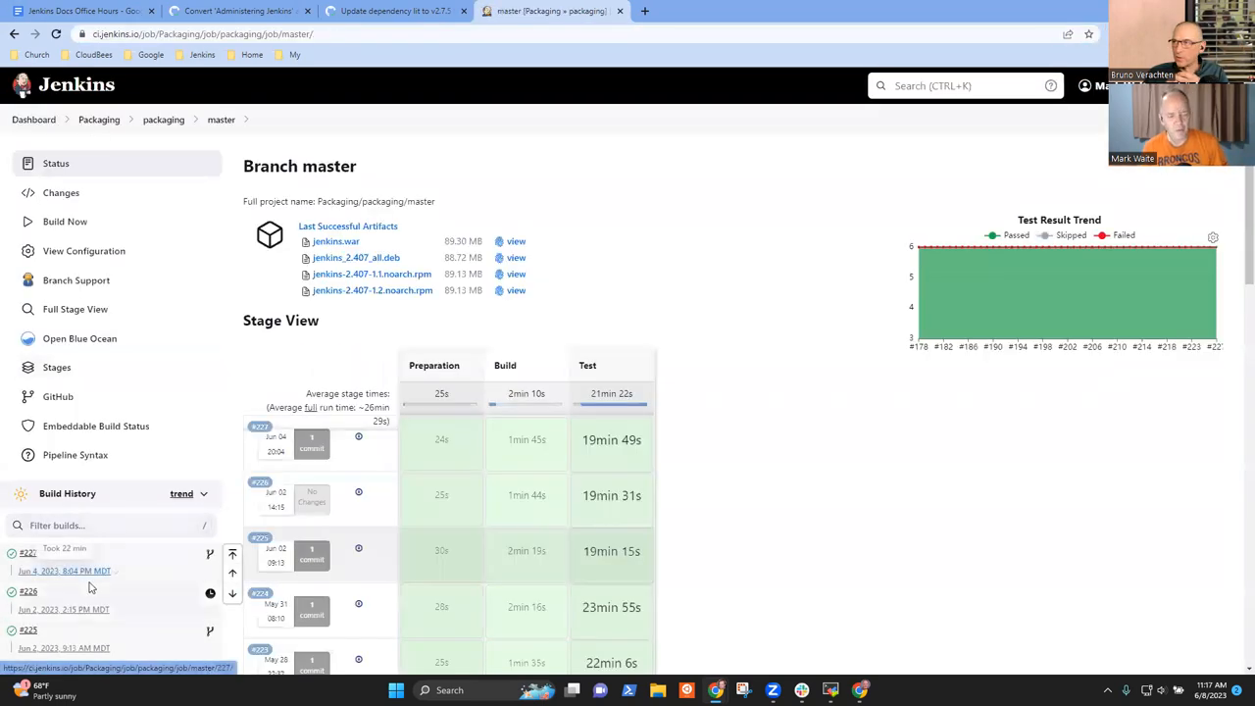
{"action": "scroll", "scroll_direction": "down", "scroll_amount": 3}
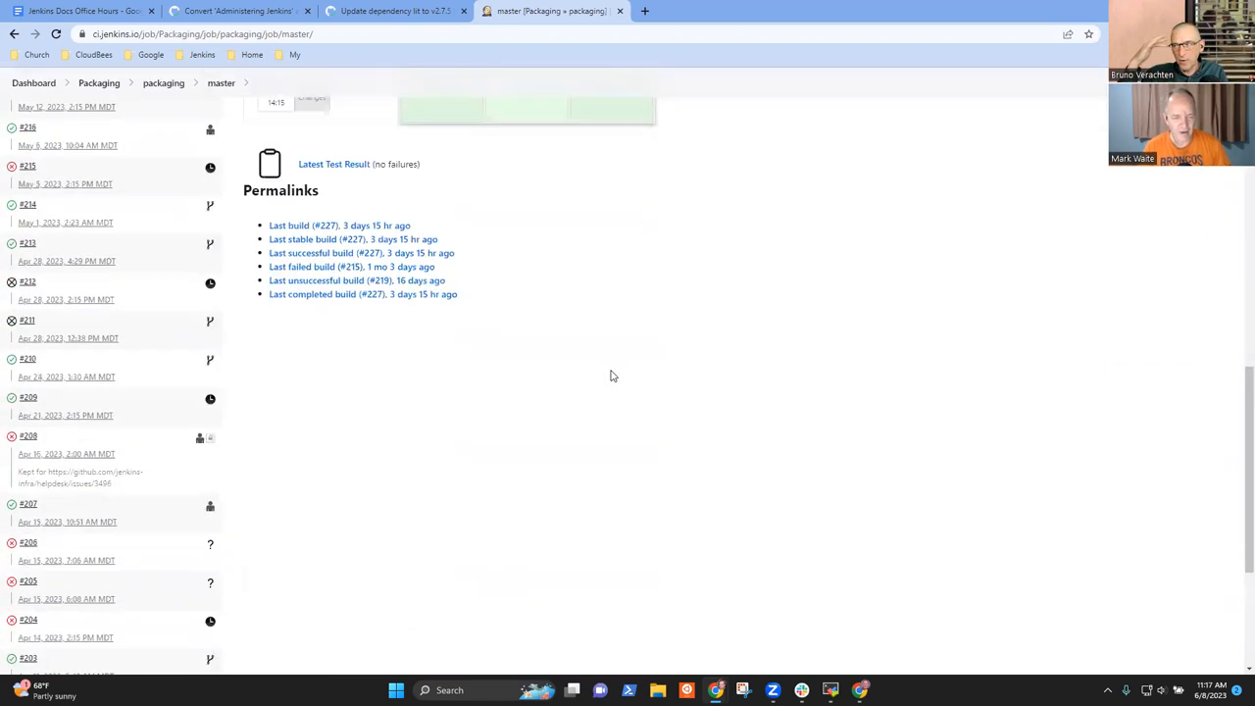
{"action": "mouse_move", "coordinate": [312, 253]}
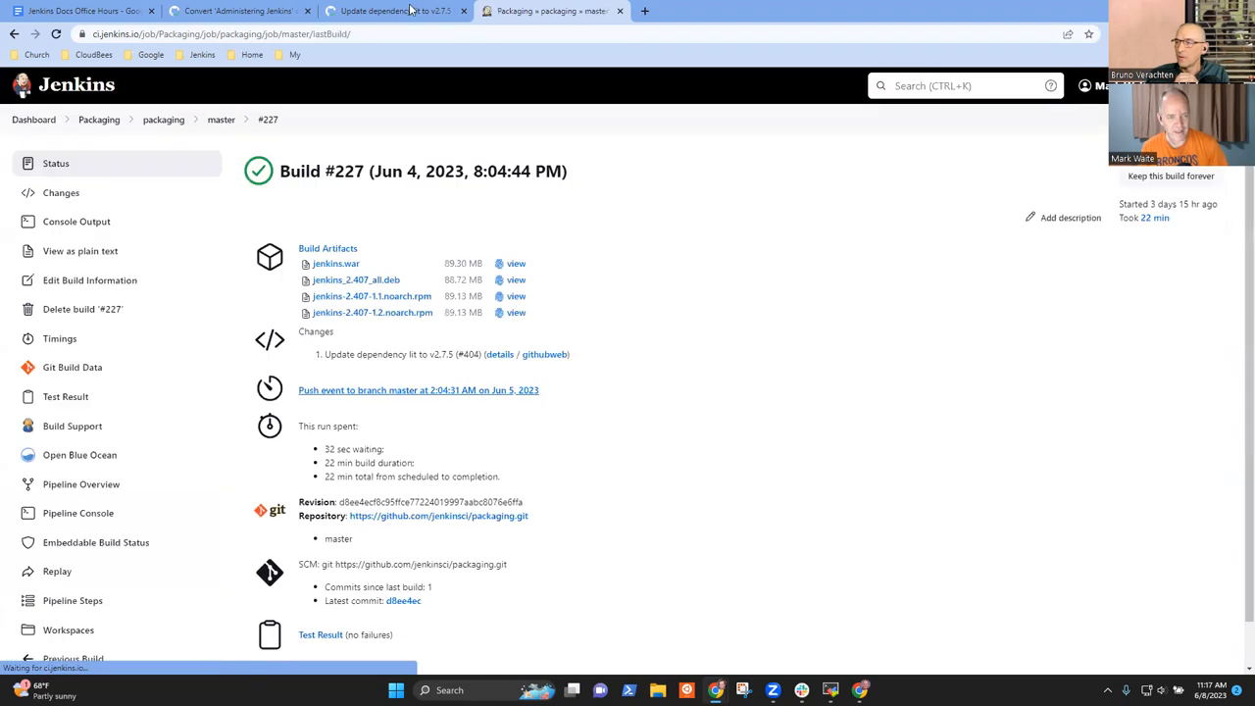
{"action": "left_click", "coordinate": [219, 34]}
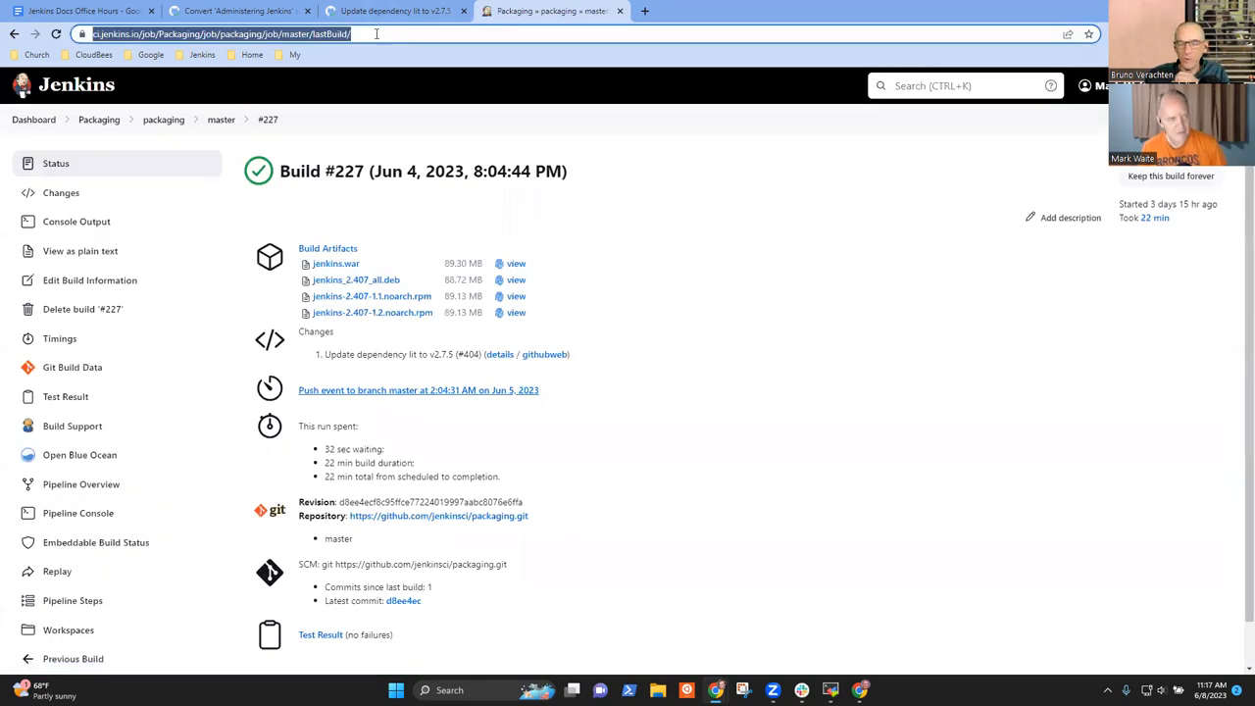
Step: From the notes, reach tracking issue #6453 and begin editing its description
{"action": "left_click", "coordinate": [78, 12]}
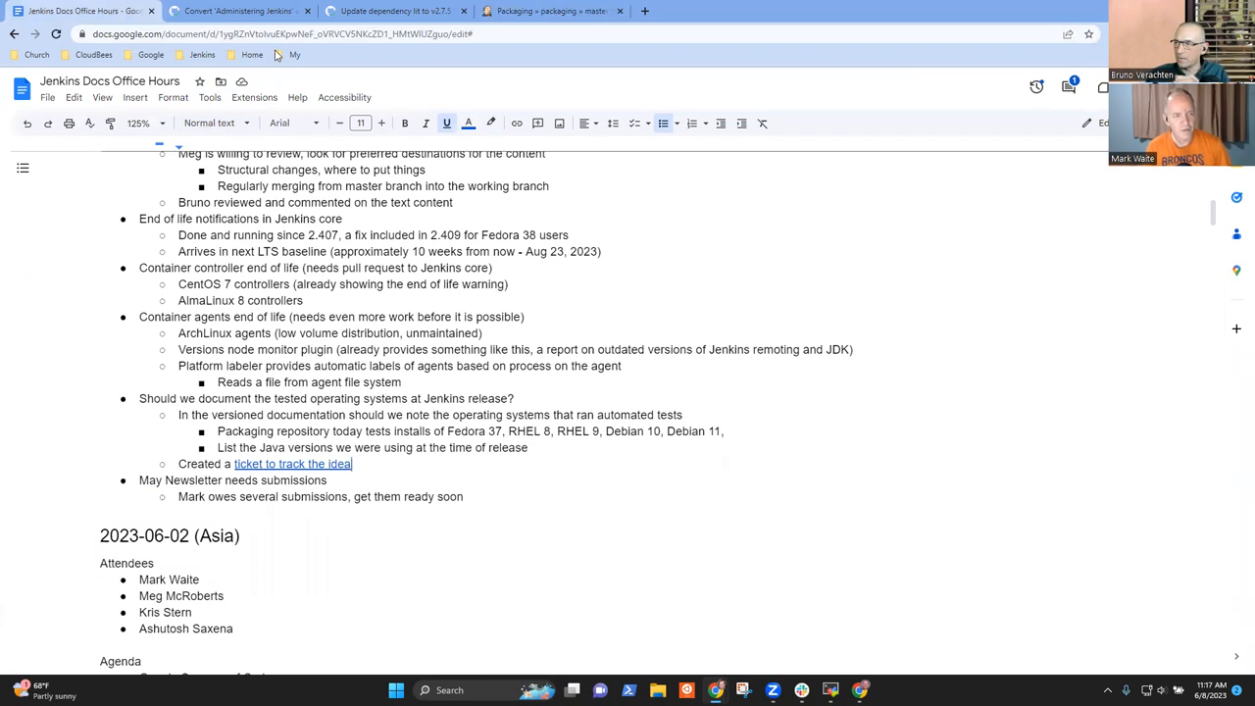
{"action": "left_click", "coordinate": [392, 12]}
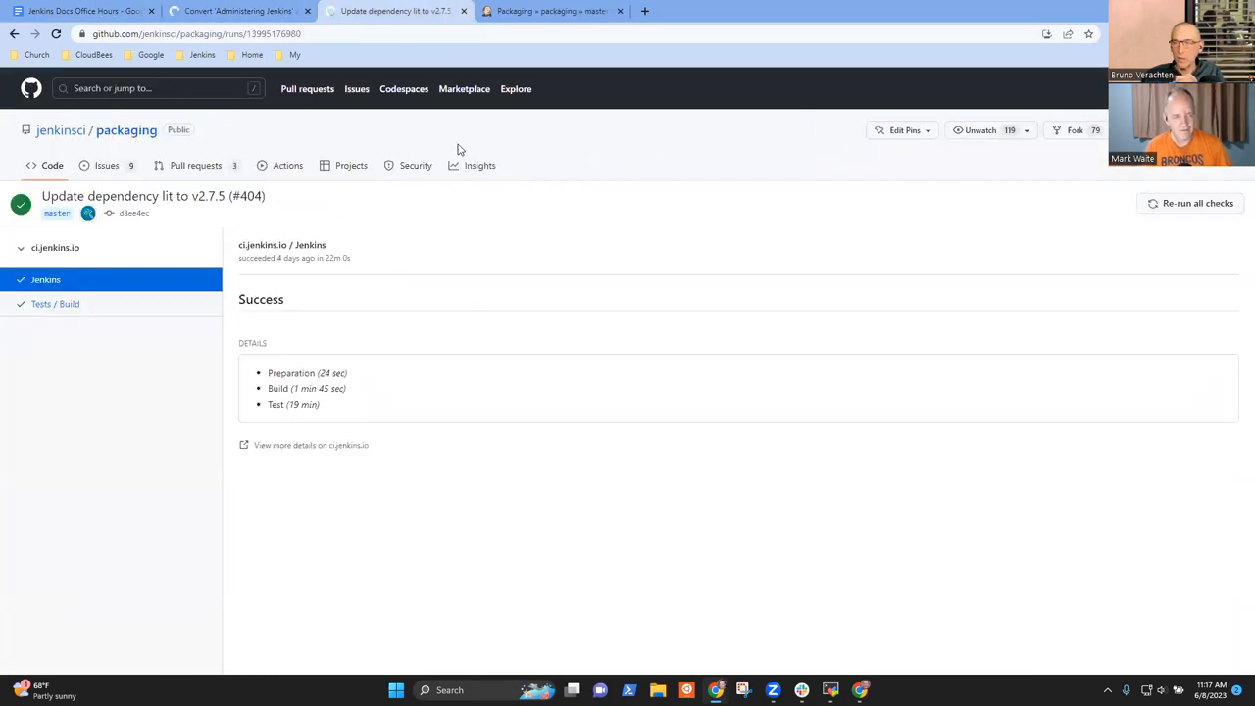
{"action": "left_click", "coordinate": [83, 12]}
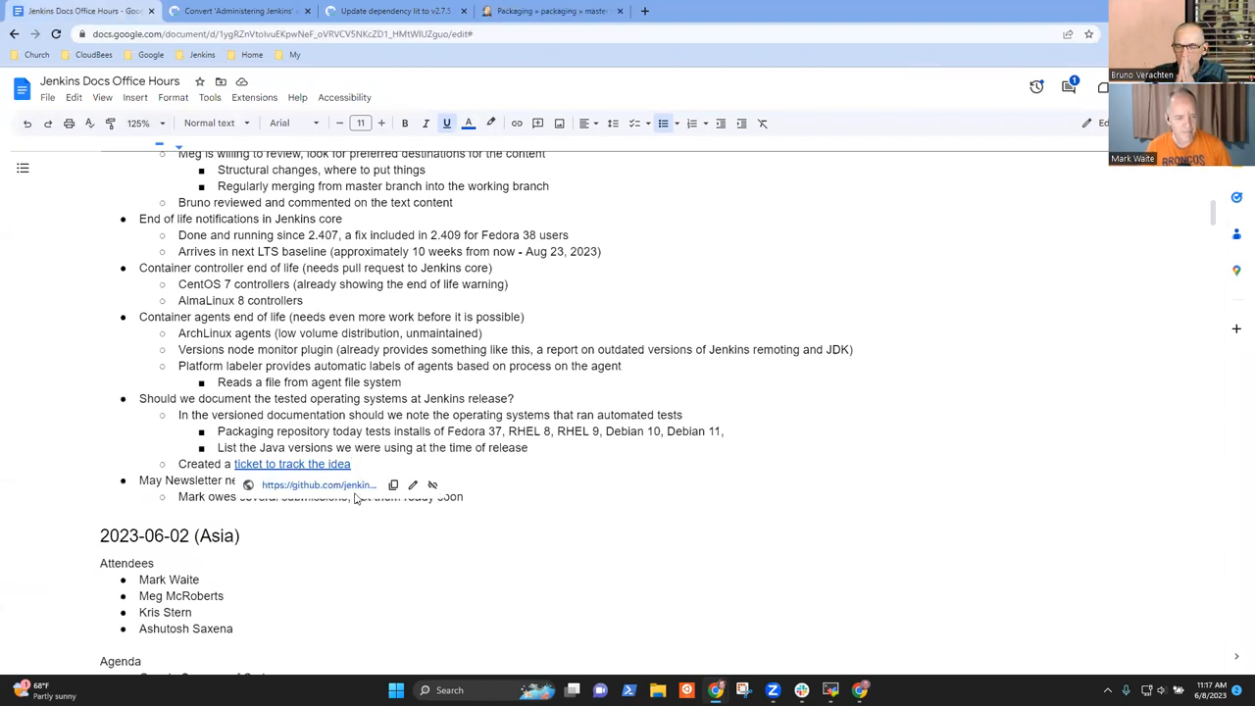
{"action": "left_click", "coordinate": [292, 463]}
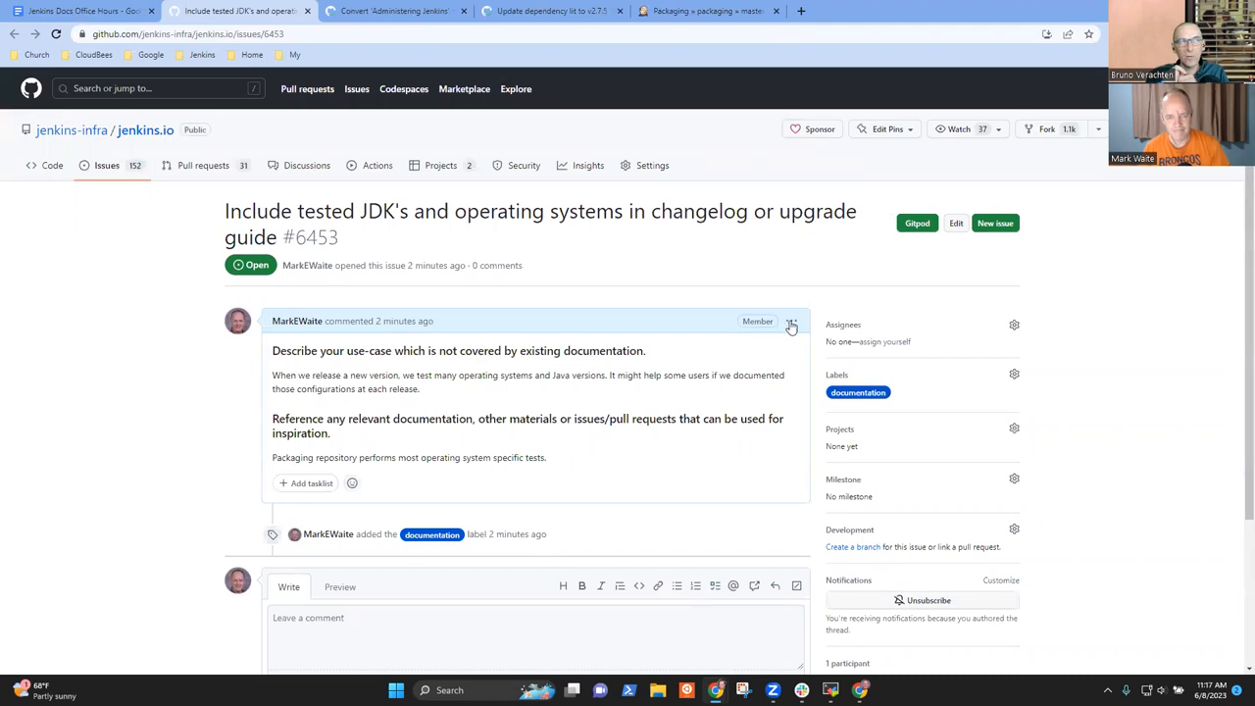
{"action": "left_click", "coordinate": [792, 321]}
{"action": "type", "text": "W"}
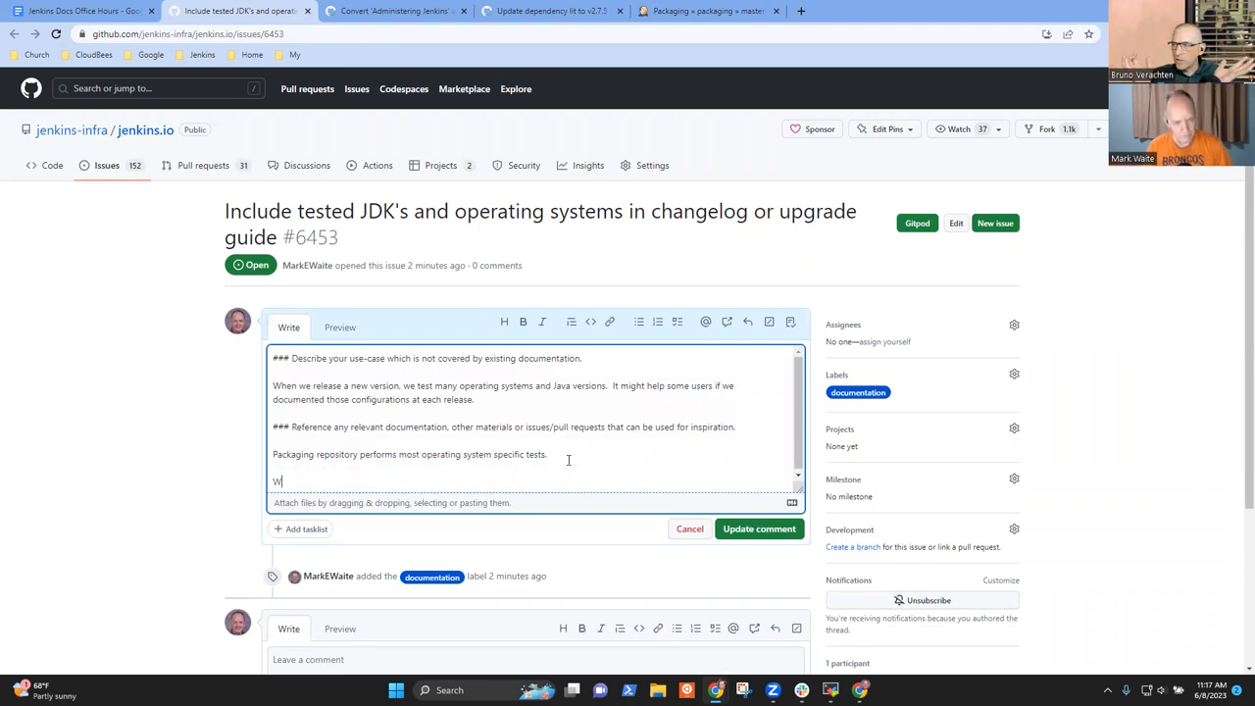
Step: Write the 'We test in multiple locations' list with Packaging repository and Acceptance tests bullets
{"action": "type", "text": "e test in multiple"}
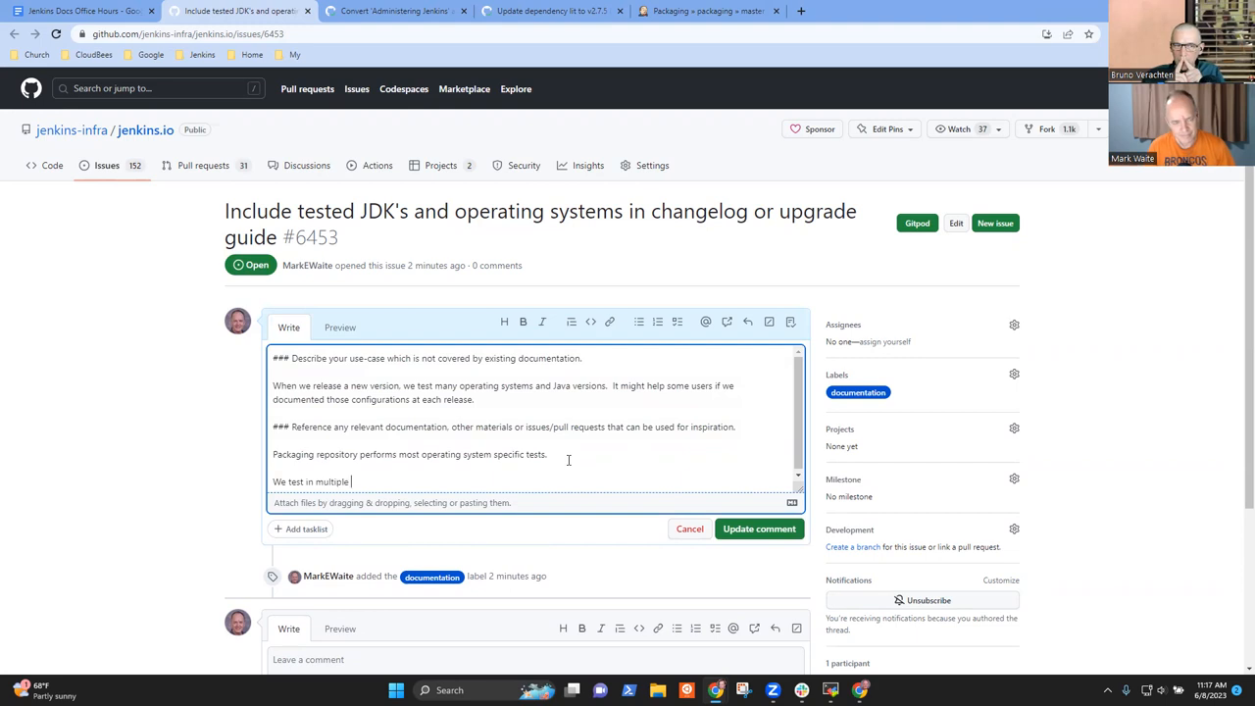
{"action": "type", "text": "locations, including:"}
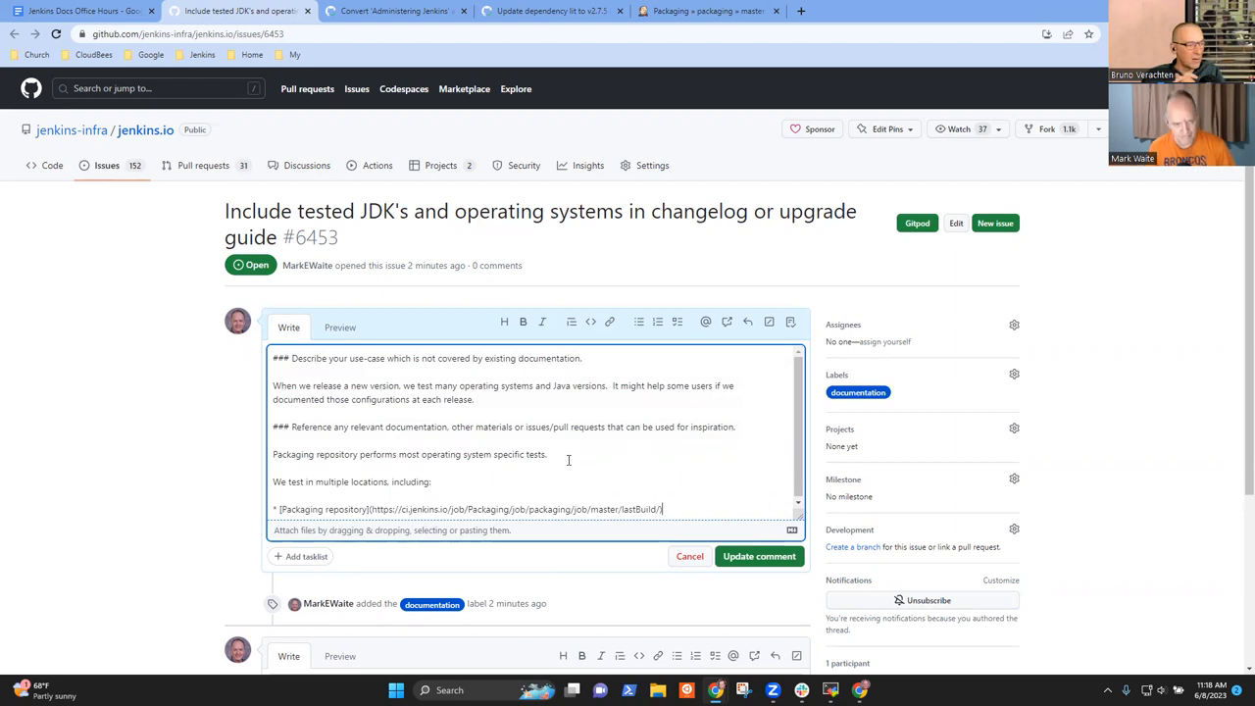
{"action": "type", "text": "a"}
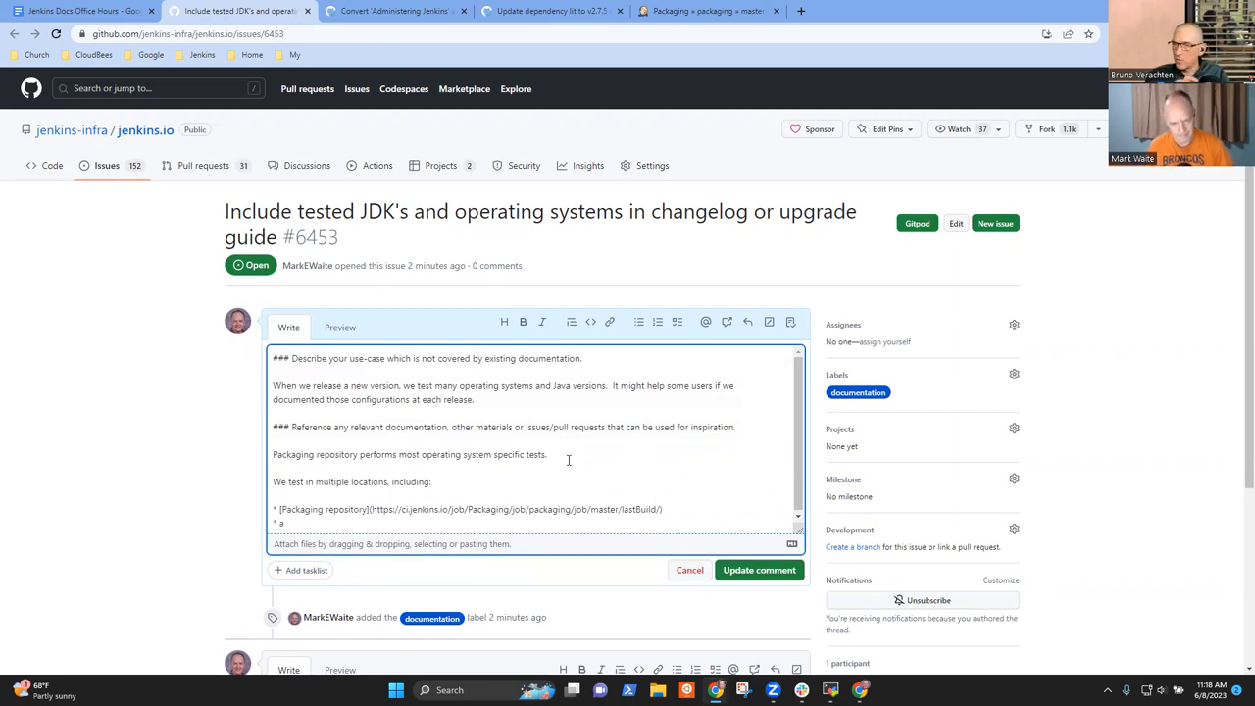
{"action": "type", "text": "ccep"}
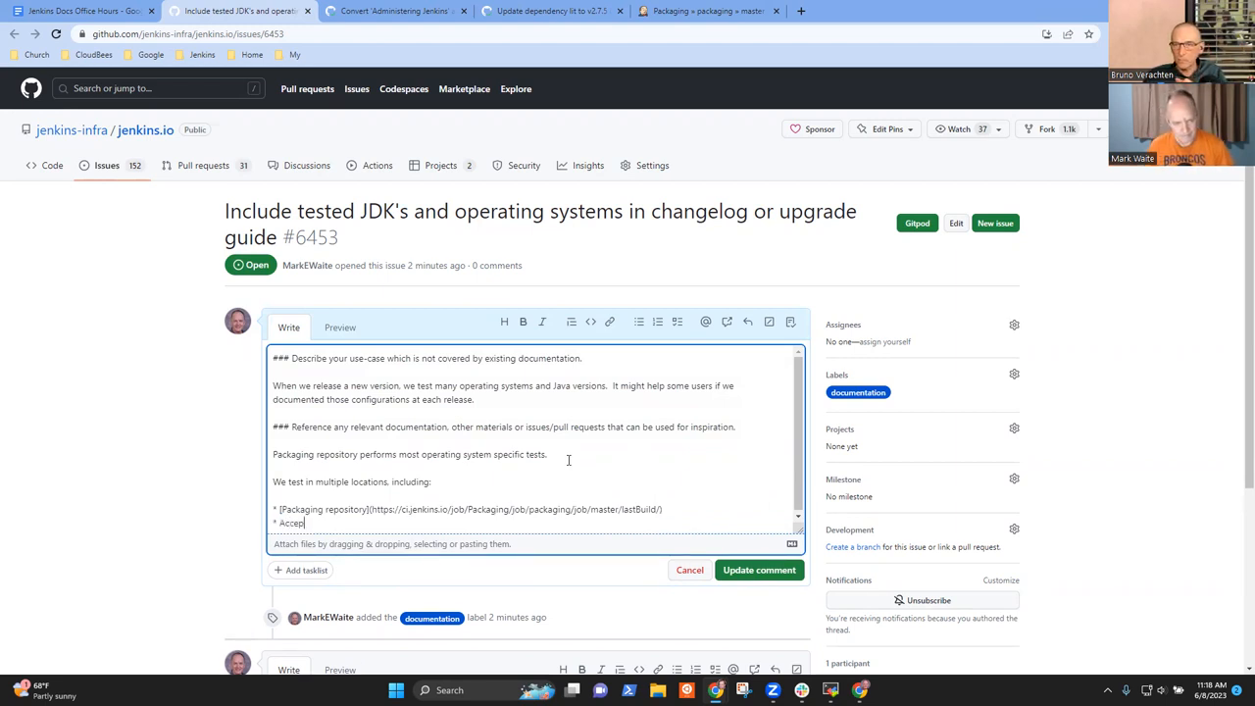
{"action": "type", "text": "tance tests"}
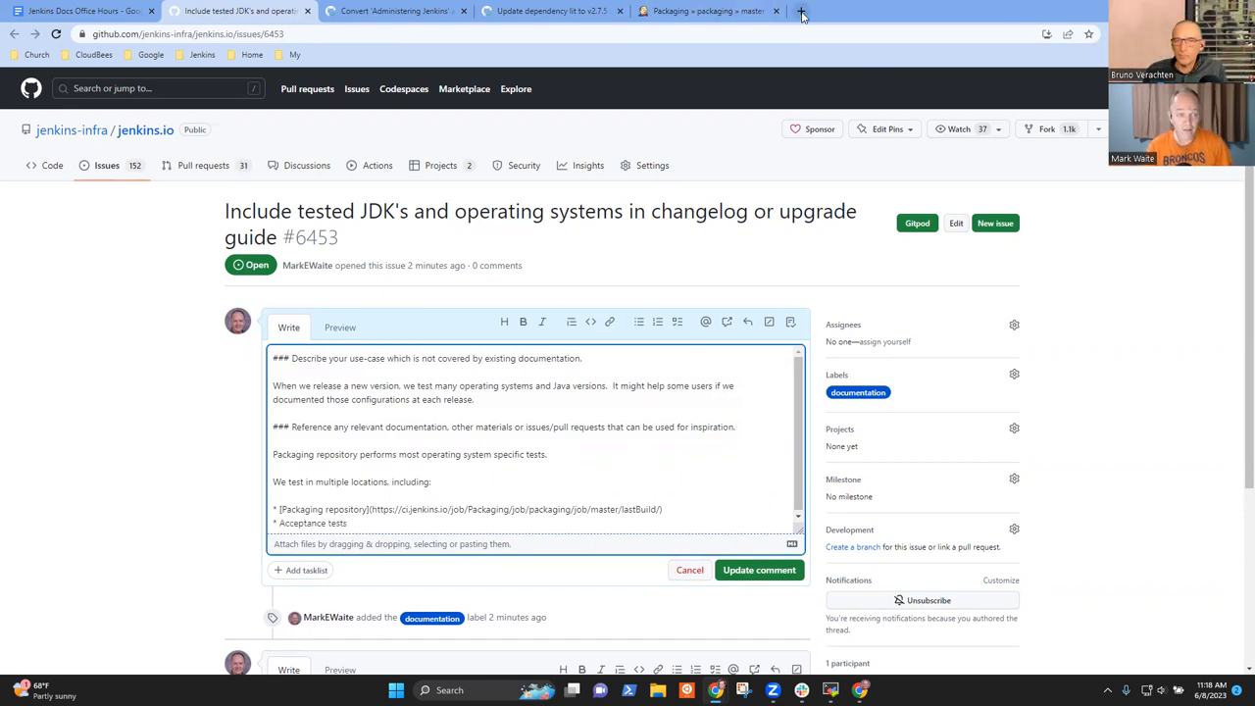
Step: Via the weekly release checklist, follow the Debian latest feed to acceptance-test build #52335
{"action": "left_click", "coordinate": [800, 12]}
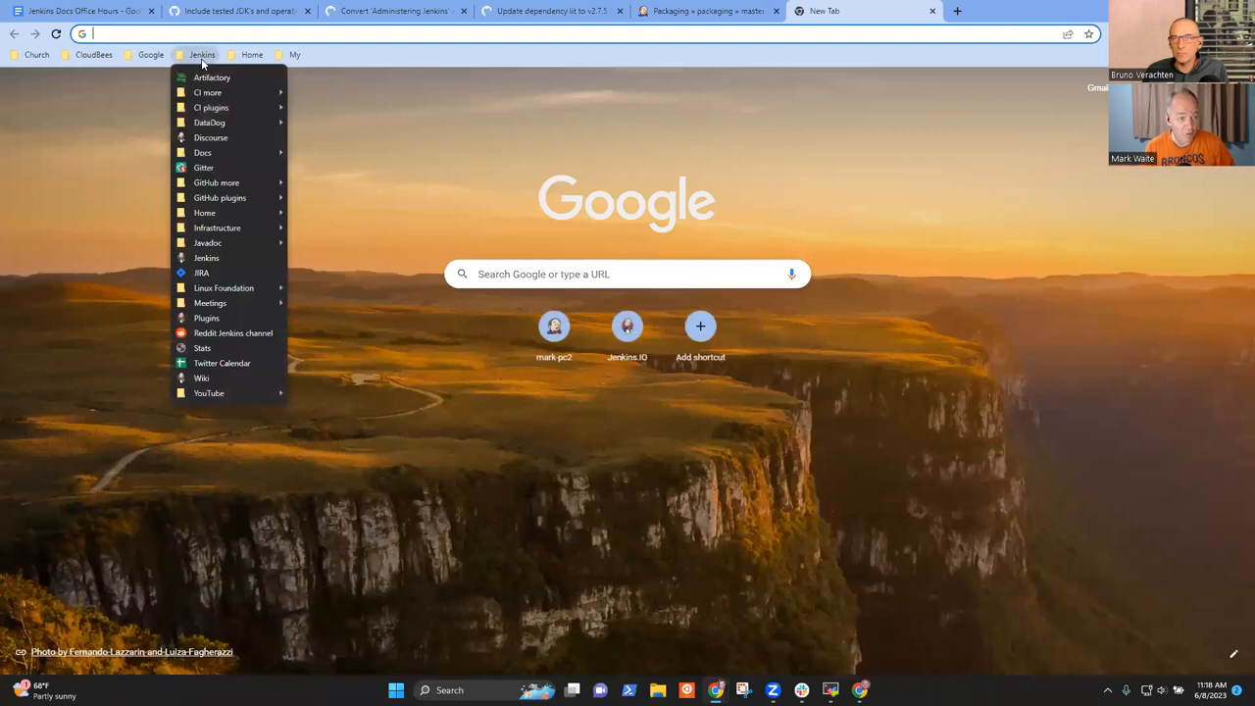
{"action": "mouse_move", "coordinate": [208, 92]}
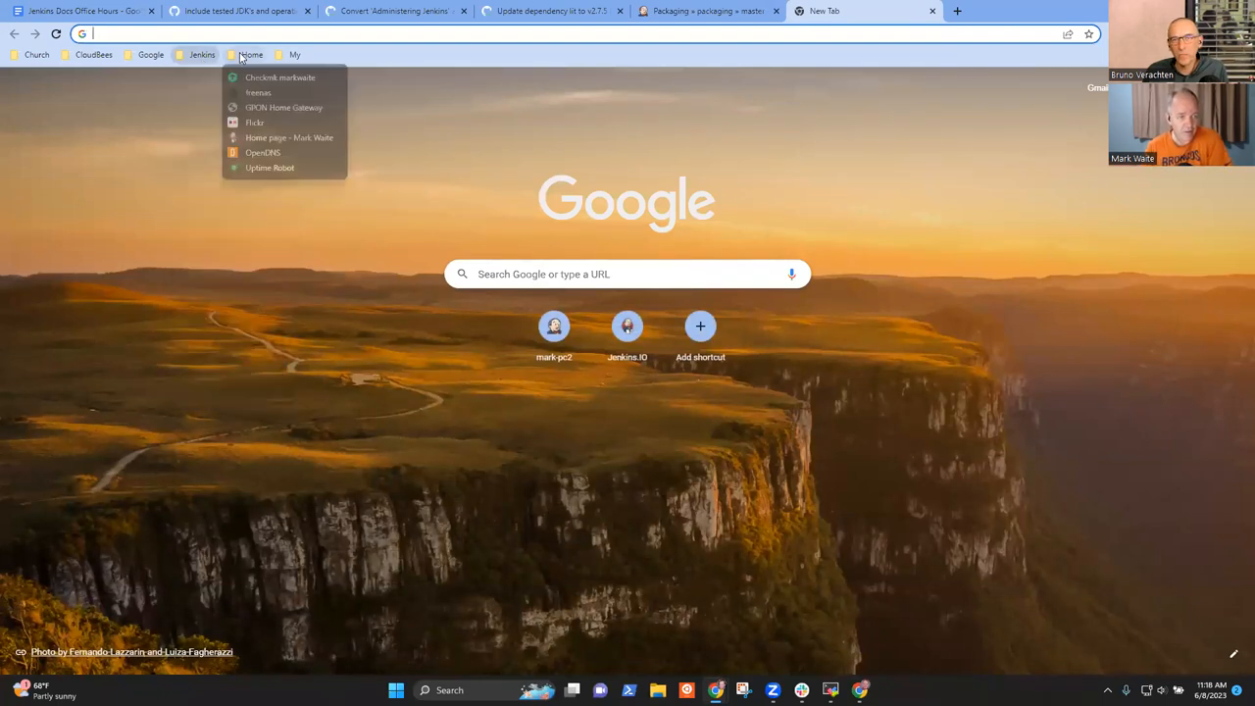
{"action": "left_click", "coordinate": [288, 137]}
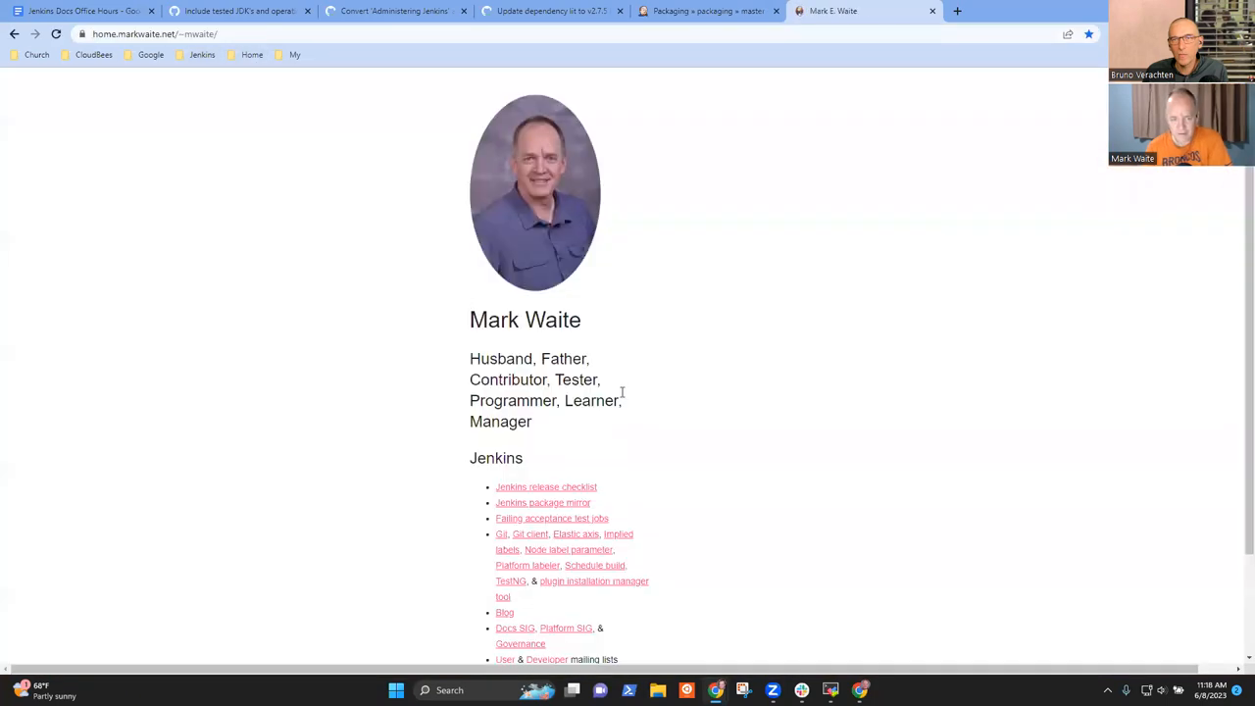
{"action": "left_click", "coordinate": [545, 486]}
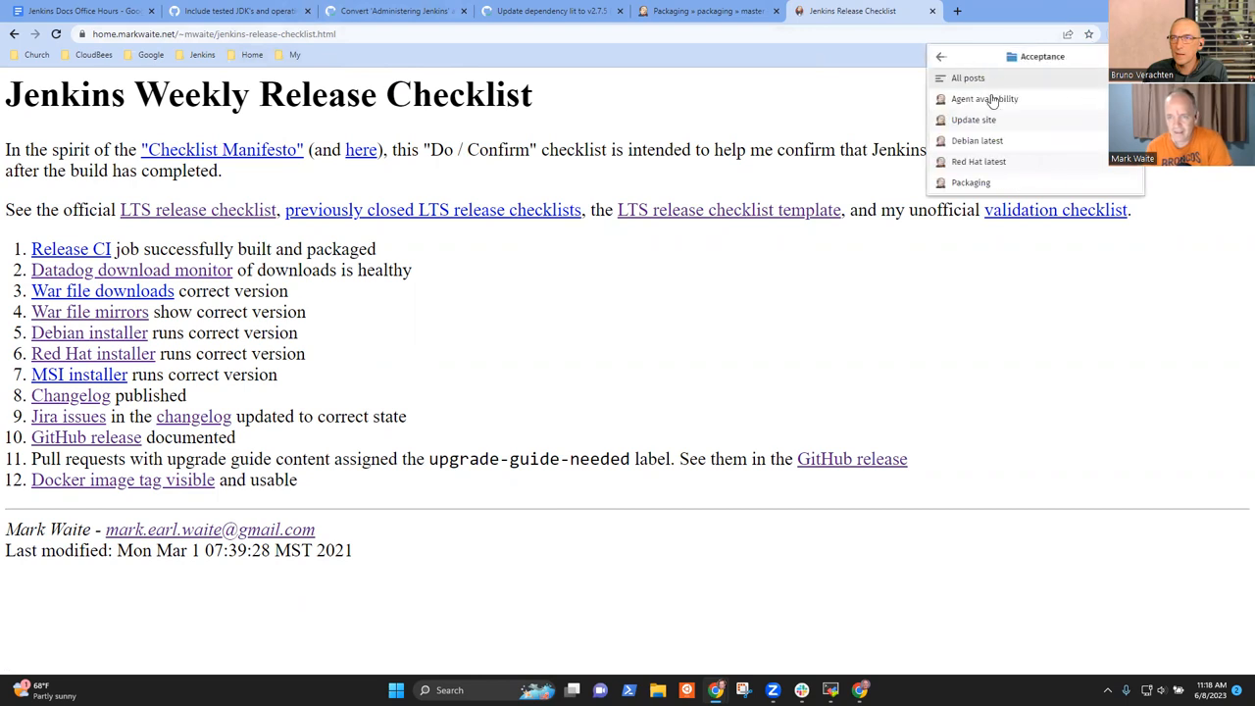
{"action": "mouse_move", "coordinate": [989, 145]}
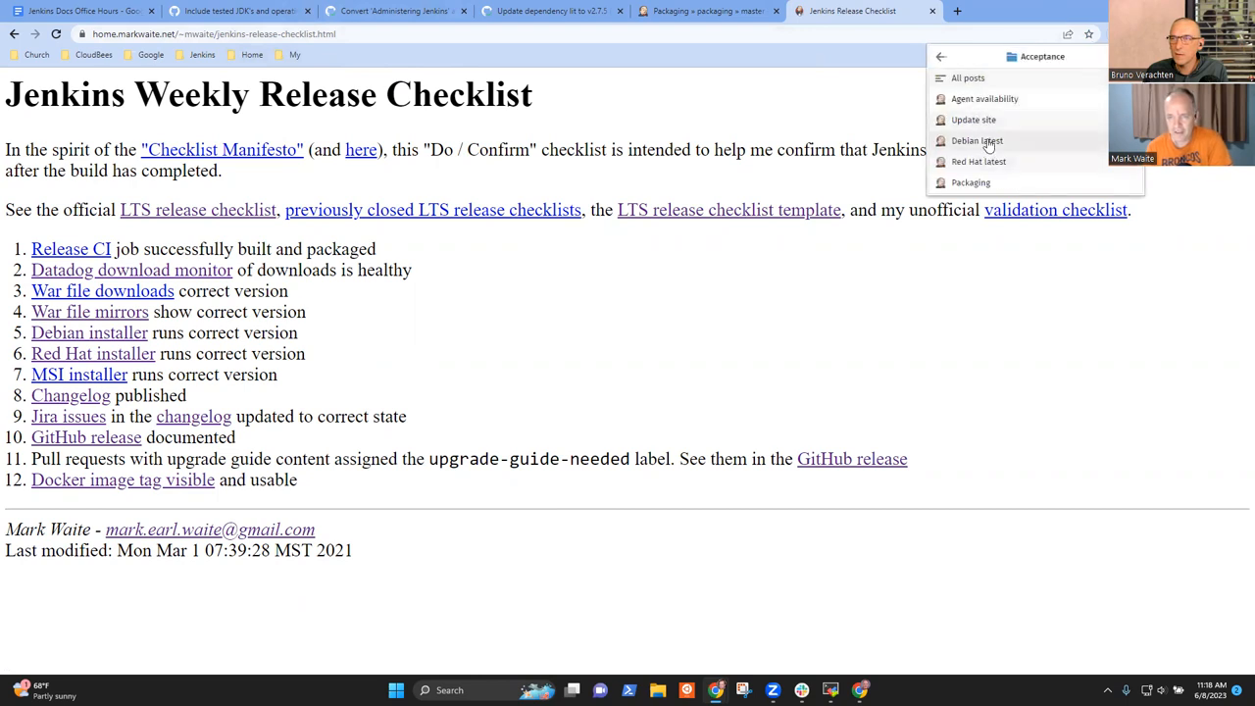
{"action": "left_click", "coordinate": [977, 142]}
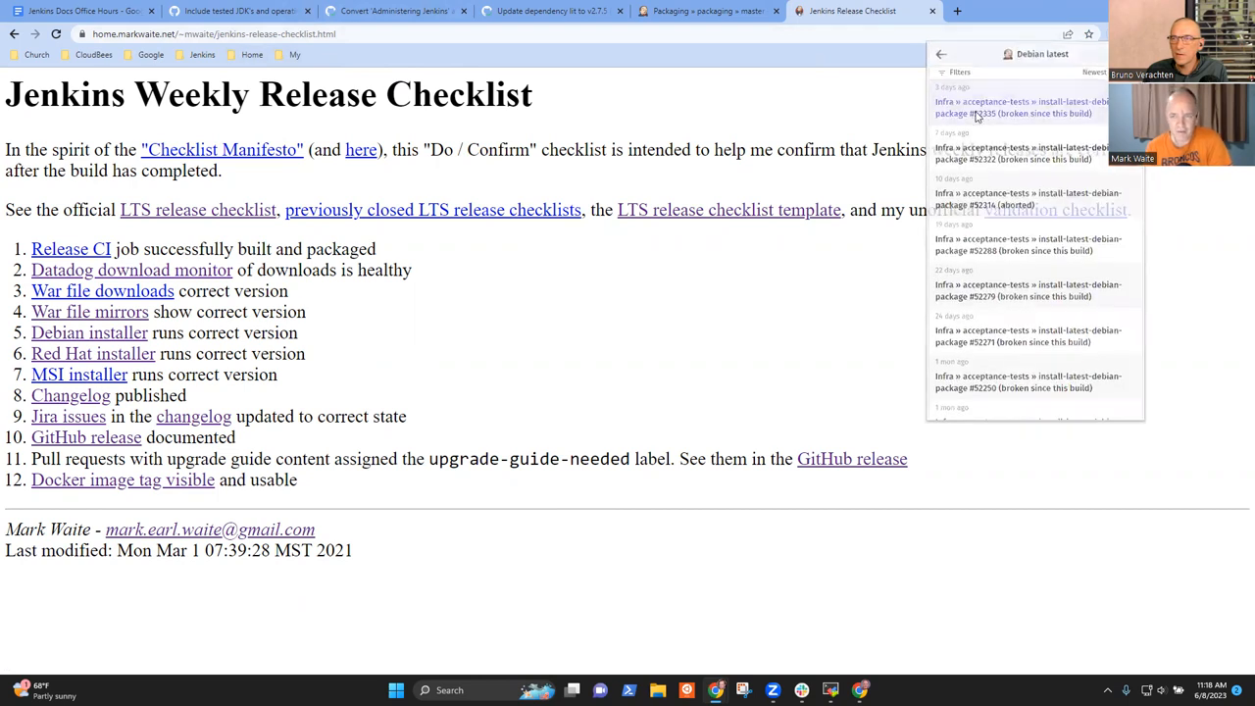
{"action": "left_click", "coordinate": [1020, 106]}
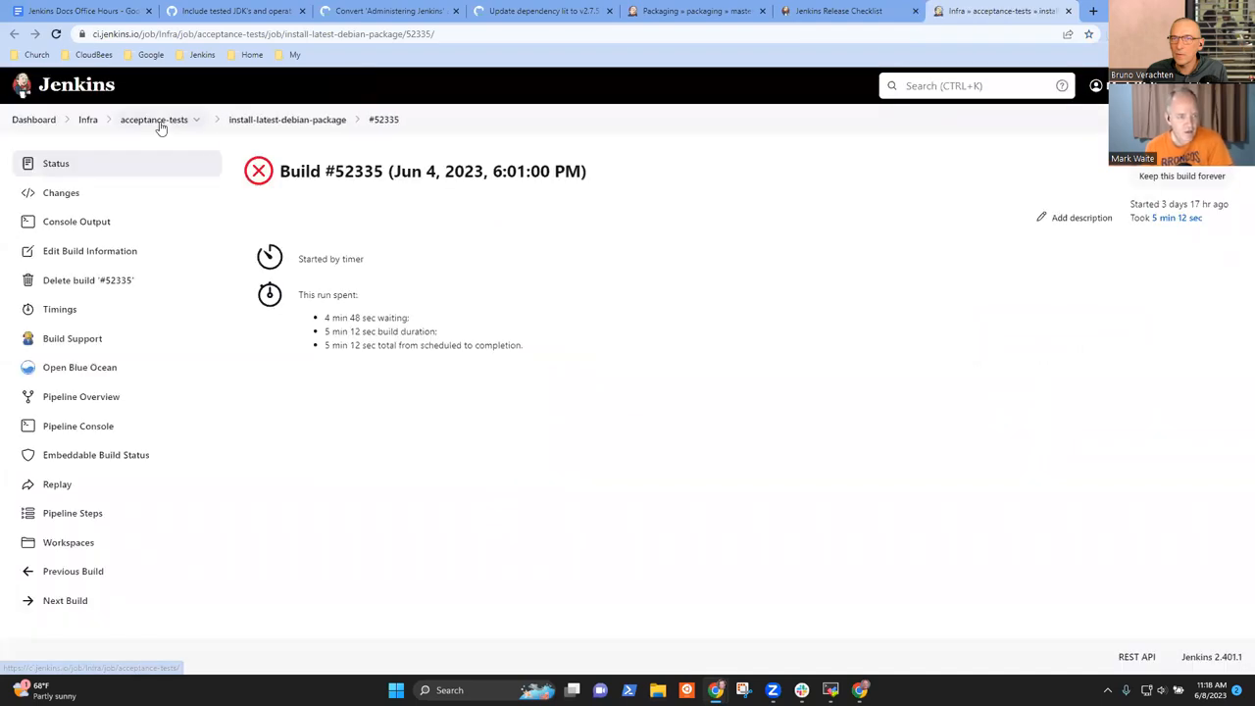
Step: Select the Infra acceptance-tests job overview URL and return to the notes
{"action": "left_click", "coordinate": [153, 120]}
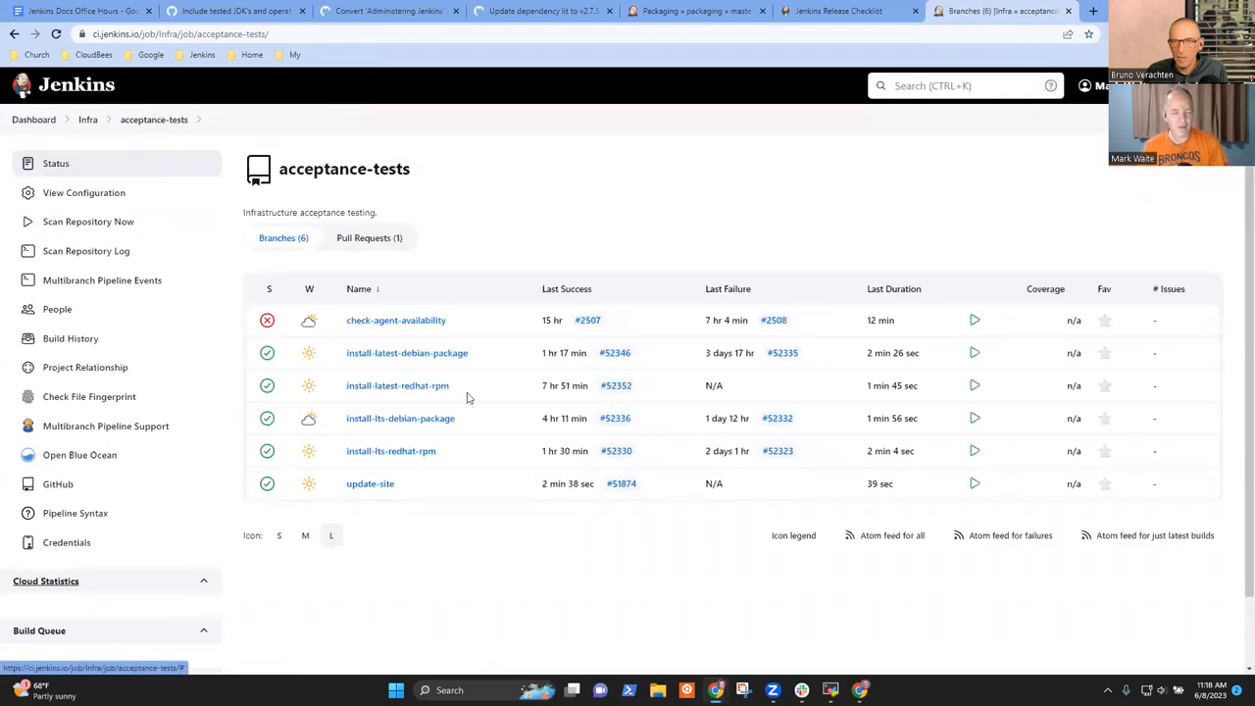
{"action": "mouse_move", "coordinate": [475, 436]}
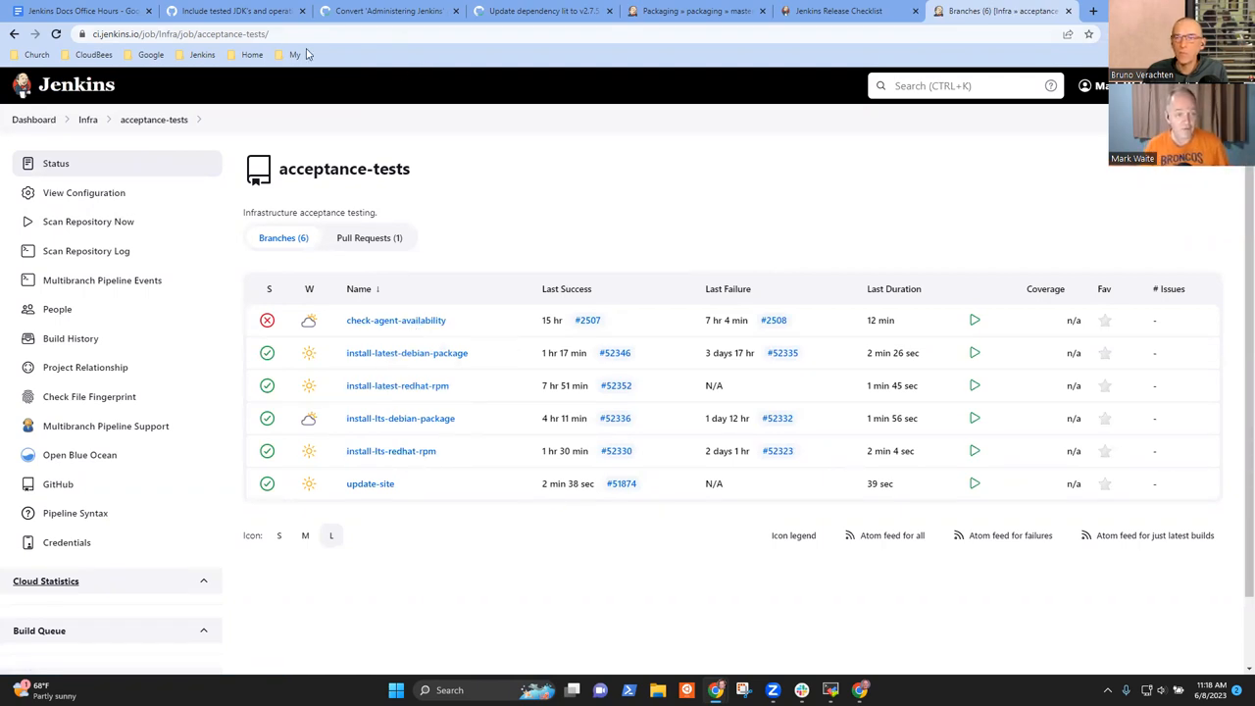
{"action": "left_click", "coordinate": [181, 34]}
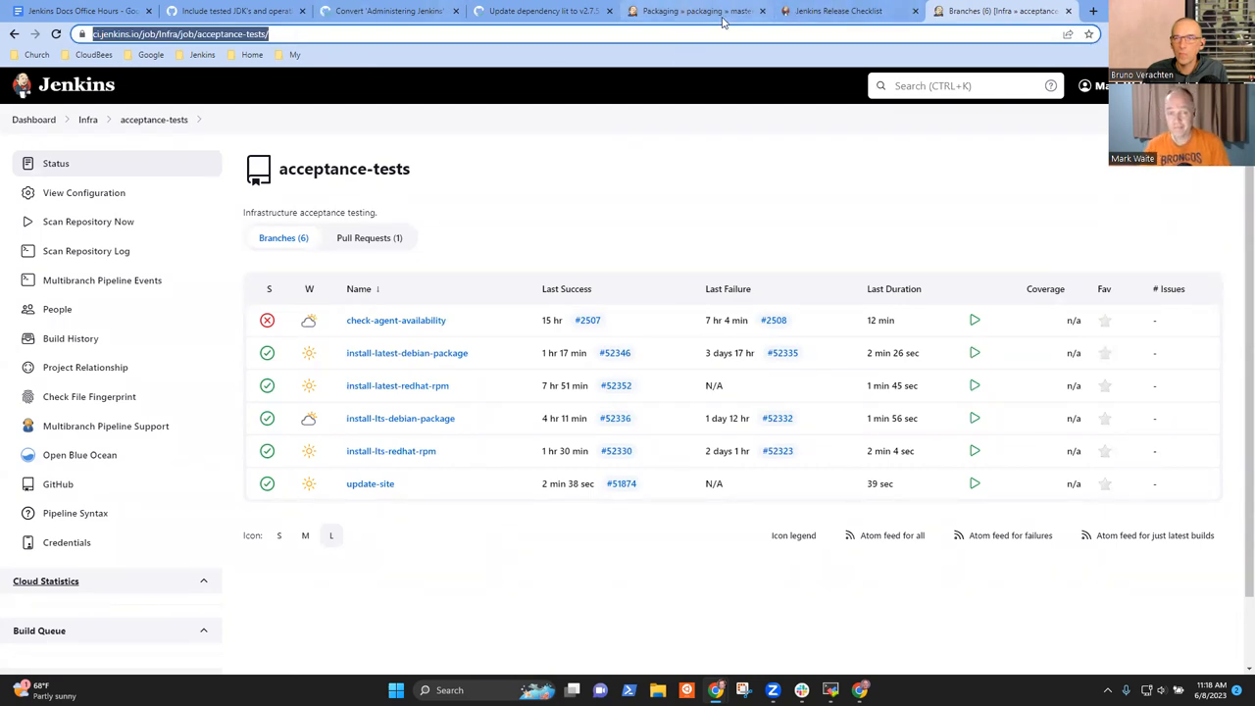
{"action": "left_click", "coordinate": [79, 12]}
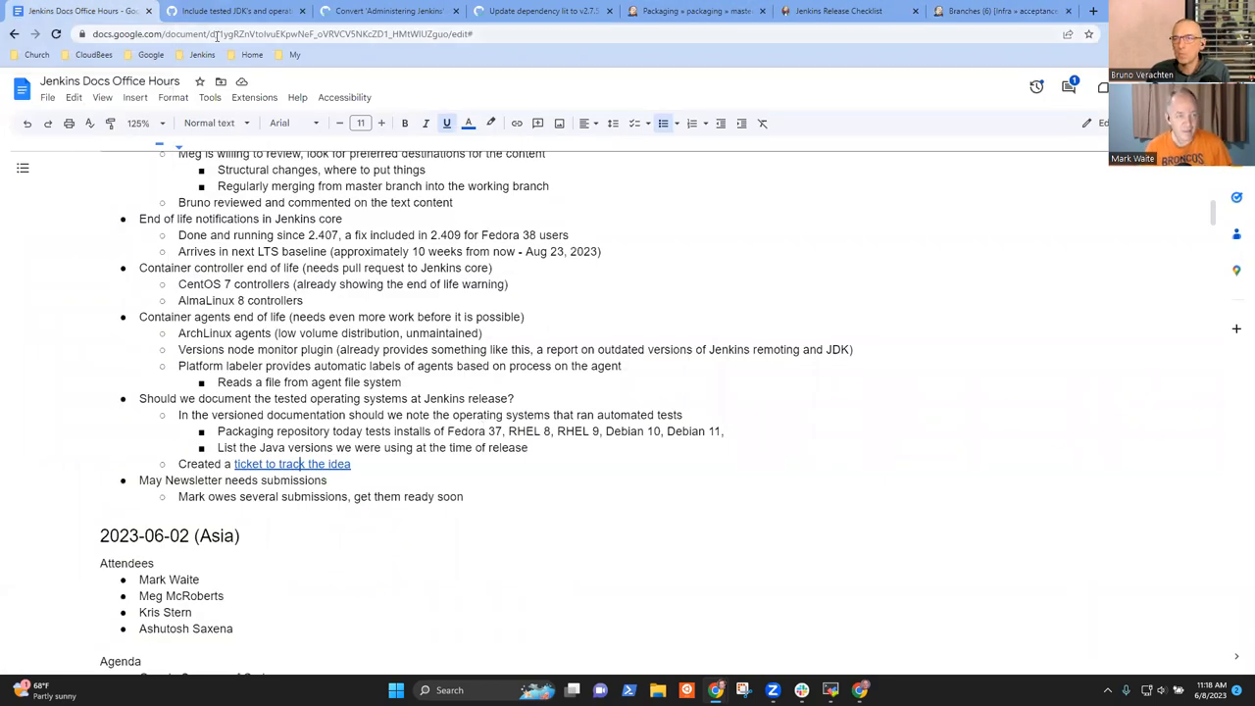
{"action": "left_click", "coordinate": [236, 12]}
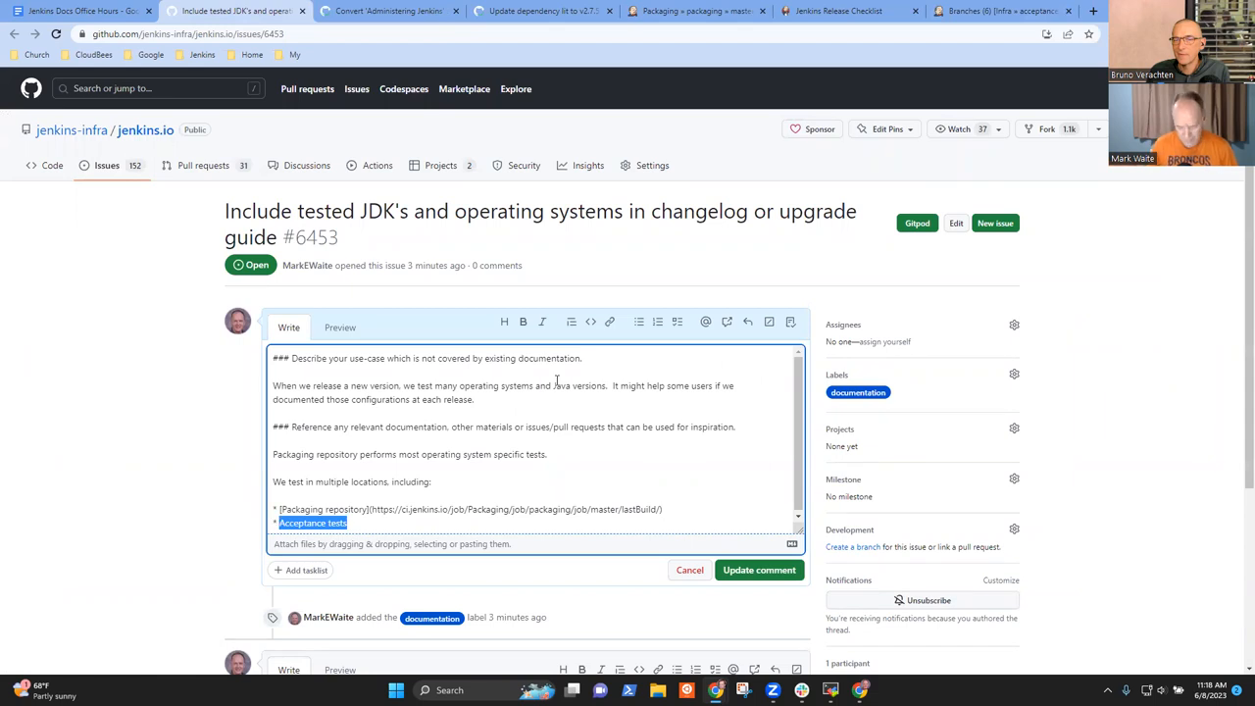
{"action": "type", "text": "](https://ci.jenkins.io/job/Infra/job/acceptance-tests/) on"}
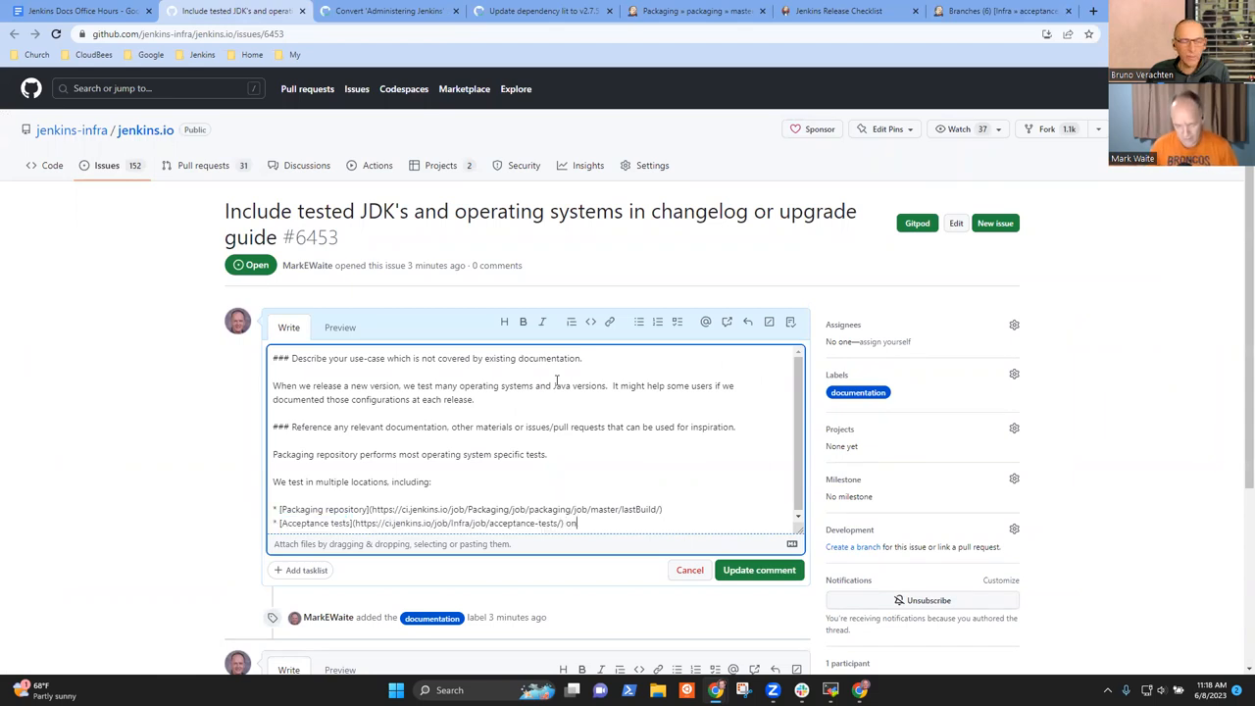
{"action": "type", "text": "cijenk"}
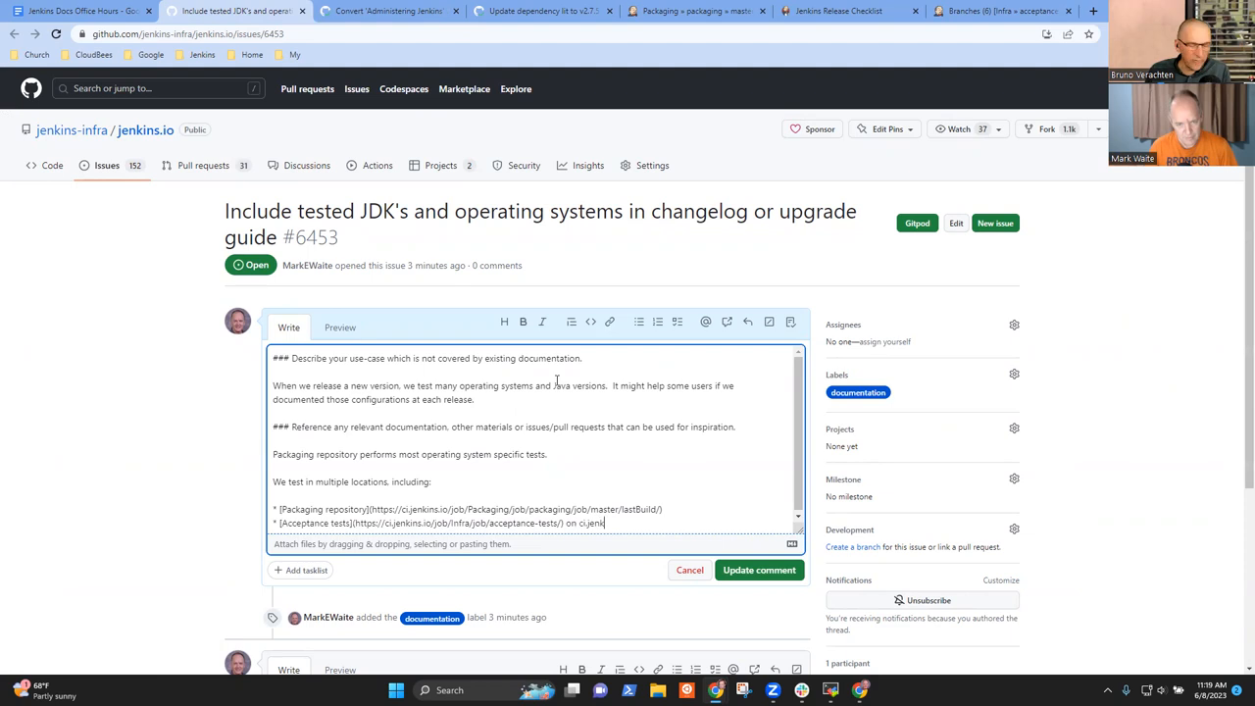
{"action": "type", "text": "ins.io"}
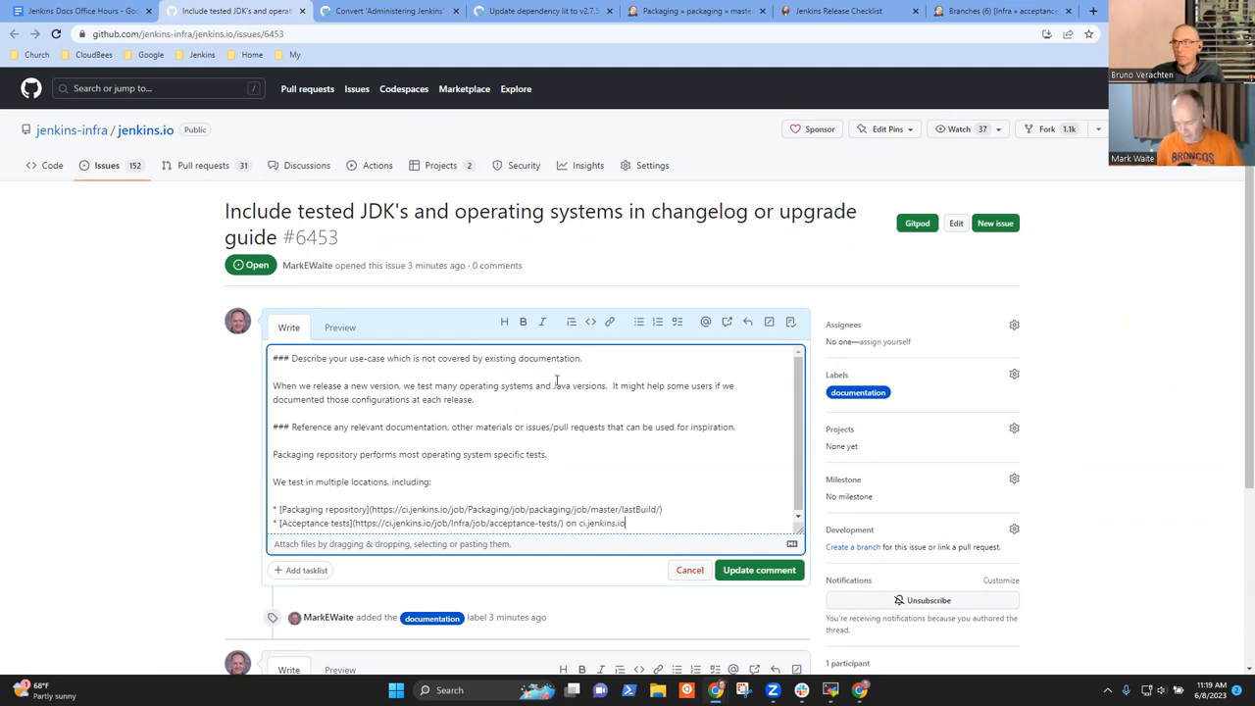
Step: Add a third bullet reading 'CI tests' for Jenkins core, correcting a mistyped 'Week'
{"action": "key", "text": "enter"}
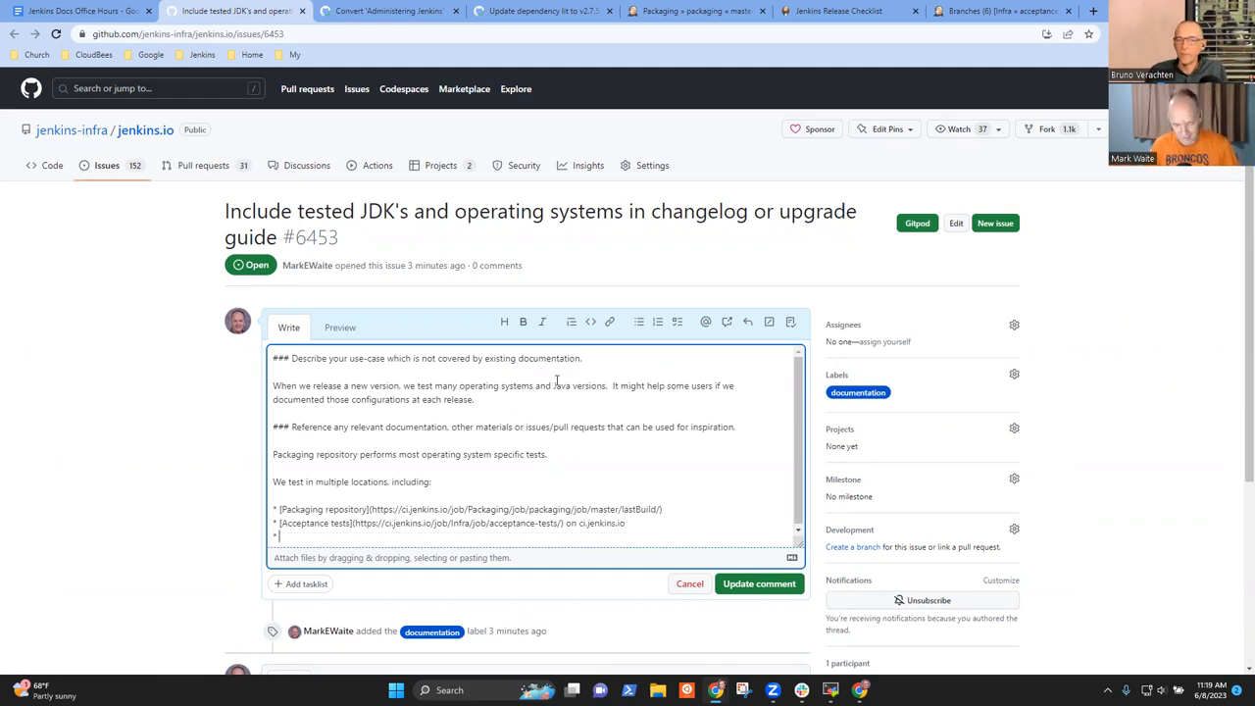
{"action": "type", "text": "Week"}
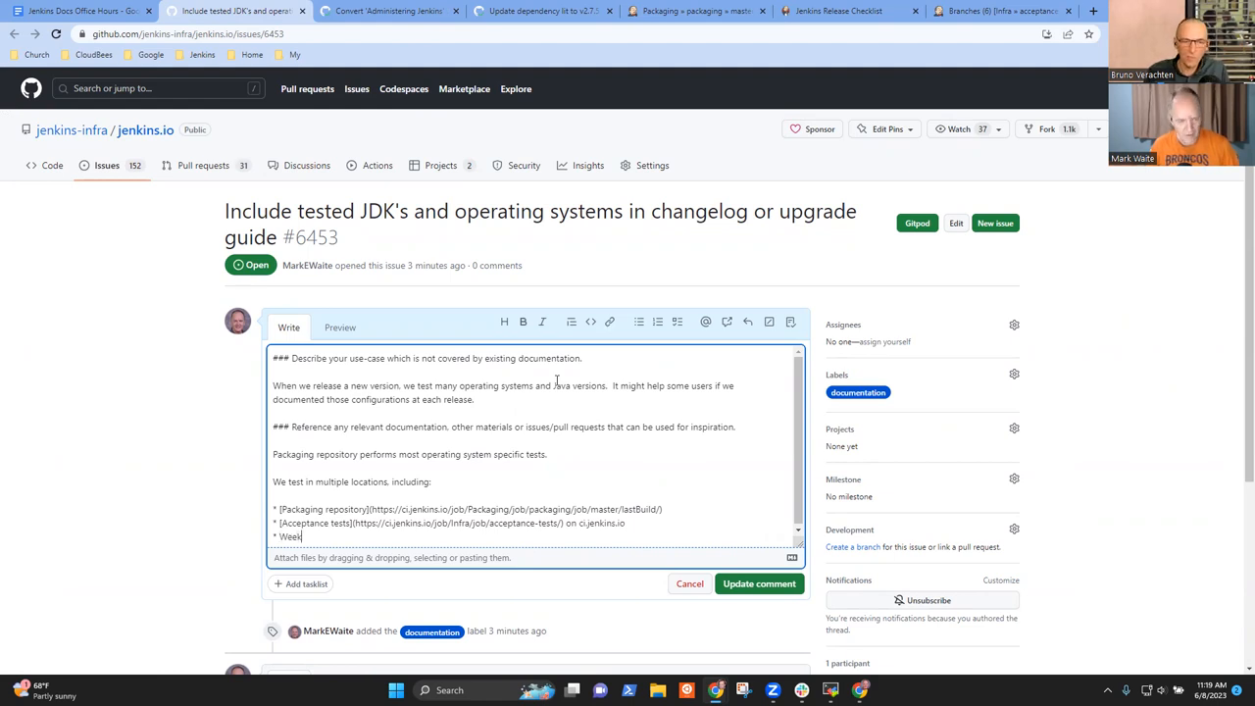
{"action": "key", "text": "Backspace"}
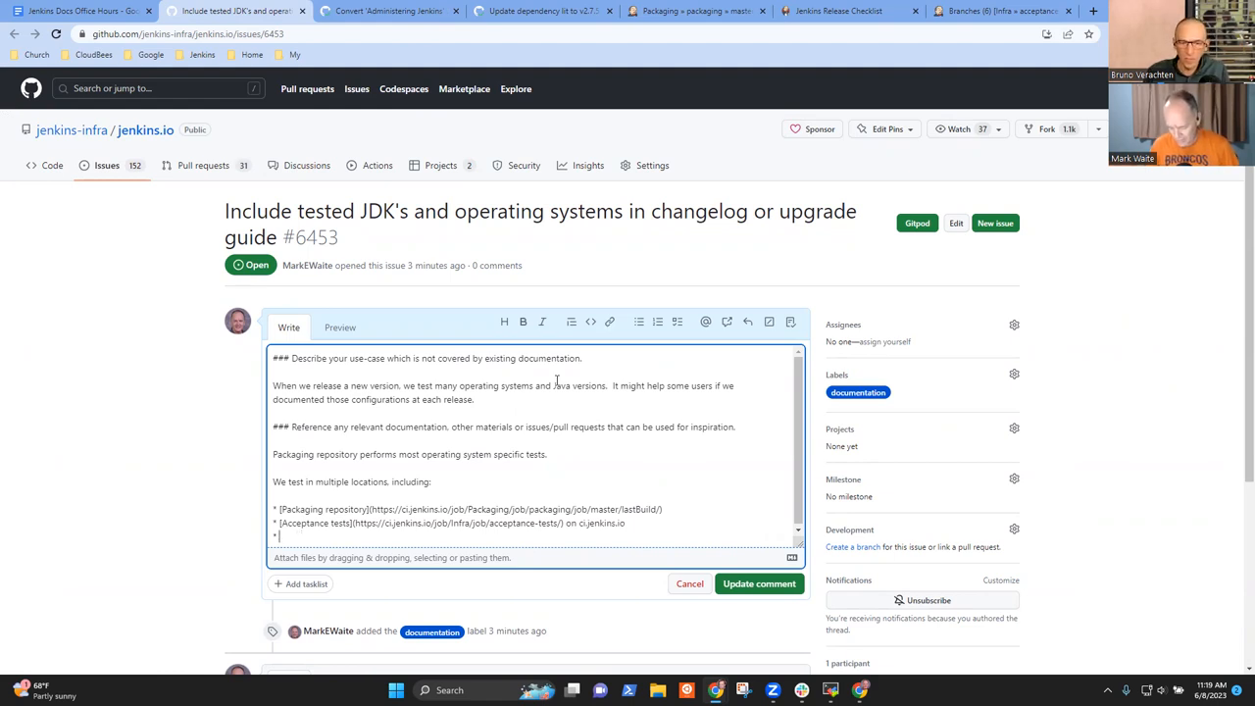
{"action": "type", "text": "CI tests of Jenkins core"}
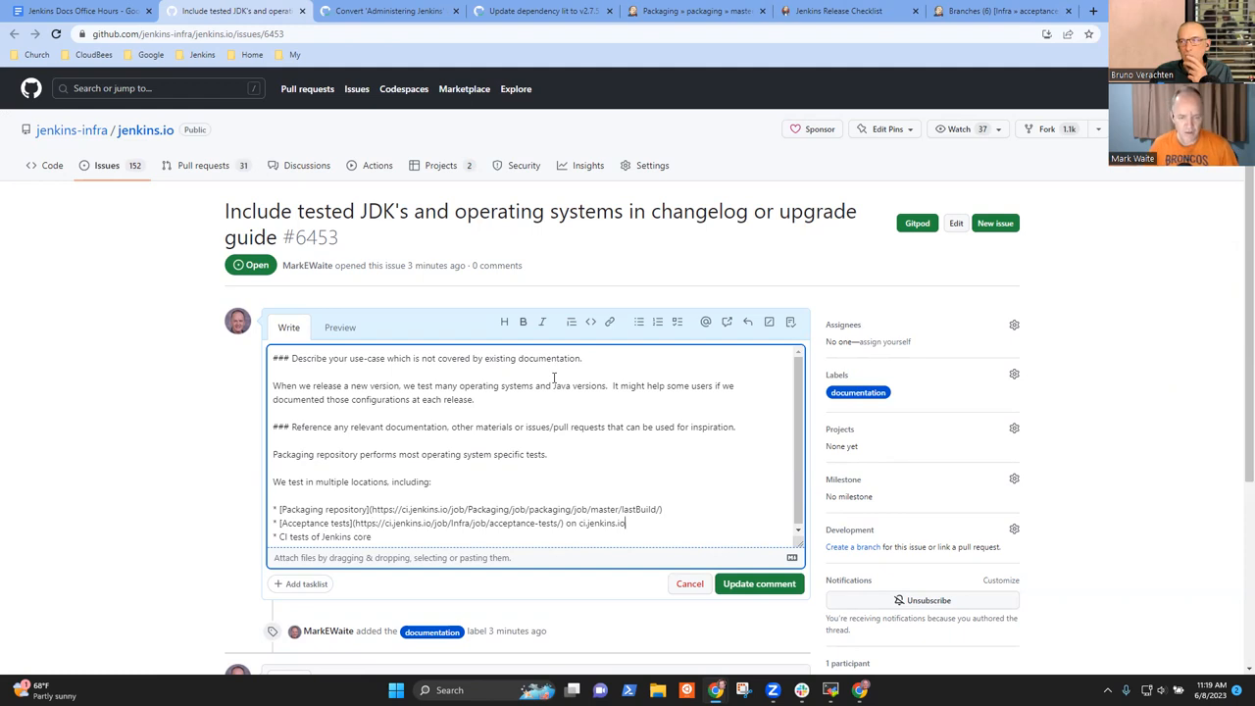
{"action": "mouse_move", "coordinate": [996, 67]}
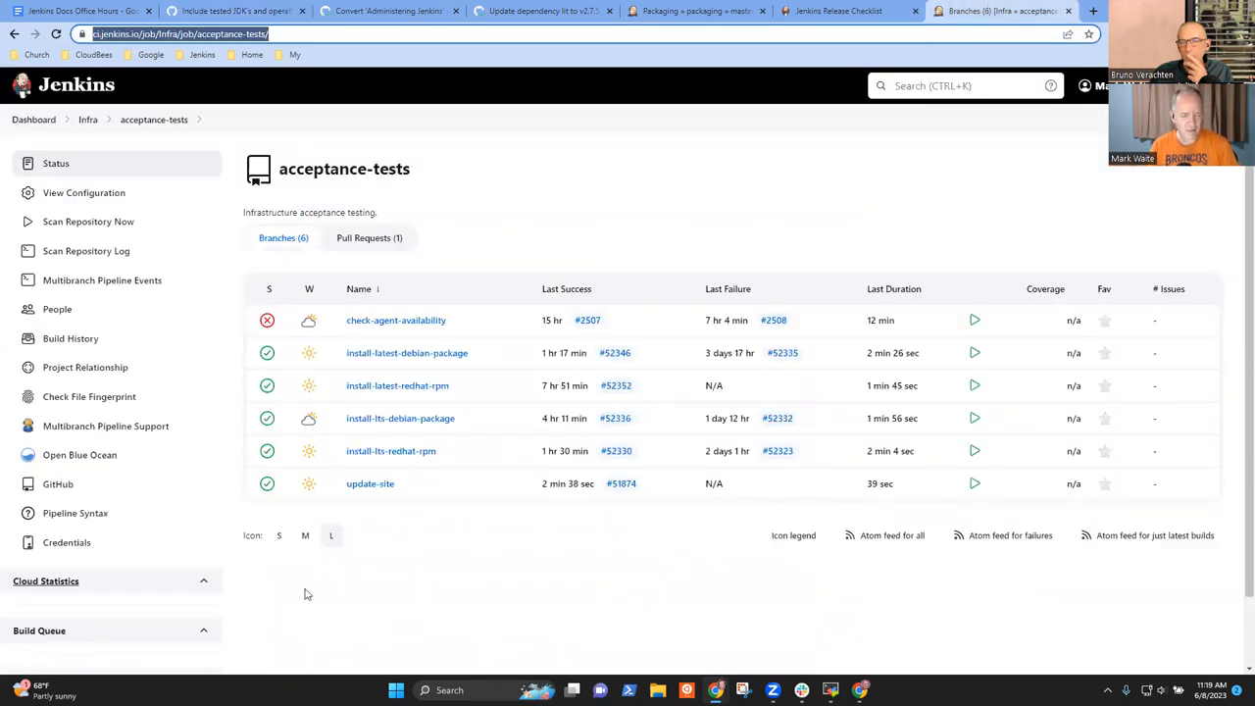
{"action": "mouse_move", "coordinate": [414, 384]}
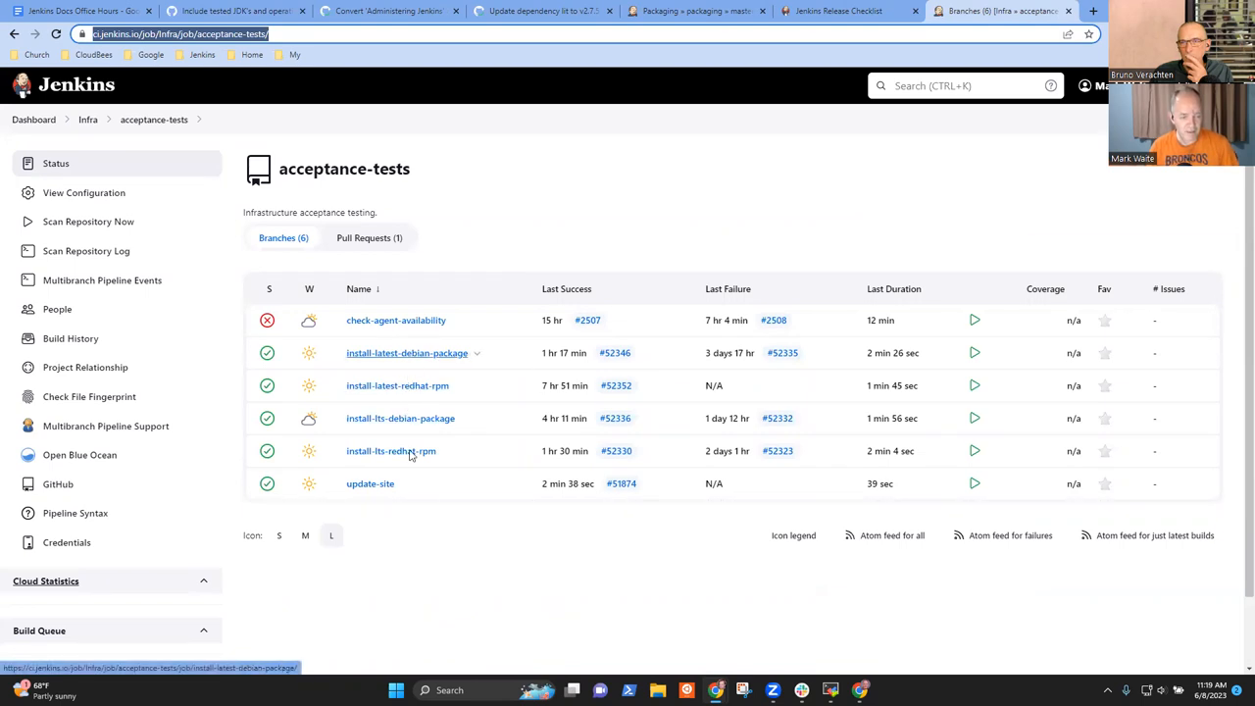
Step: Reach the pipeline overview of install-lts-debian-package build #52336
{"action": "left_click", "coordinate": [400, 418]}
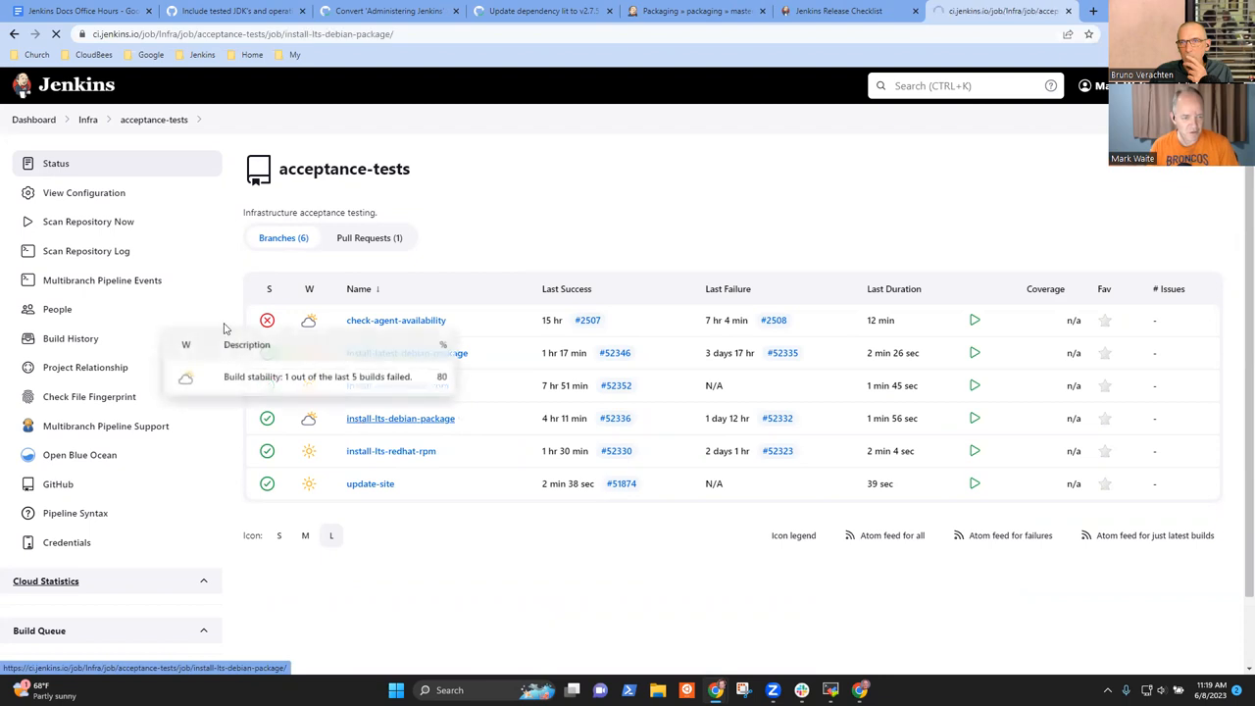
{"action": "left_click", "coordinate": [400, 418]}
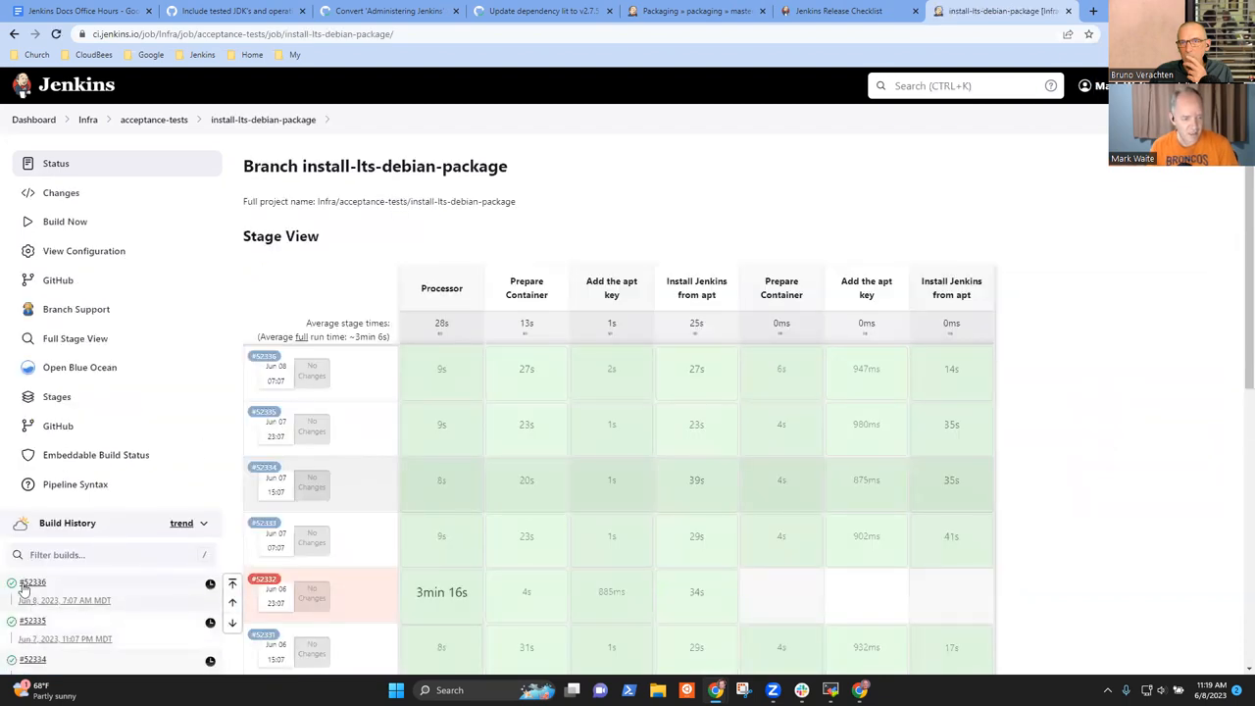
{"action": "left_click", "coordinate": [31, 582]}
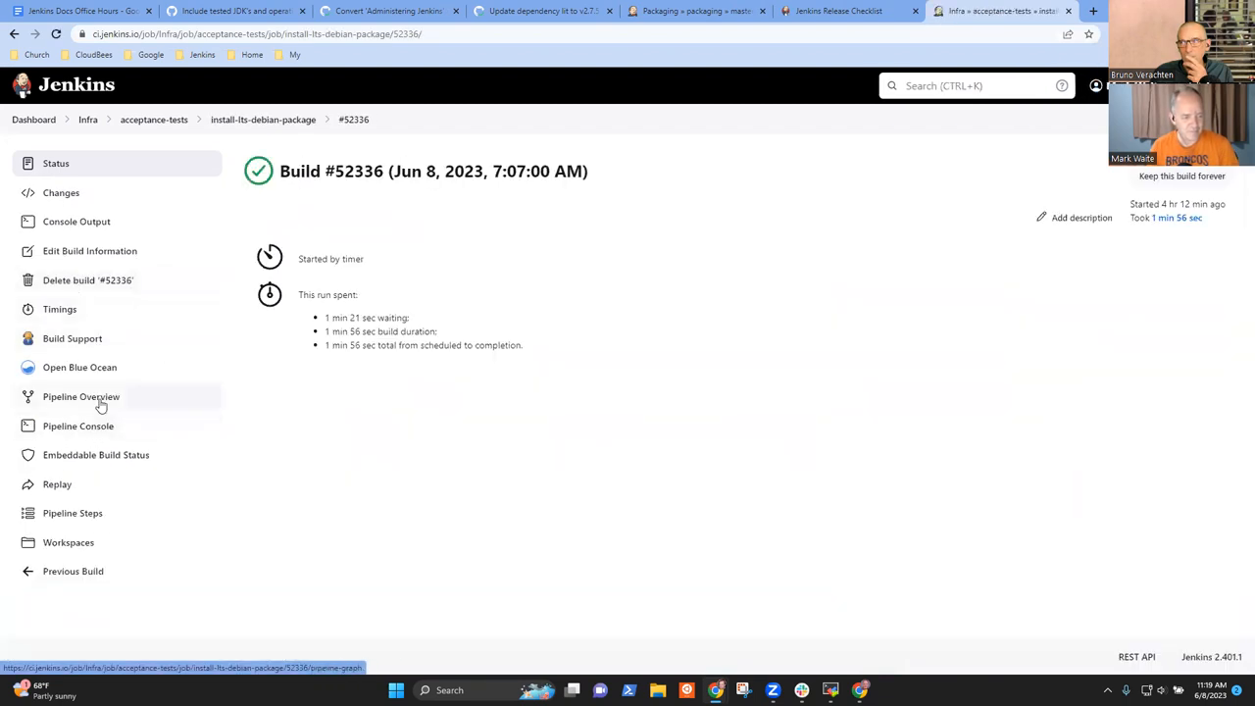
{"action": "left_click", "coordinate": [83, 397]}
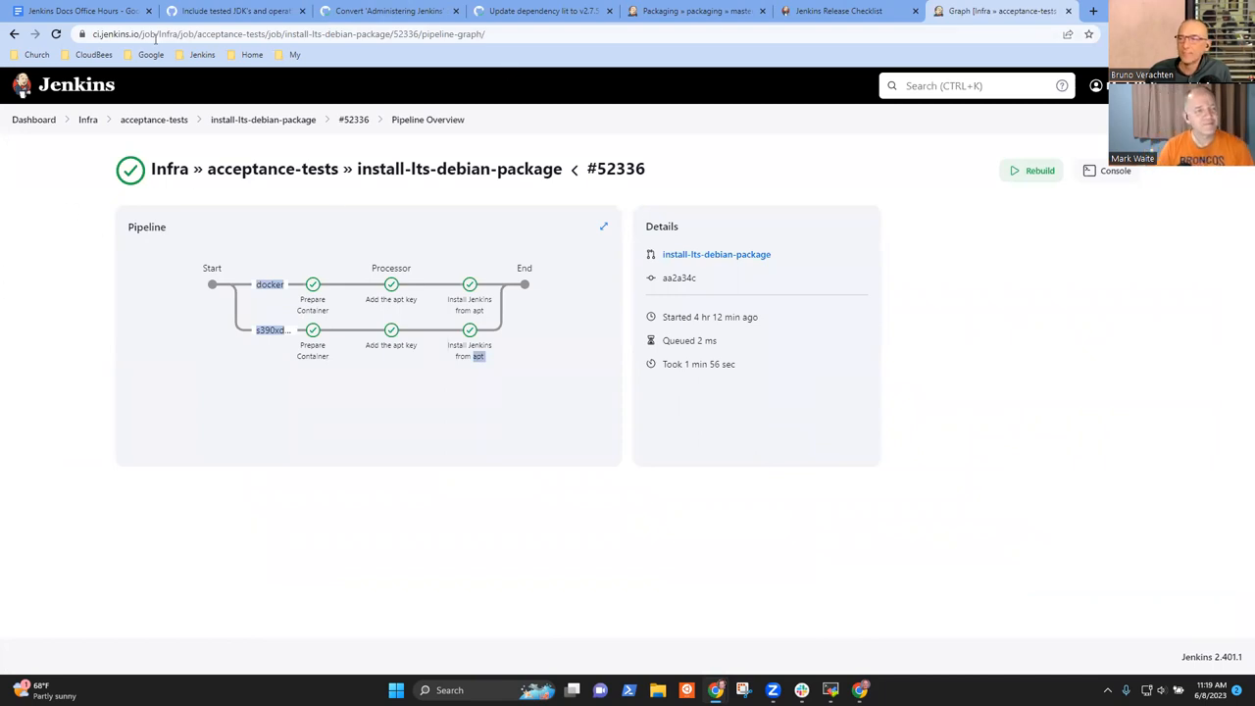
Step: Select that page's URL and return to the GitHub issue
{"action": "left_click", "coordinate": [69, 12]}
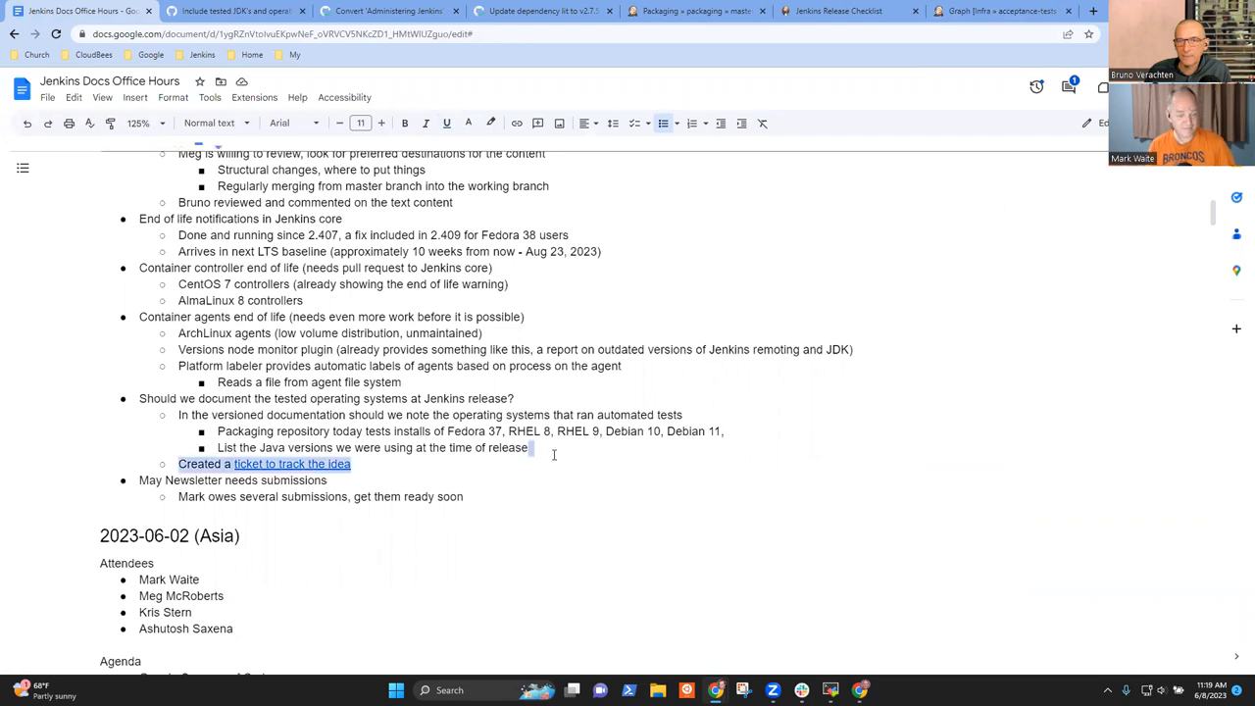
{"action": "left_click", "coordinate": [236, 12]}
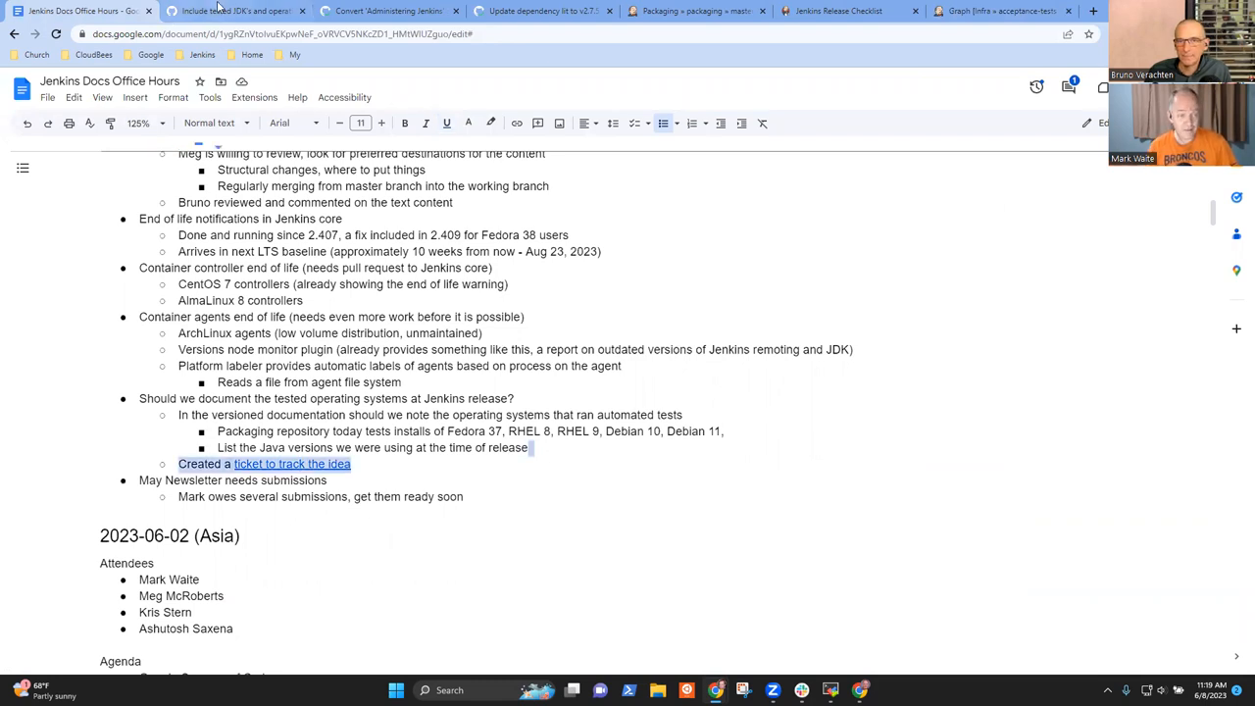
{"action": "left_click", "coordinate": [236, 12]}
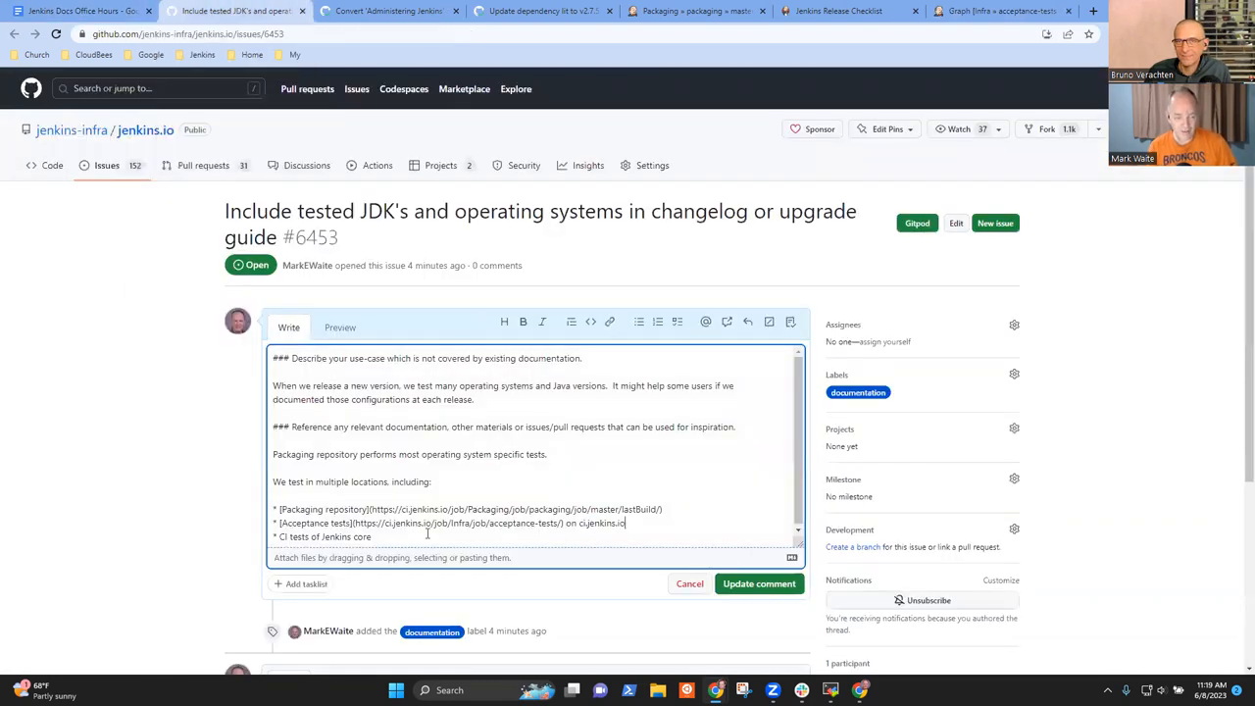
Step: From the Jenkins bookmarks, reach the Jenkins core master branch job
{"action": "left_click", "coordinate": [1092, 11]}
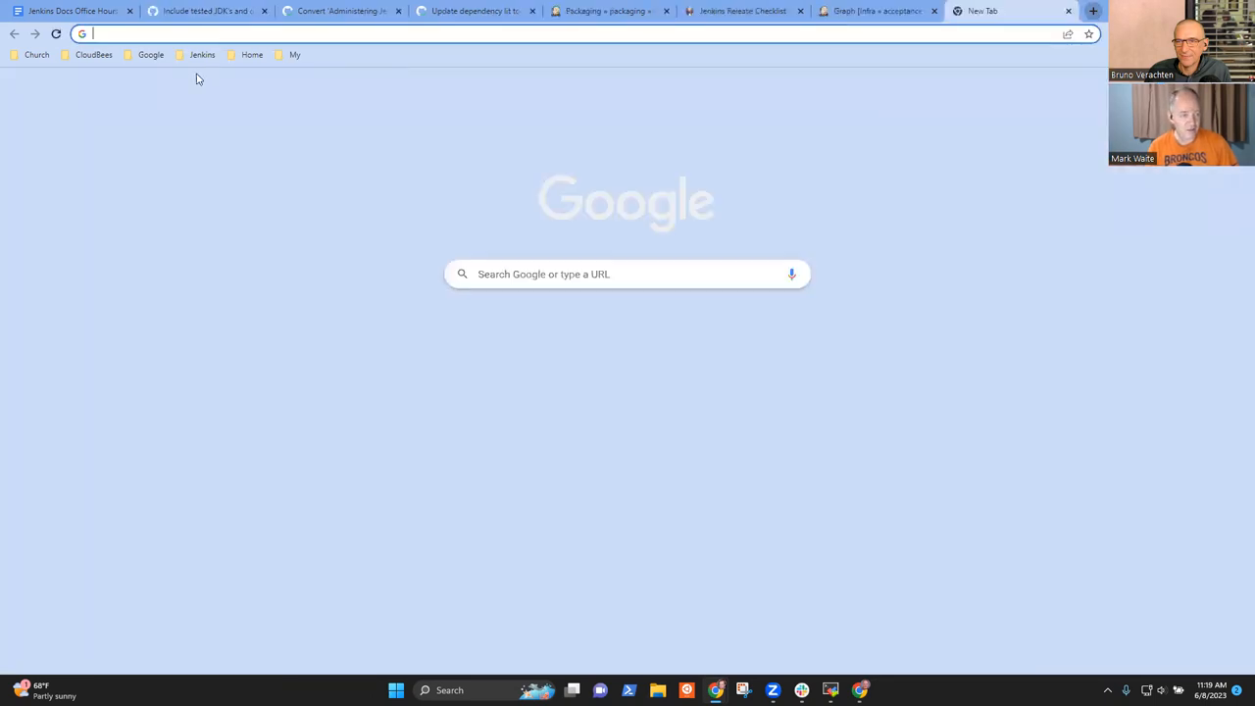
{"action": "left_click", "coordinate": [202, 55]}
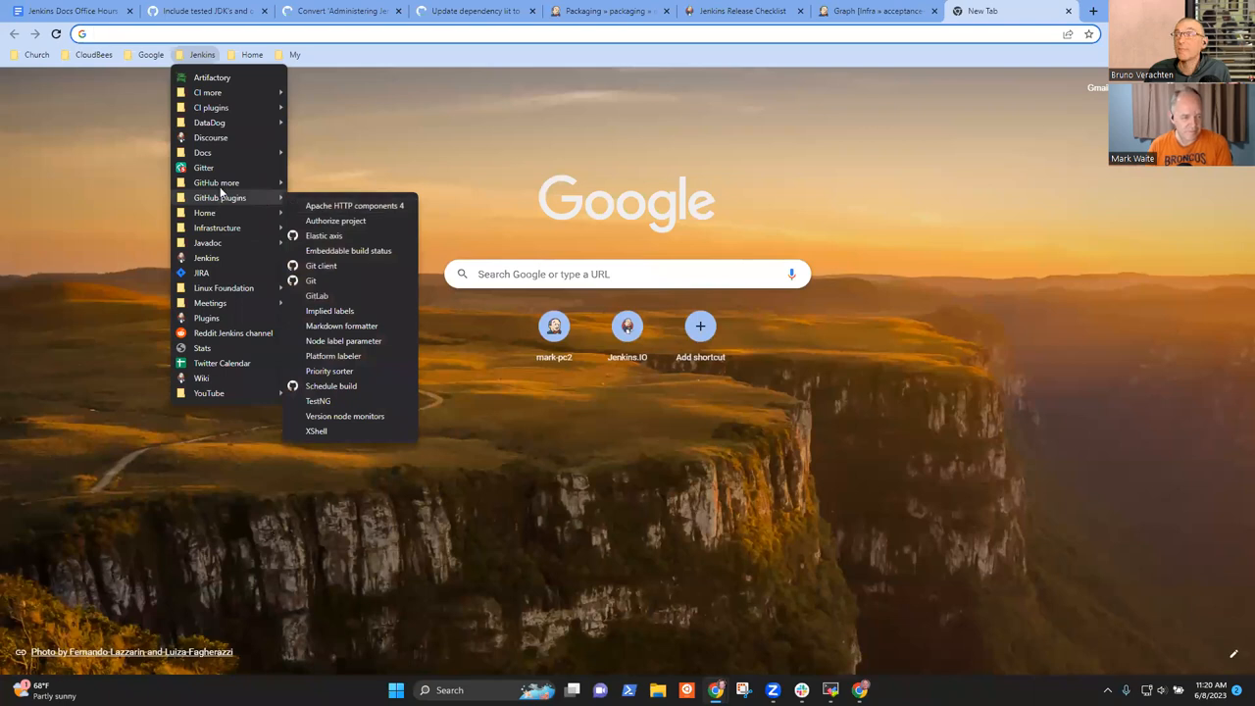
{"action": "mouse_move", "coordinate": [208, 92]}
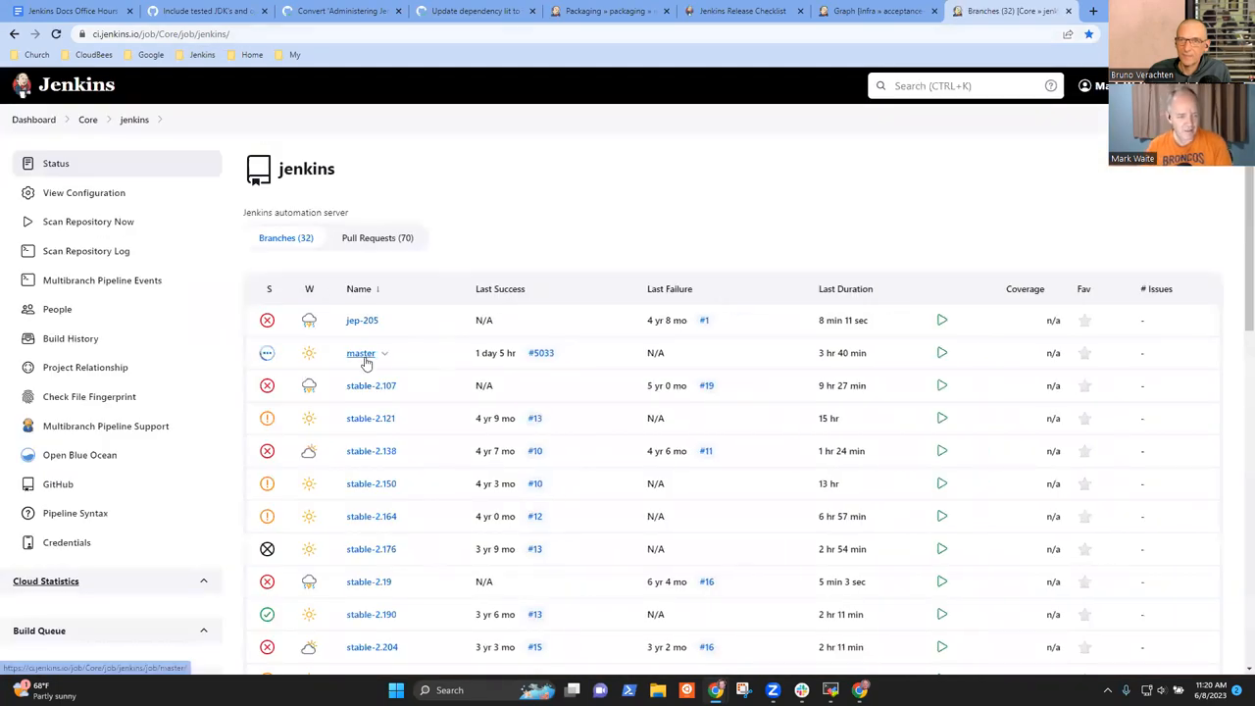
{"action": "left_click", "coordinate": [361, 353]}
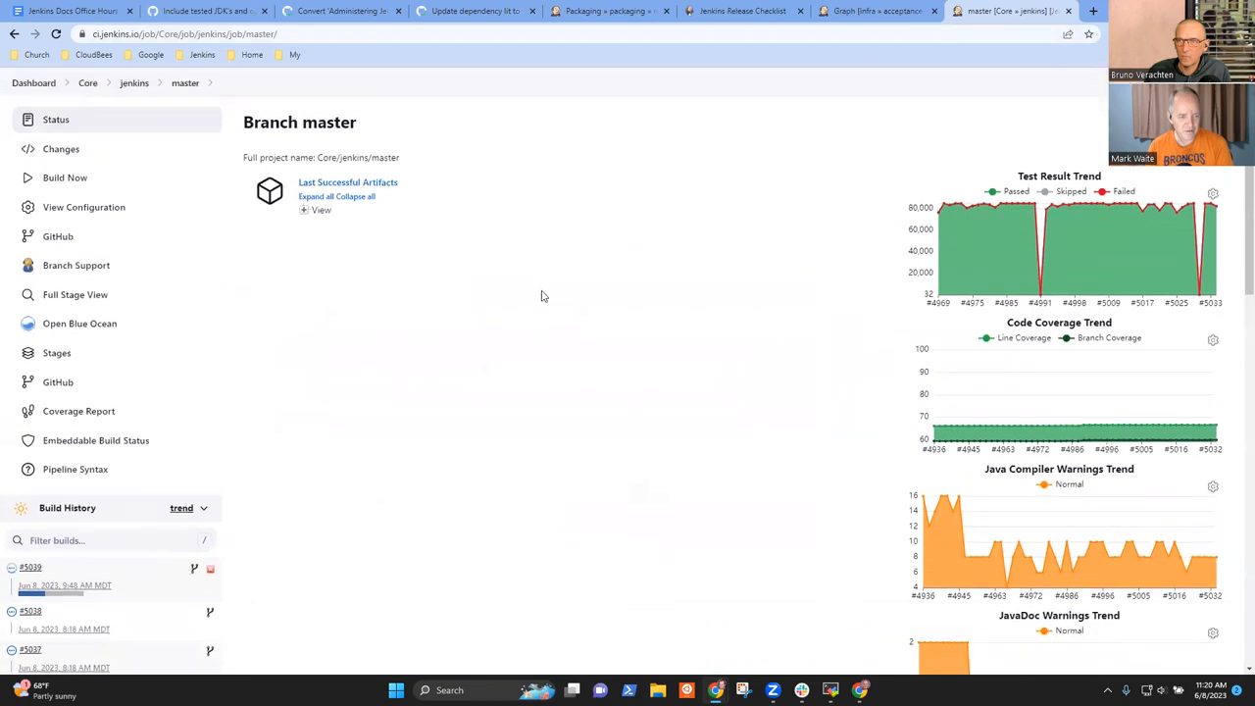
{"action": "scroll", "scroll_direction": "down", "scroll_amount": 3}
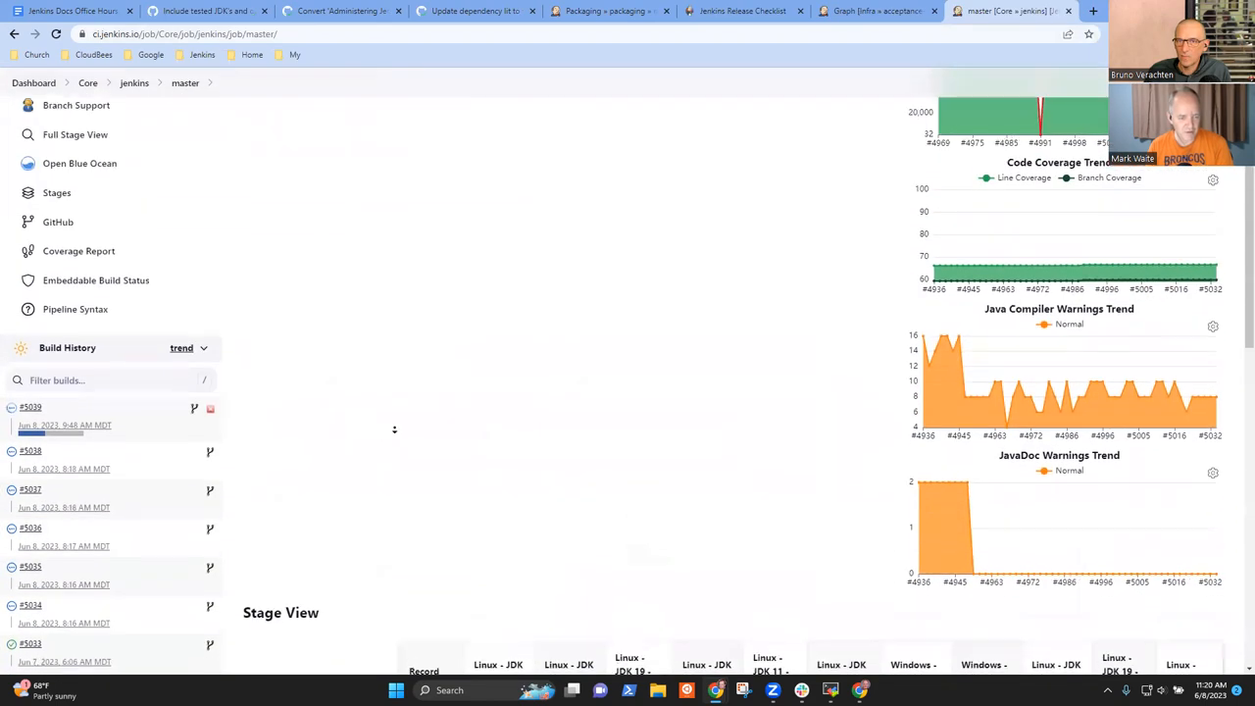
{"action": "scroll", "scroll_direction": "down", "scroll_amount": 3}
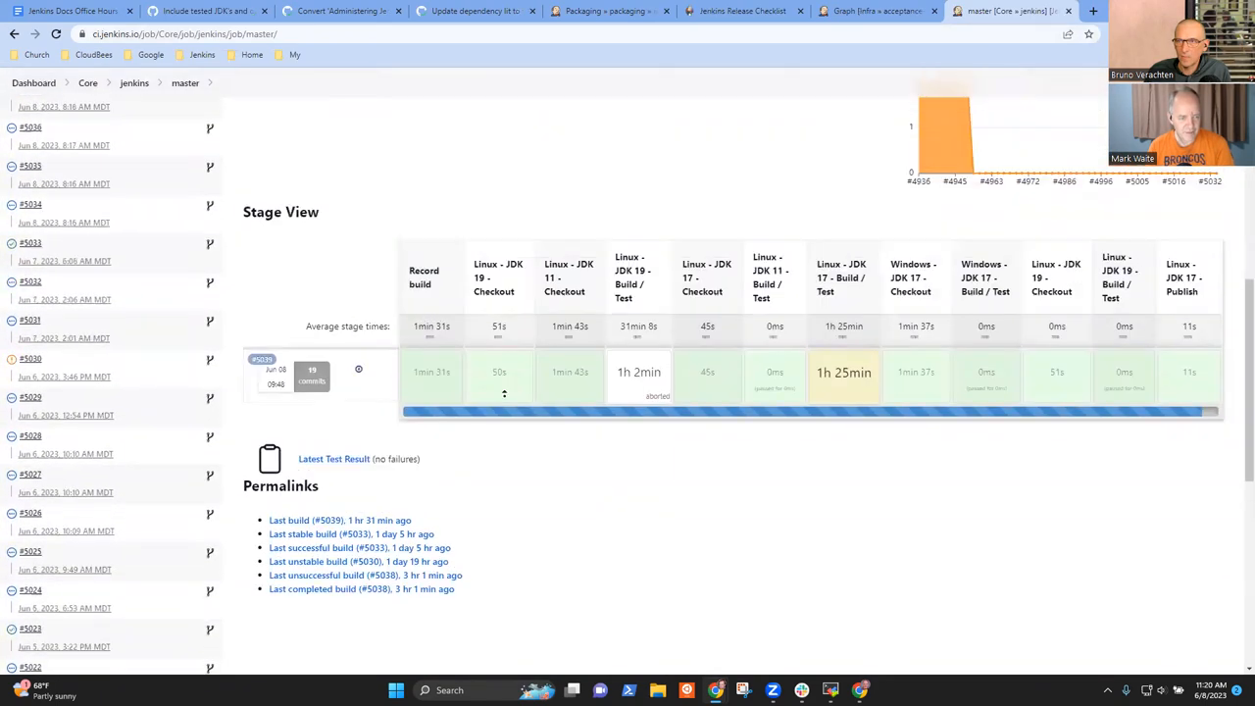
{"action": "scroll", "scroll_direction": "down", "scroll_amount": 3}
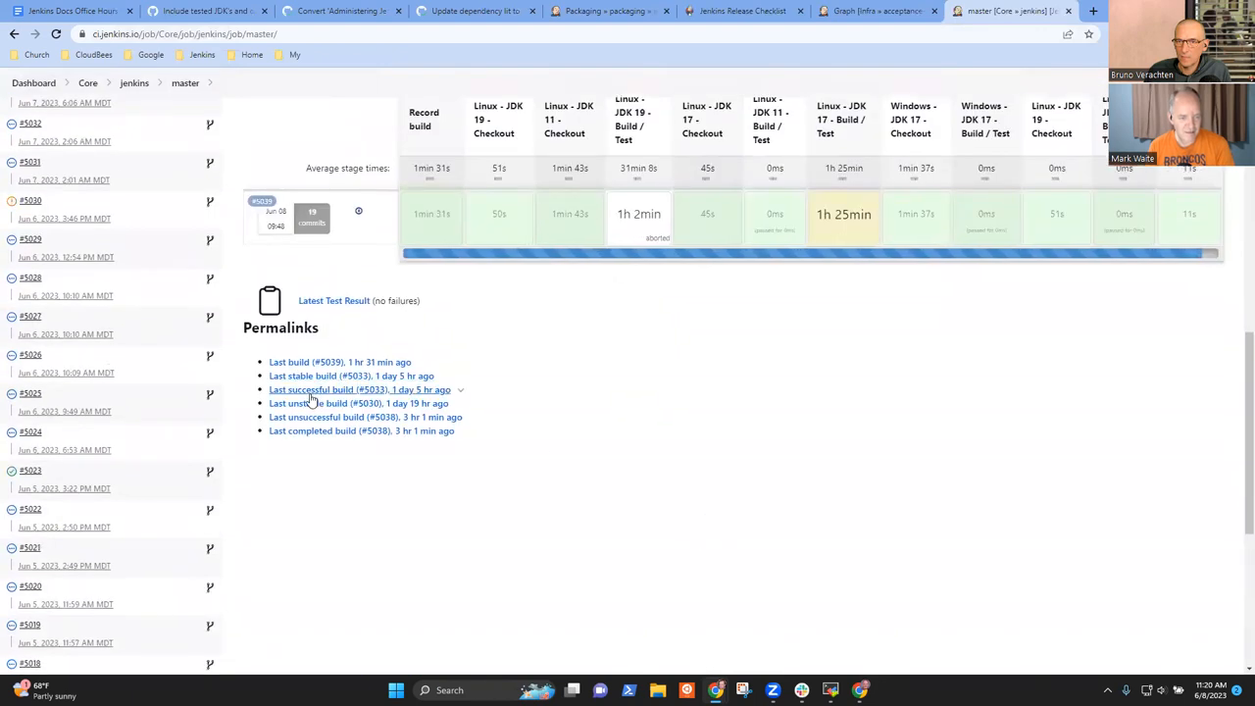
Step: Reach the pipeline overview of last successful master build #5033
{"action": "left_click", "coordinate": [324, 388]}
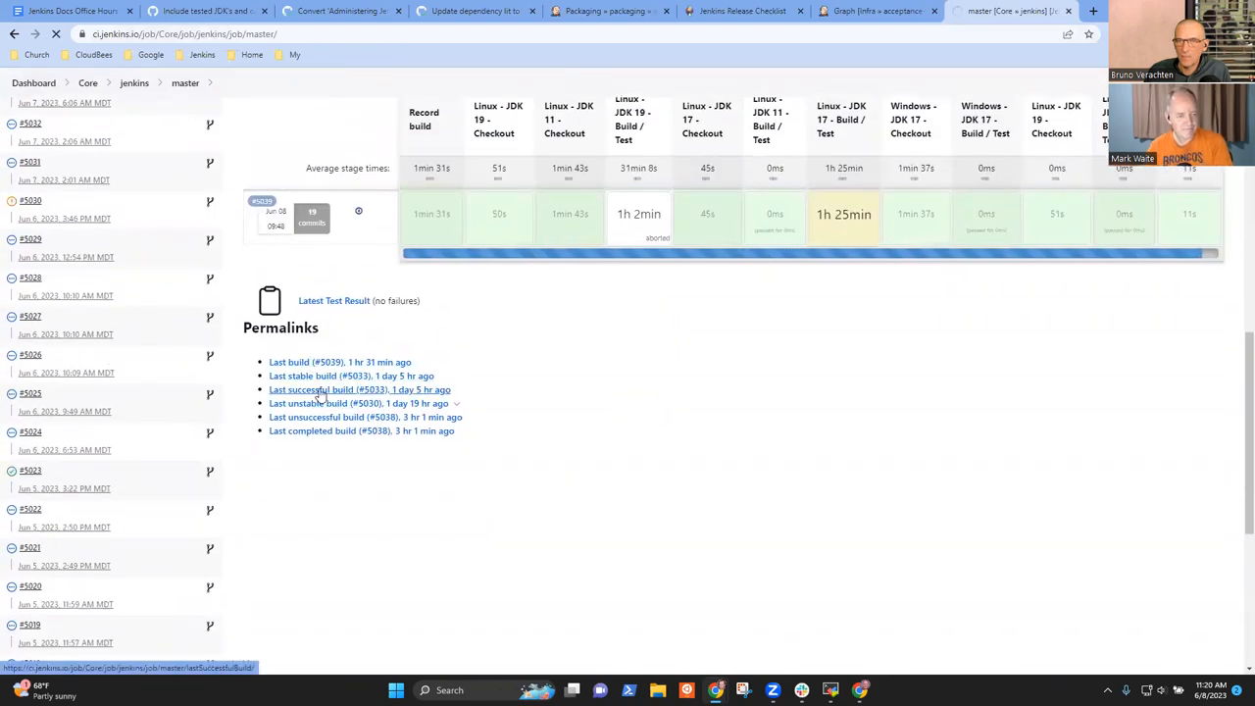
{"action": "left_click", "coordinate": [359, 388]}
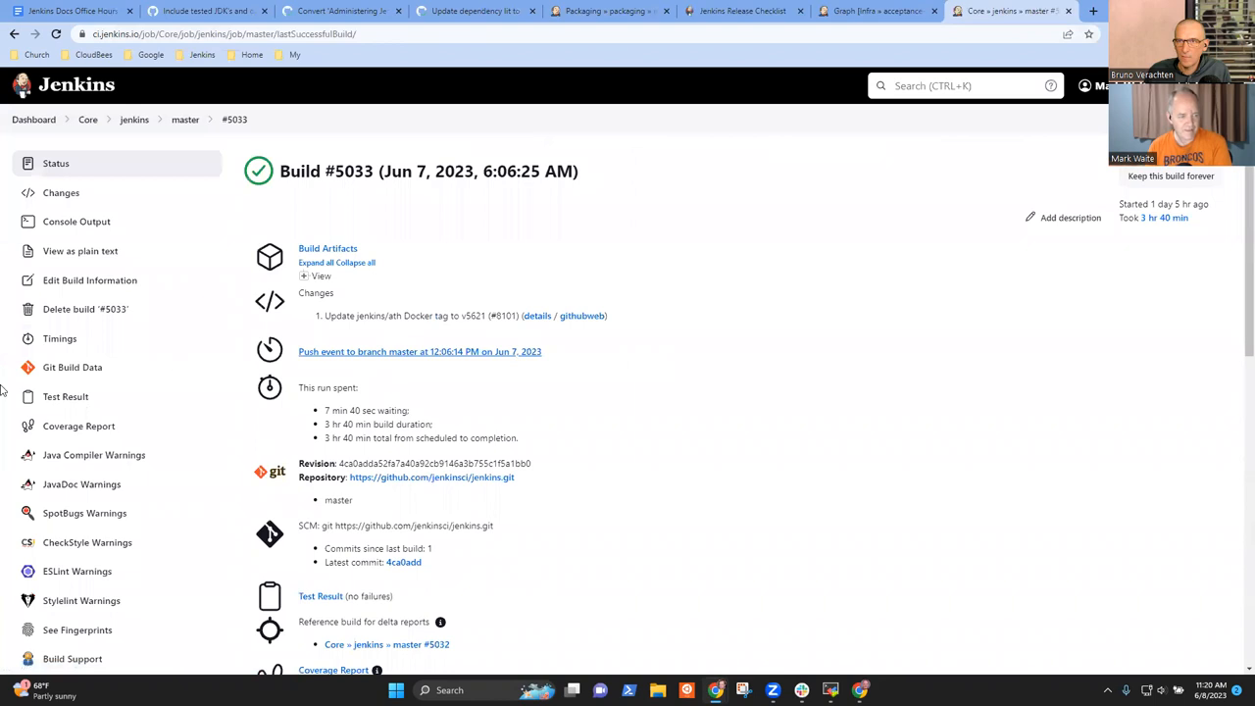
{"action": "scroll", "scroll_direction": "down", "scroll_amount": 3}
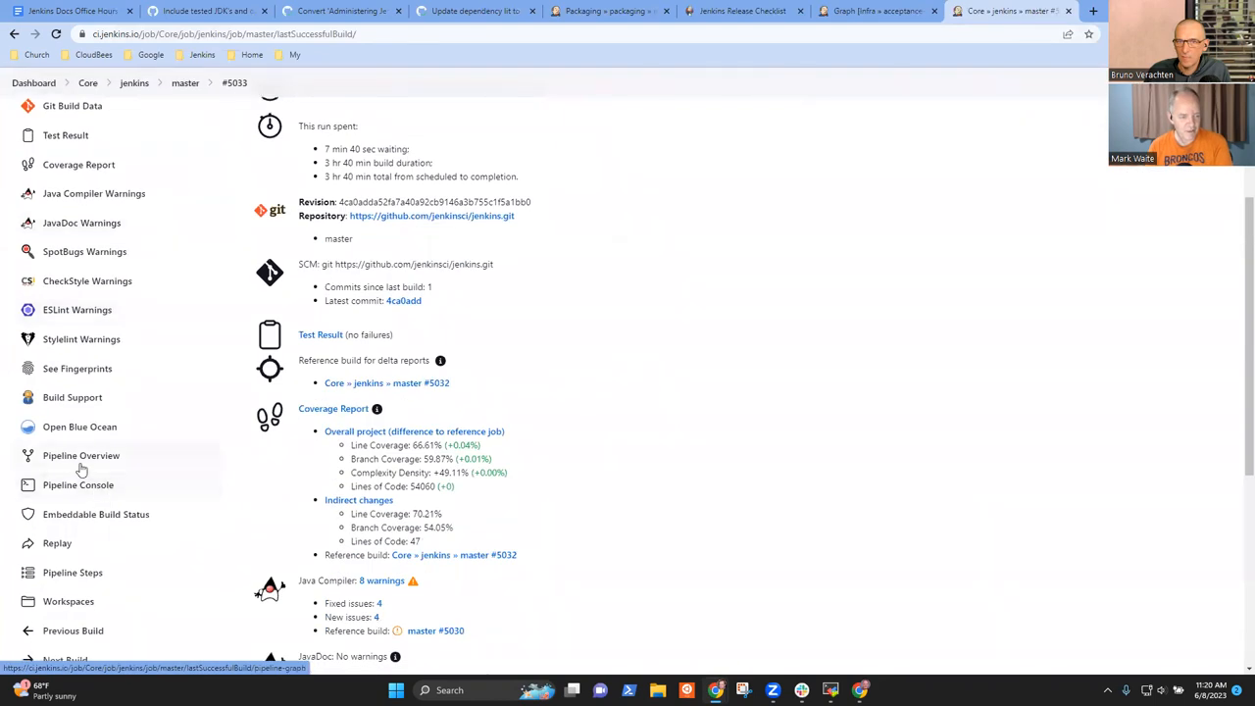
{"action": "left_click", "coordinate": [82, 455]}
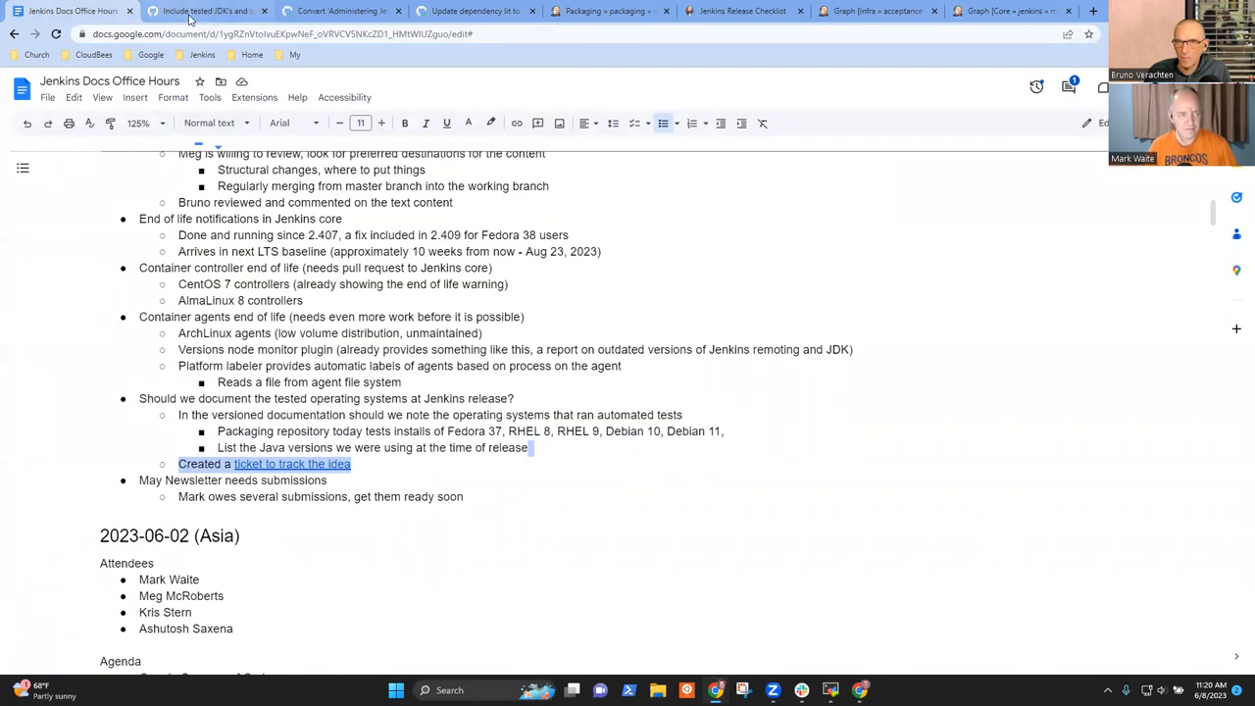
Step: Save issue #6453 with the Jenkins core CI tests bullet linked, then return to the notes
{"action": "left_click", "coordinate": [206, 12]}
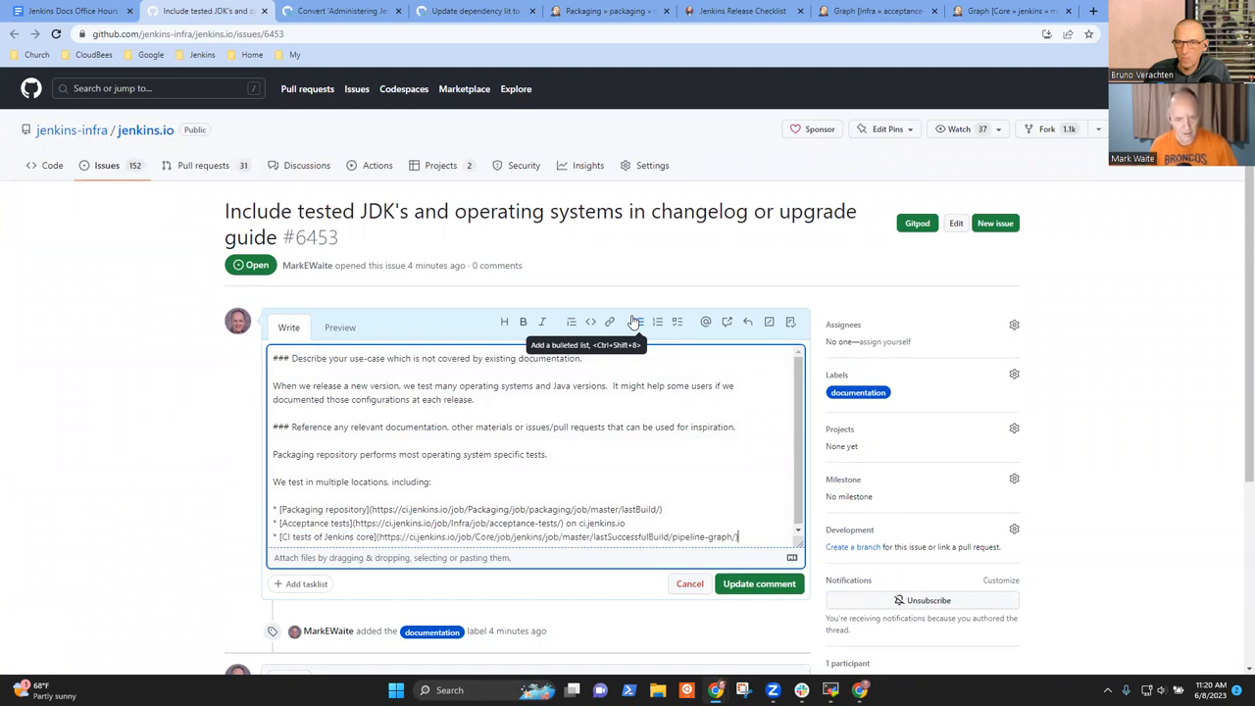
{"action": "left_click", "coordinate": [759, 585]}
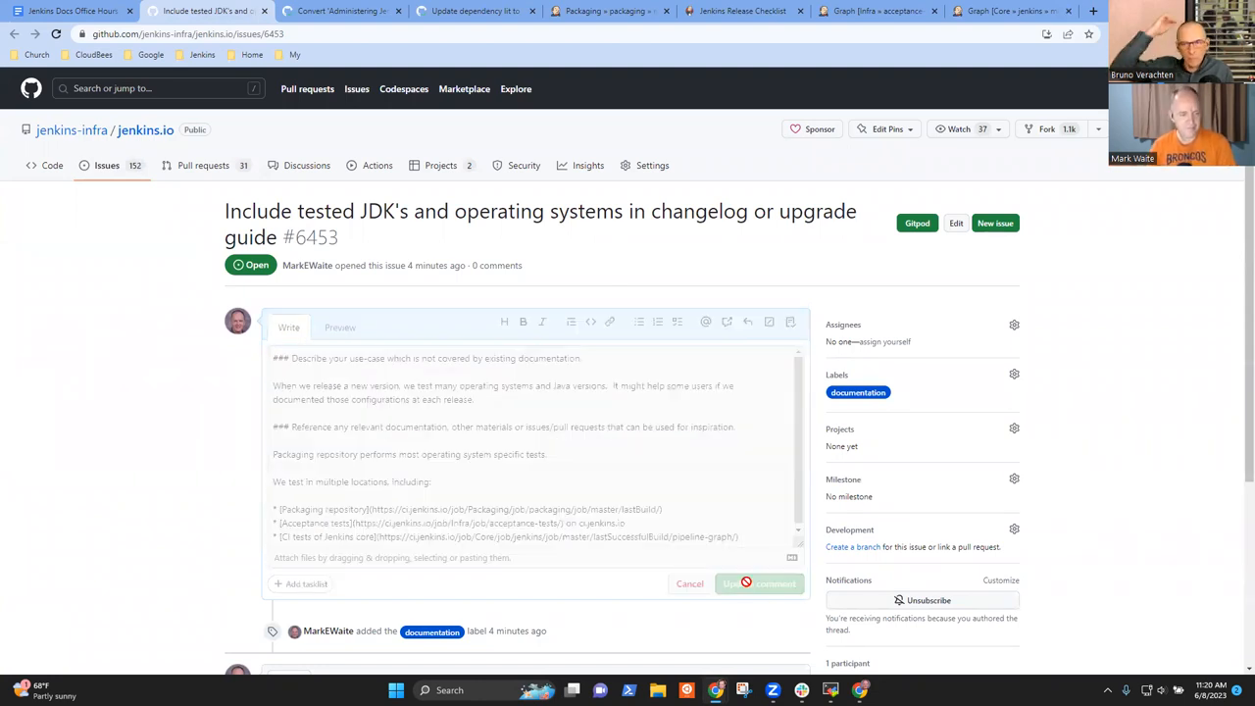
{"action": "left_click", "coordinate": [761, 584]}
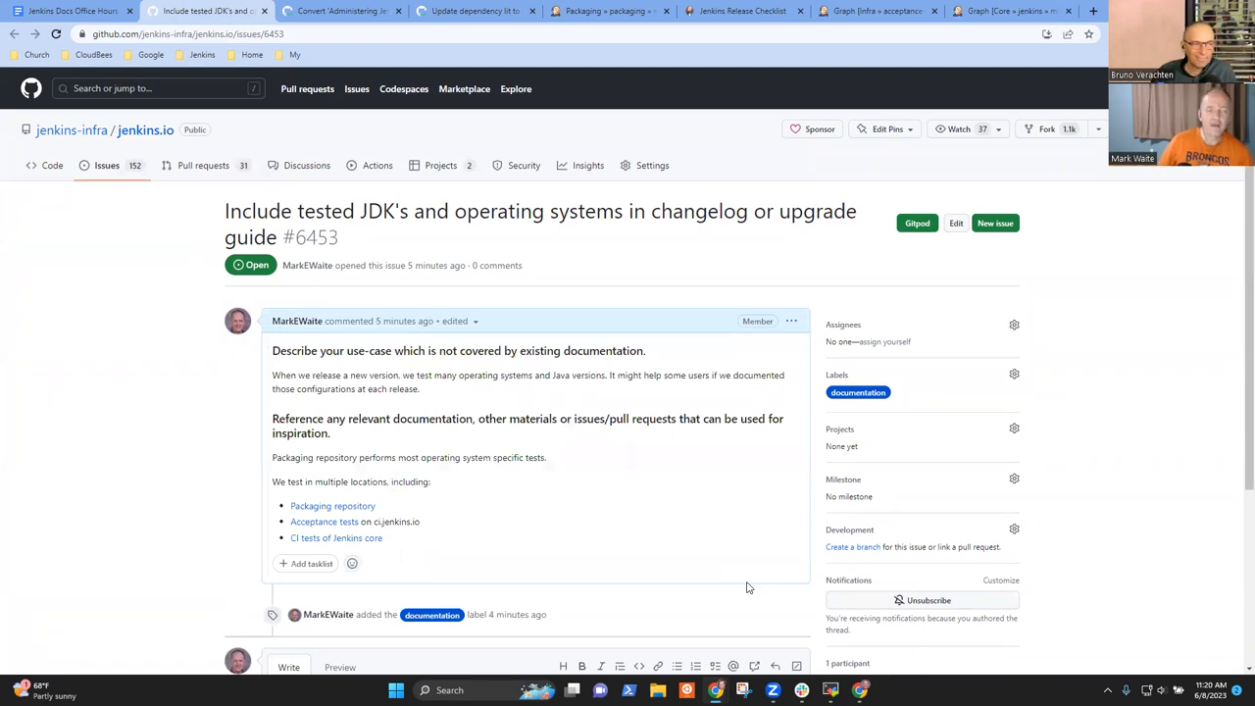
{"action": "left_click", "coordinate": [70, 12]}
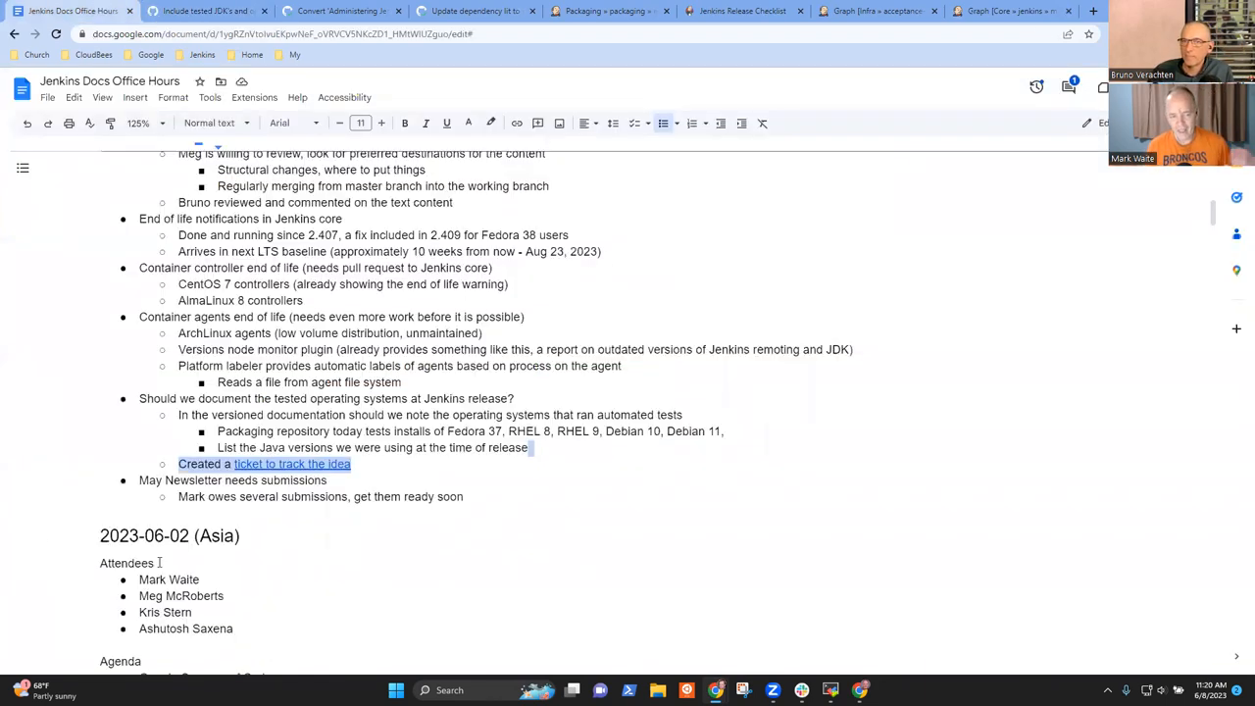